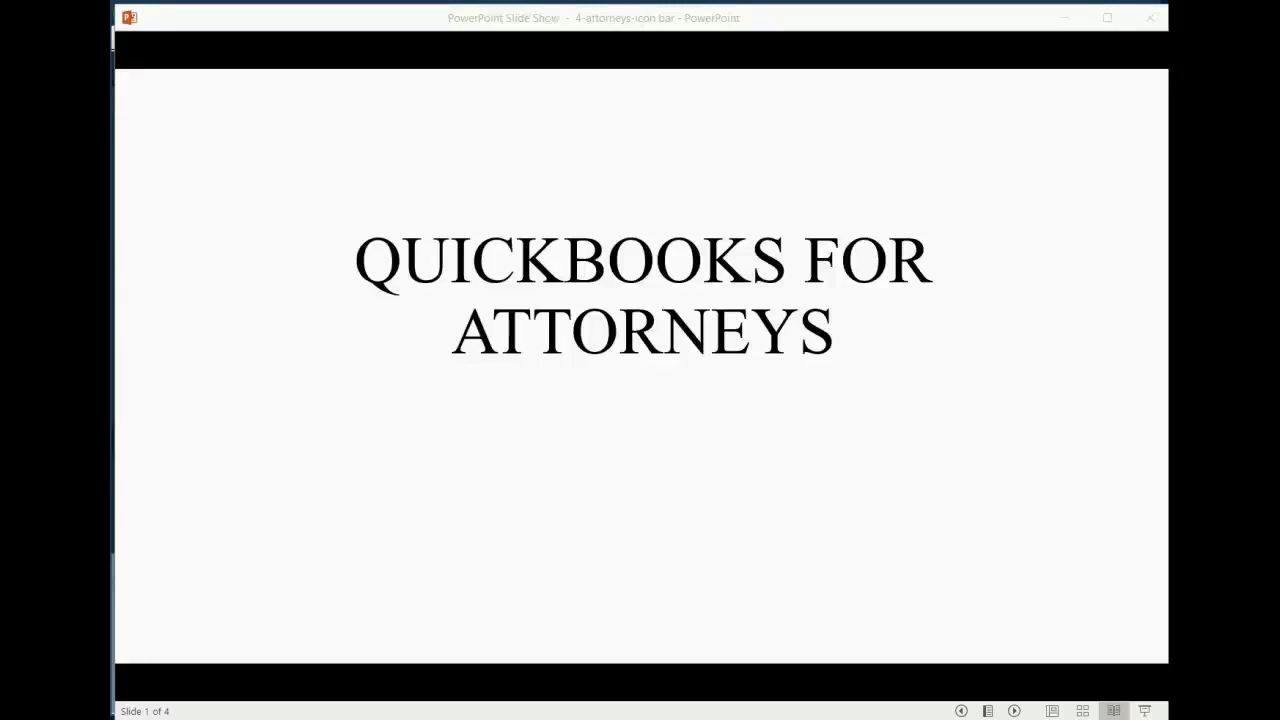
Advance the slideshow from the title slide to the icon bar explanation slide.
click(1014, 710)
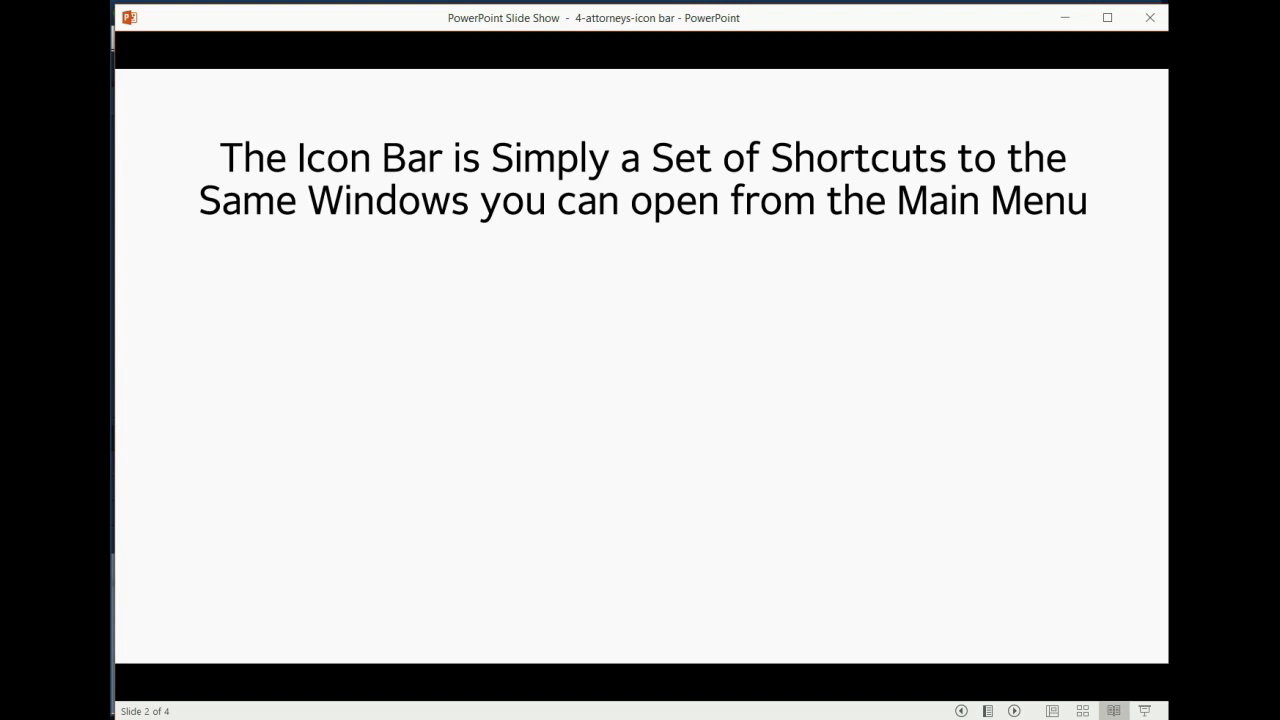
click(978, 570)
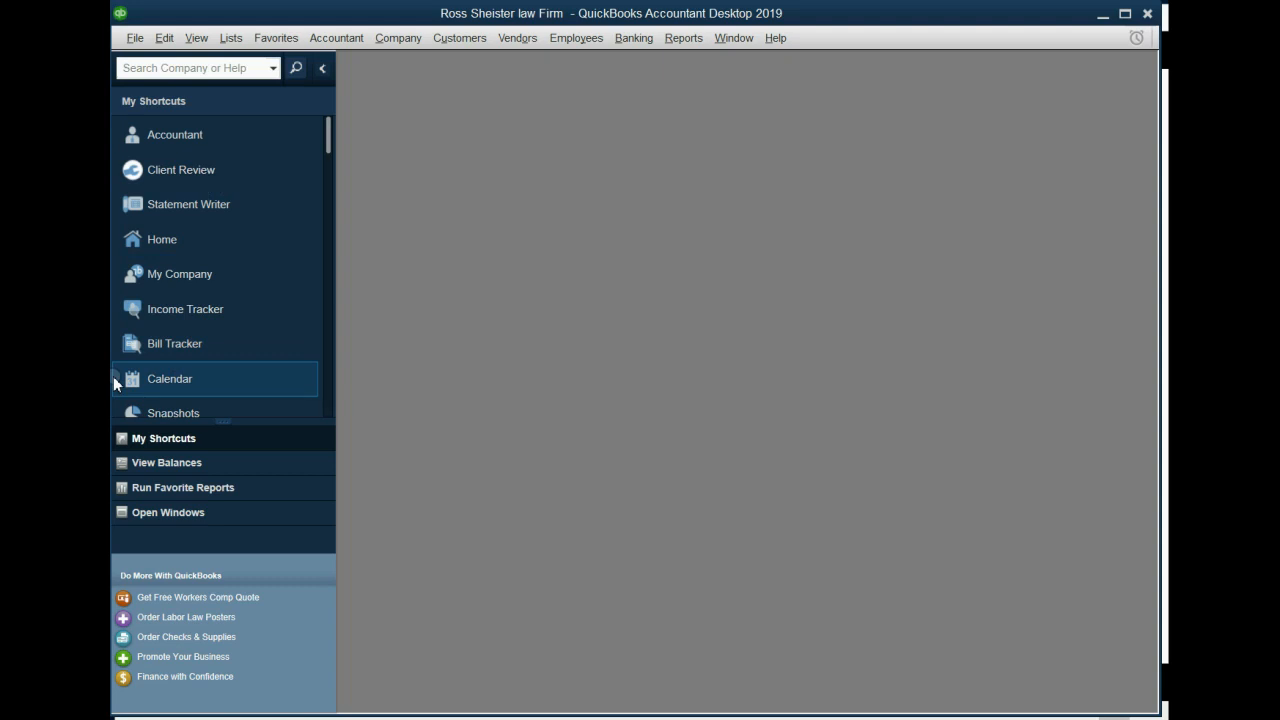
mouse_move(188, 80)
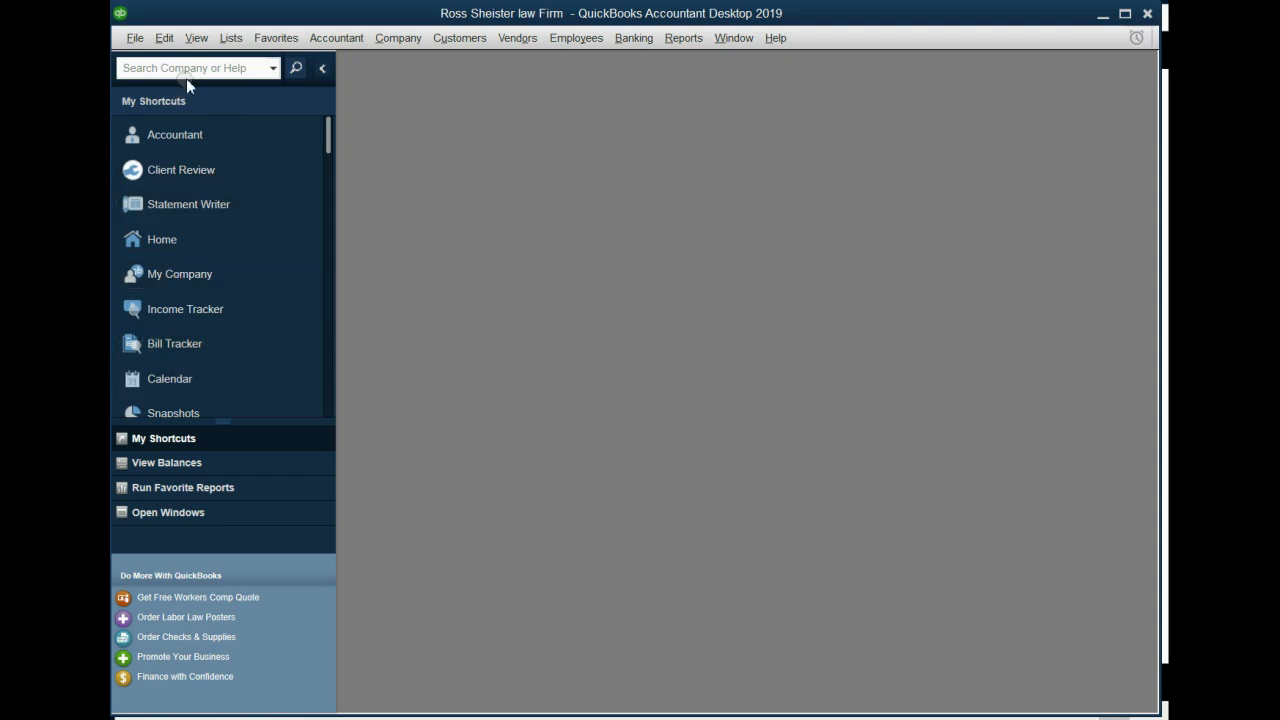
mouse_move(1092, 80)
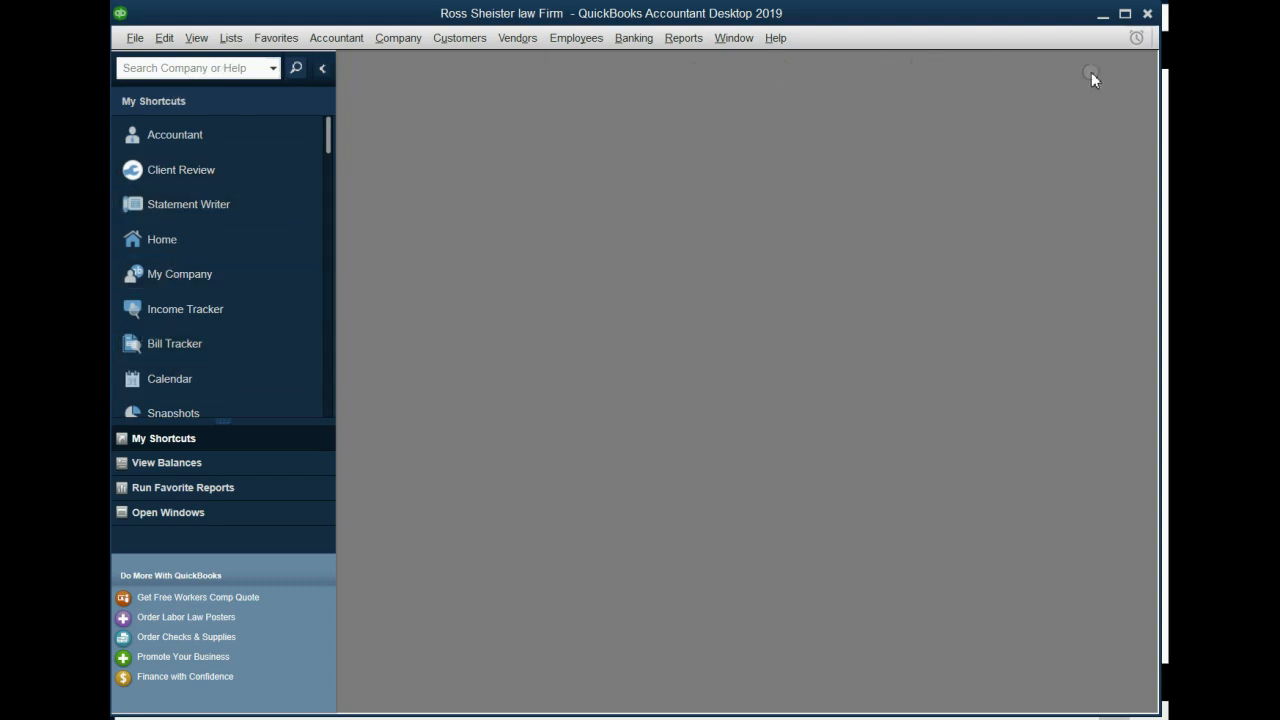
mouse_move(156, 604)
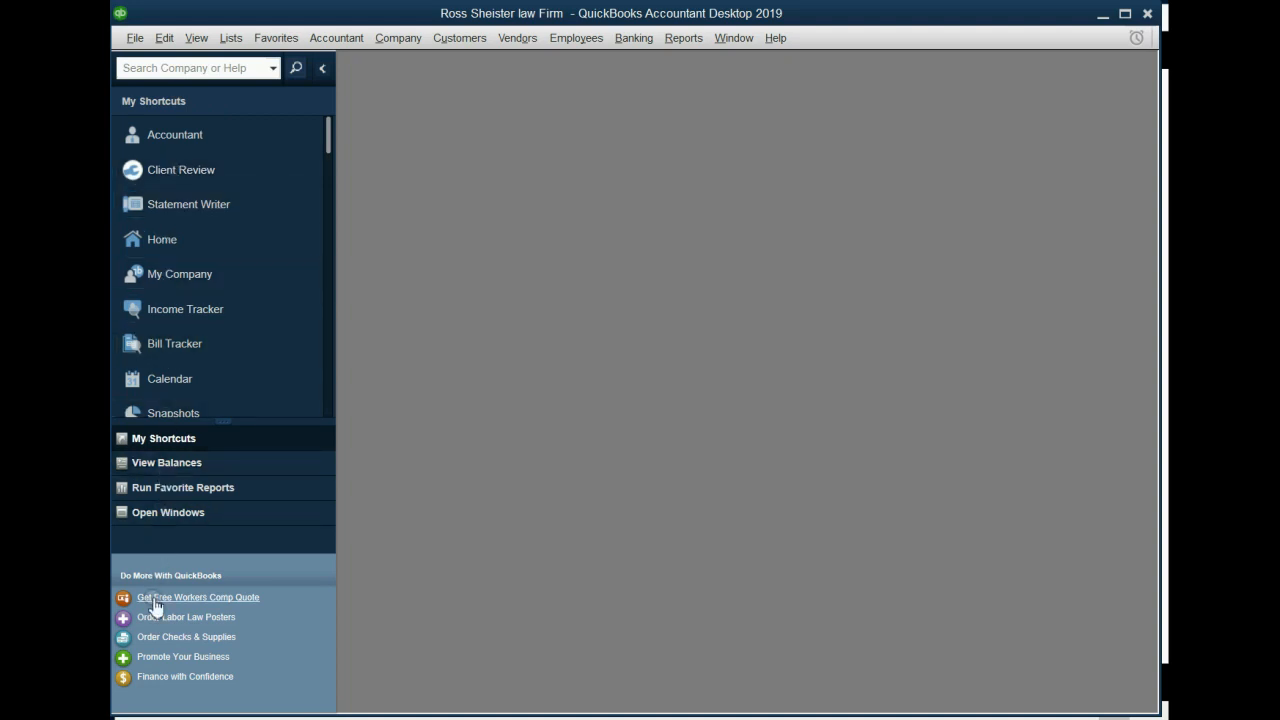
mouse_move(190, 62)
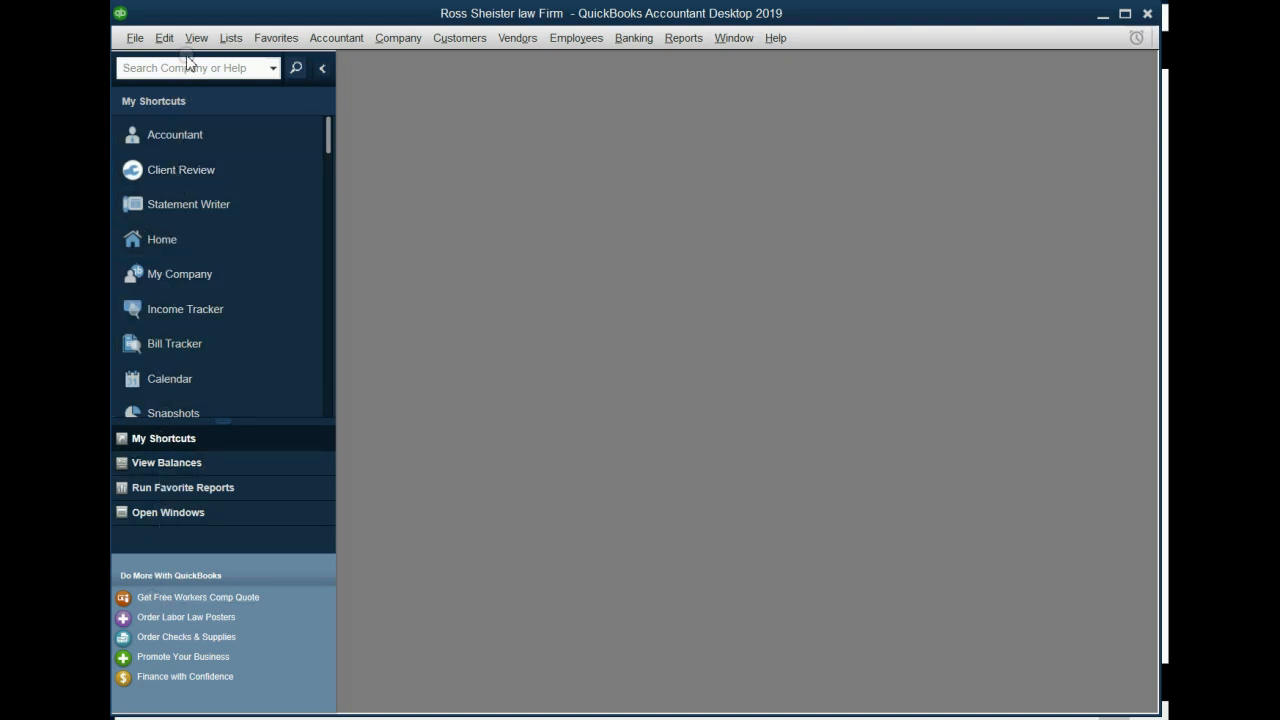
Move the icon bar to the top via View > Top Icon Bar and preview the overflow shortcuts.
click(196, 36)
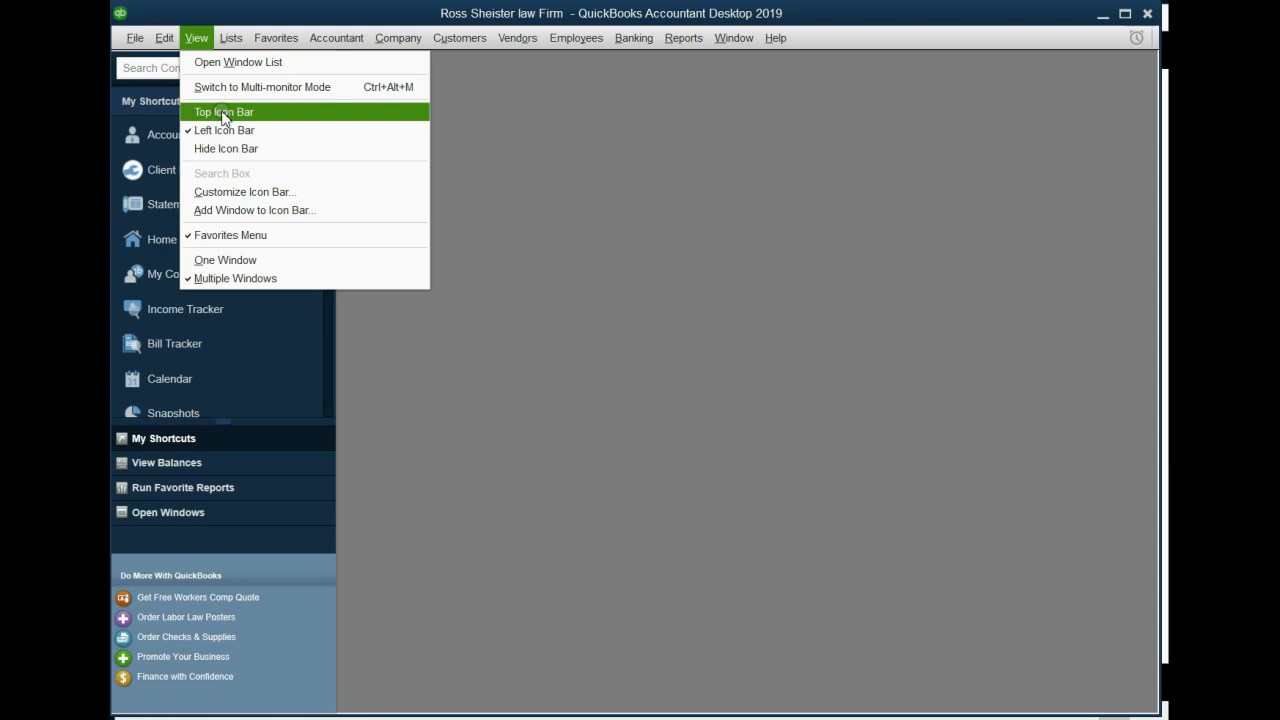
click(224, 112)
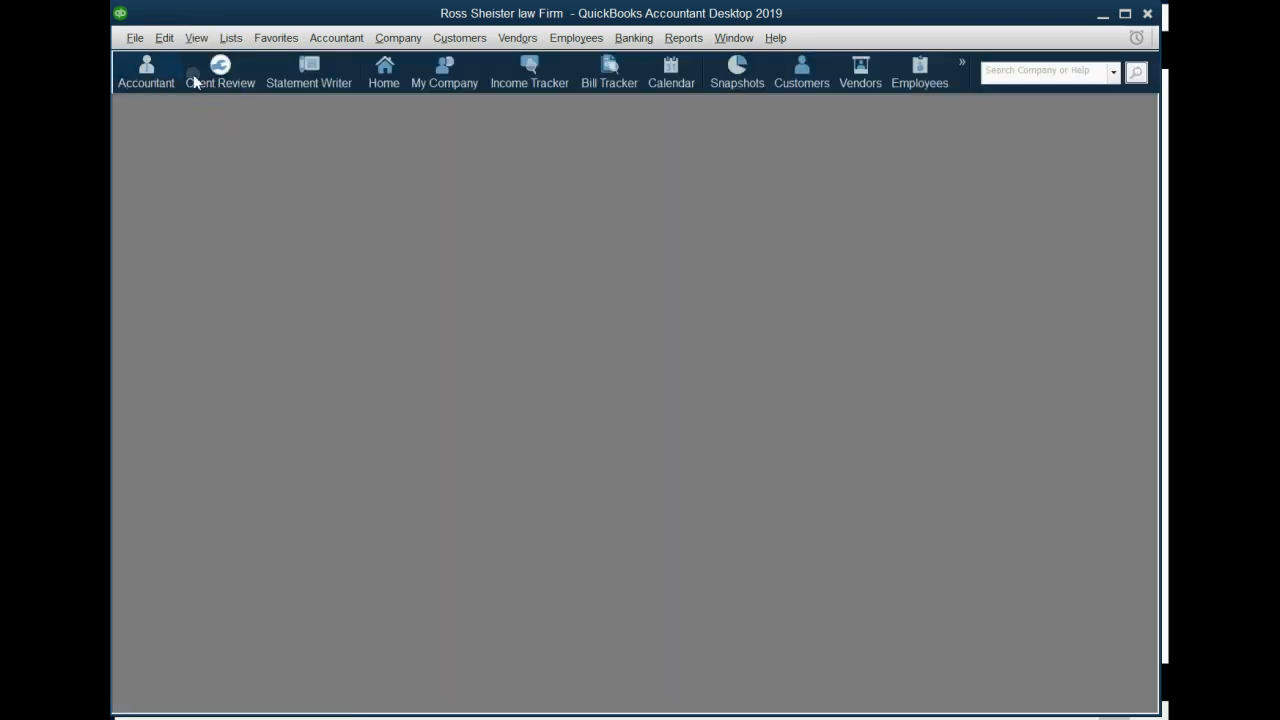
mouse_move(252, 98)
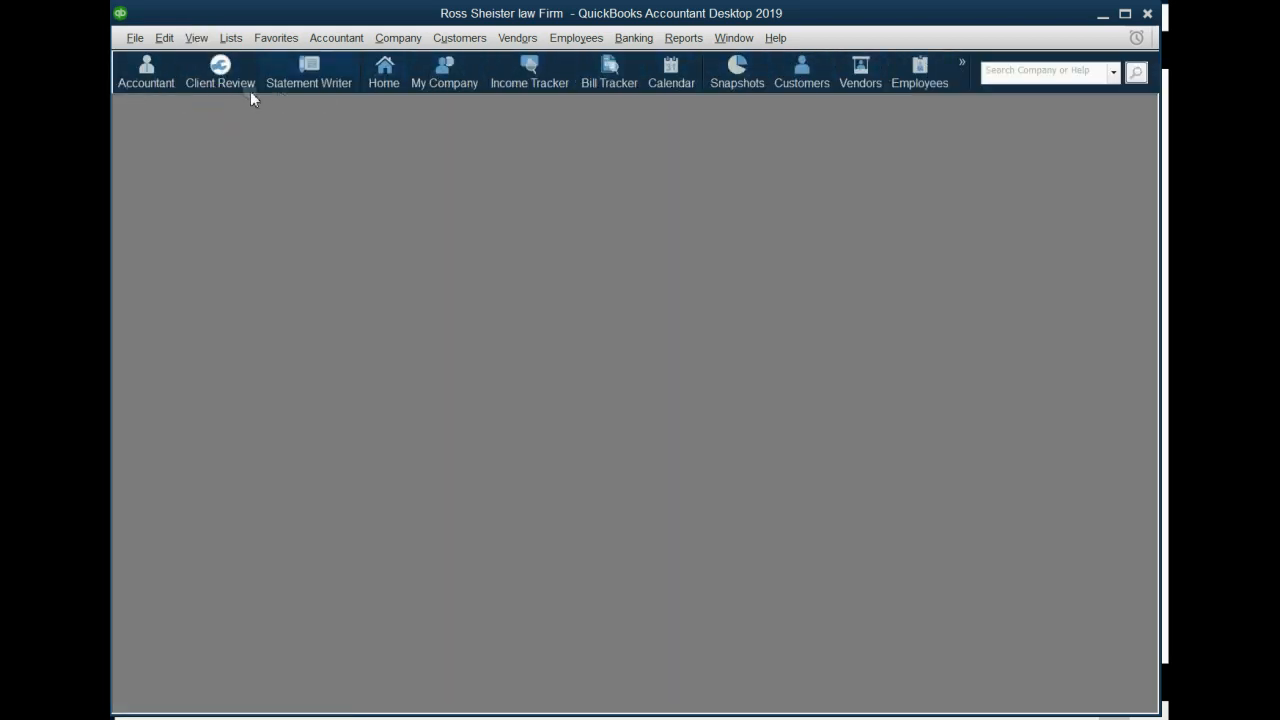
mouse_move(672, 70)
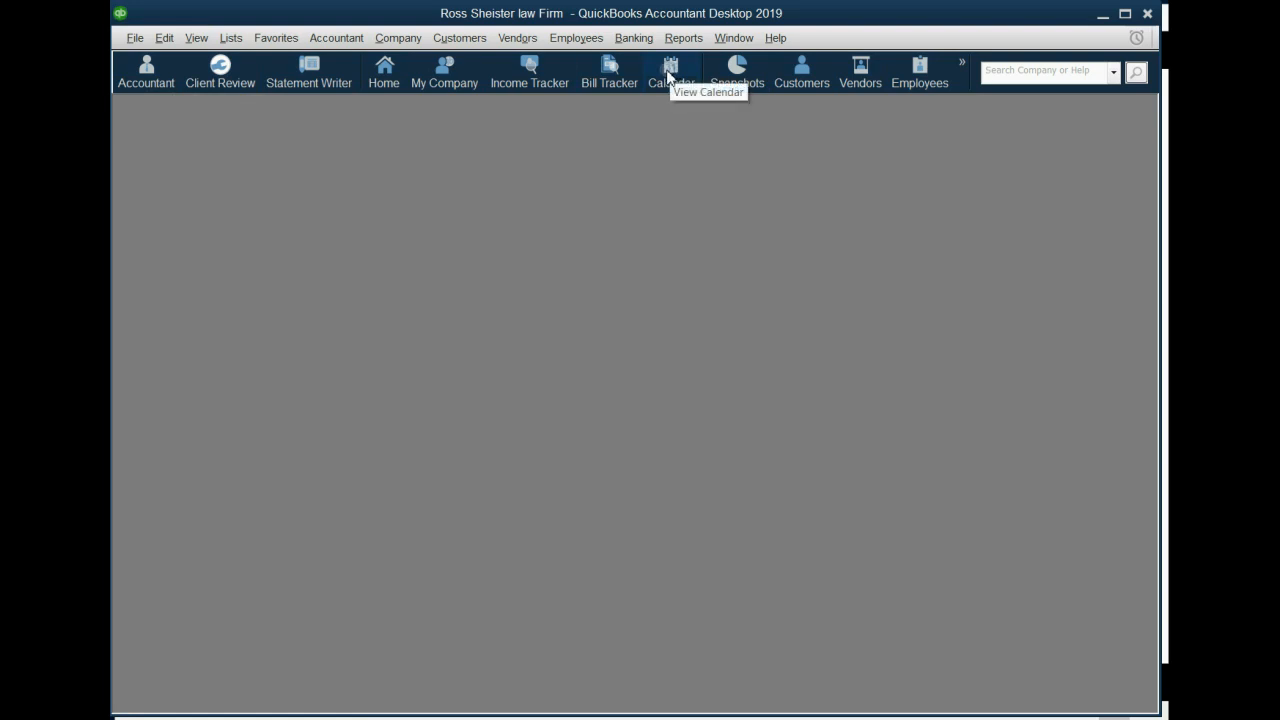
mouse_move(1150, 130)
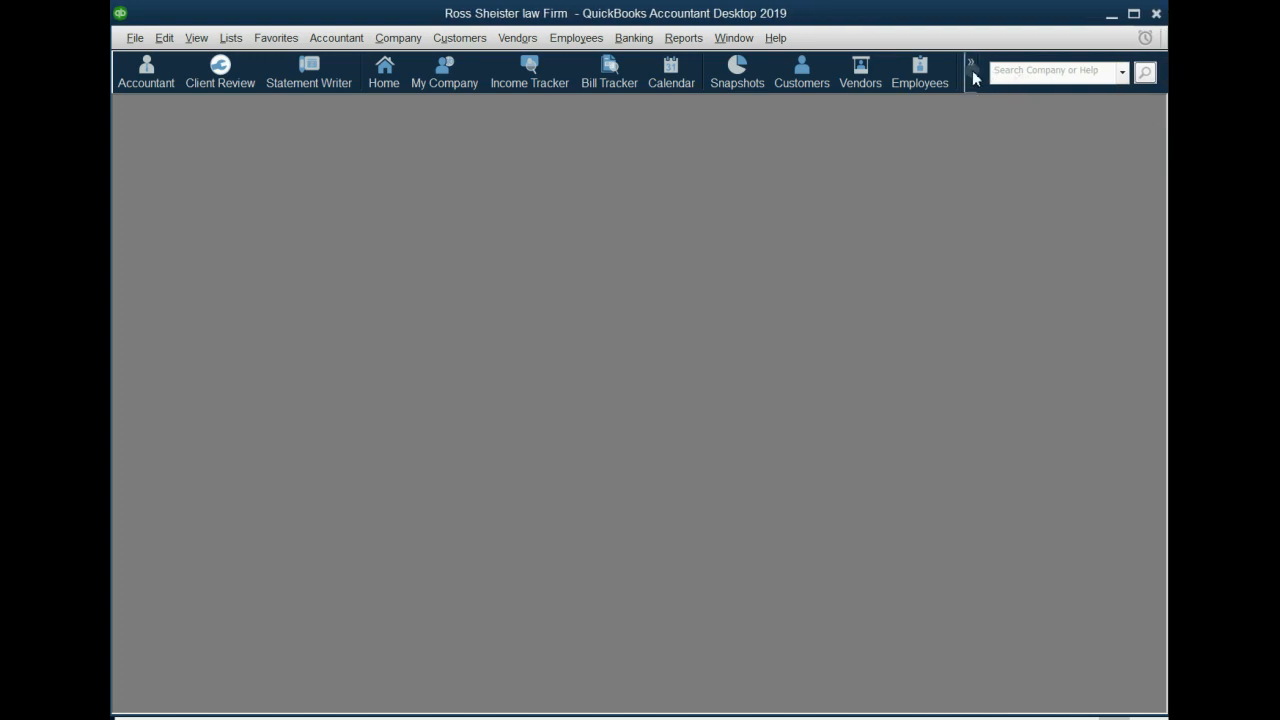
click(970, 72)
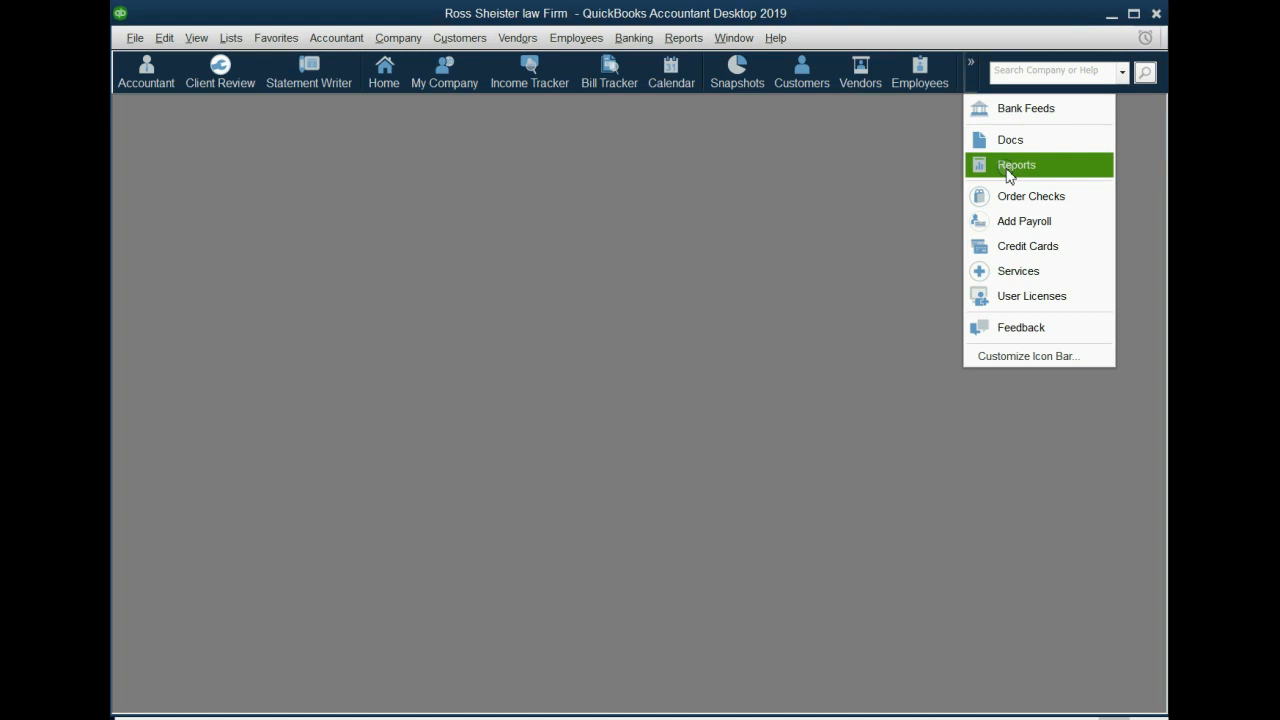
mouse_move(1016, 272)
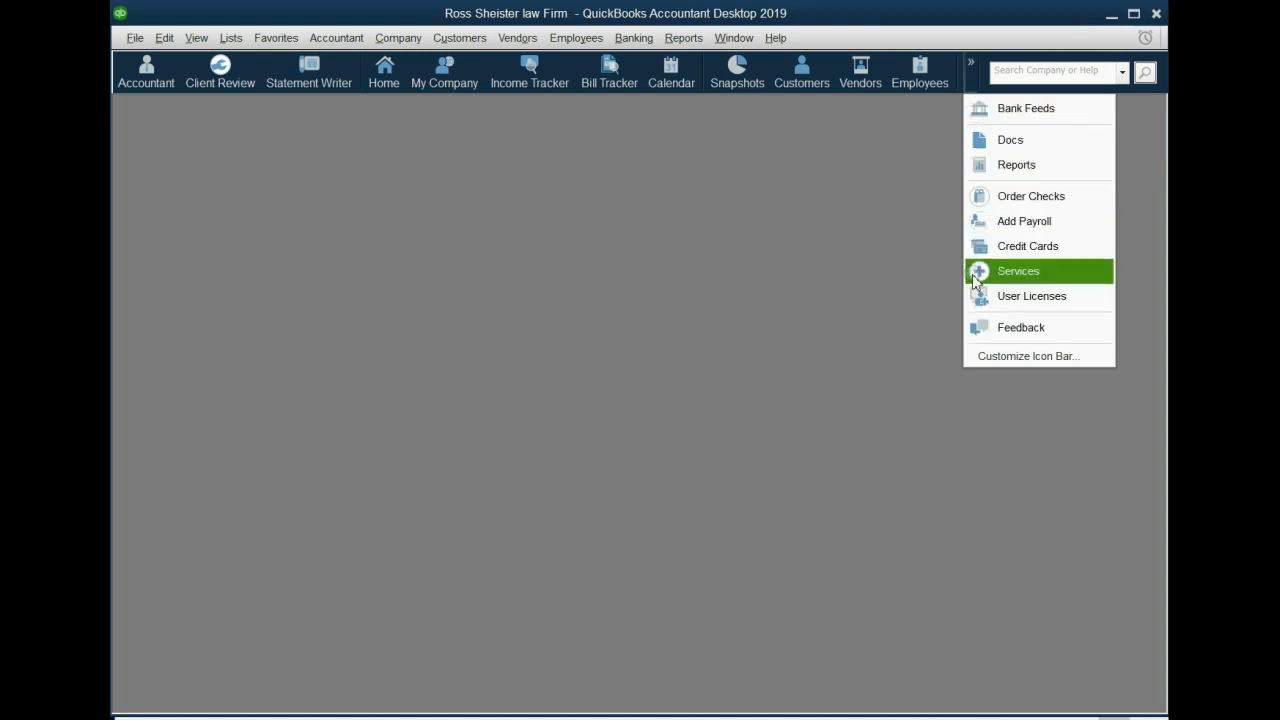
mouse_move(980, 196)
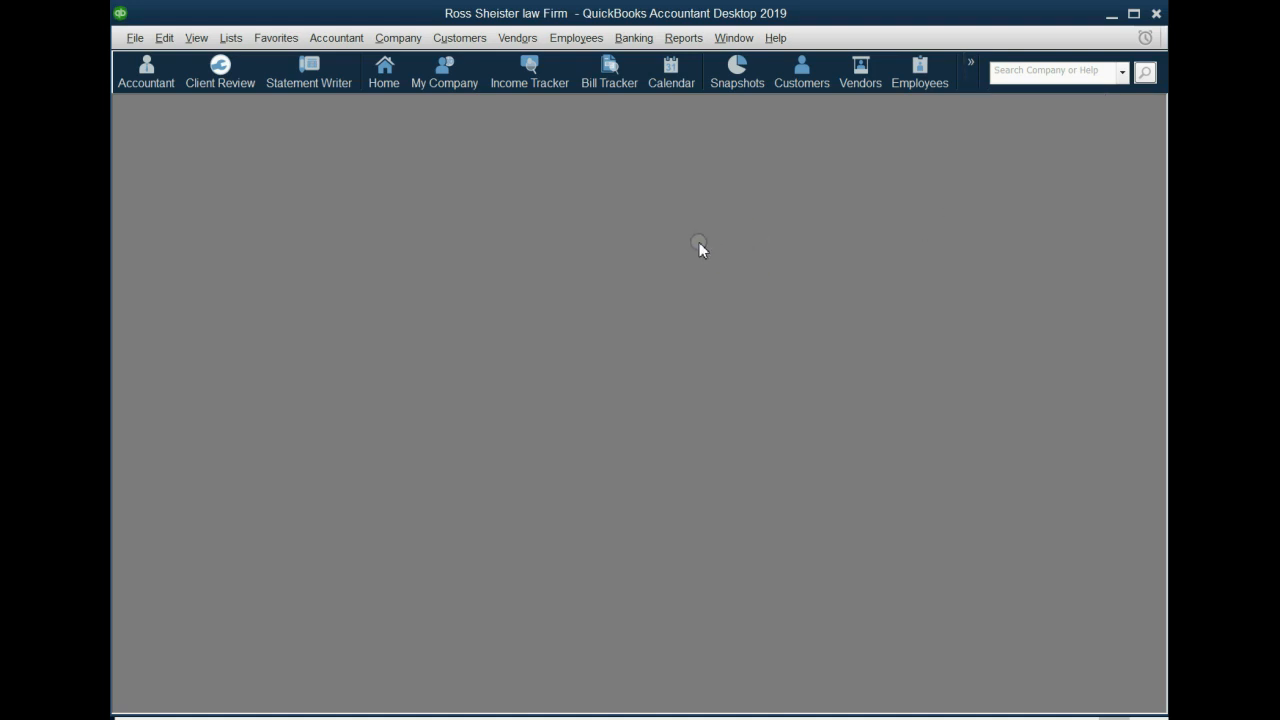
mouse_move(224, 168)
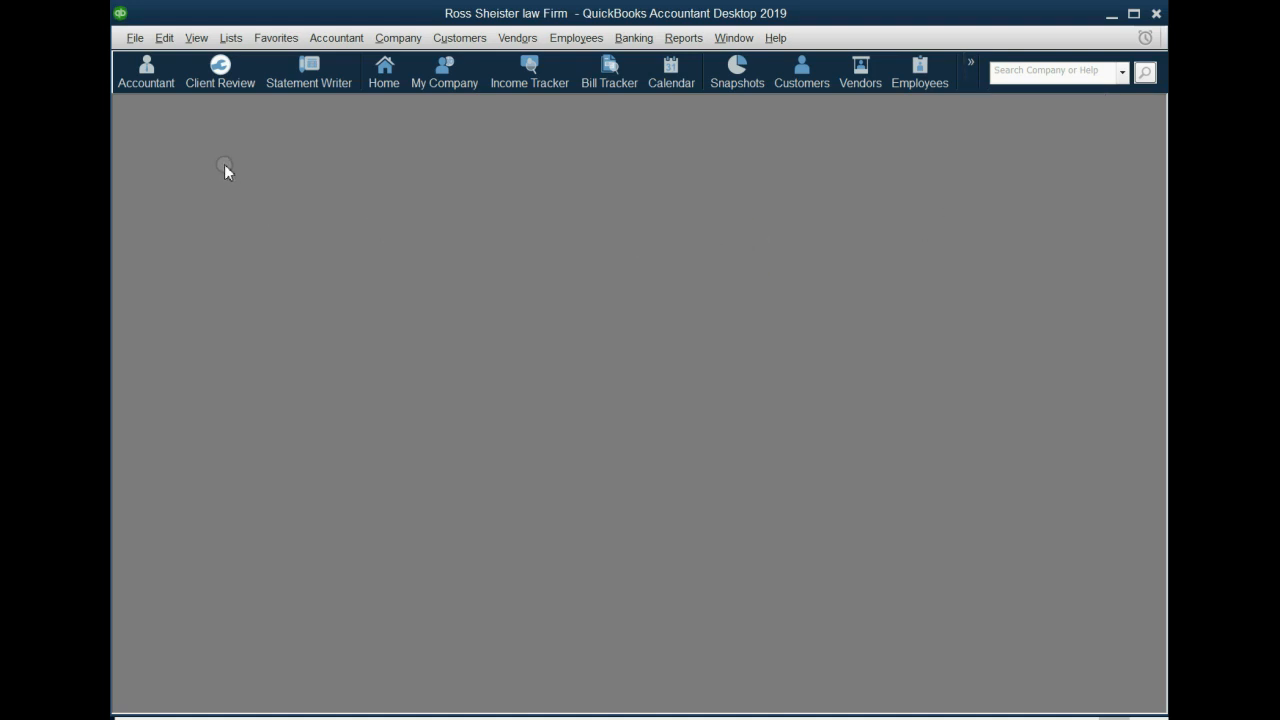
Bring up Customize Icon Bar from the View menu and scroll the content list to the top.
click(196, 36)
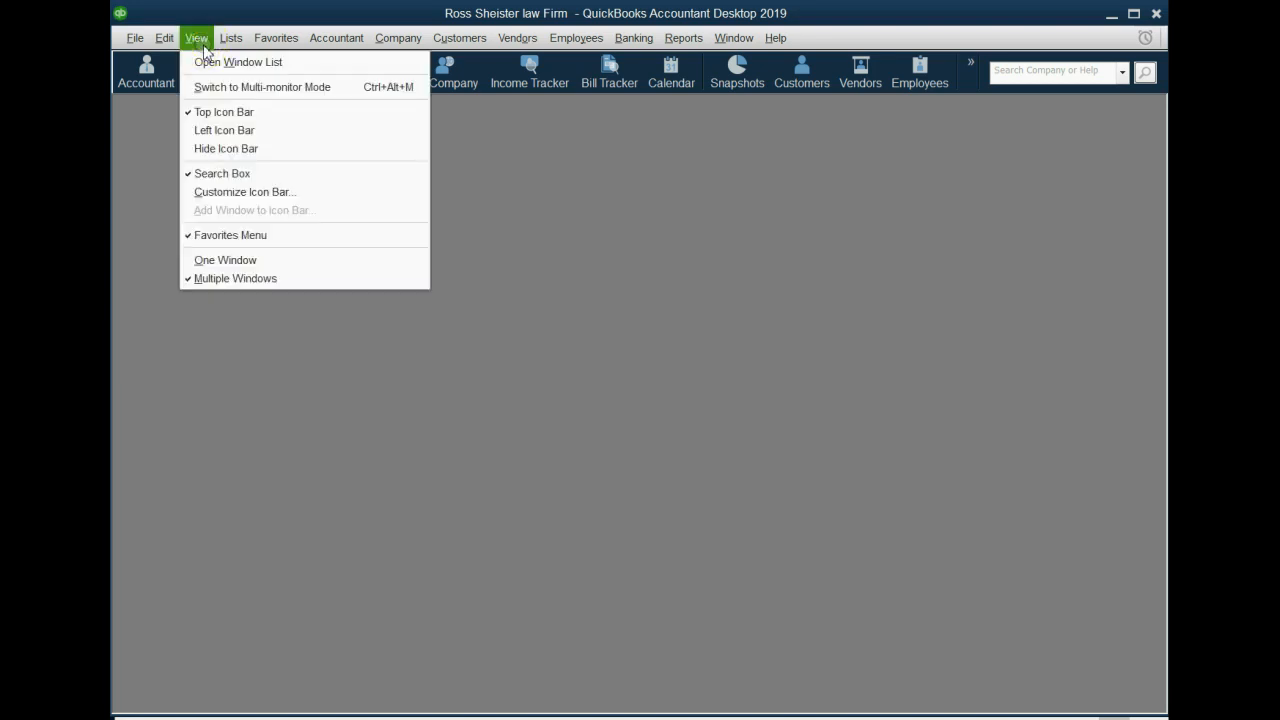
click(244, 192)
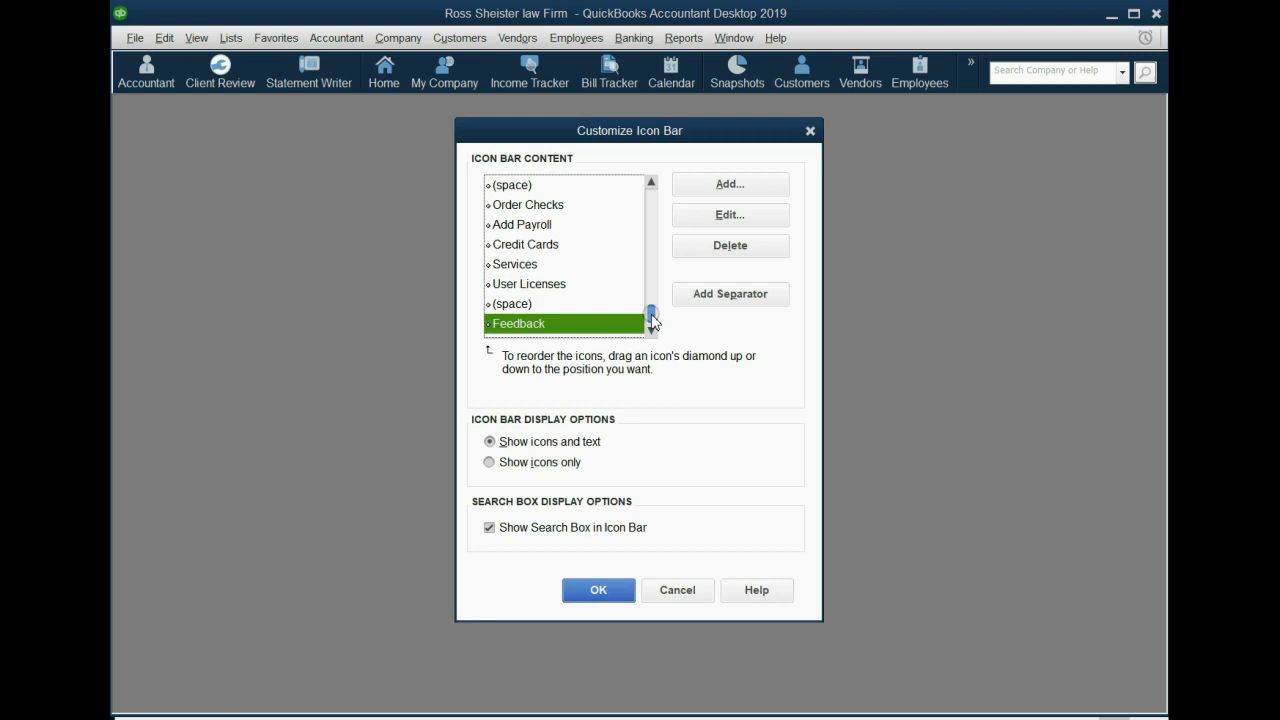
click(544, 244)
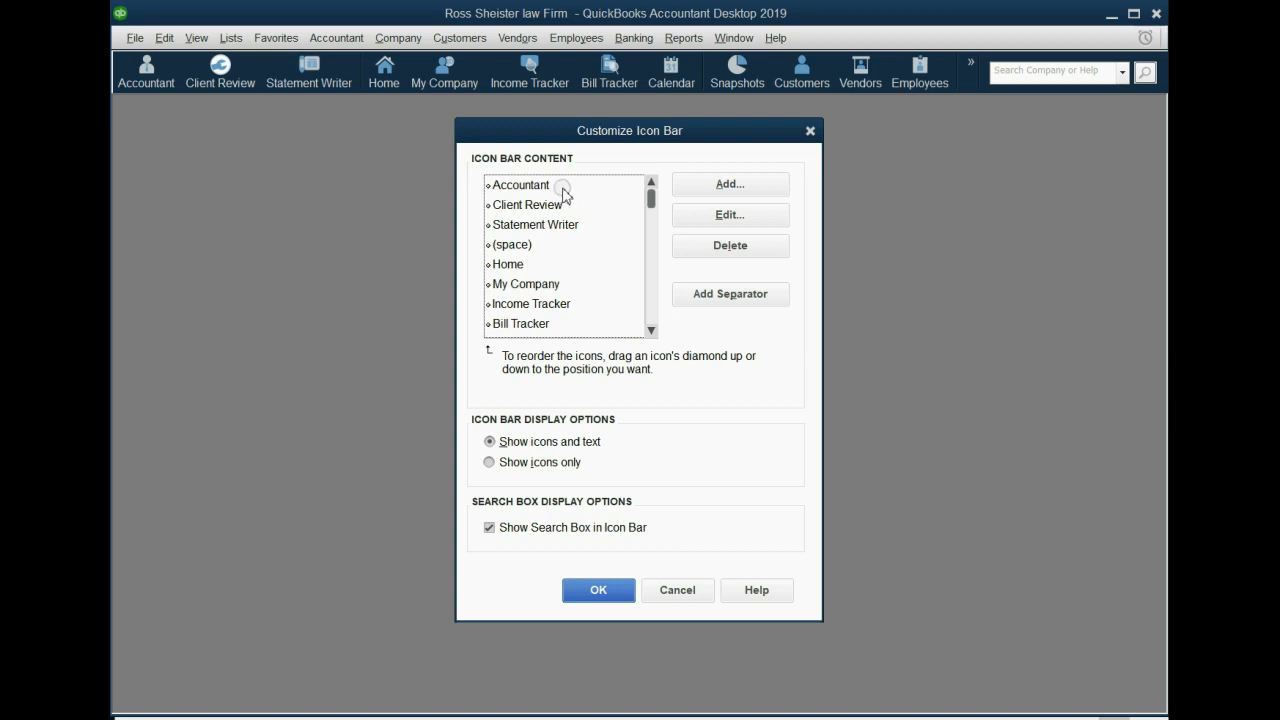
Select Accountant, Statement Writer, then Client Review in the Icon Bar Content list.
click(520, 184)
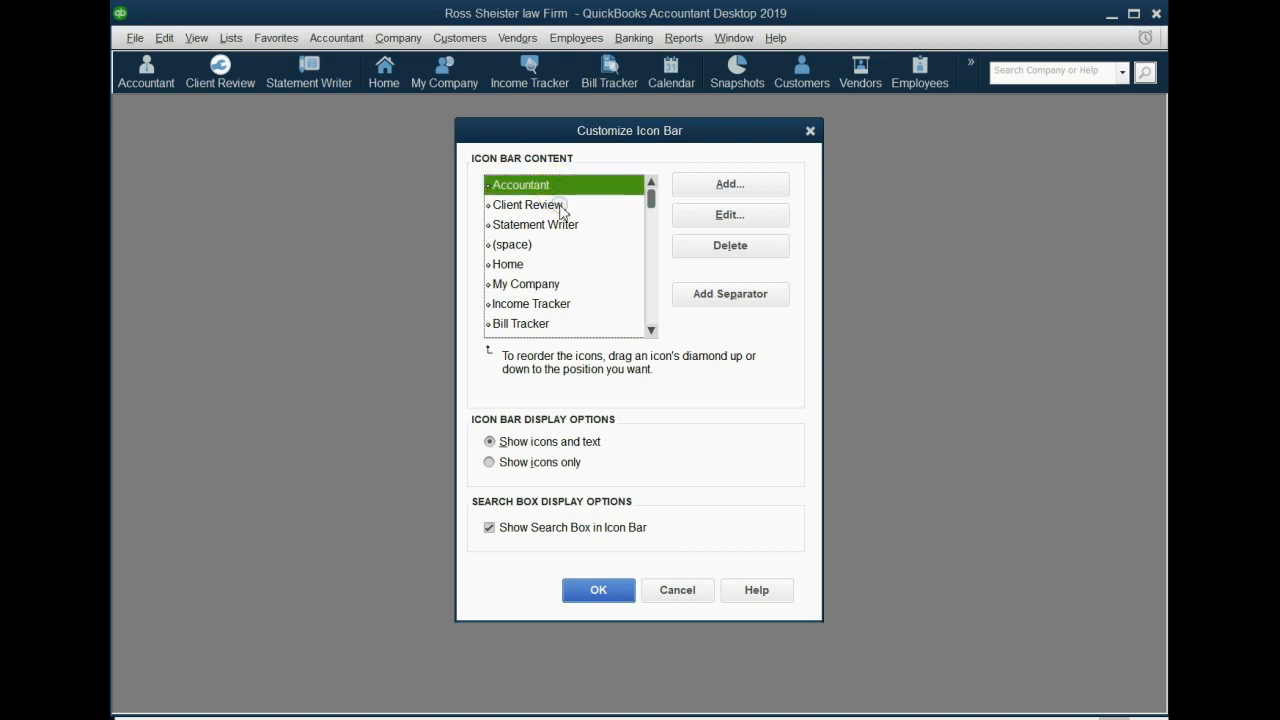
click(536, 224)
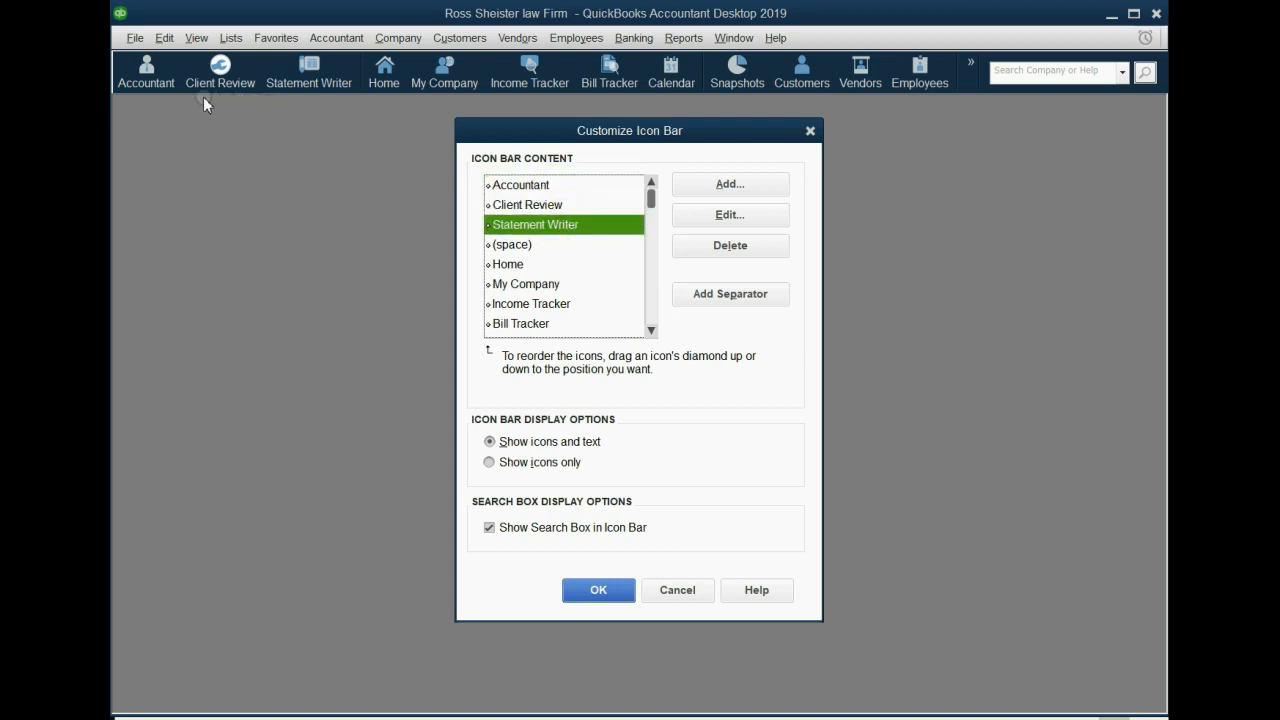
mouse_move(288, 94)
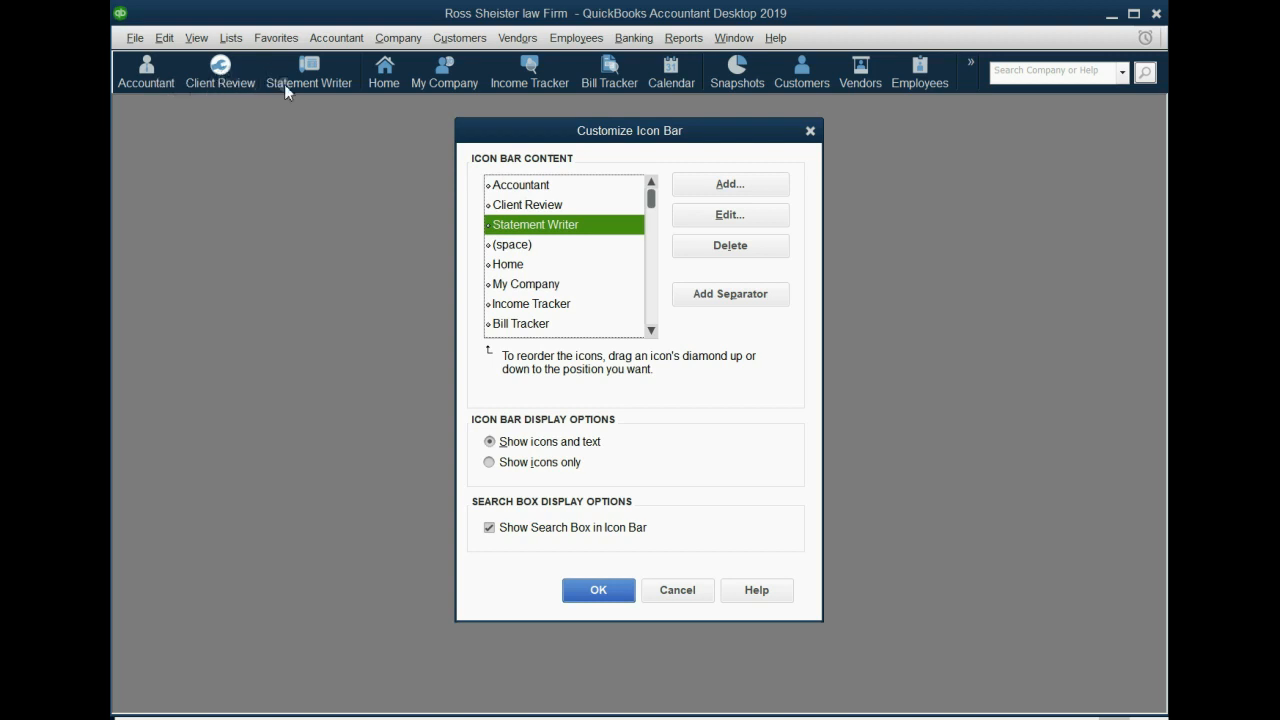
mouse_move(528, 224)
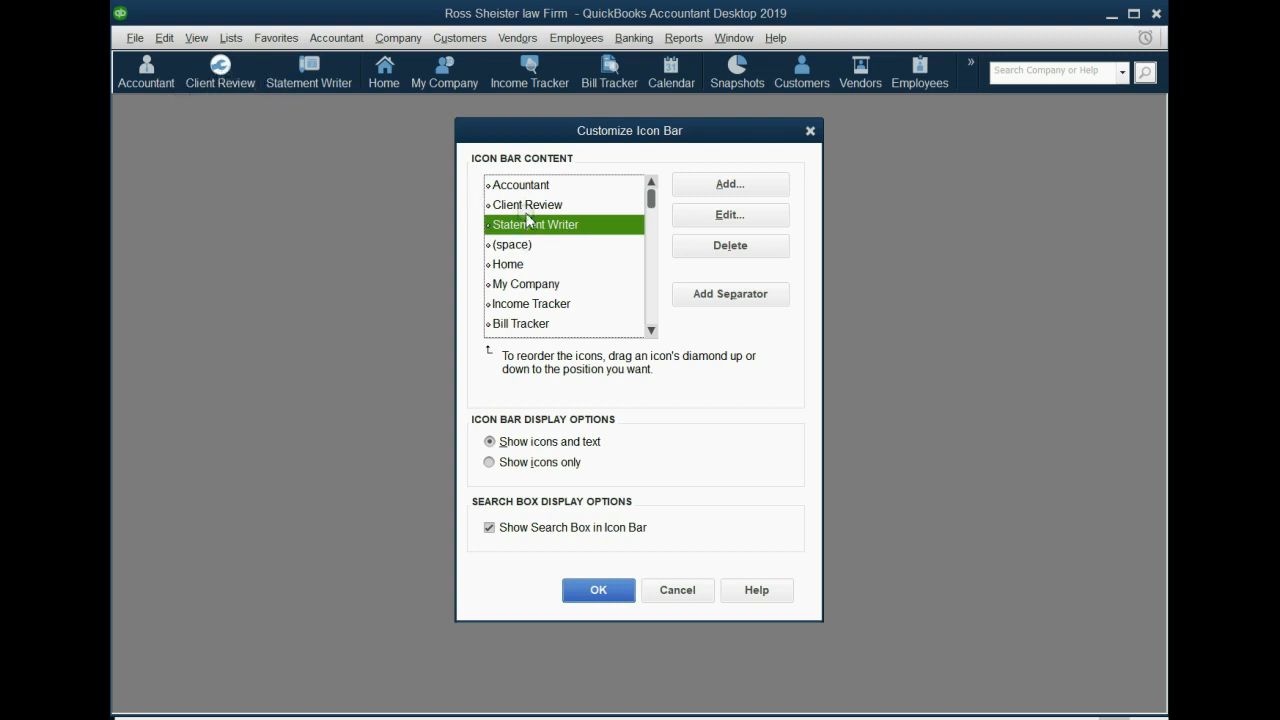
click(528, 204)
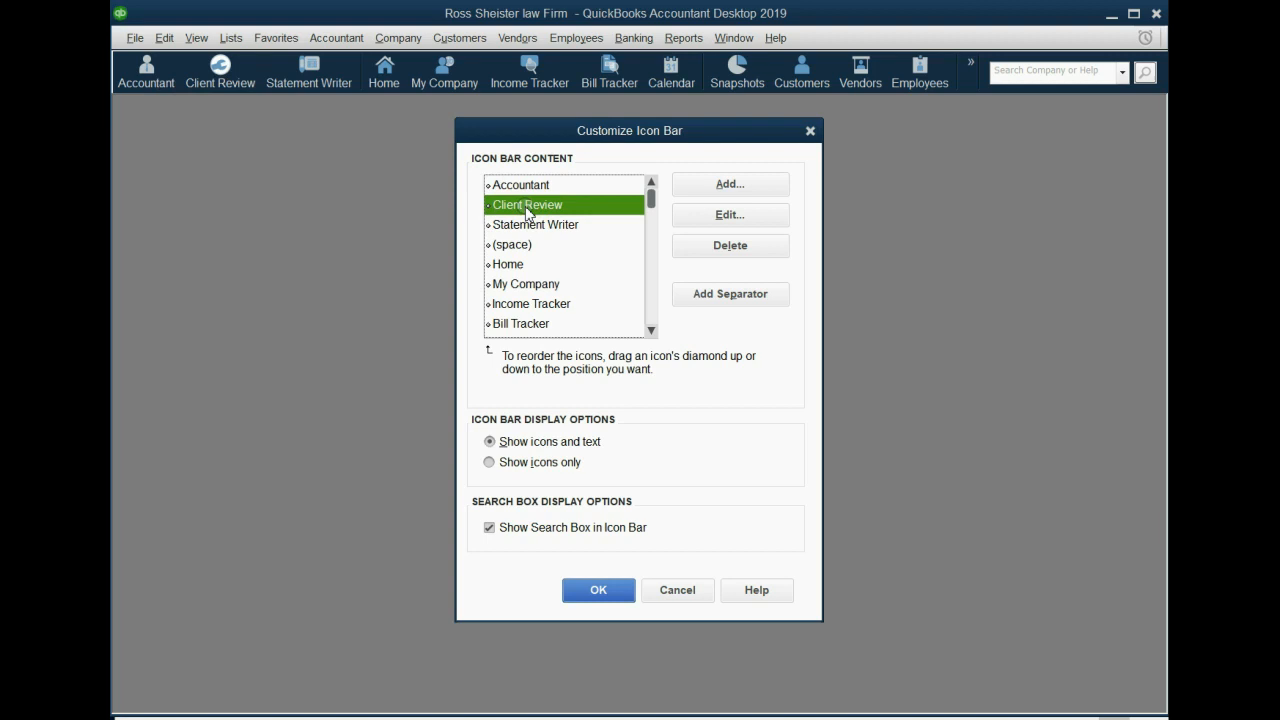
mouse_move(280, 114)
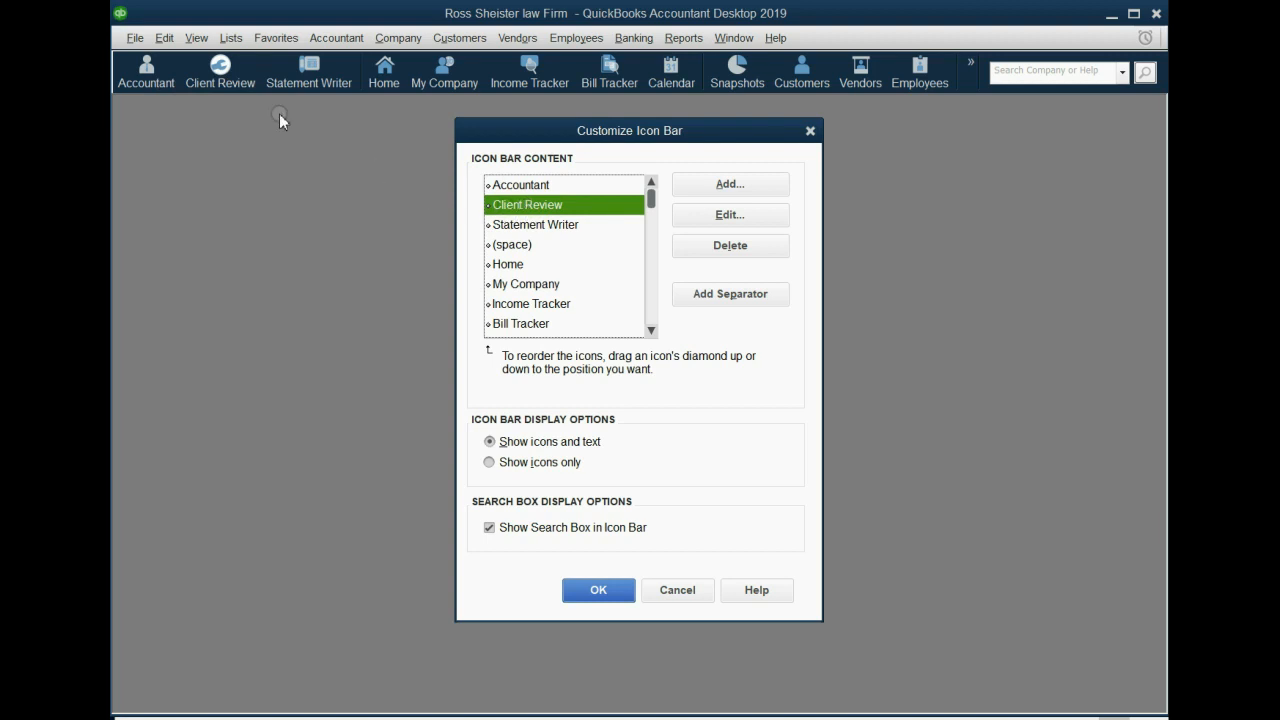
mouse_move(224, 88)
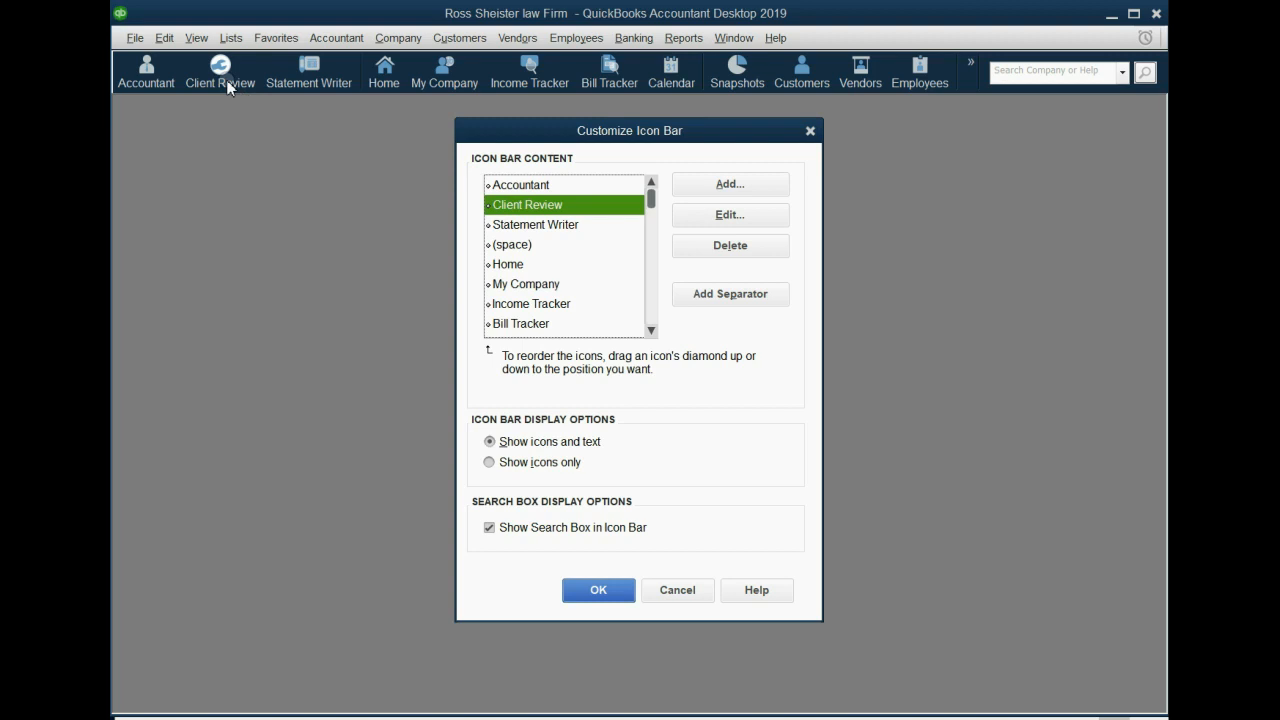
mouse_move(584, 204)
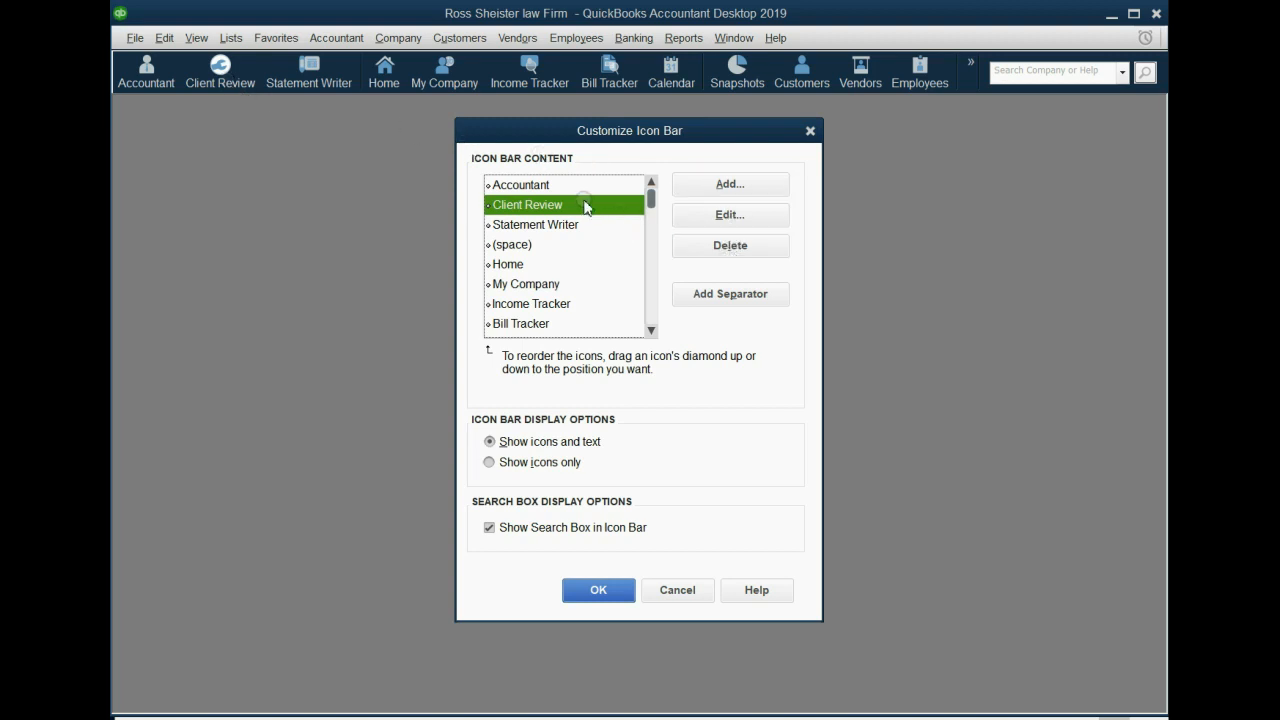
mouse_move(490, 72)
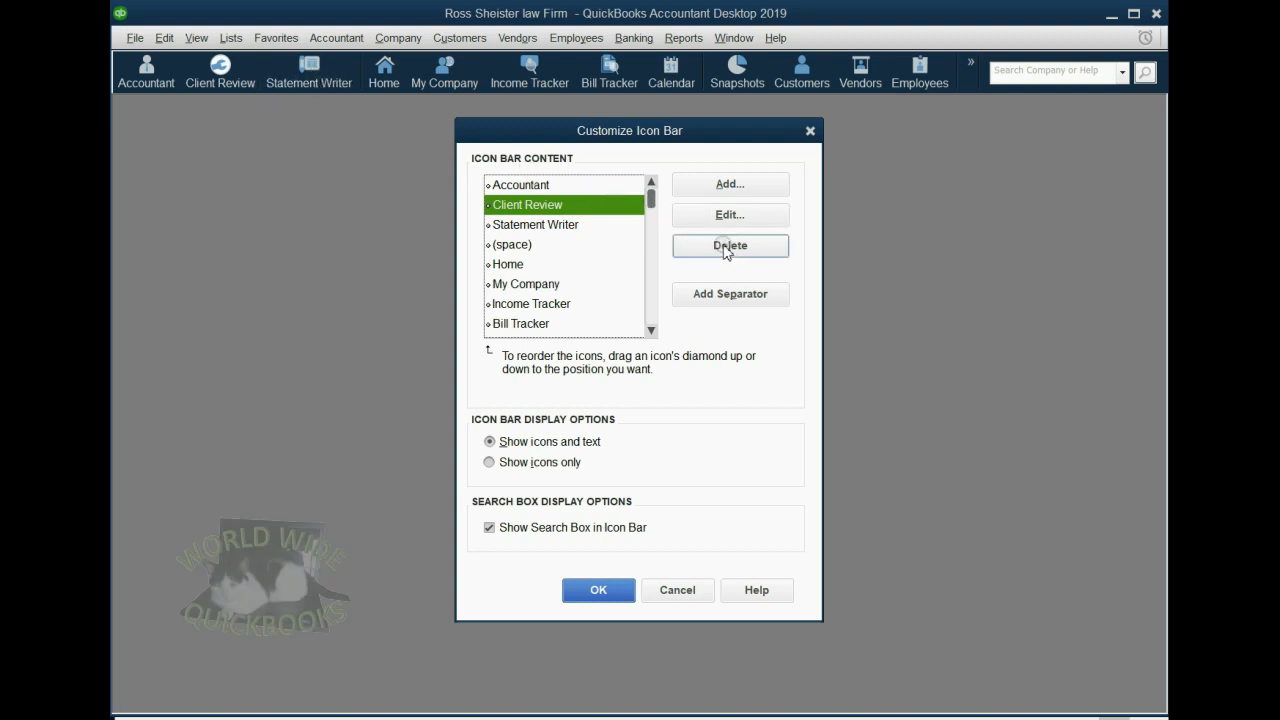
Delete Statement Writer and the following entries down to Feedback from the icon bar list.
click(730, 244)
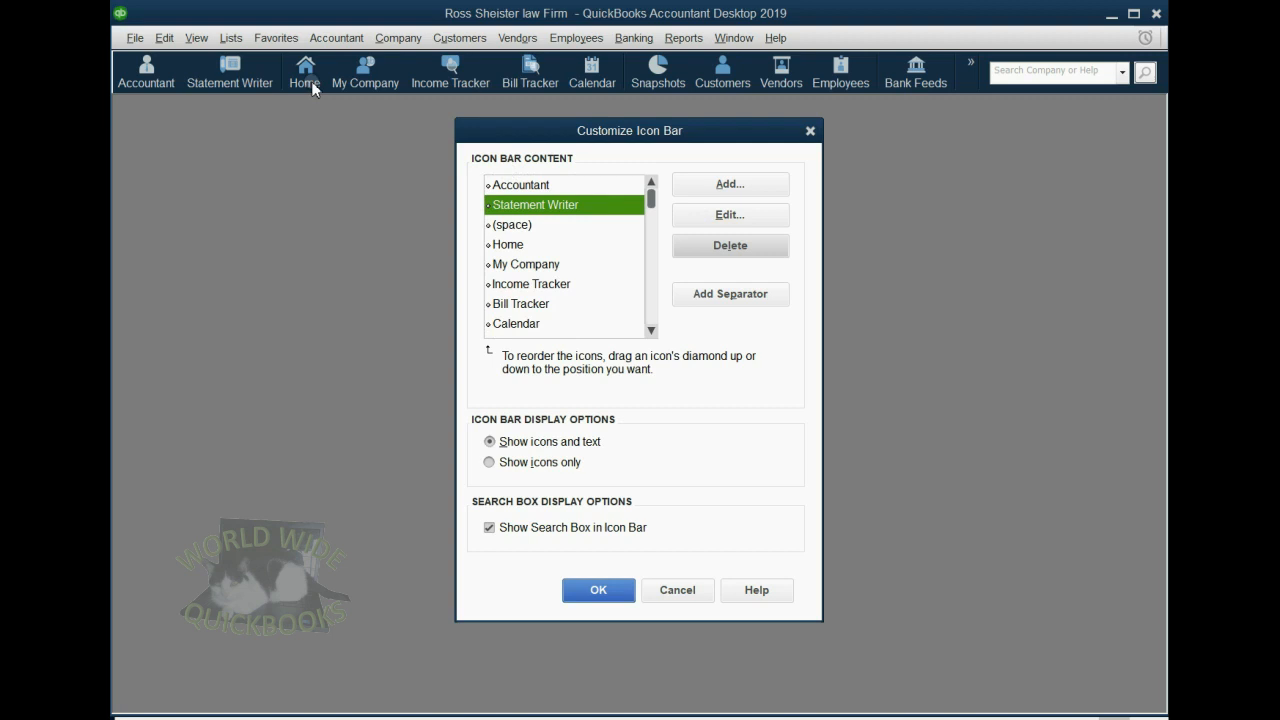
mouse_move(524, 244)
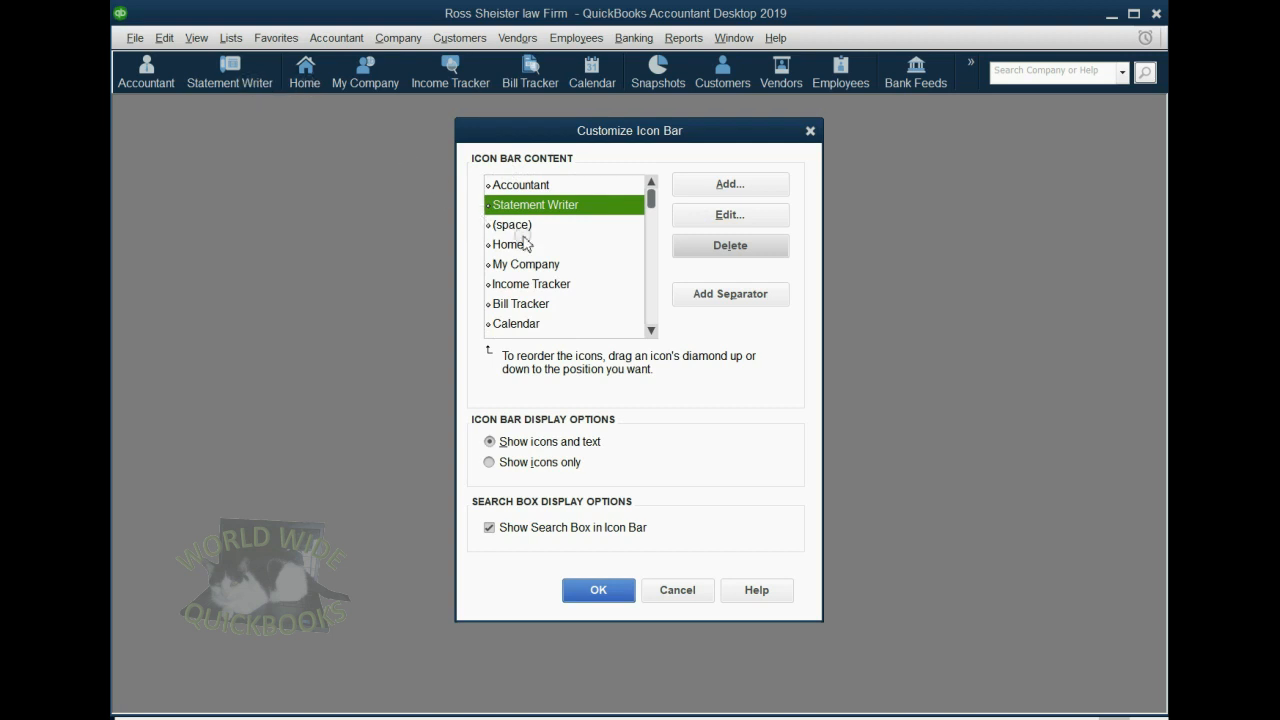
mouse_move(532, 228)
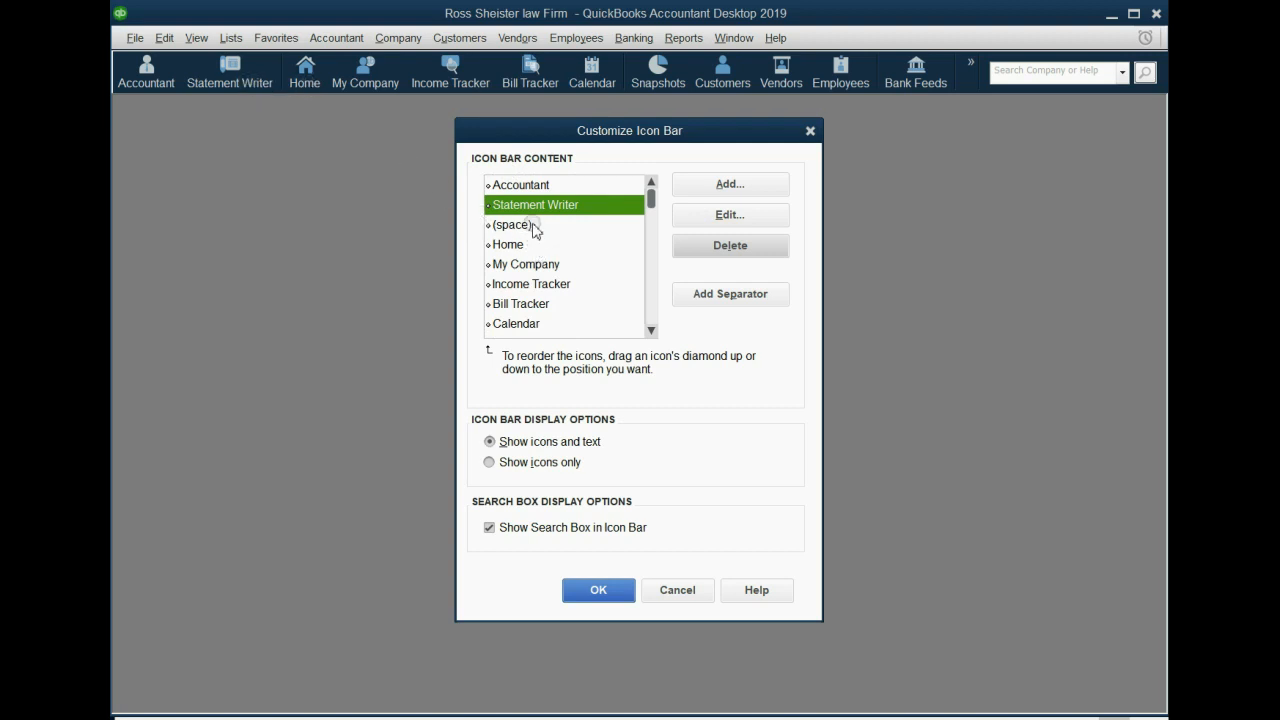
mouse_move(596, 210)
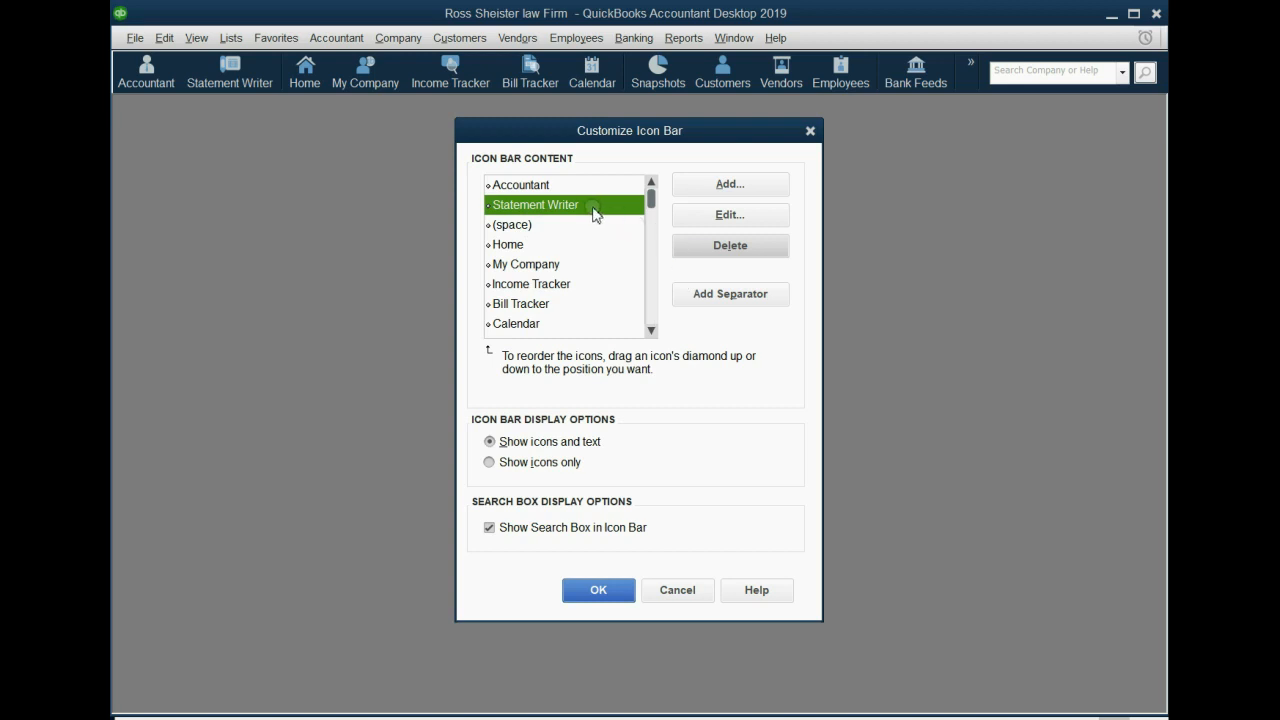
click(730, 244)
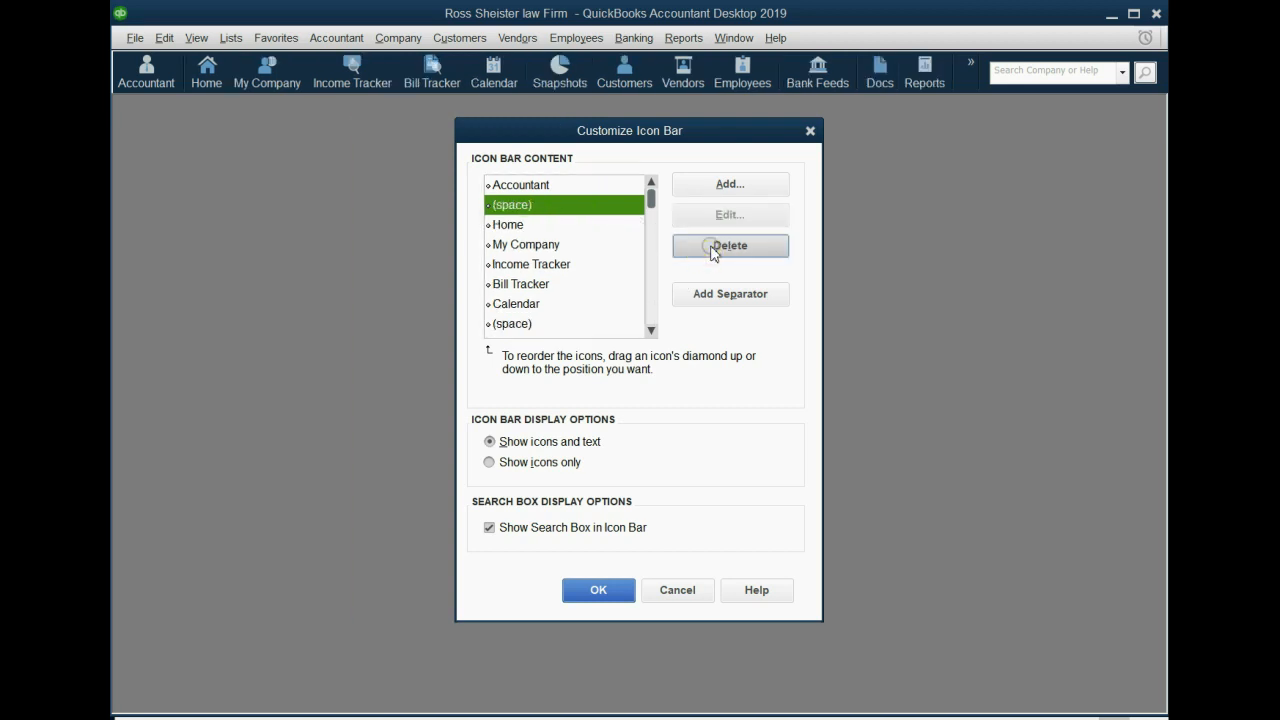
mouse_move(540, 252)
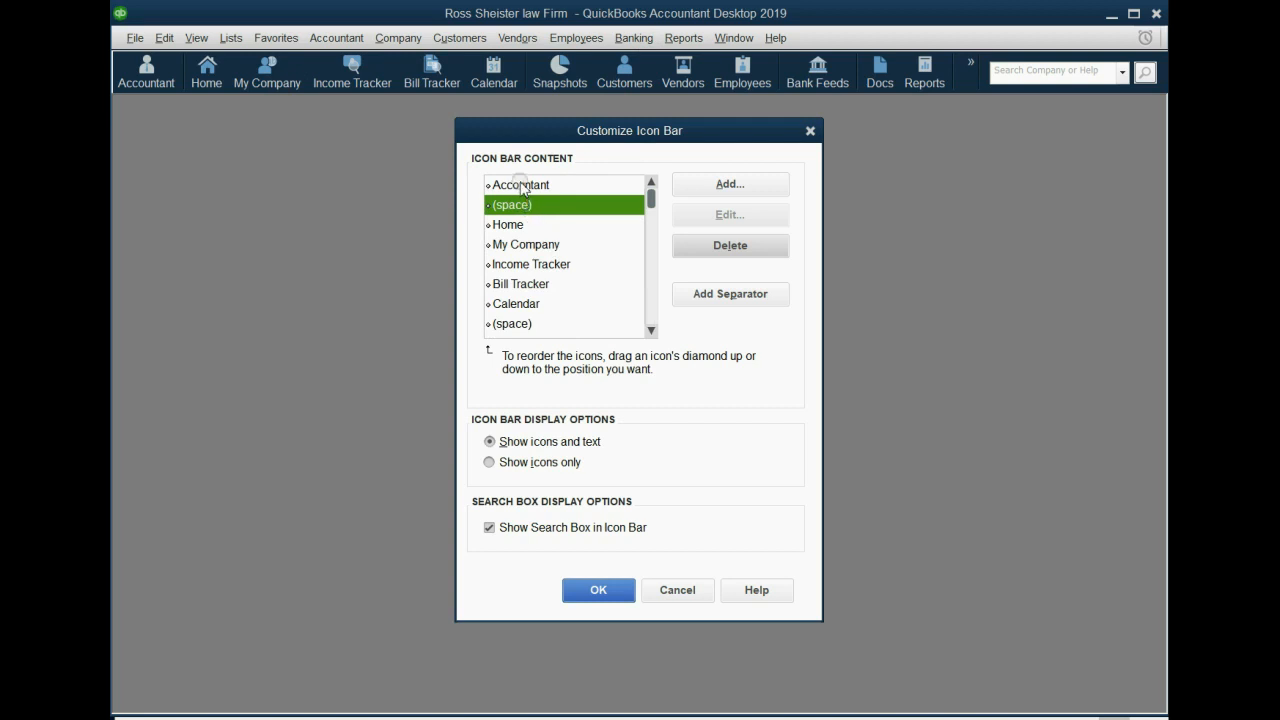
click(730, 244)
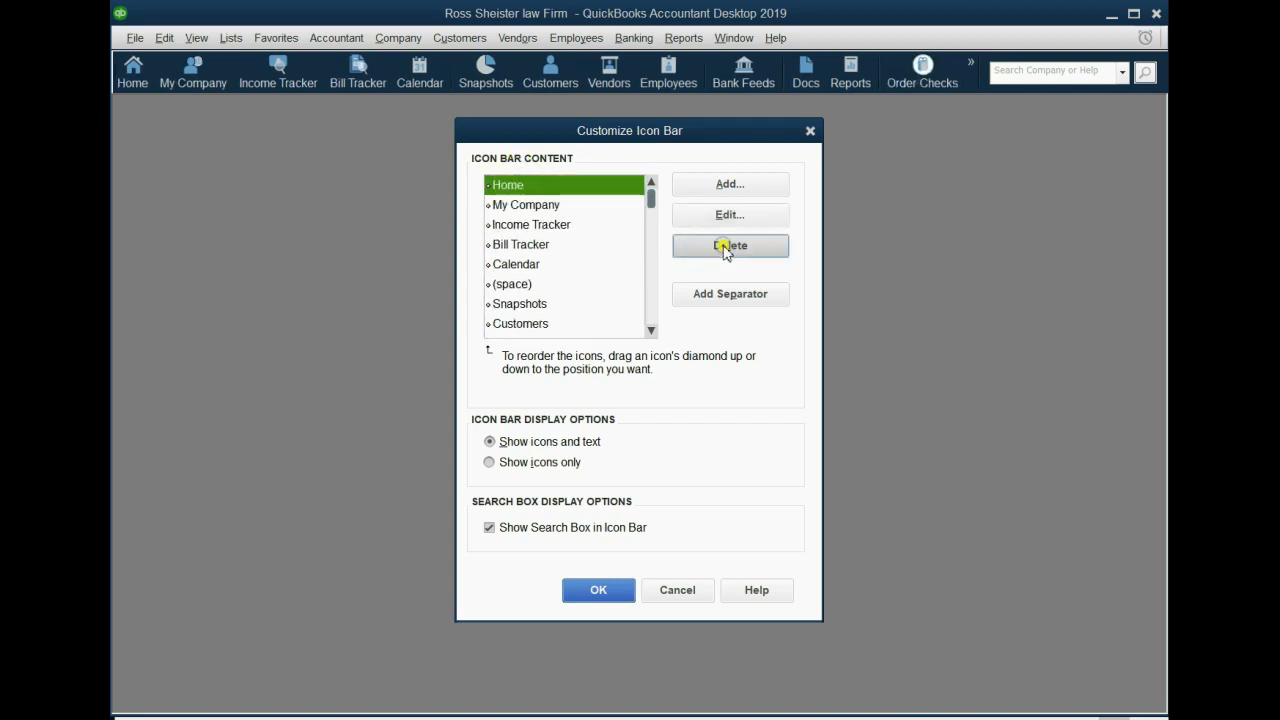
click(730, 246)
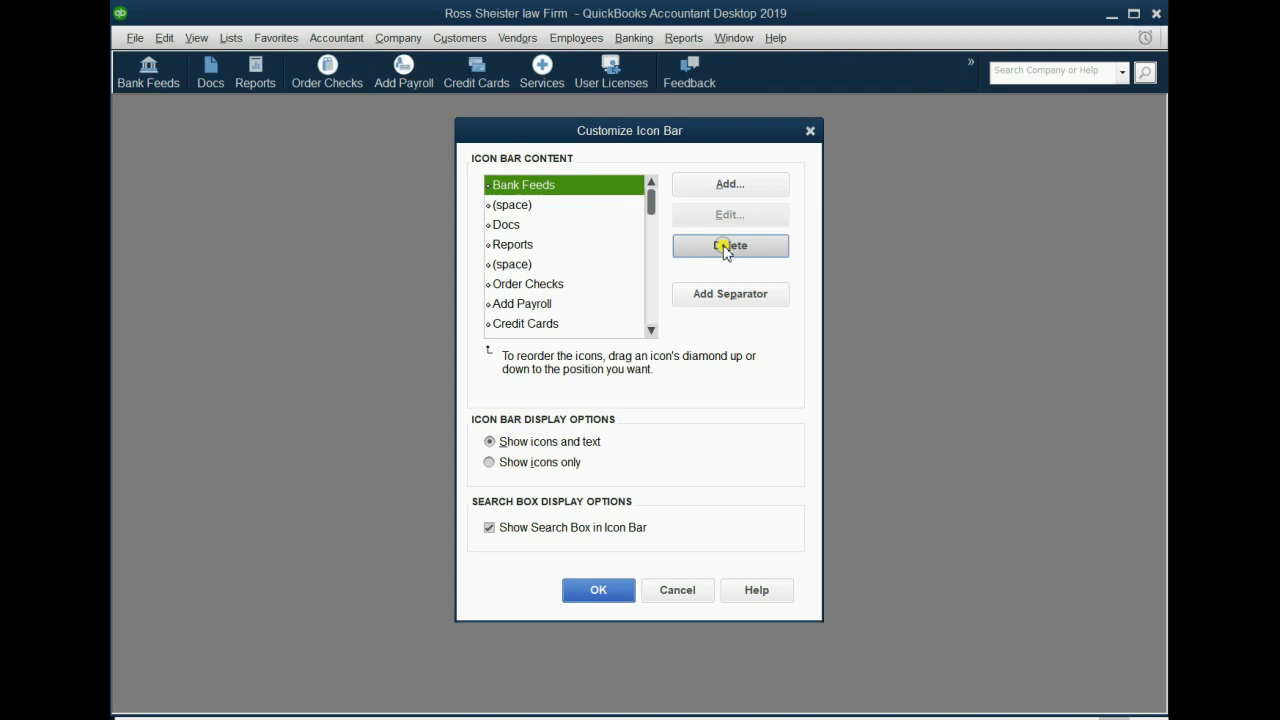
click(730, 246)
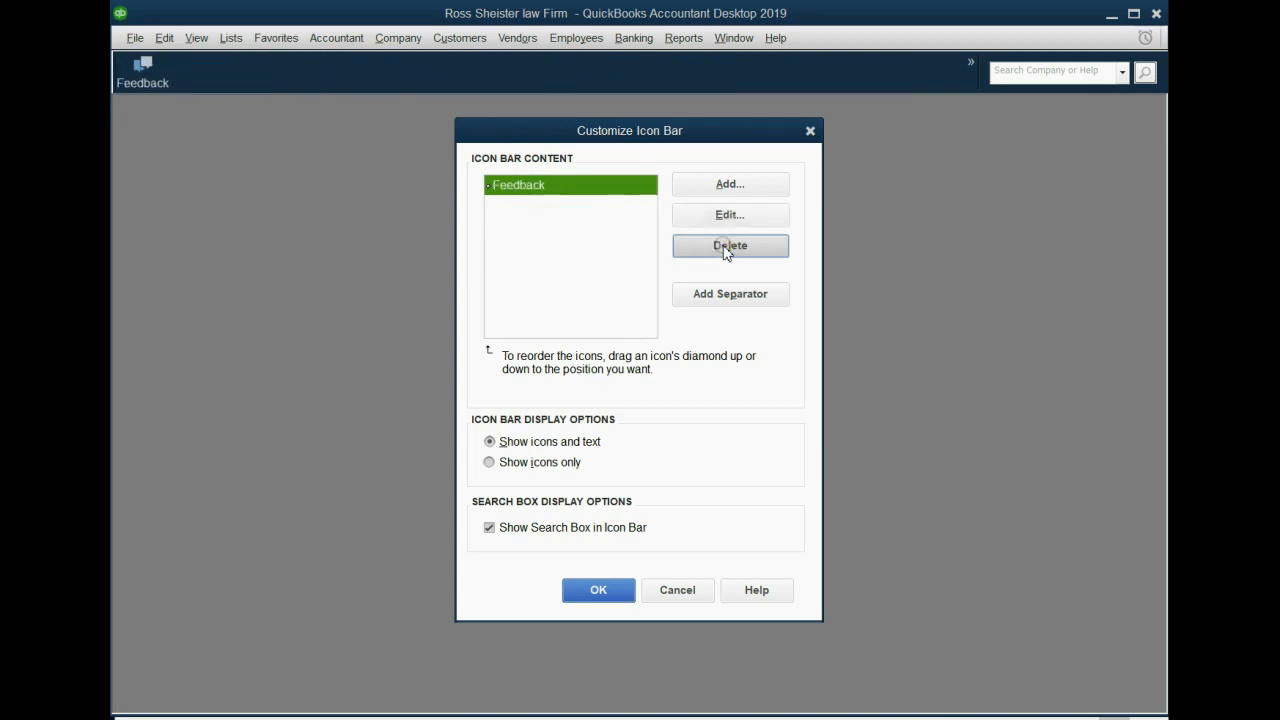
click(730, 244)
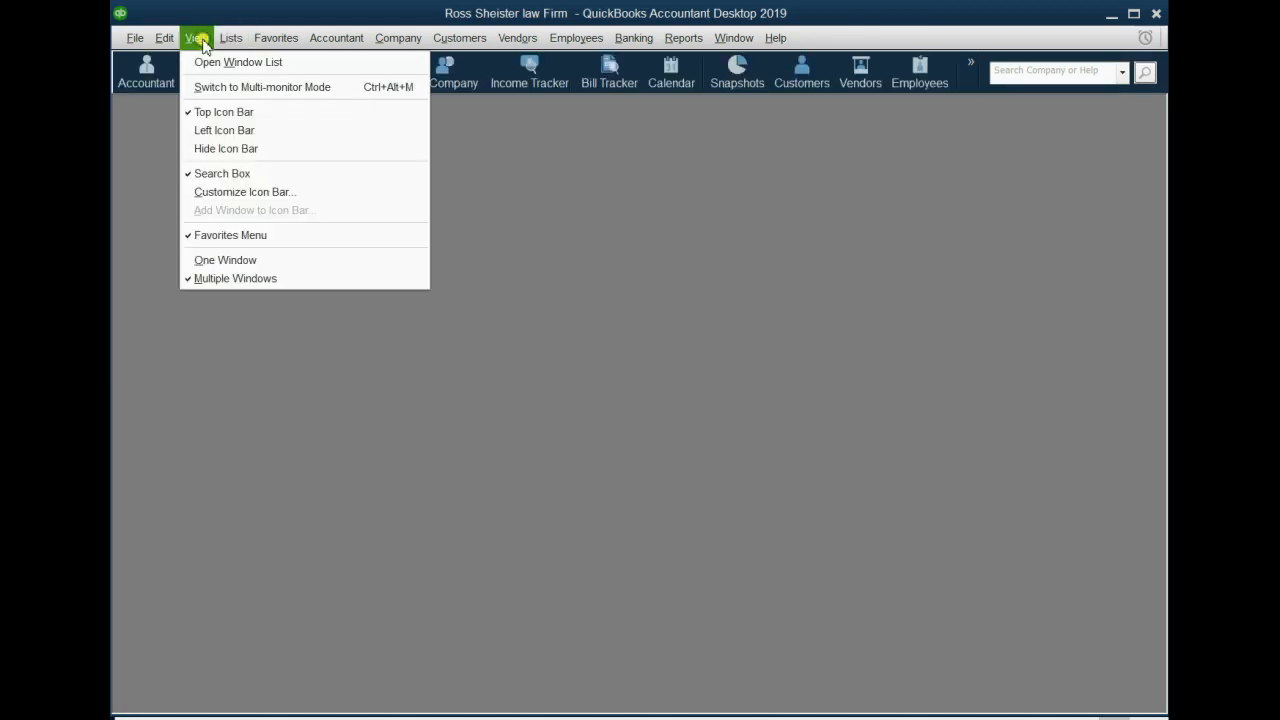
In Customize Icon Bar, delete the Order Checks icon and the trailing spacer.
click(244, 192)
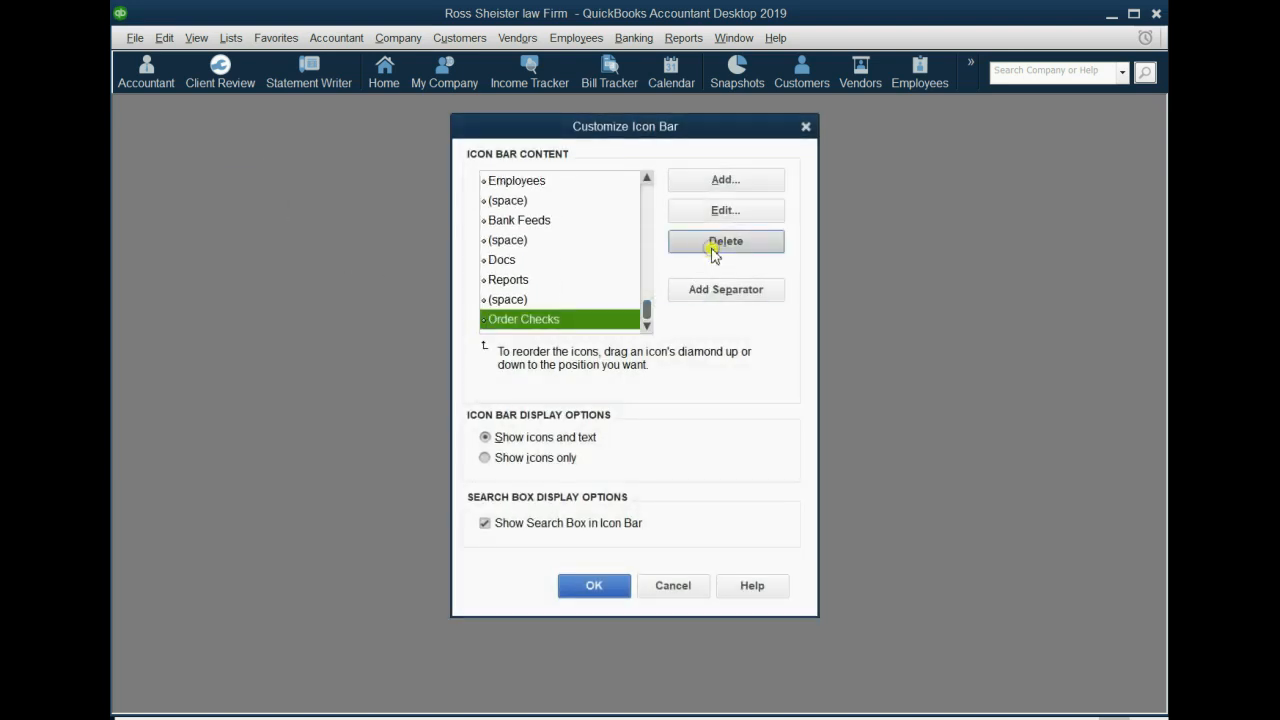
click(724, 240)
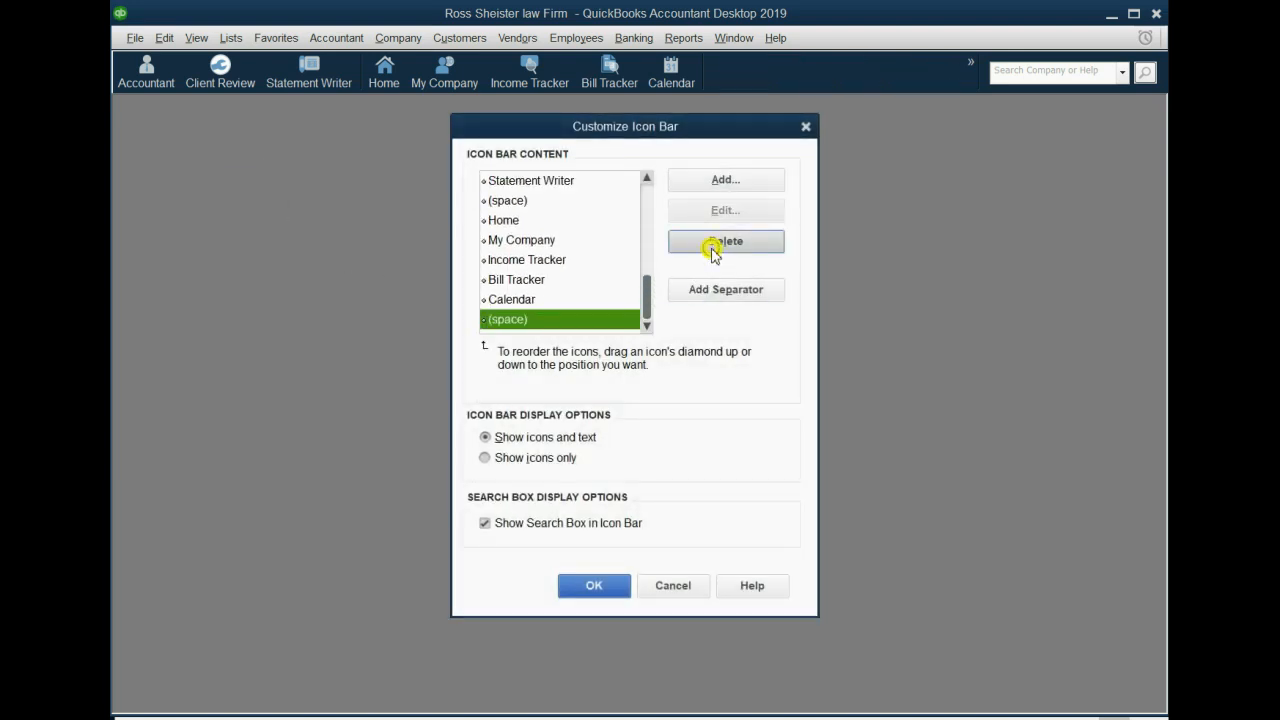
click(724, 240)
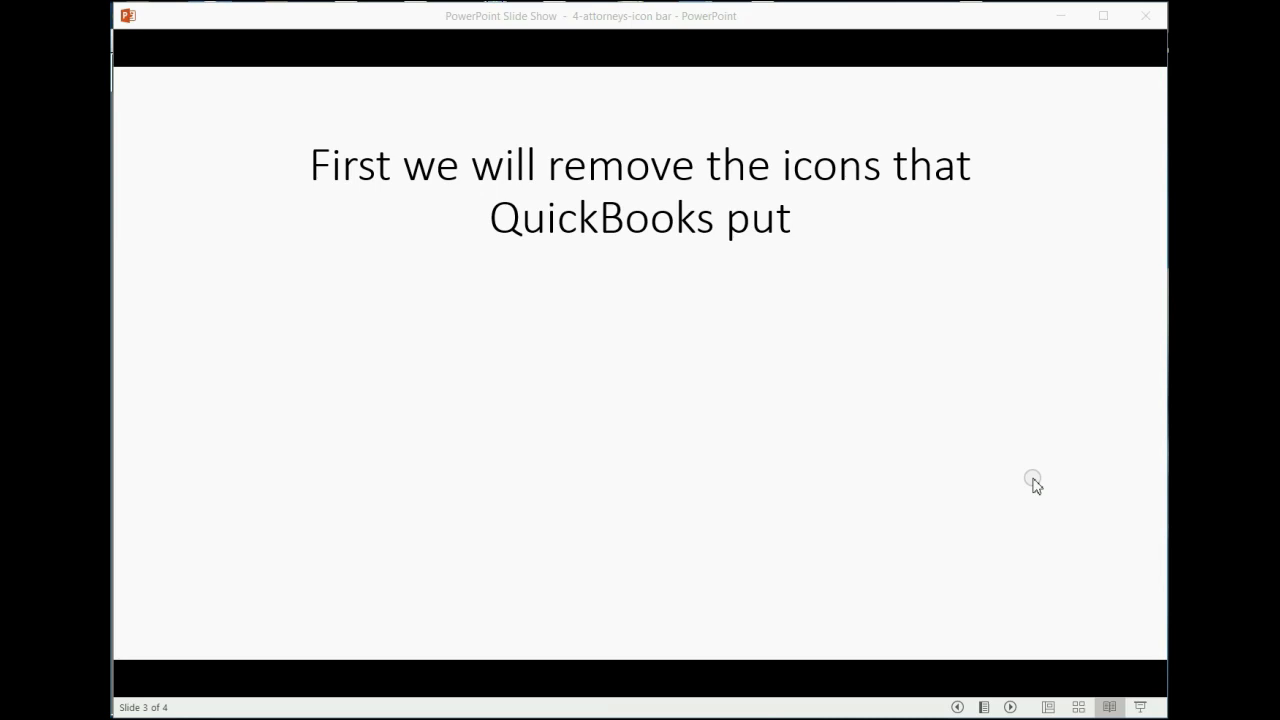
mouse_move(1004, 690)
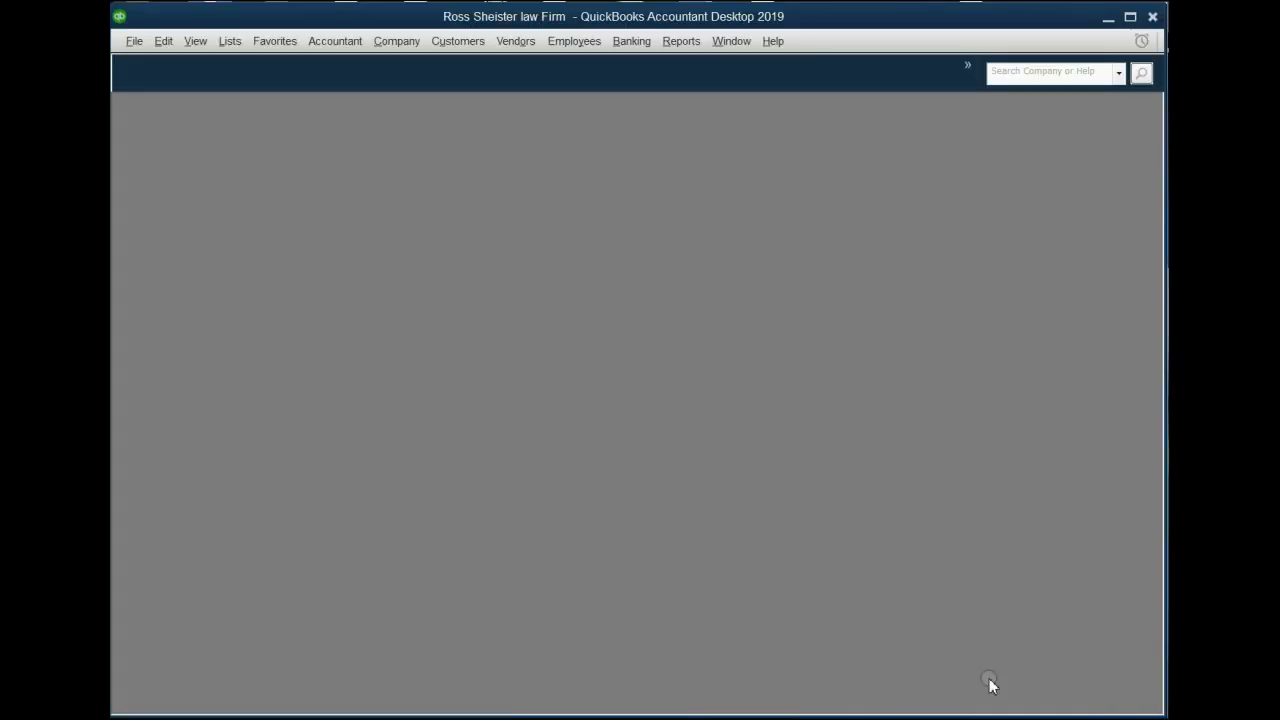
mouse_move(572, 344)
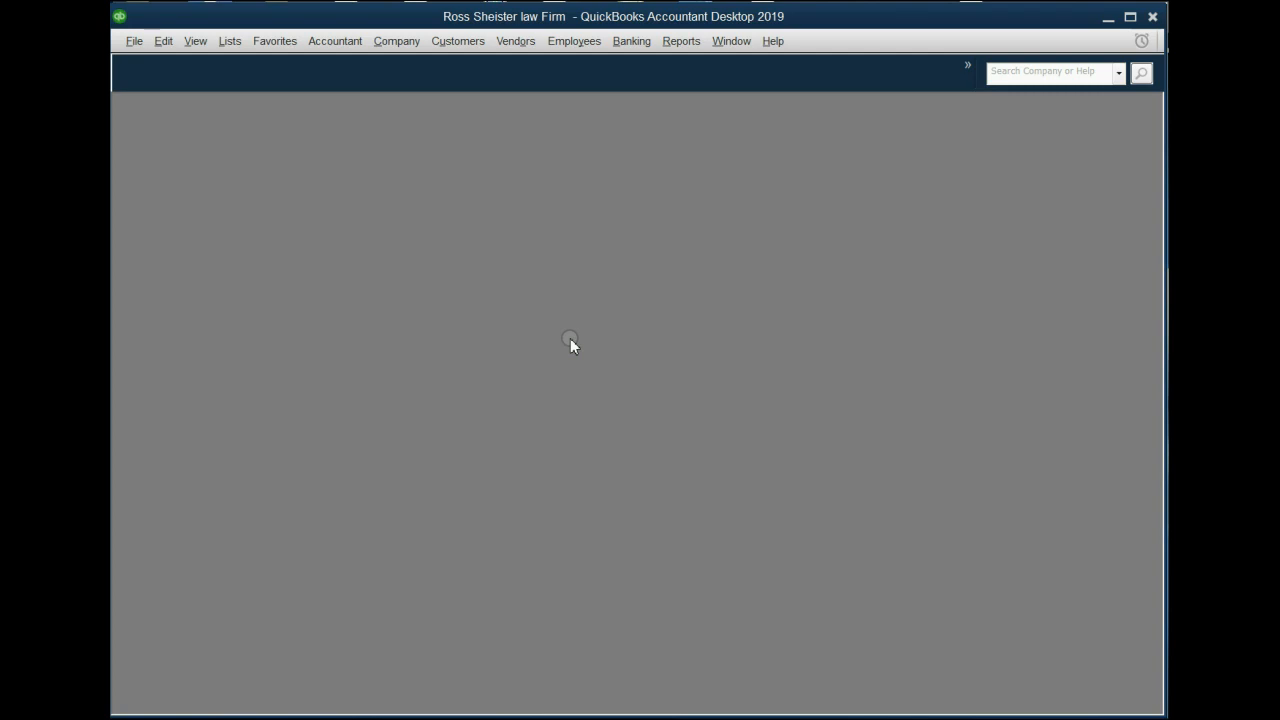
mouse_move(492, 232)
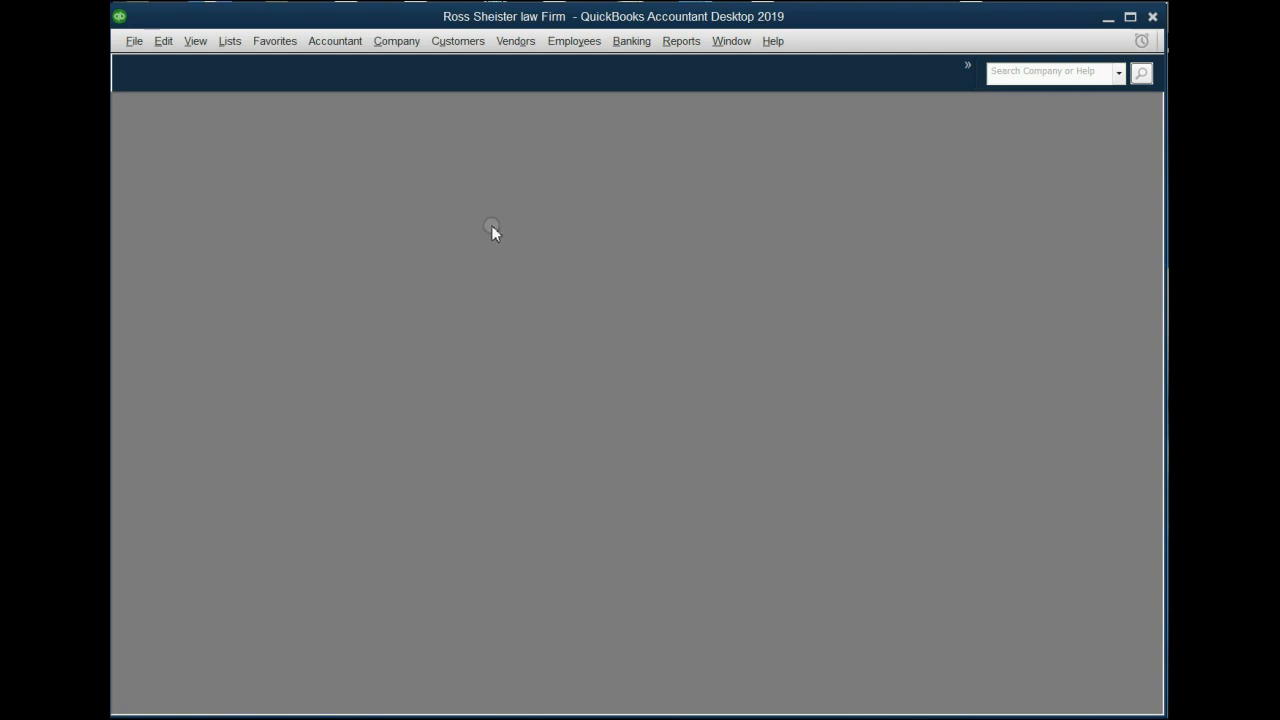
Show the Customers menu with the icon bar now empty.
click(458, 40)
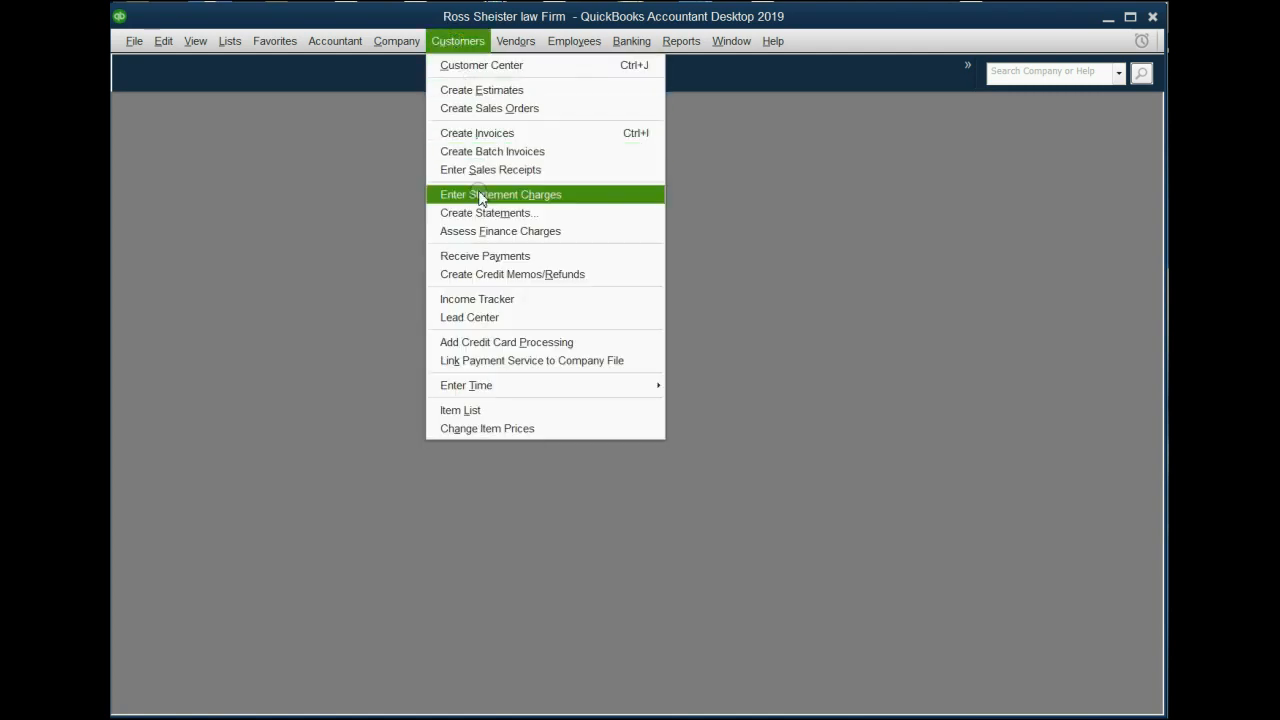
Add the Receive Payments window to the icon bar labelled Payment.
click(500, 194)
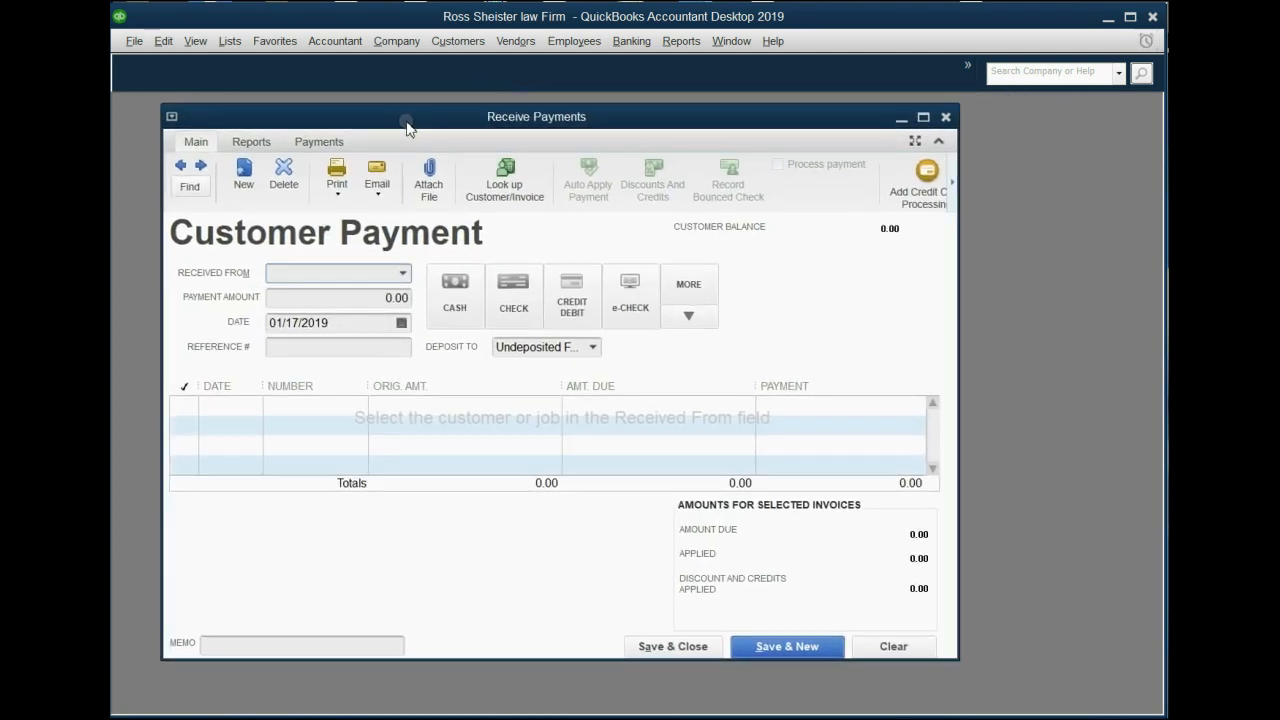
click(336, 272)
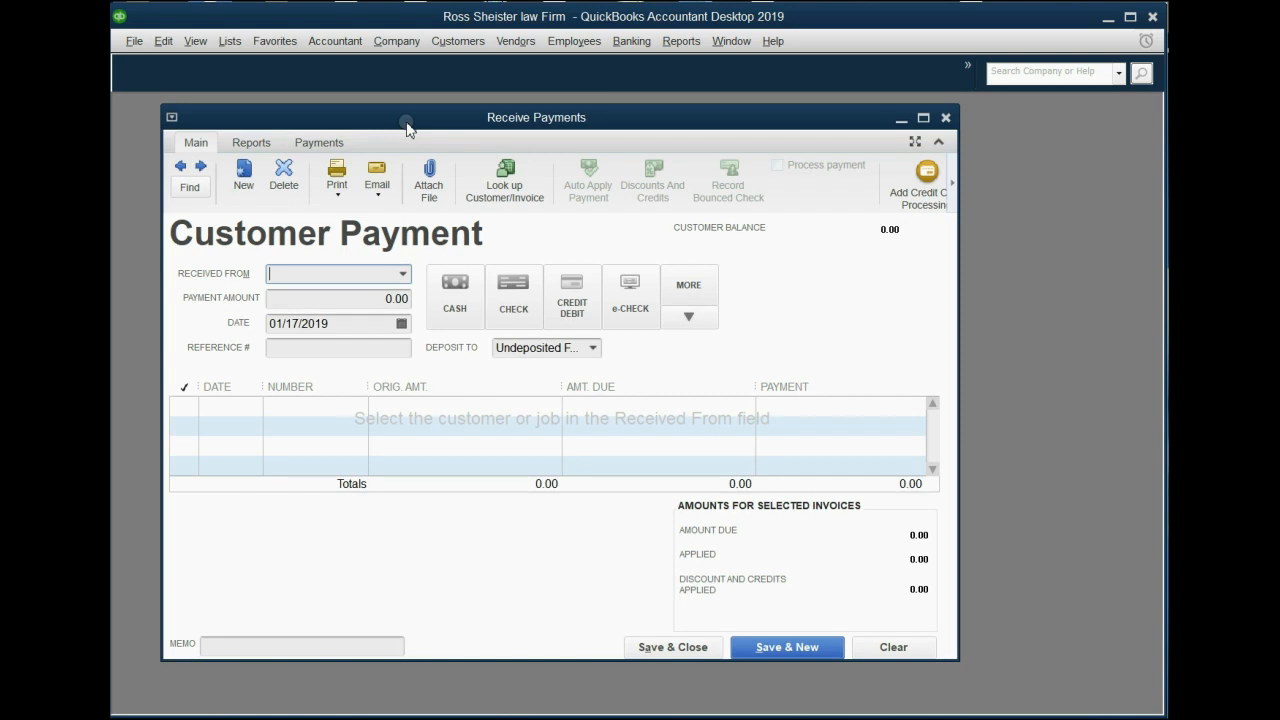
mouse_move(196, 40)
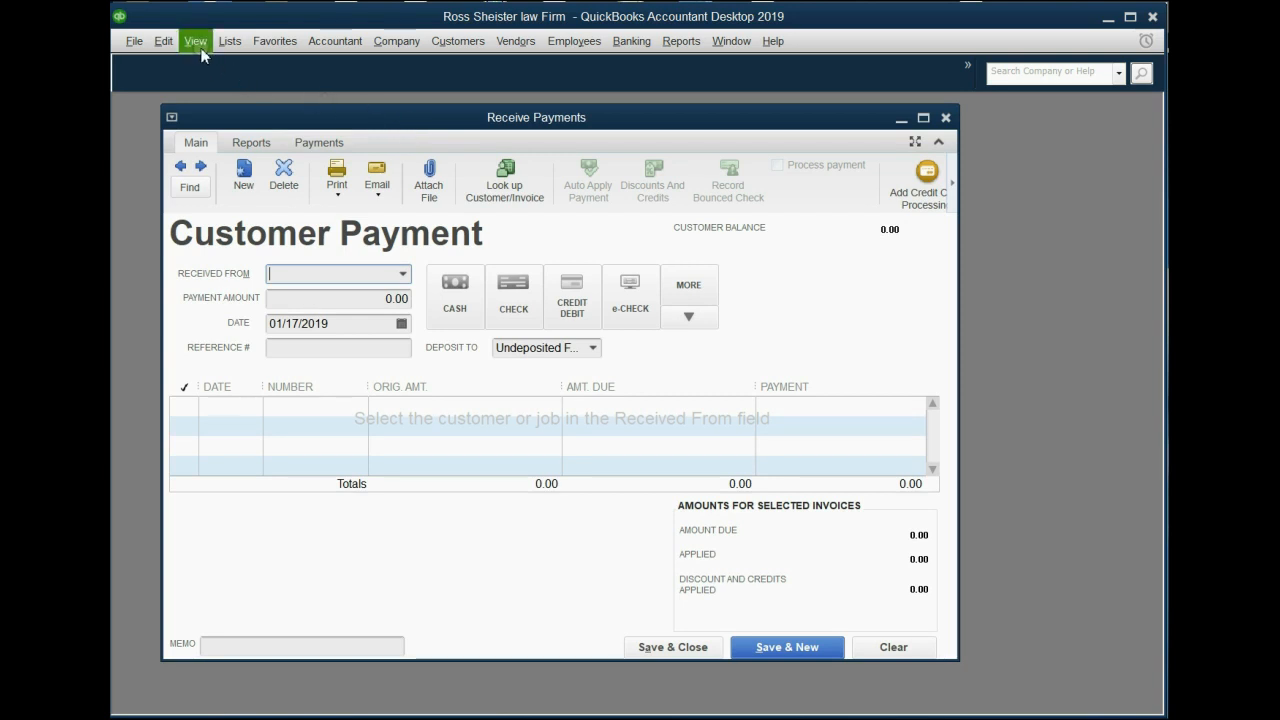
click(196, 40)
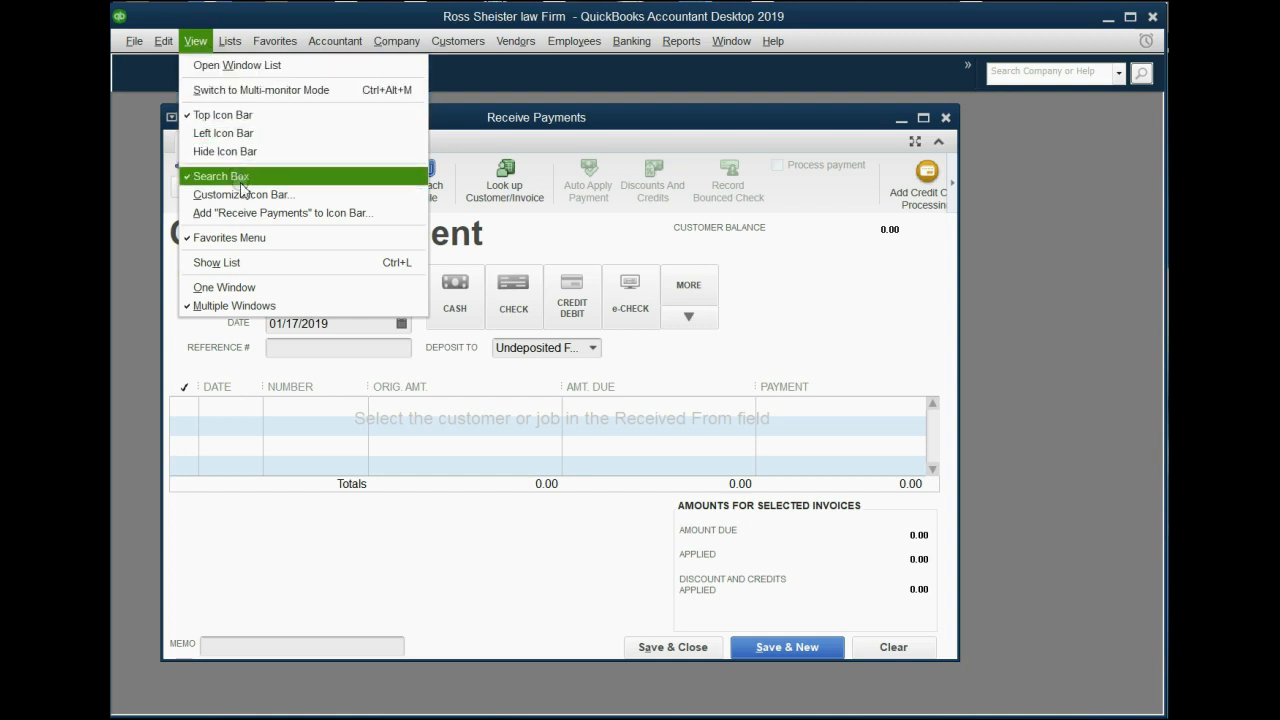
mouse_move(252, 212)
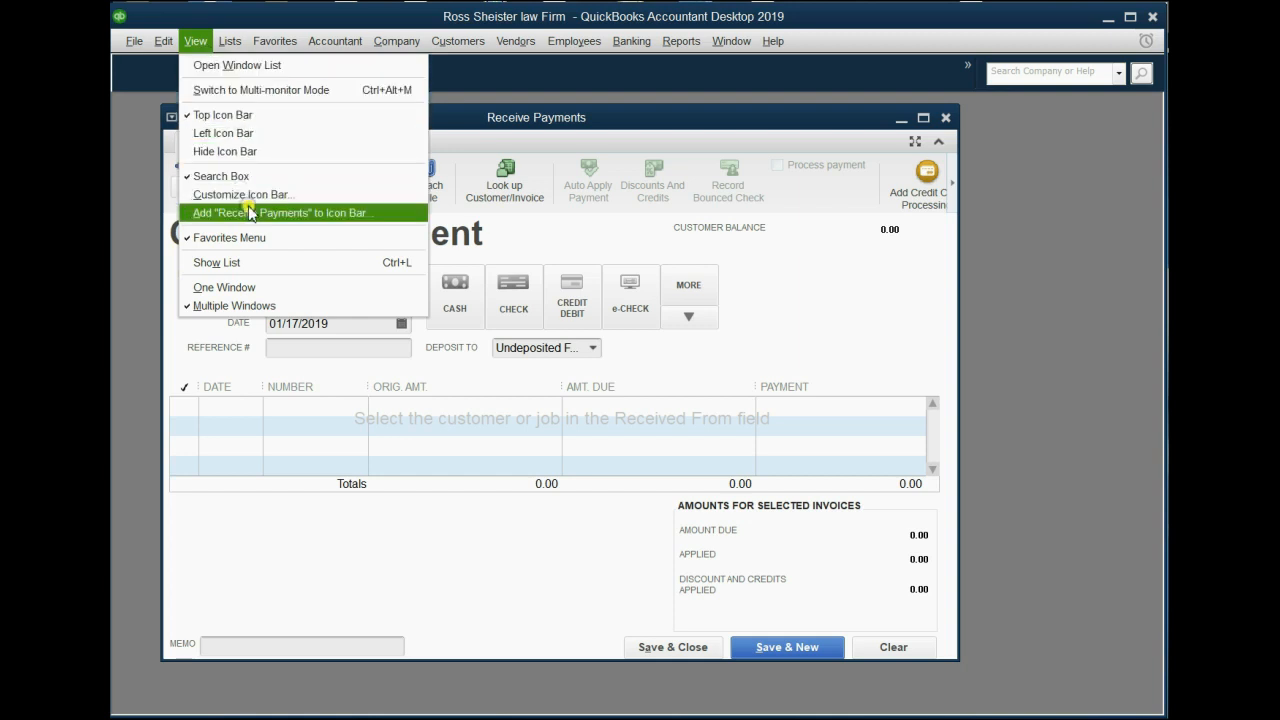
click(280, 212)
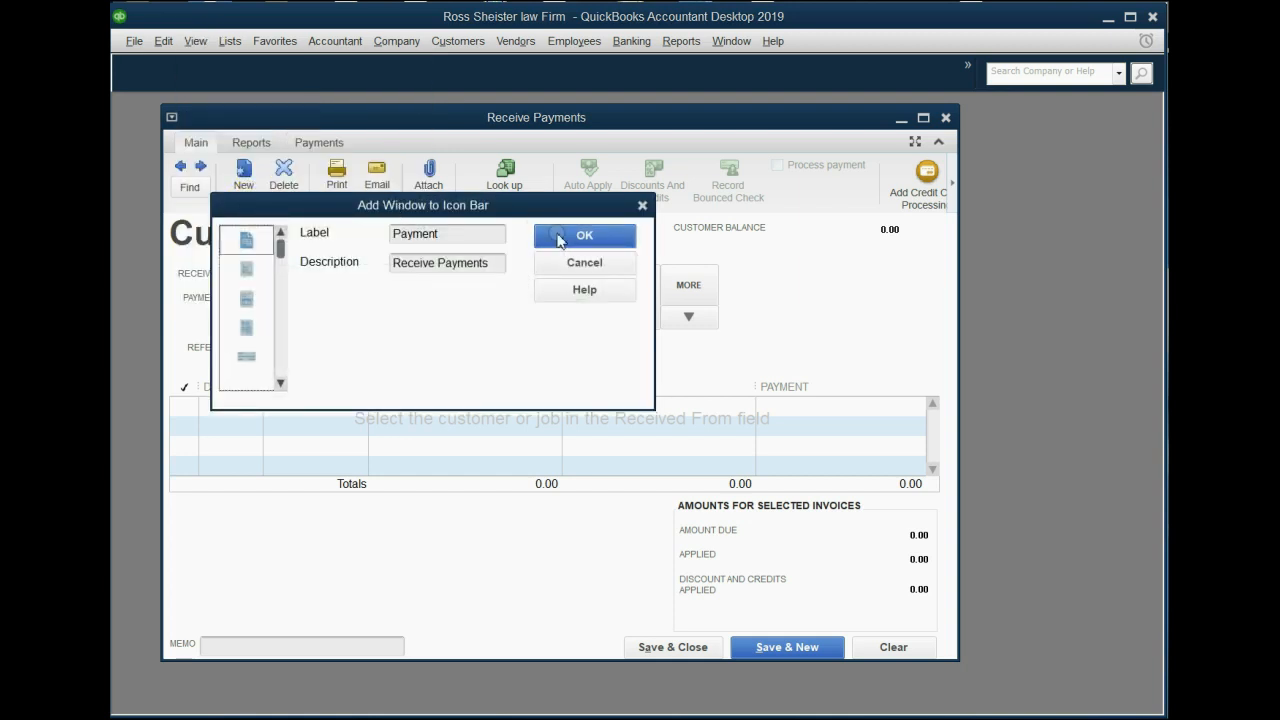
click(584, 236)
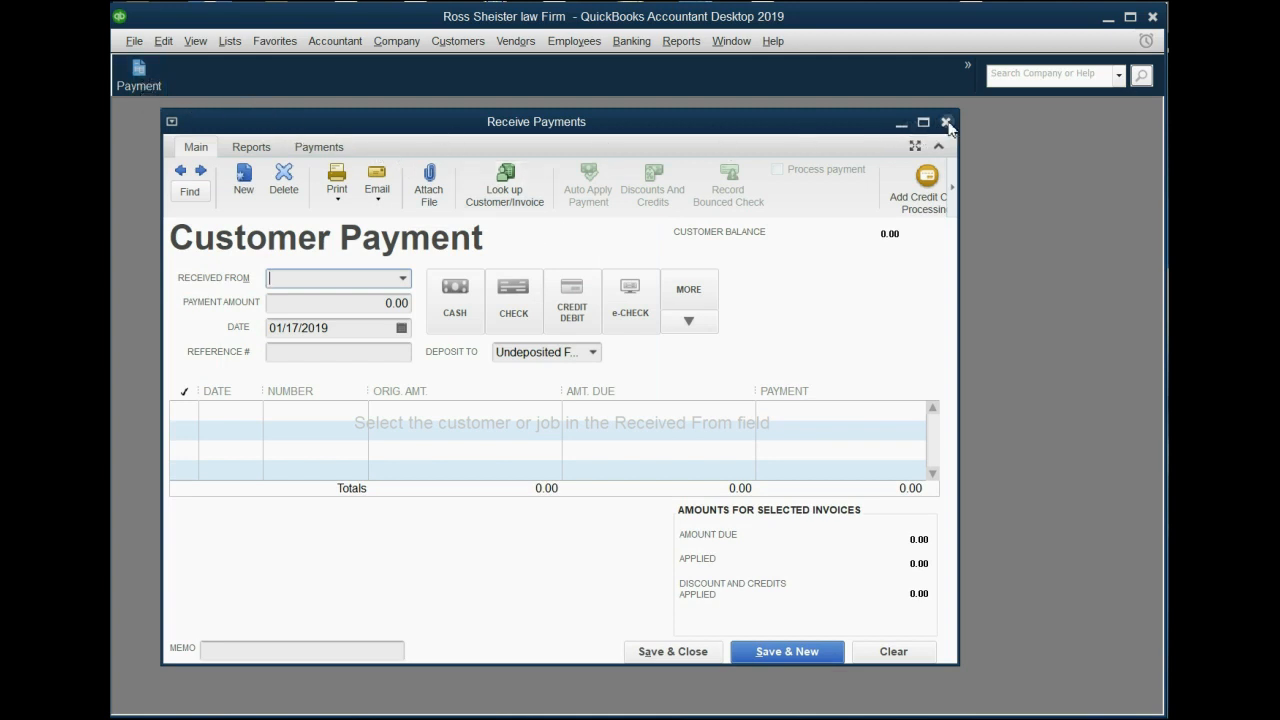
Close Receive Payments, verify the Payment icon reopens it, and close it again.
click(946, 122)
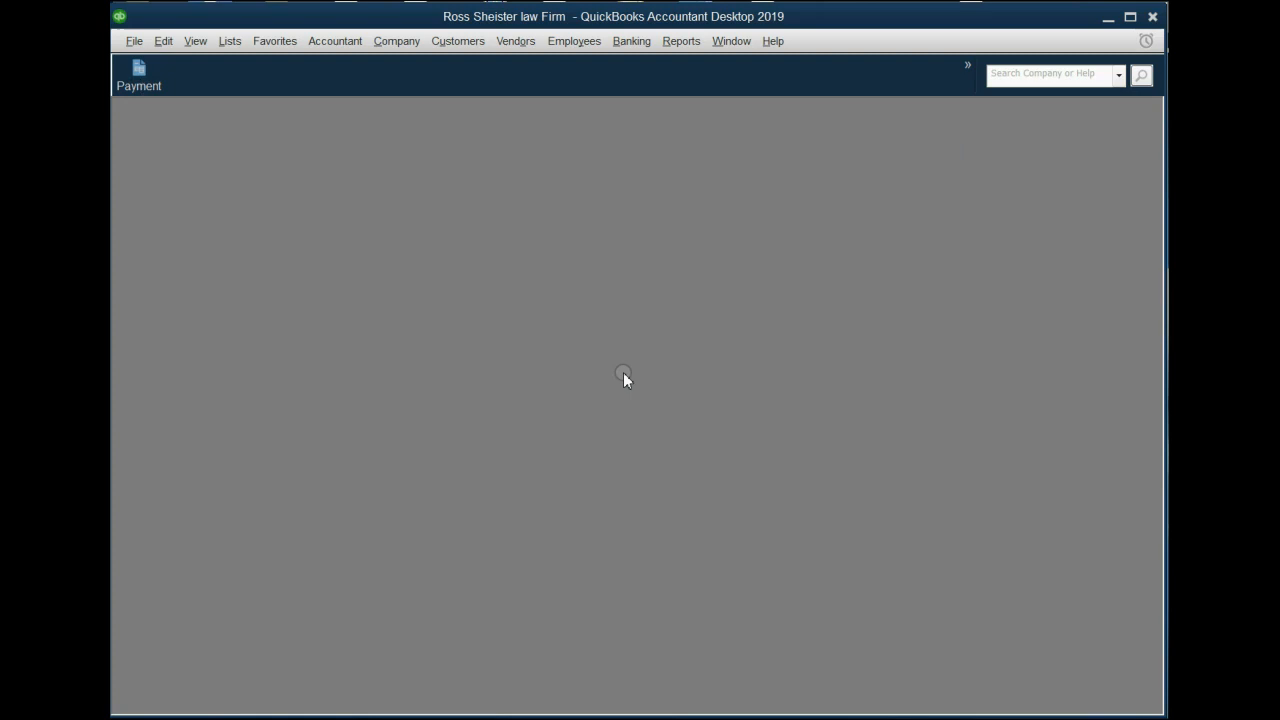
click(140, 76)
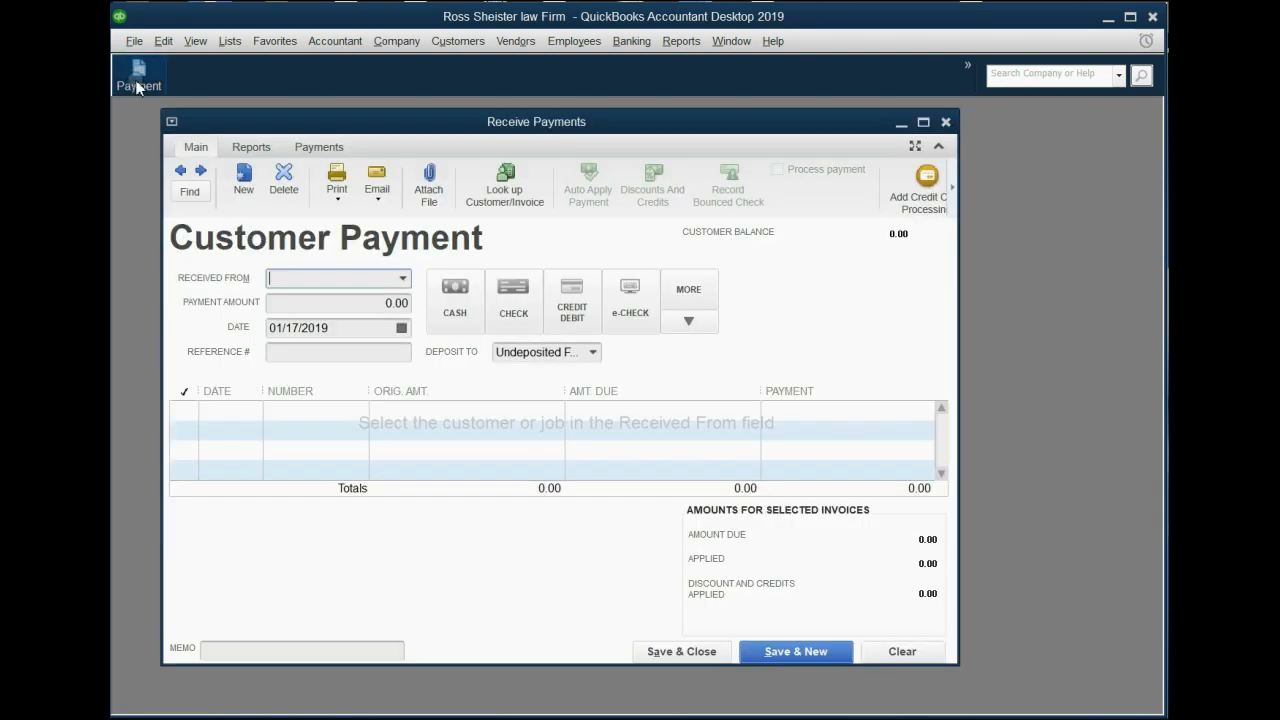
click(944, 122)
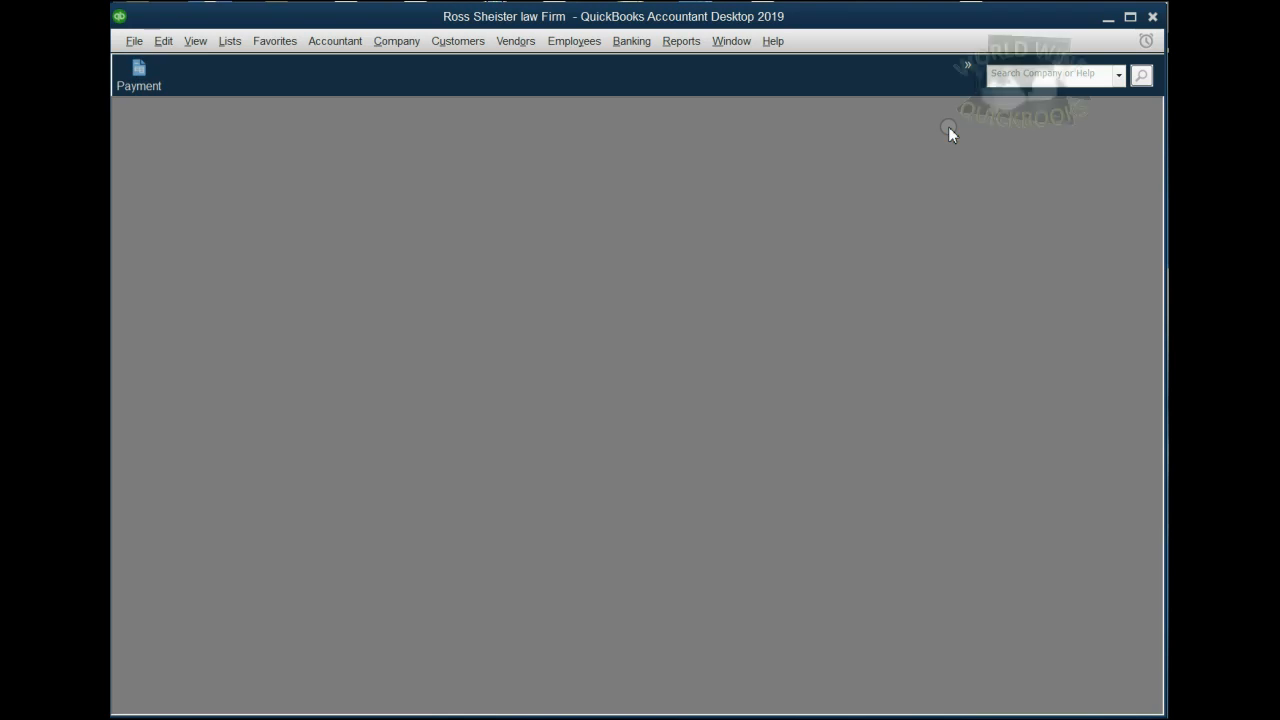
mouse_move(440, 164)
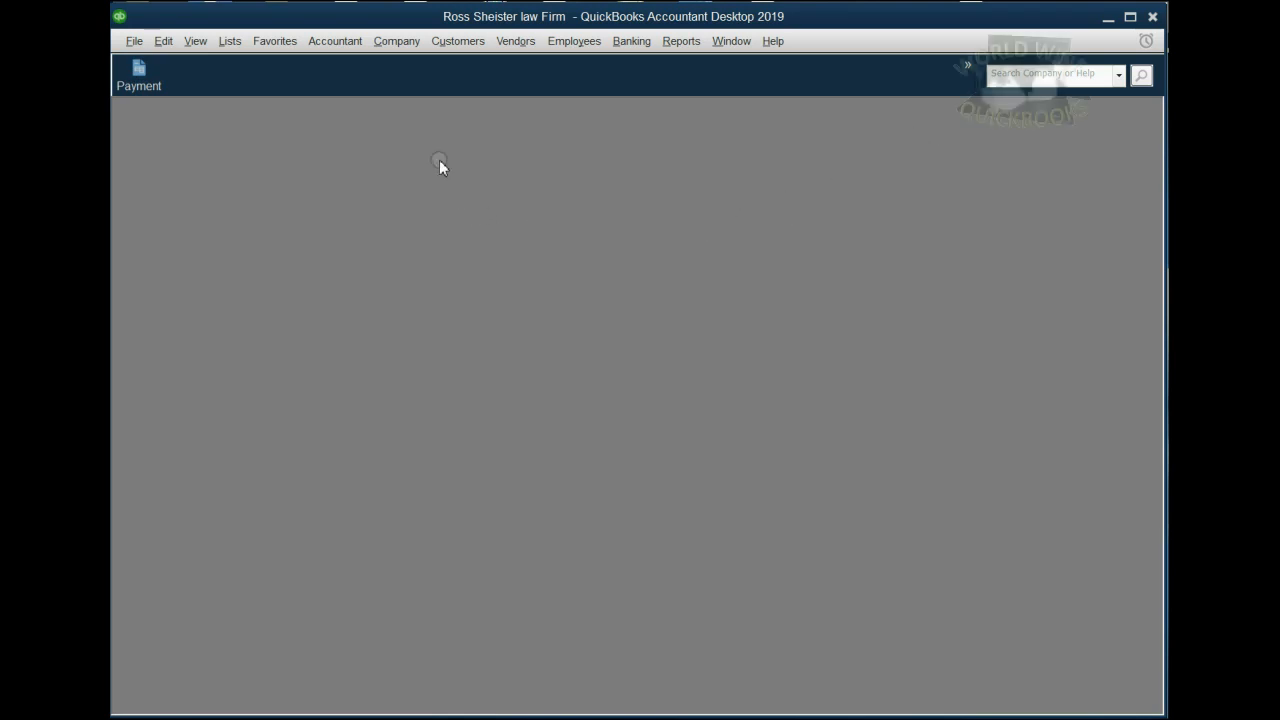
Add the Create Invoices window to the icon bar as an Invoice shortcut.
click(458, 40)
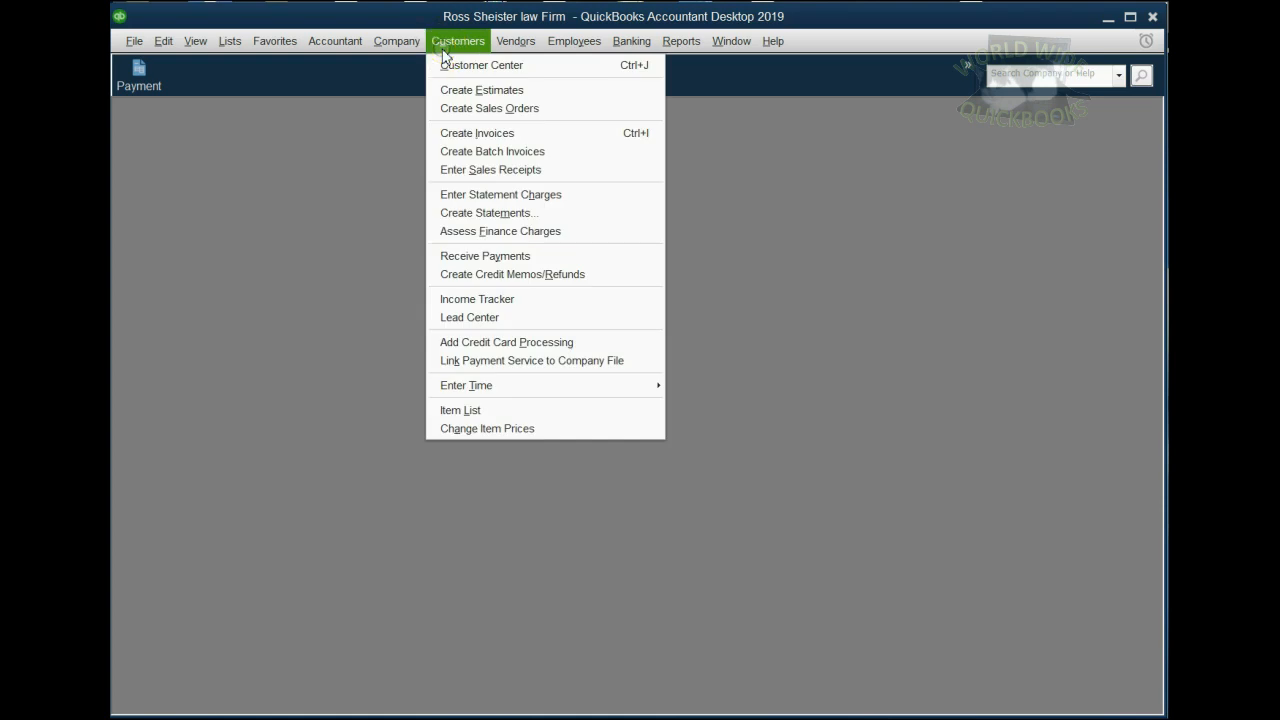
mouse_move(482, 90)
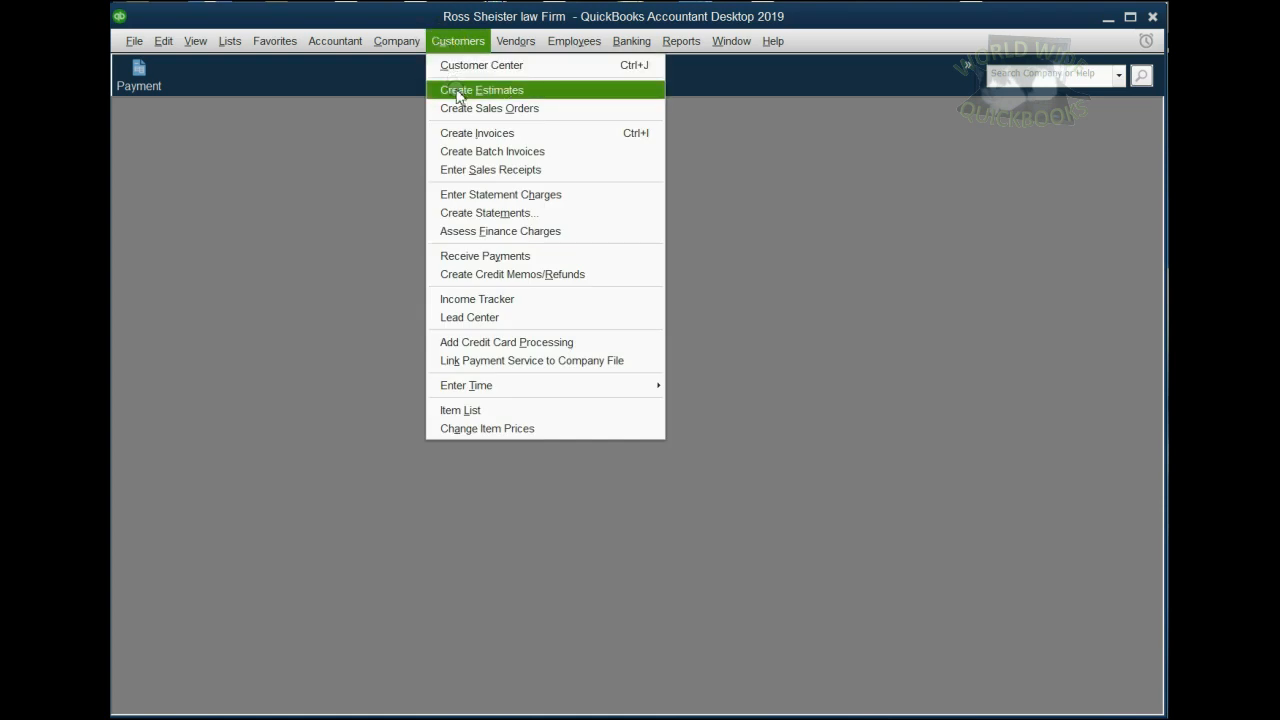
click(476, 132)
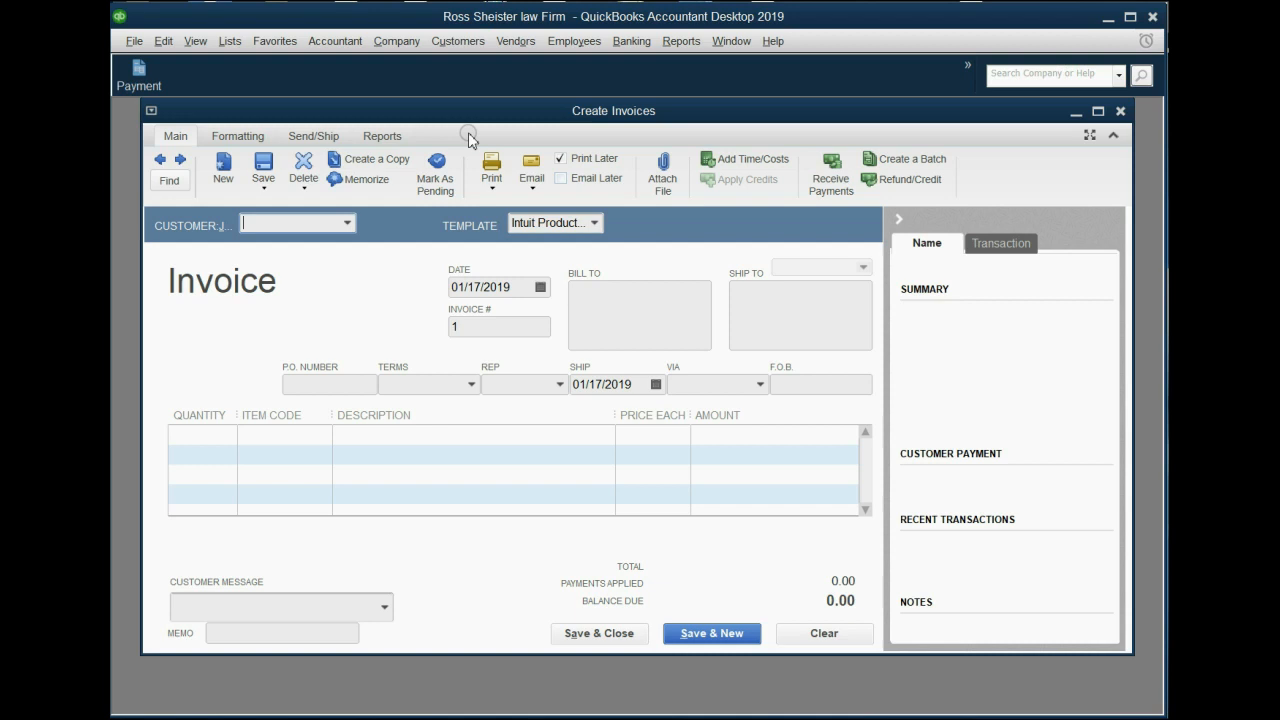
drag(612, 110, 604, 144)
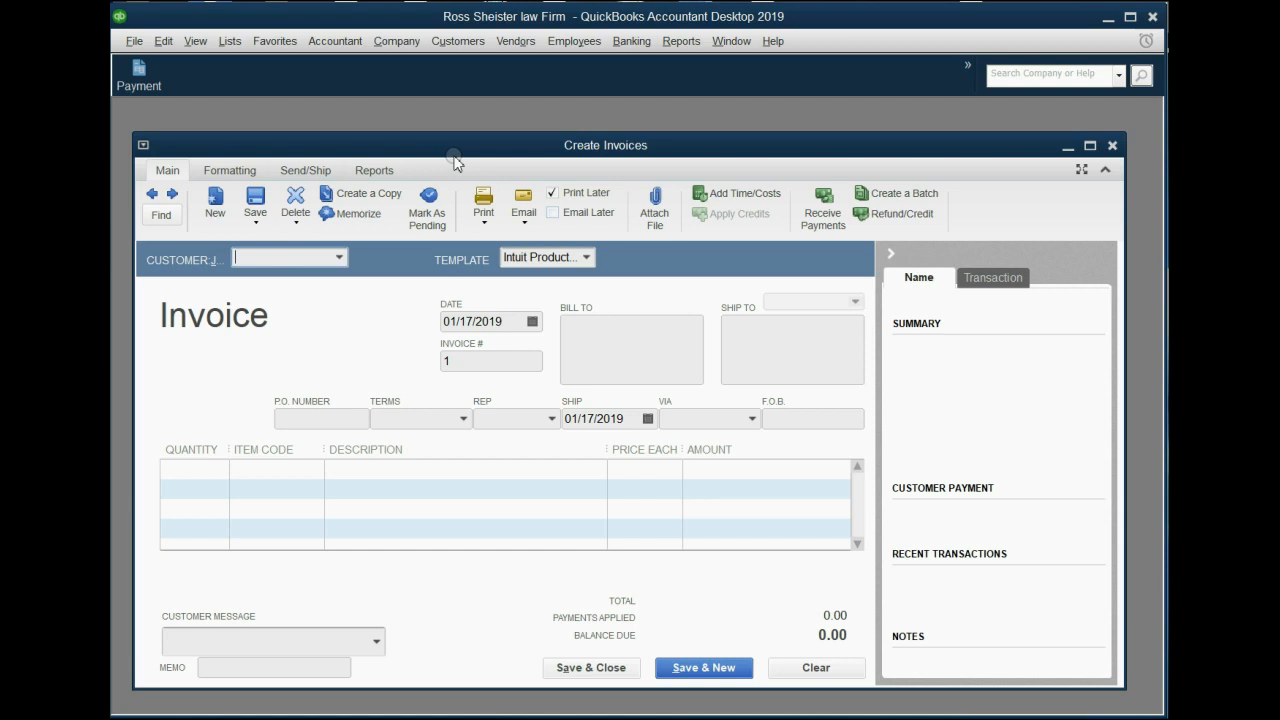
mouse_move(196, 40)
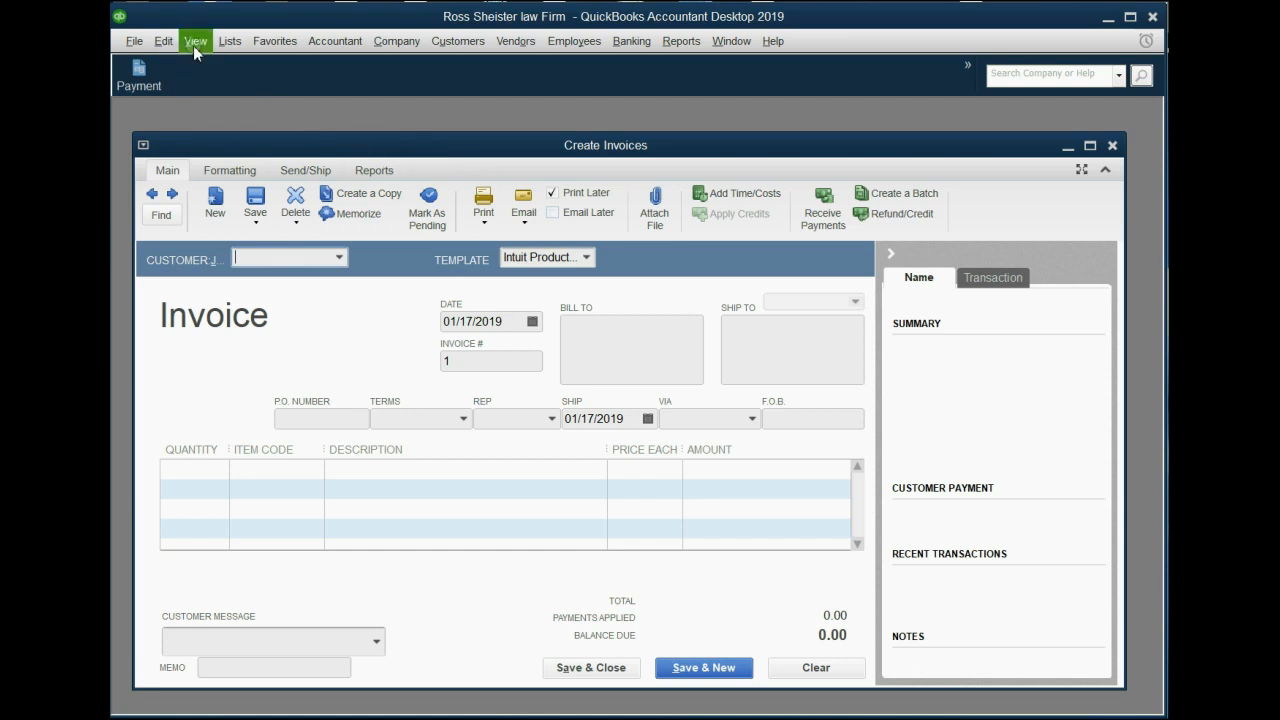
click(196, 40)
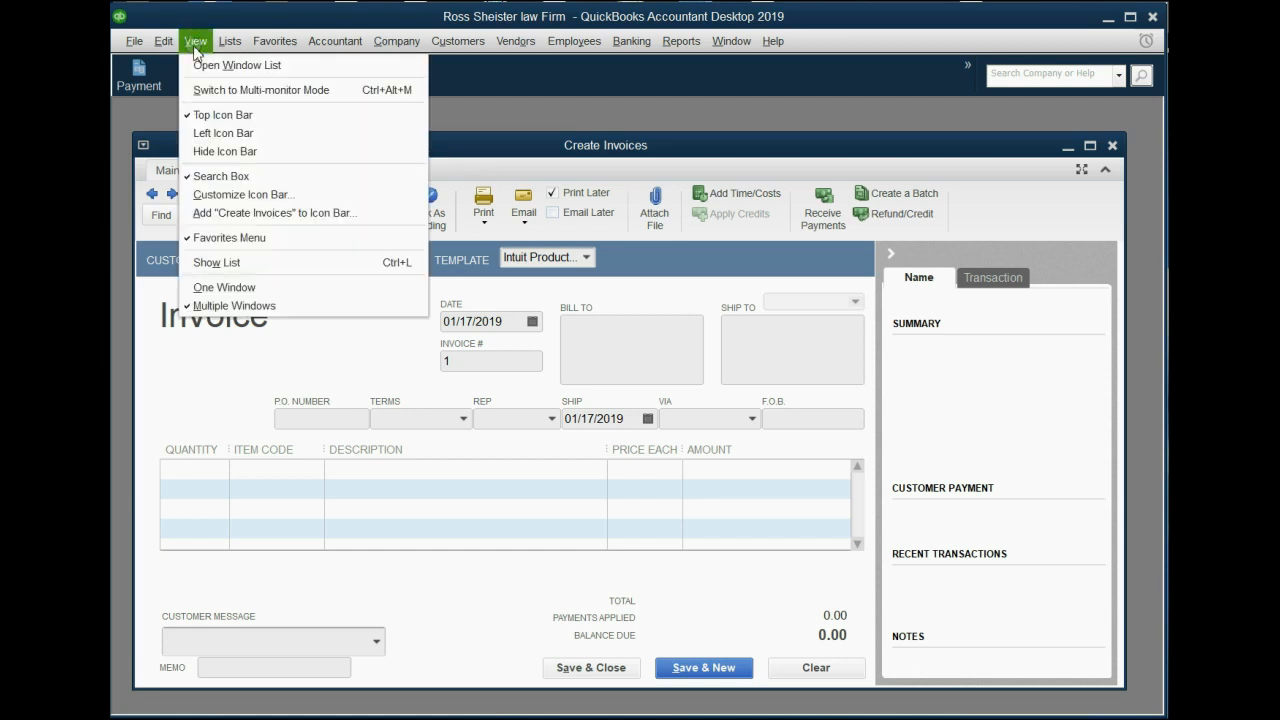
mouse_move(276, 212)
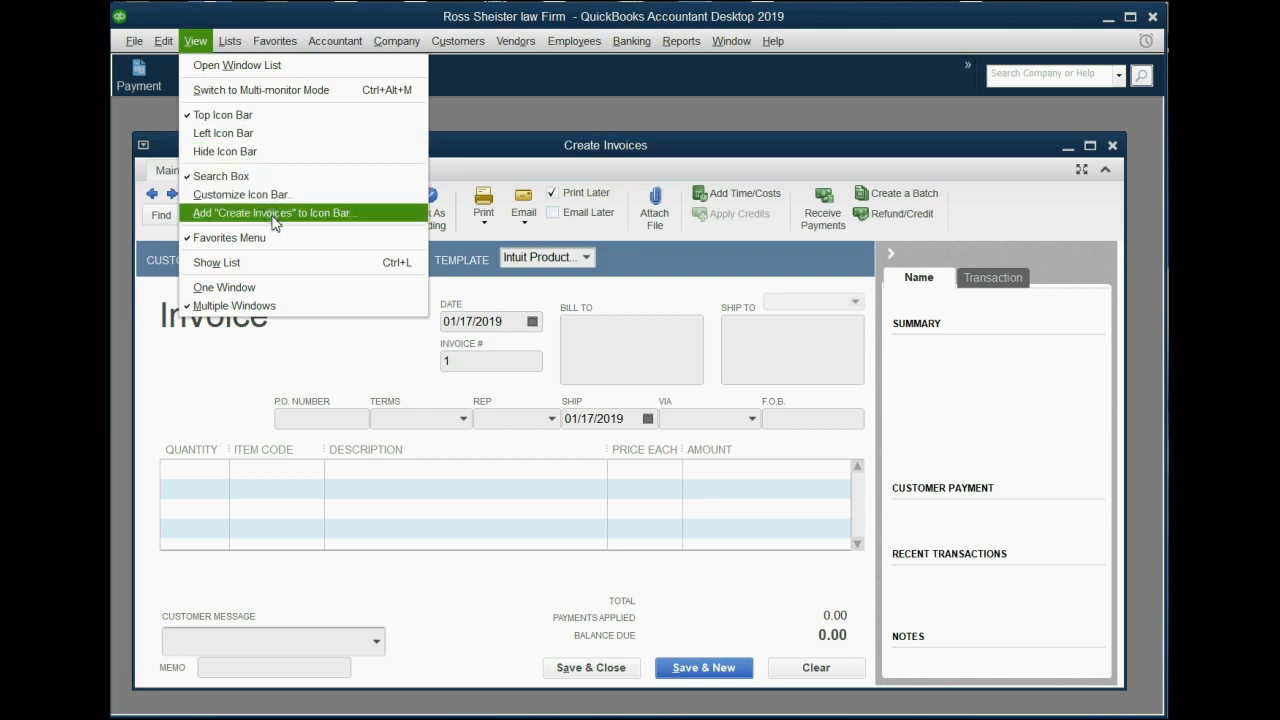
click(272, 212)
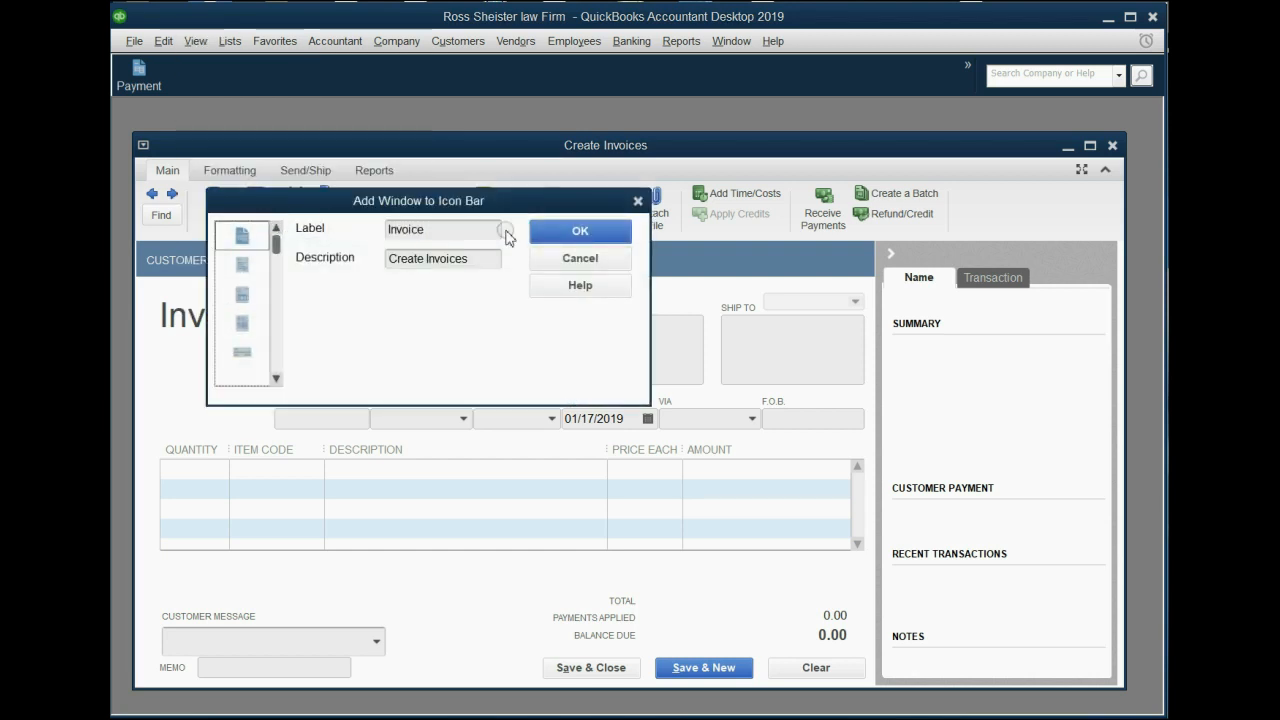
click(580, 232)
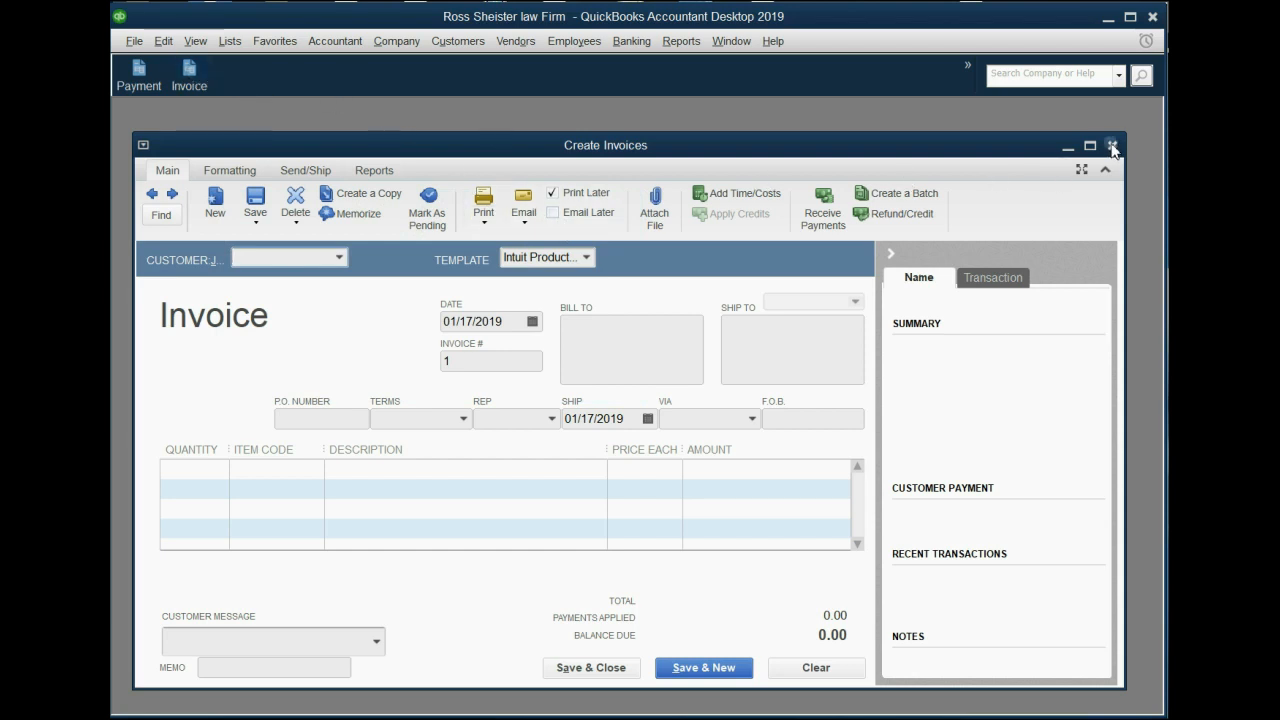
Close the invoice, verify the Invoice shortcut reopens it, and close it again.
click(1112, 144)
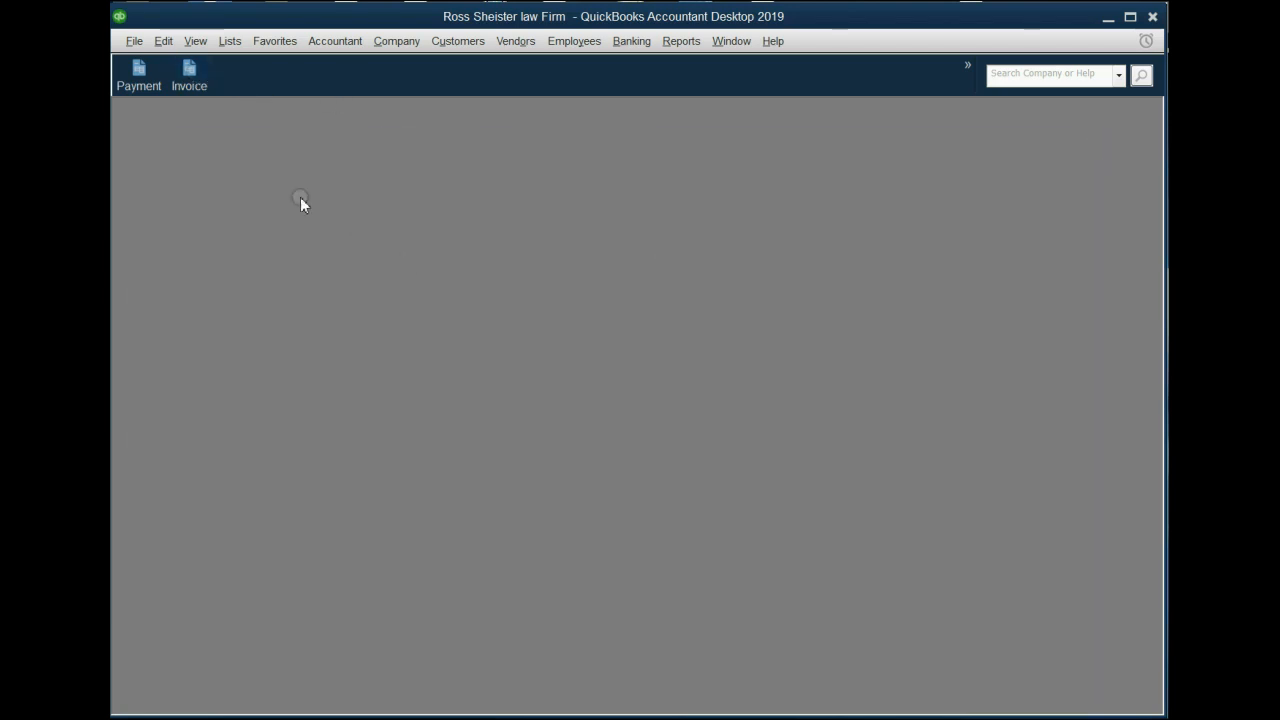
click(188, 76)
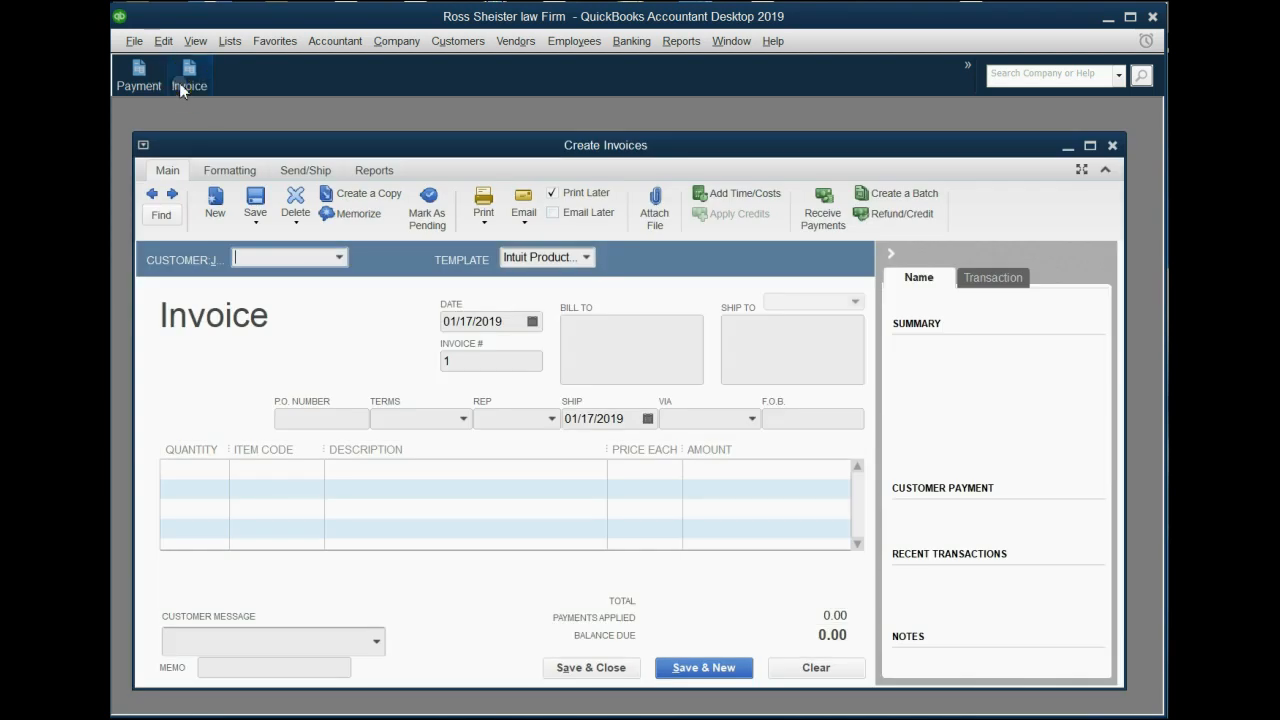
click(1112, 144)
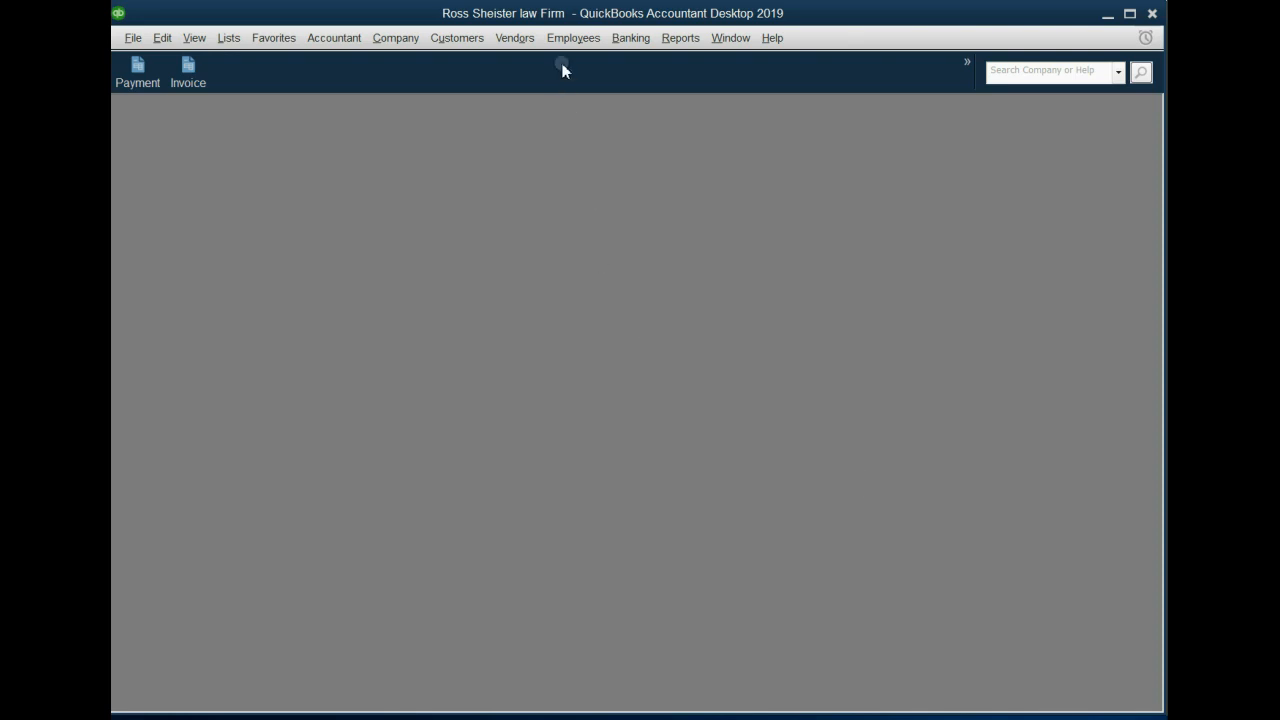
Run the Trial Balance report from Accountant & Taxes with dates set to All.
click(680, 38)
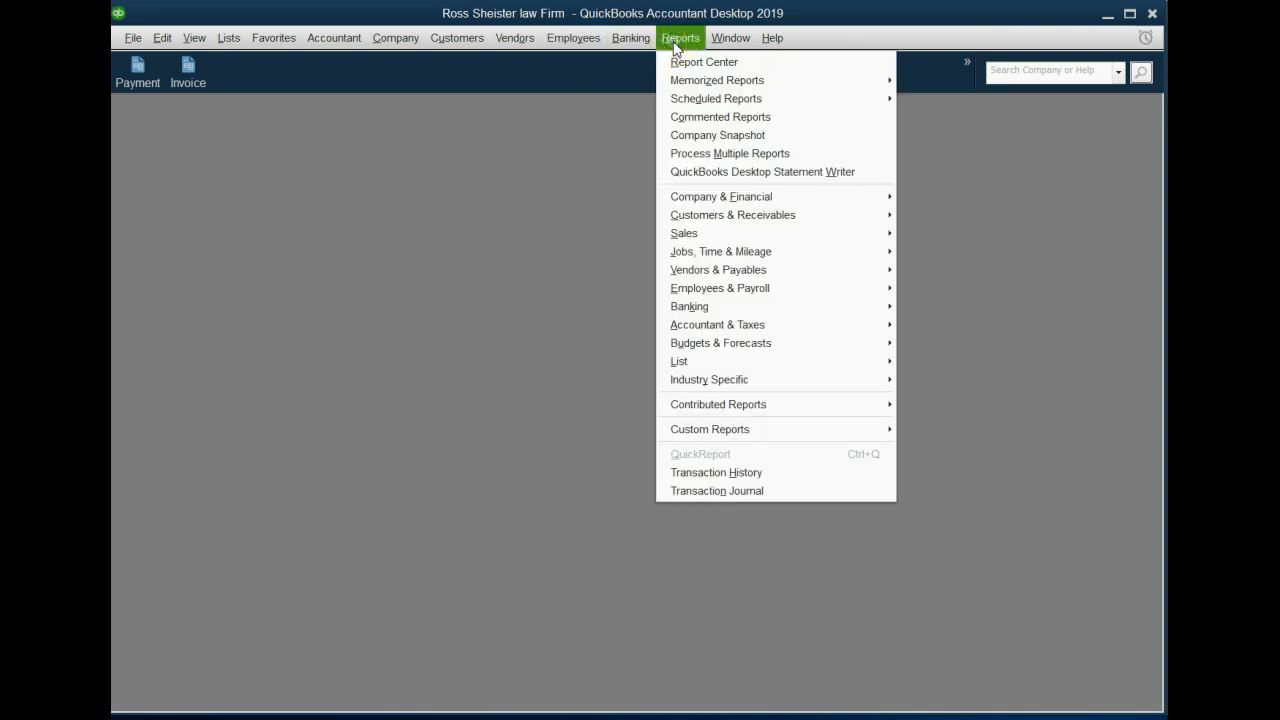
mouse_move(716, 324)
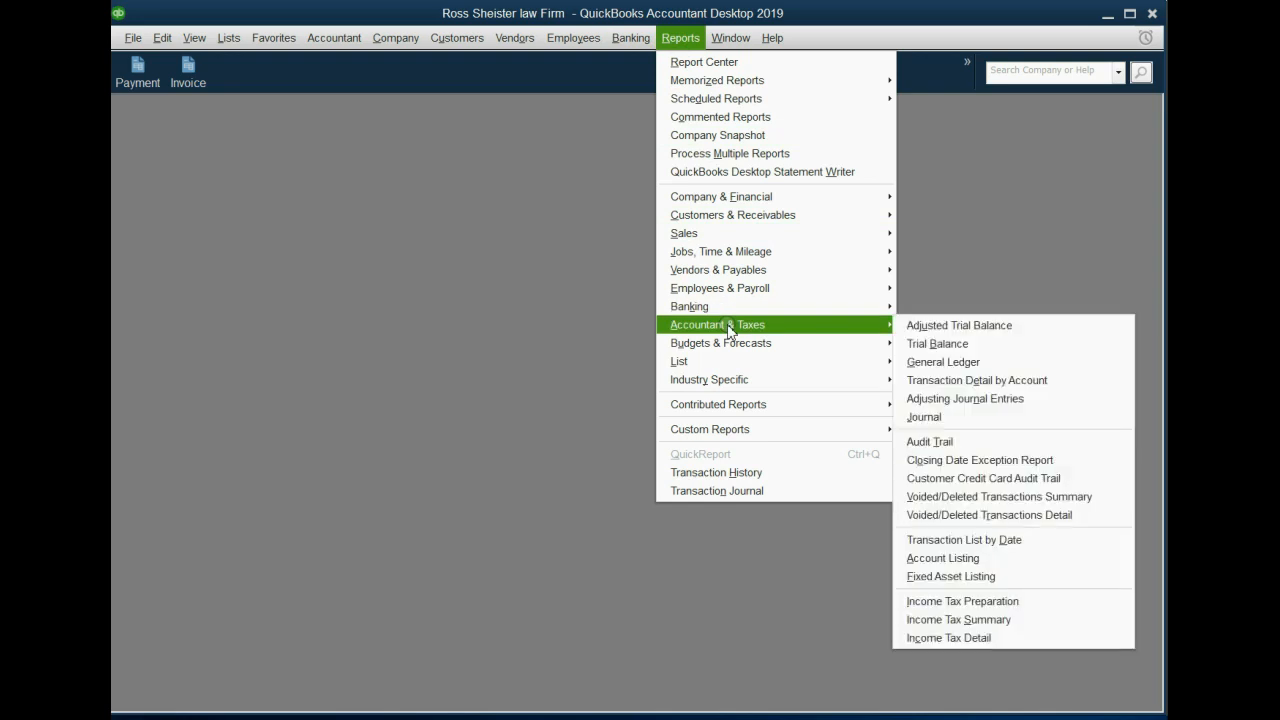
click(936, 344)
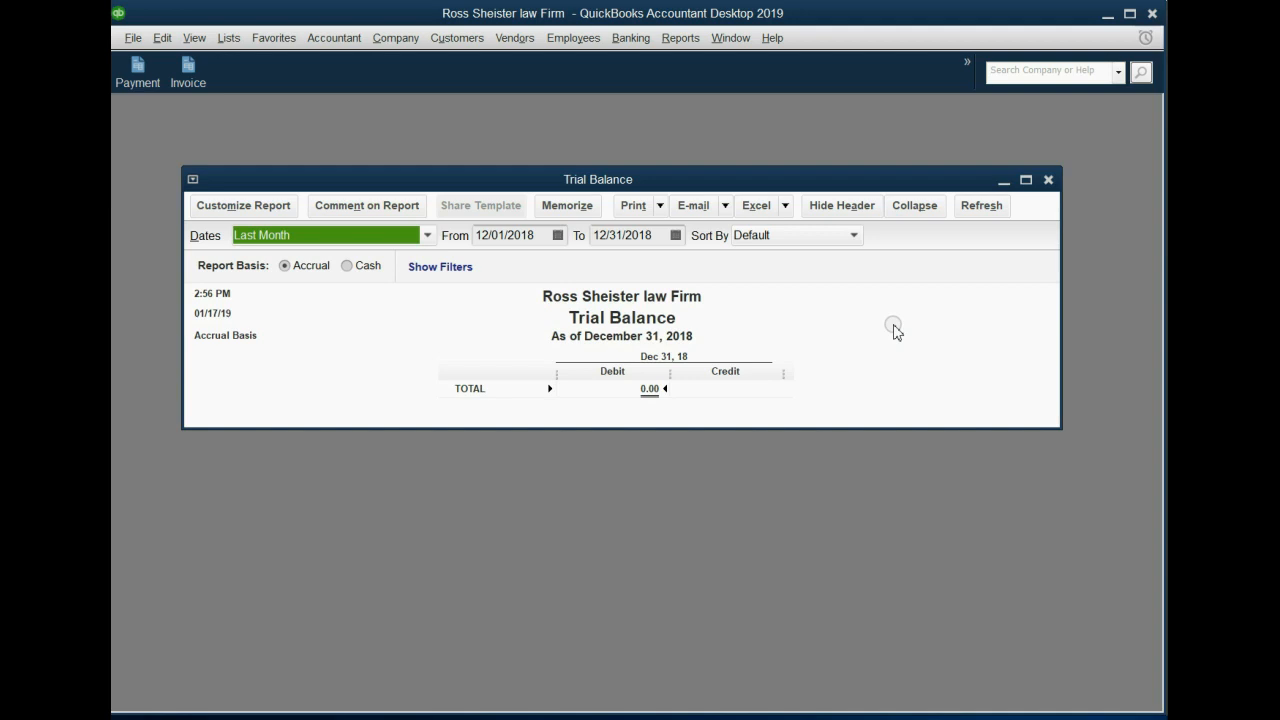
click(428, 236)
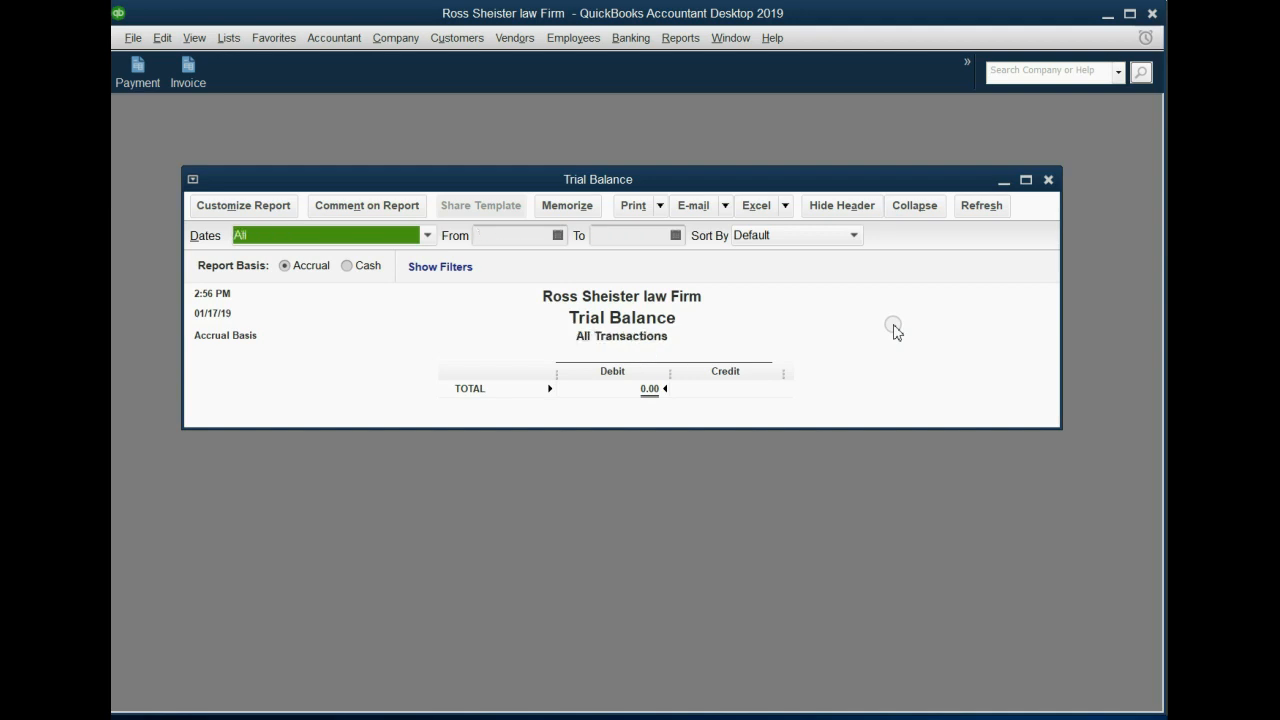
click(428, 236)
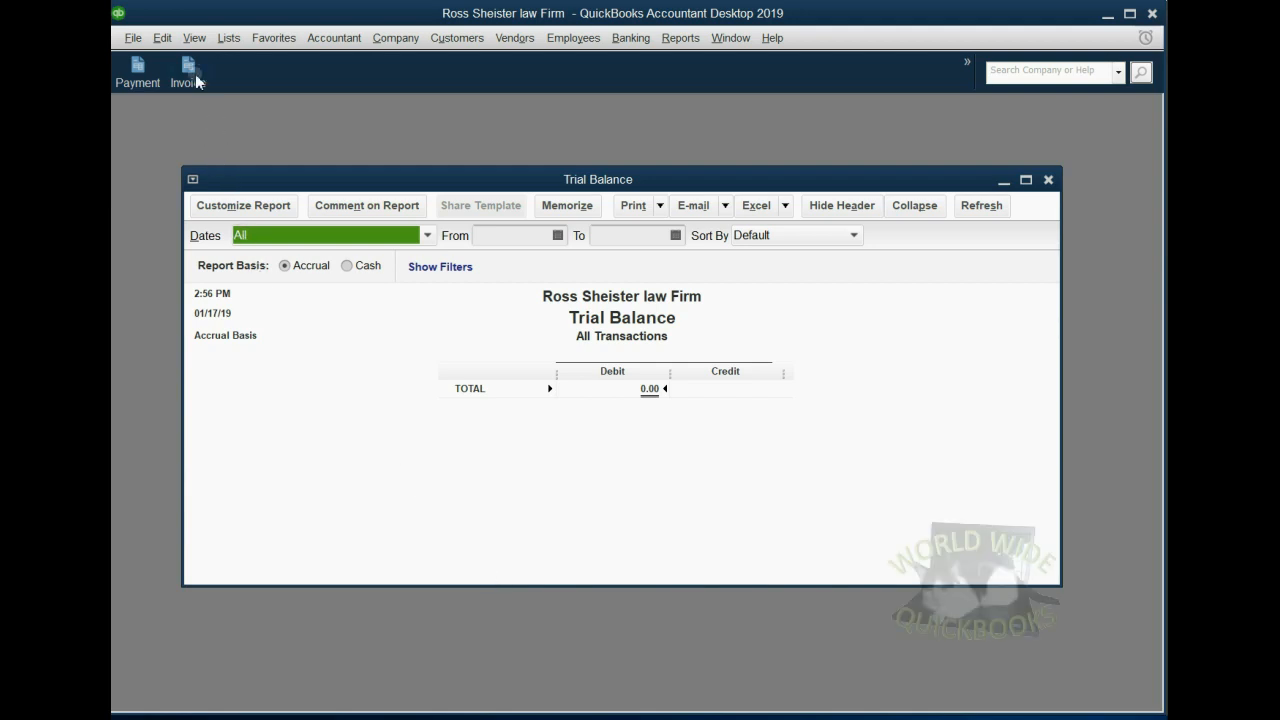
Add the Trial Balance report to the icon bar keeping its default label.
click(194, 36)
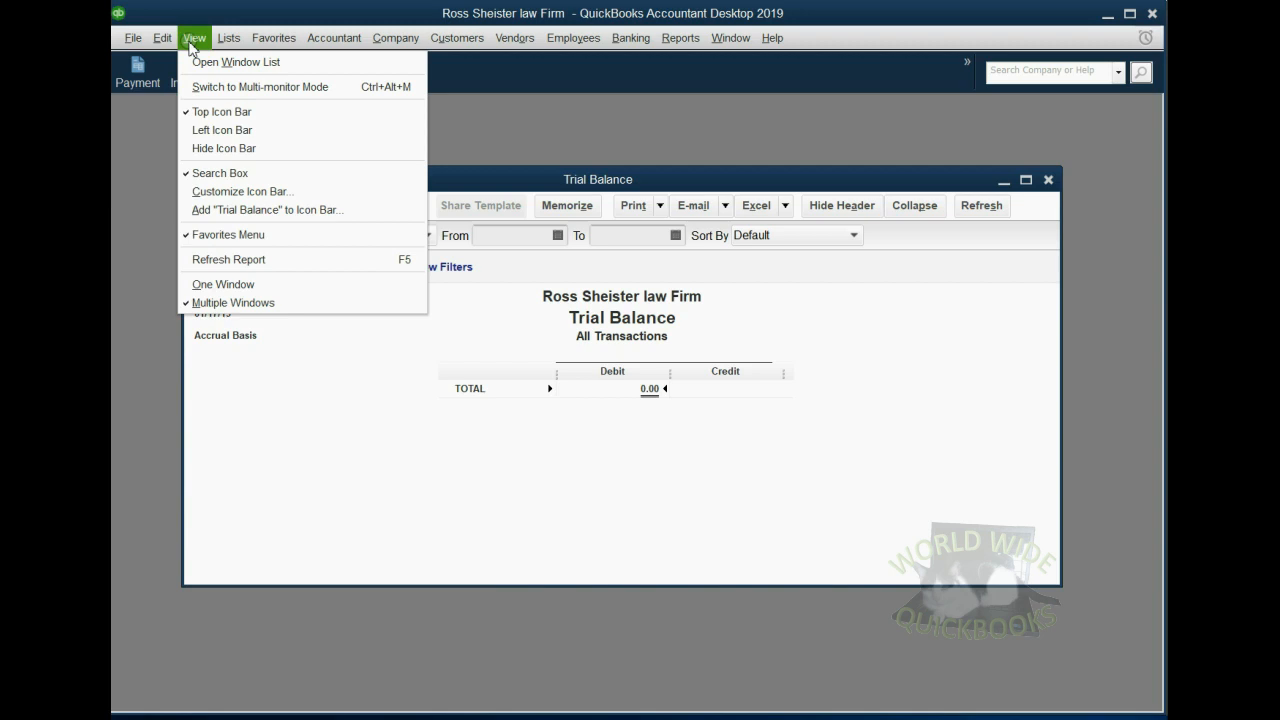
mouse_move(290, 210)
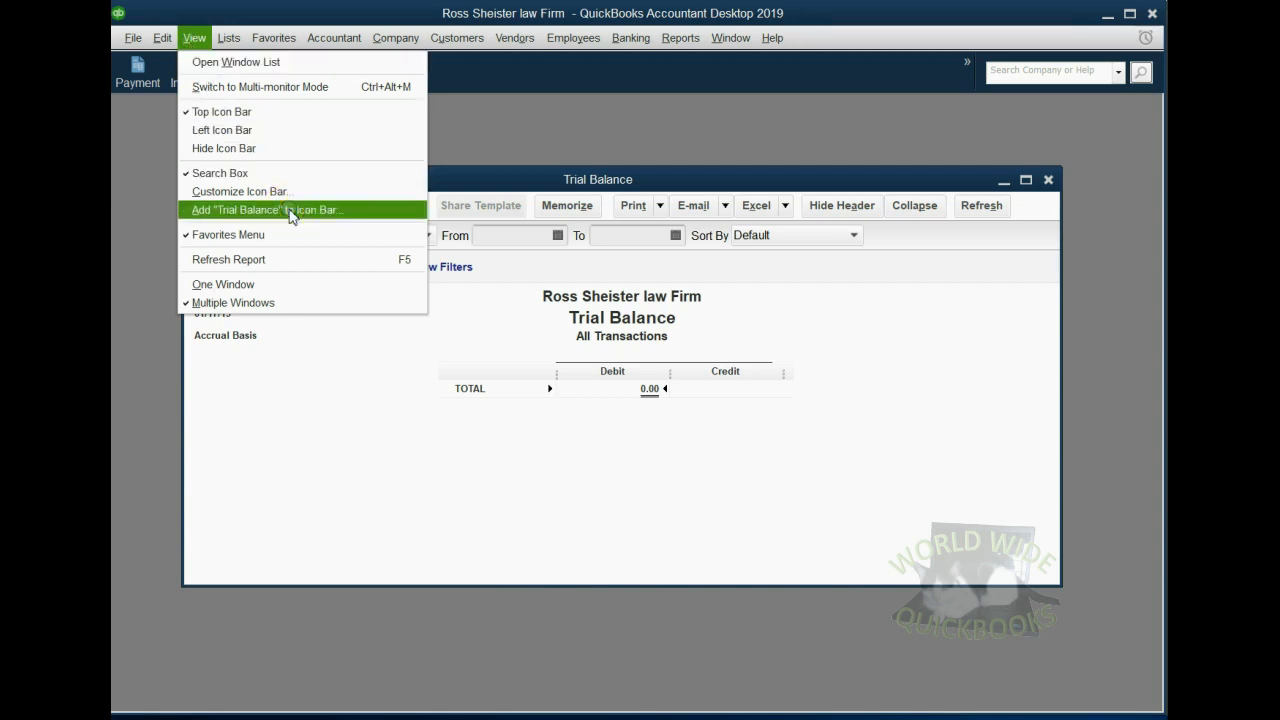
click(266, 210)
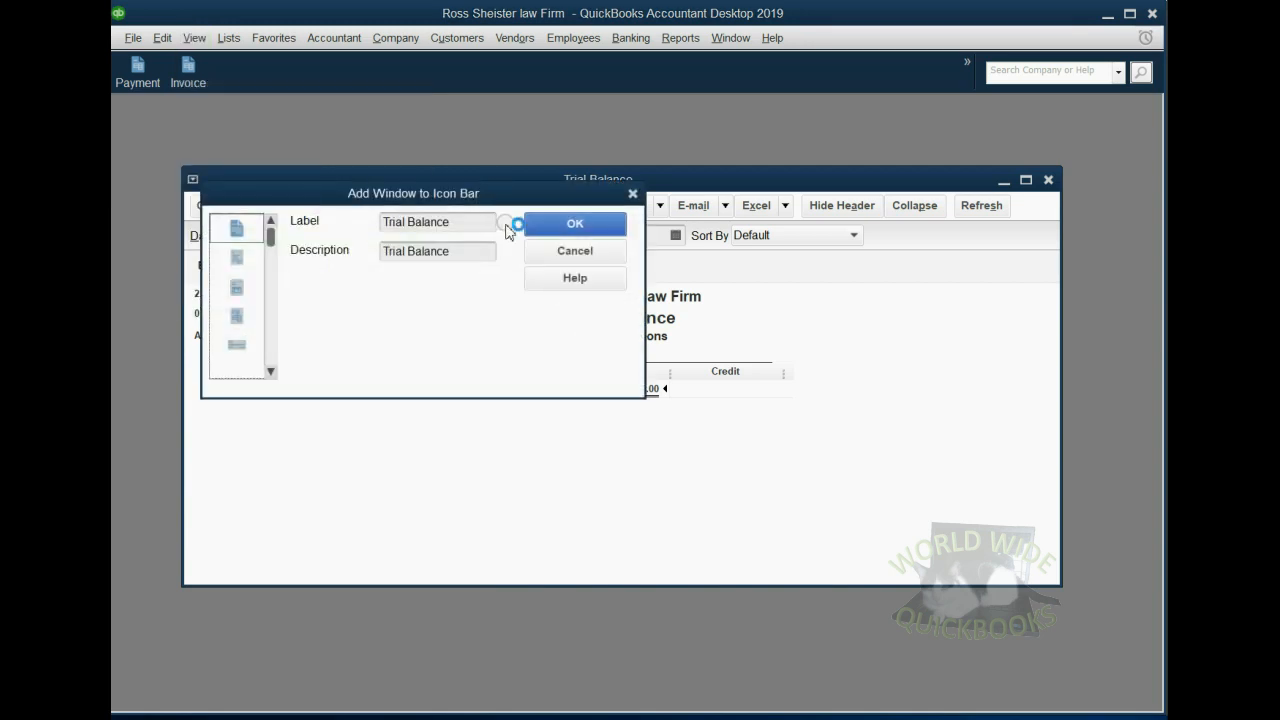
click(574, 222)
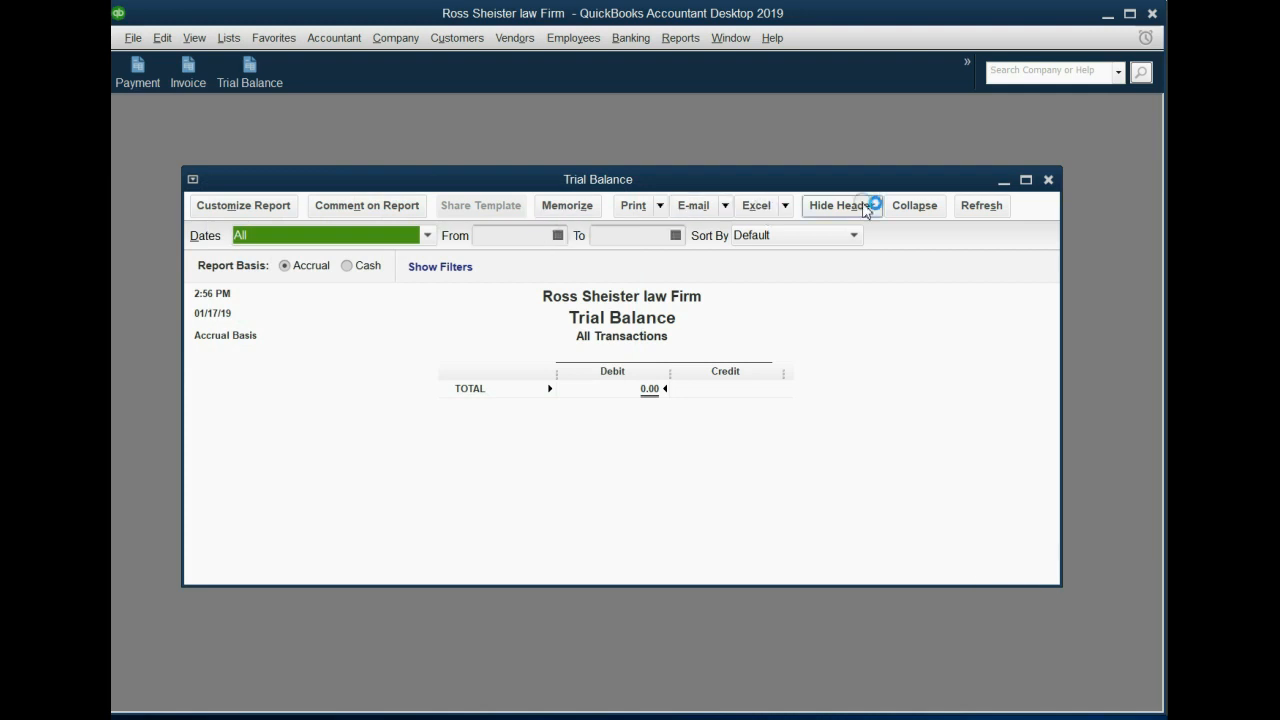
Dismiss the memorize reminder permanently and bring up Trial Balance from Reports > Accountant & Taxes.
click(980, 204)
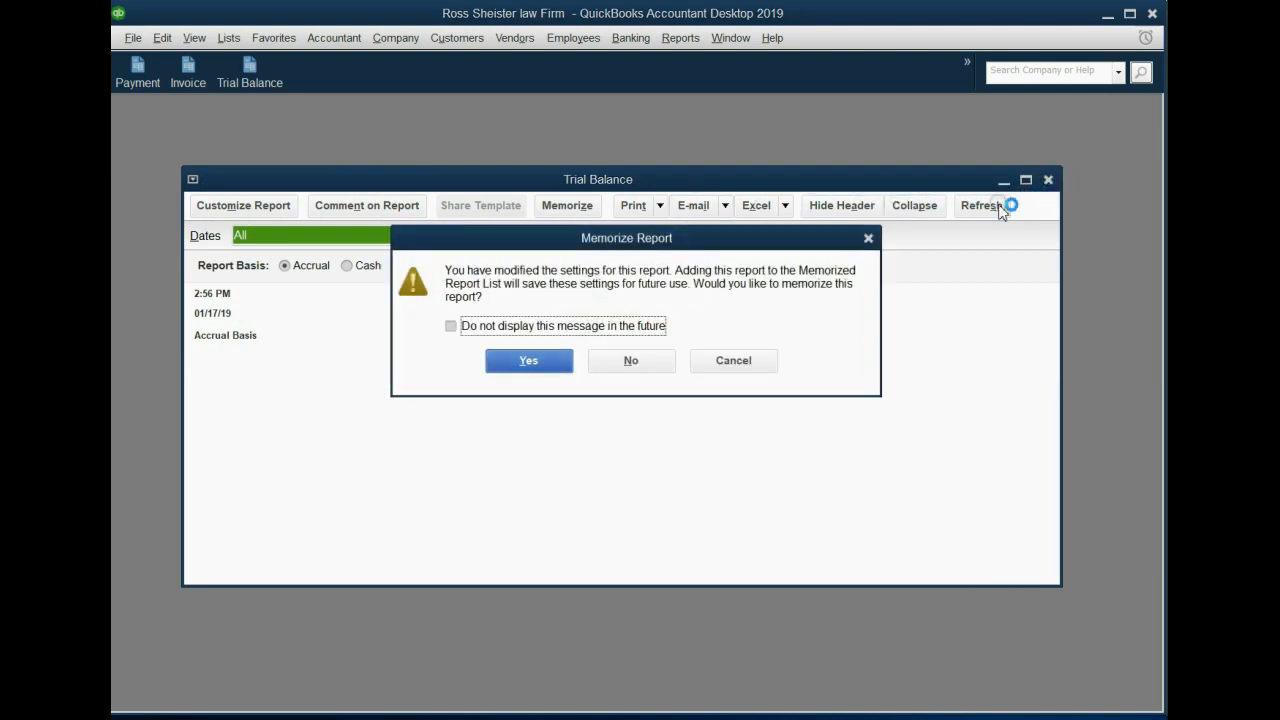
mouse_move(836, 264)
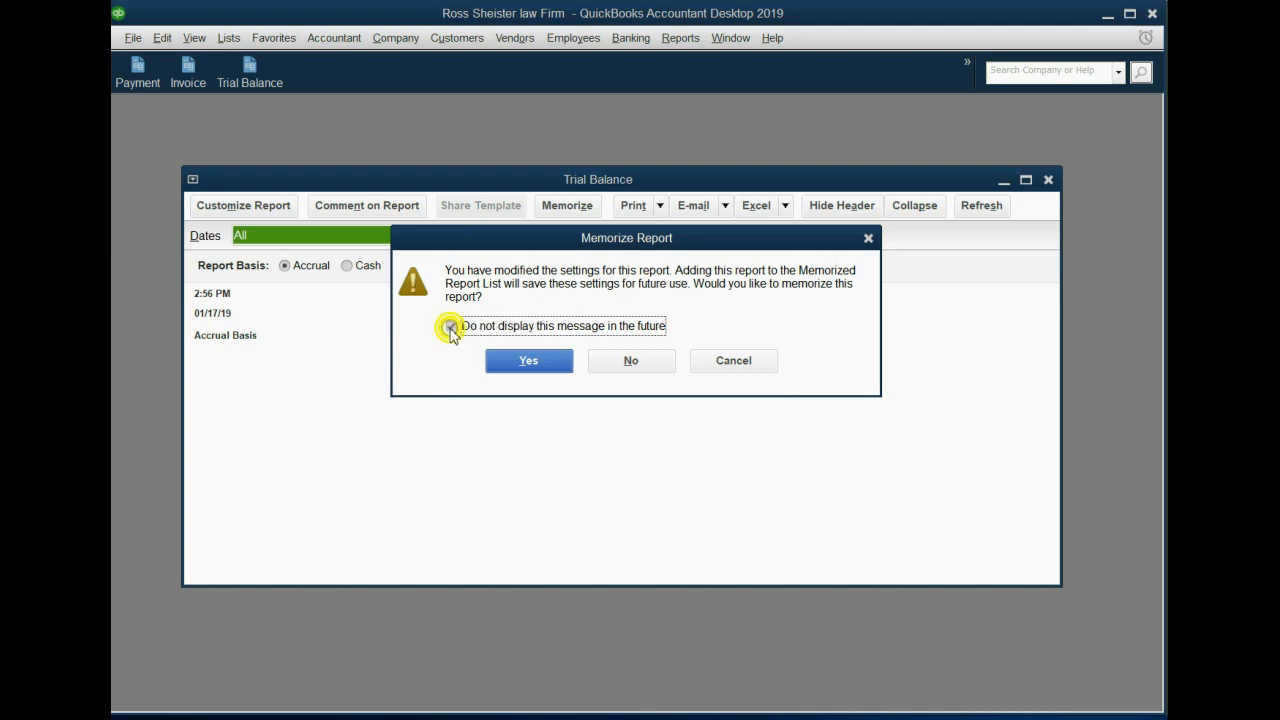
click(452, 326)
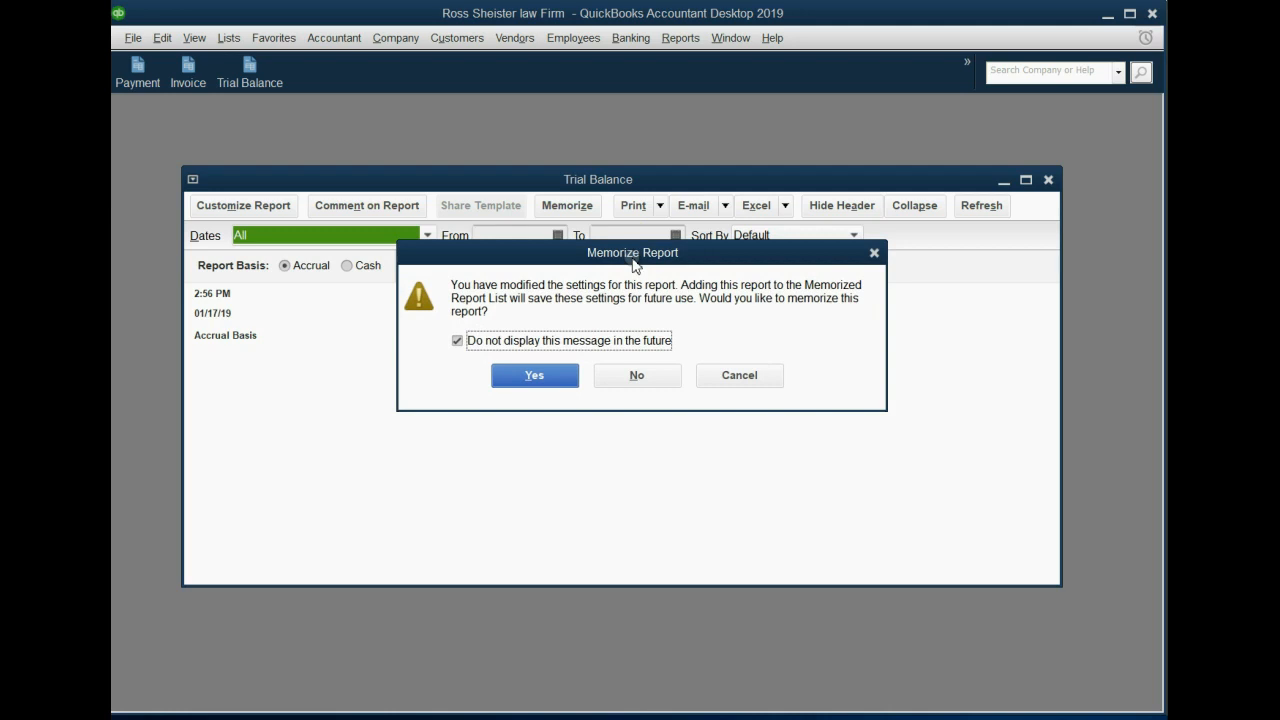
mouse_move(268, 84)
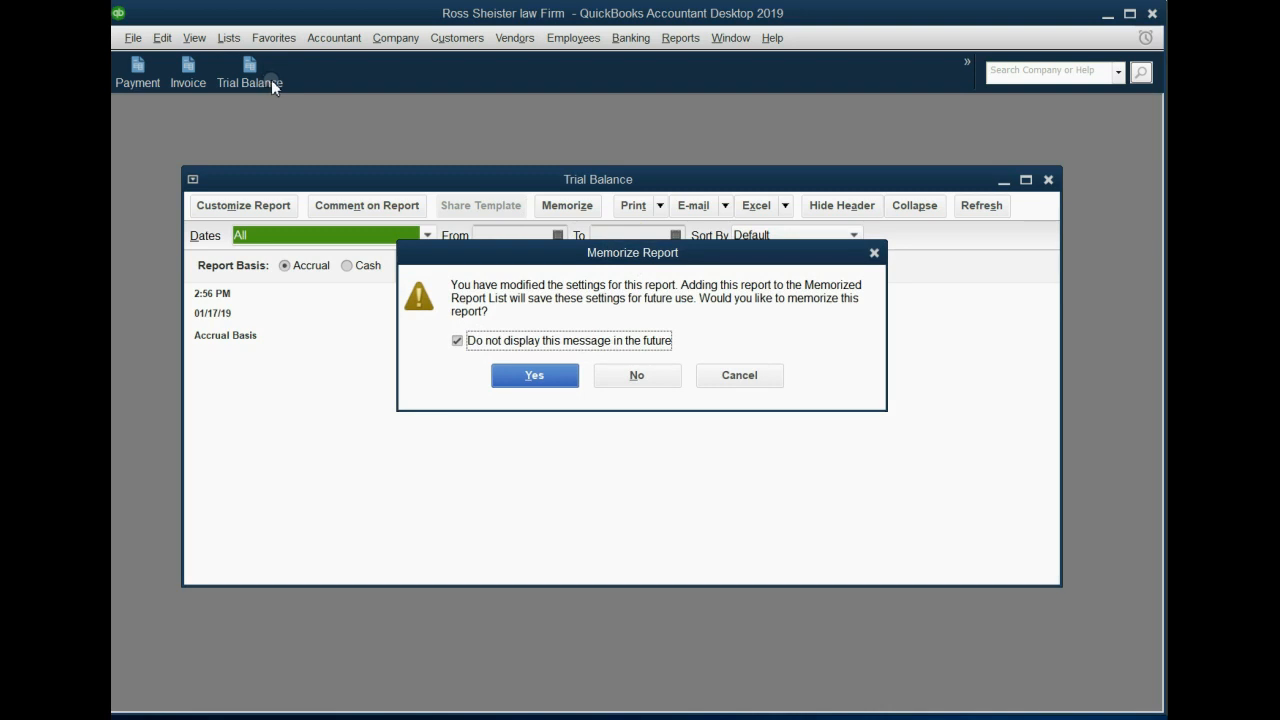
mouse_move(280, 94)
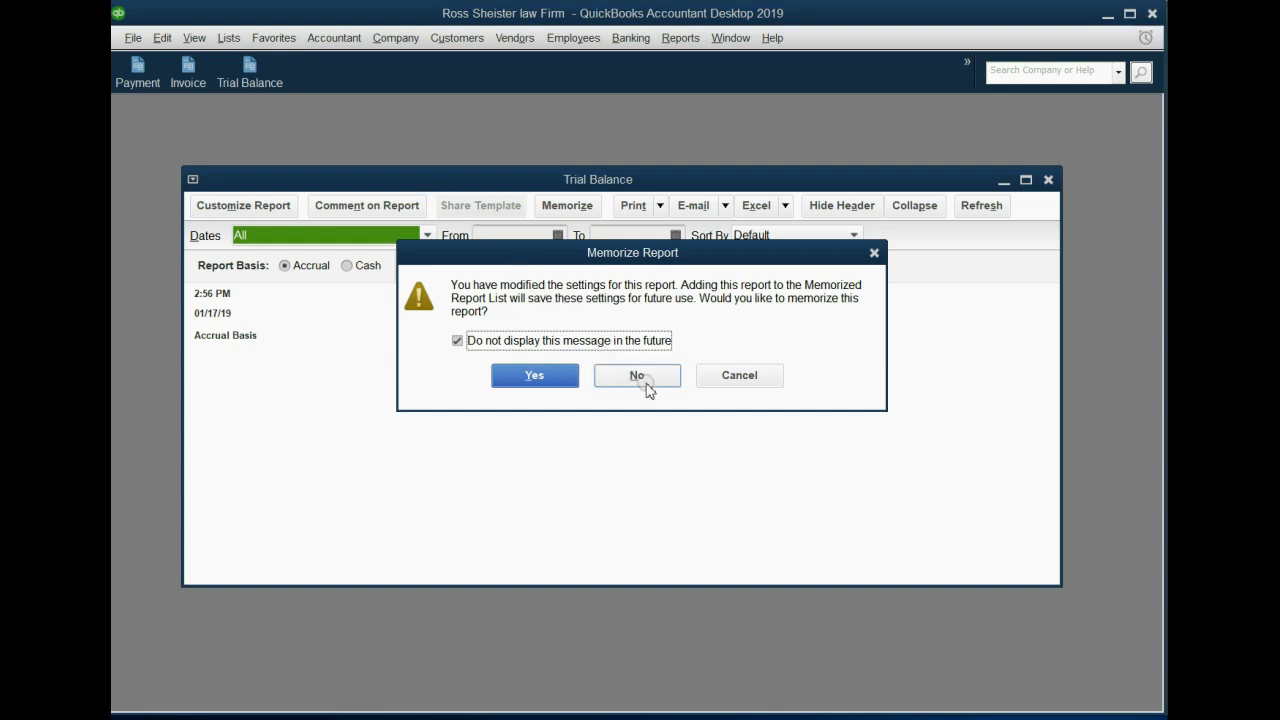
mouse_move(608, 360)
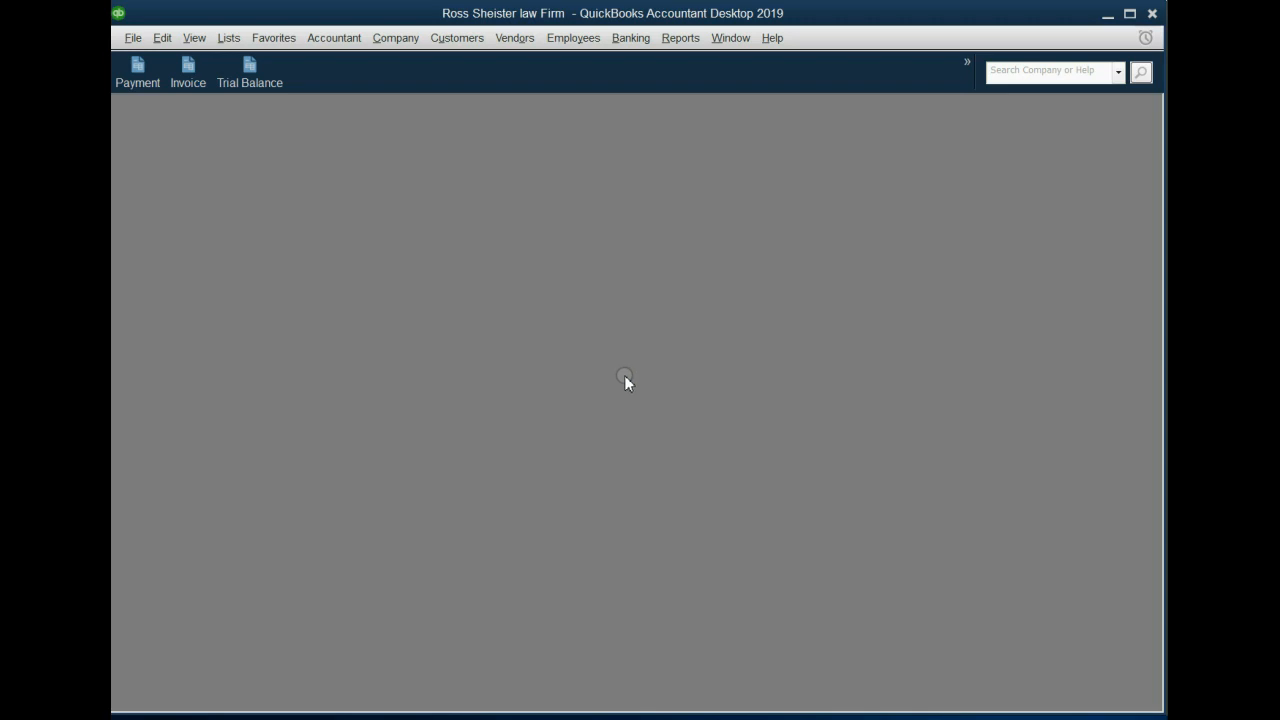
mouse_move(658, 68)
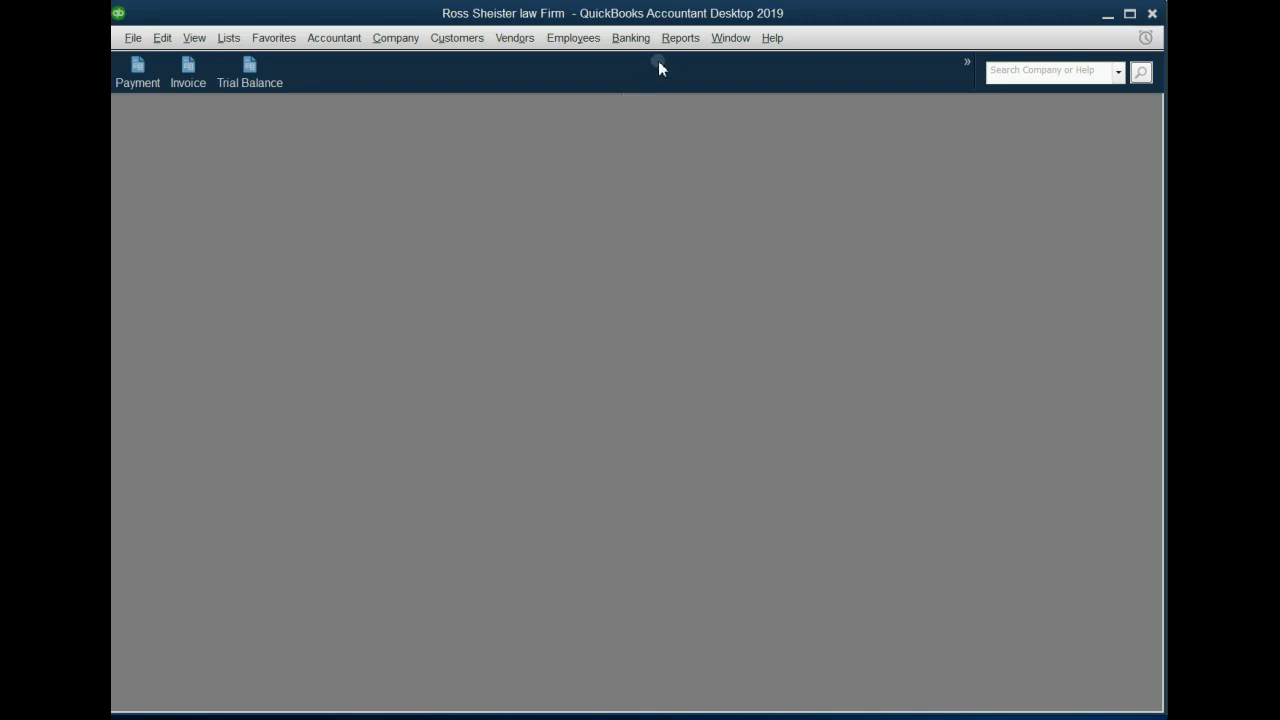
click(680, 36)
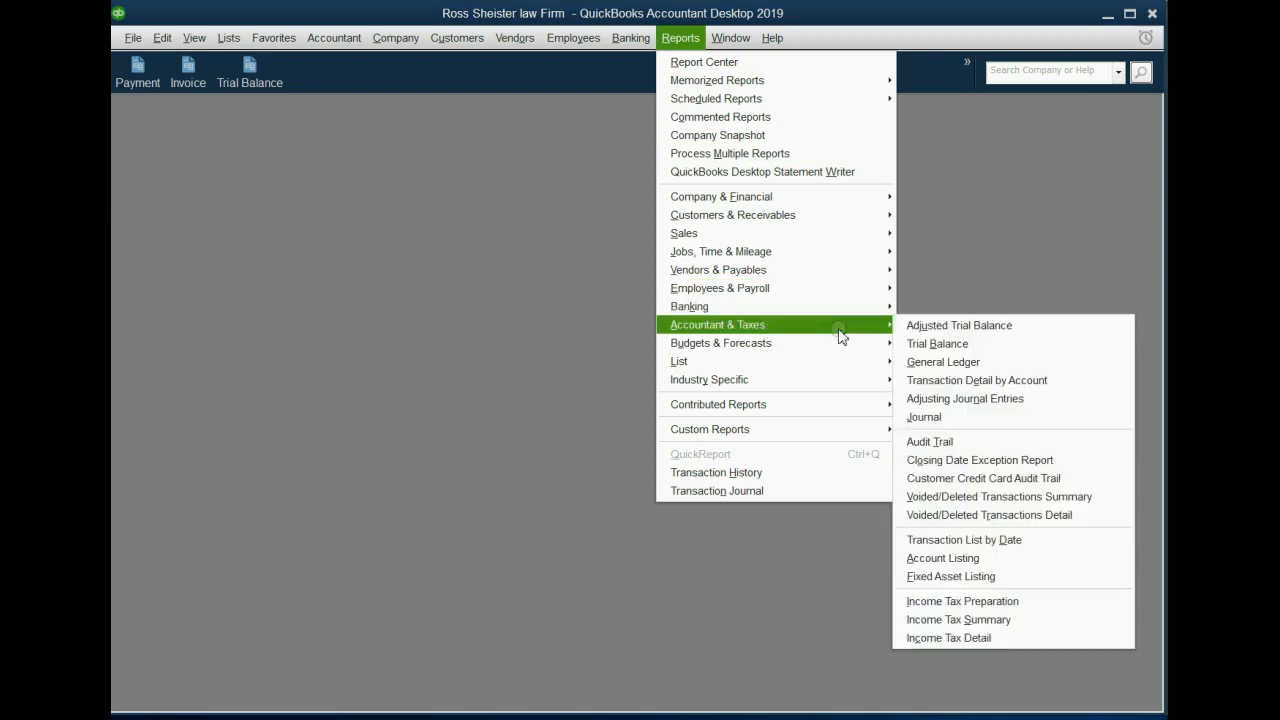
click(936, 344)
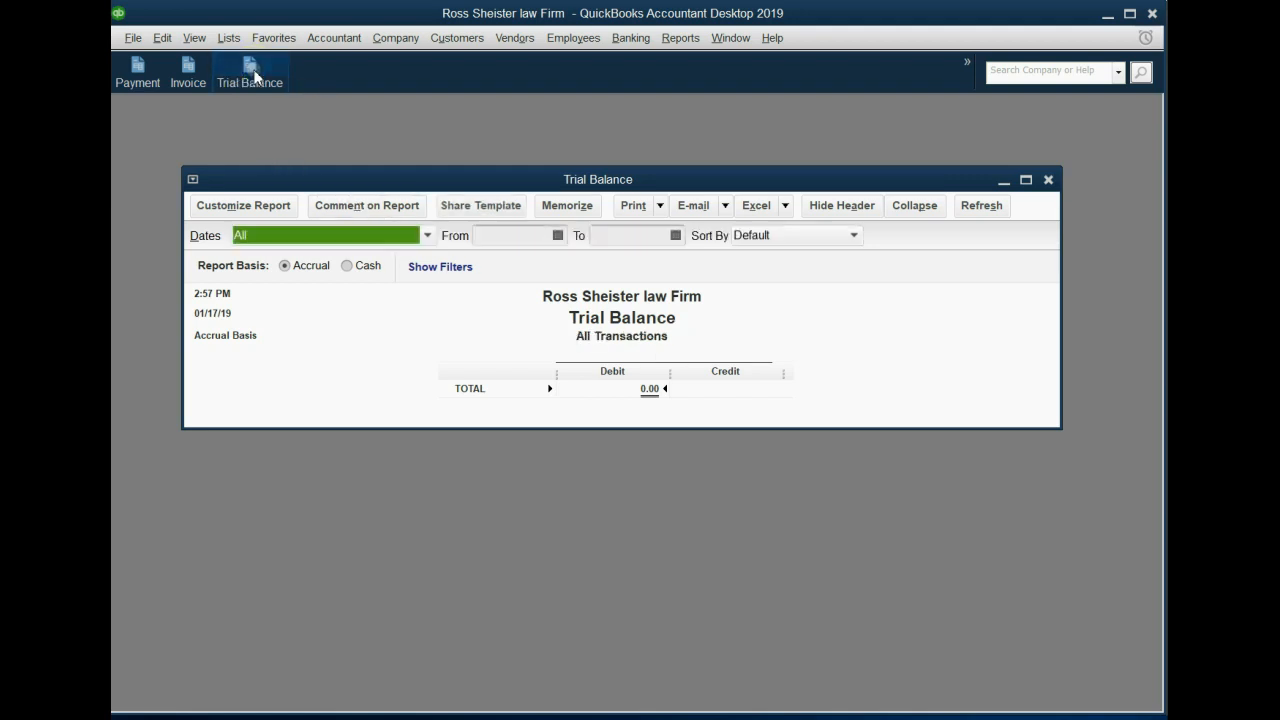
Open a second Trial Balance from the icon bar, then close both Trial Balance windows.
click(248, 72)
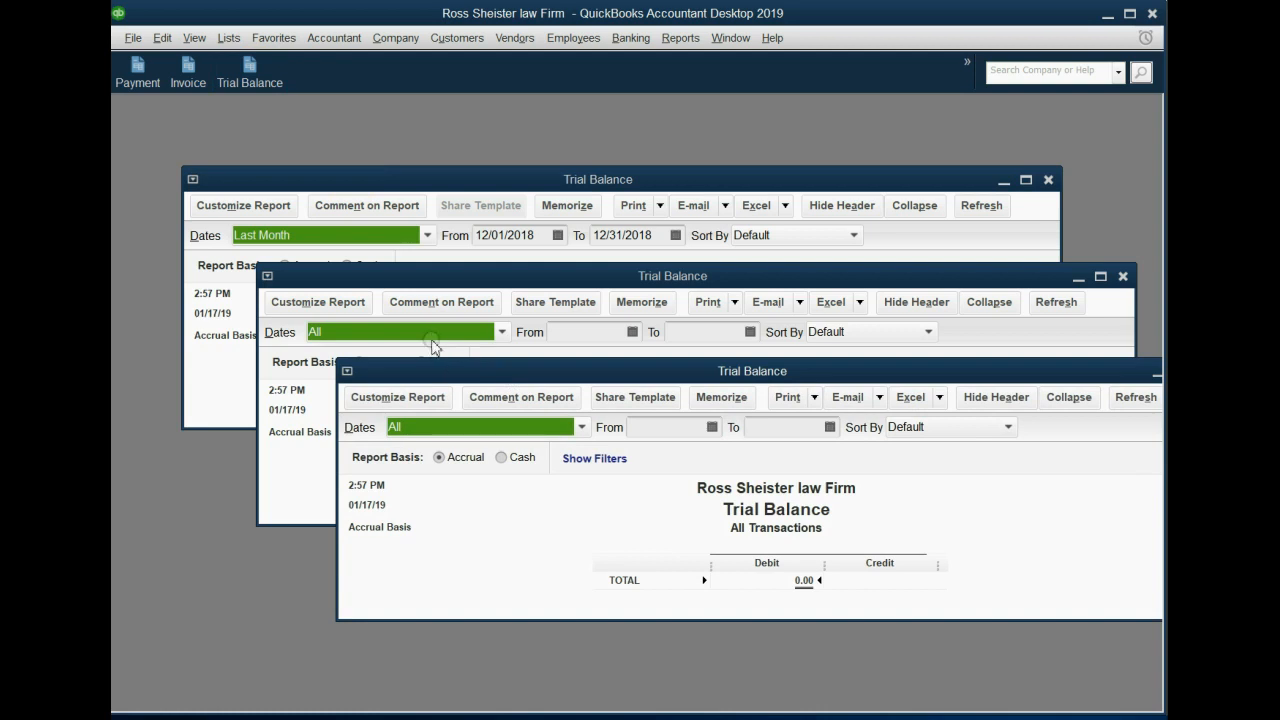
mouse_move(1110, 296)
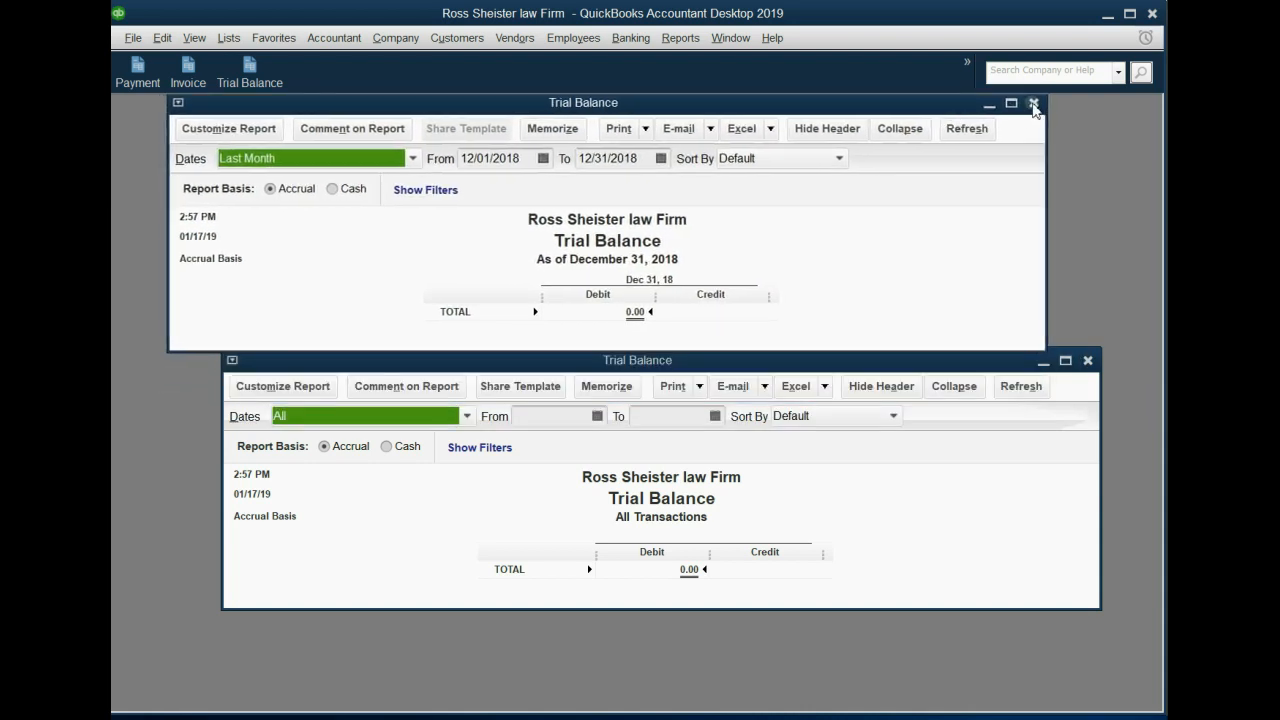
click(1036, 104)
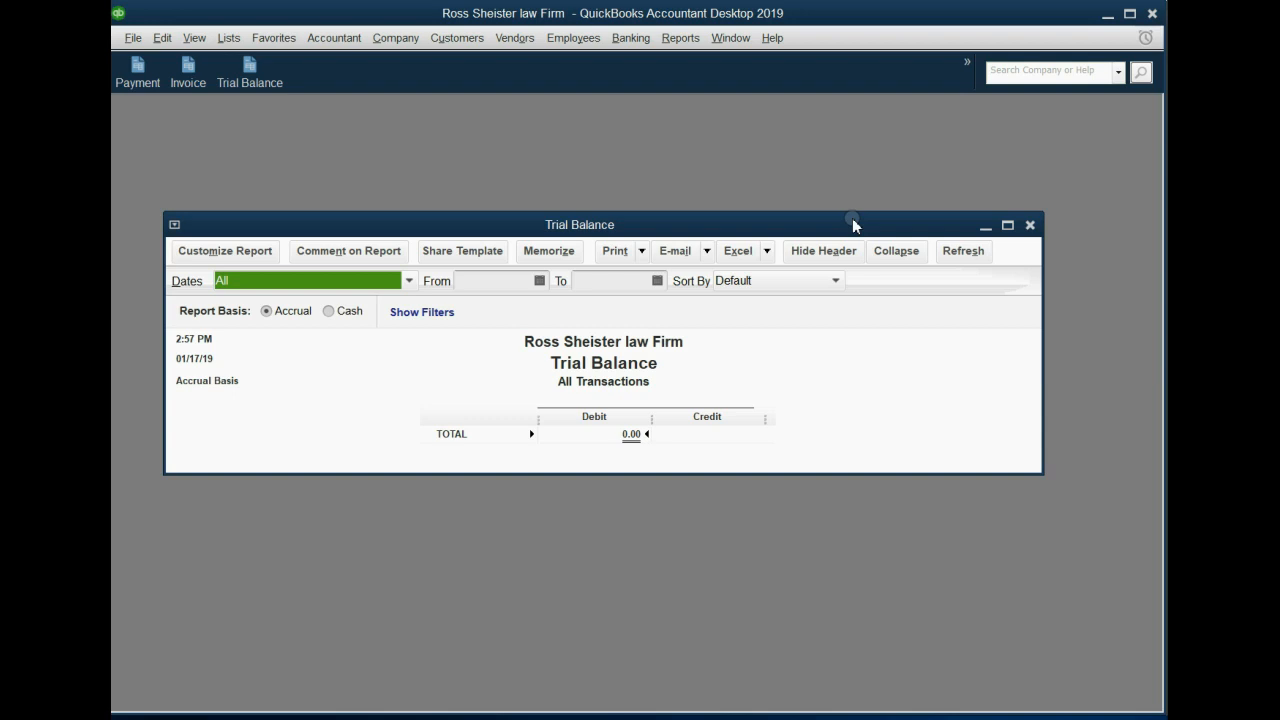
click(1030, 224)
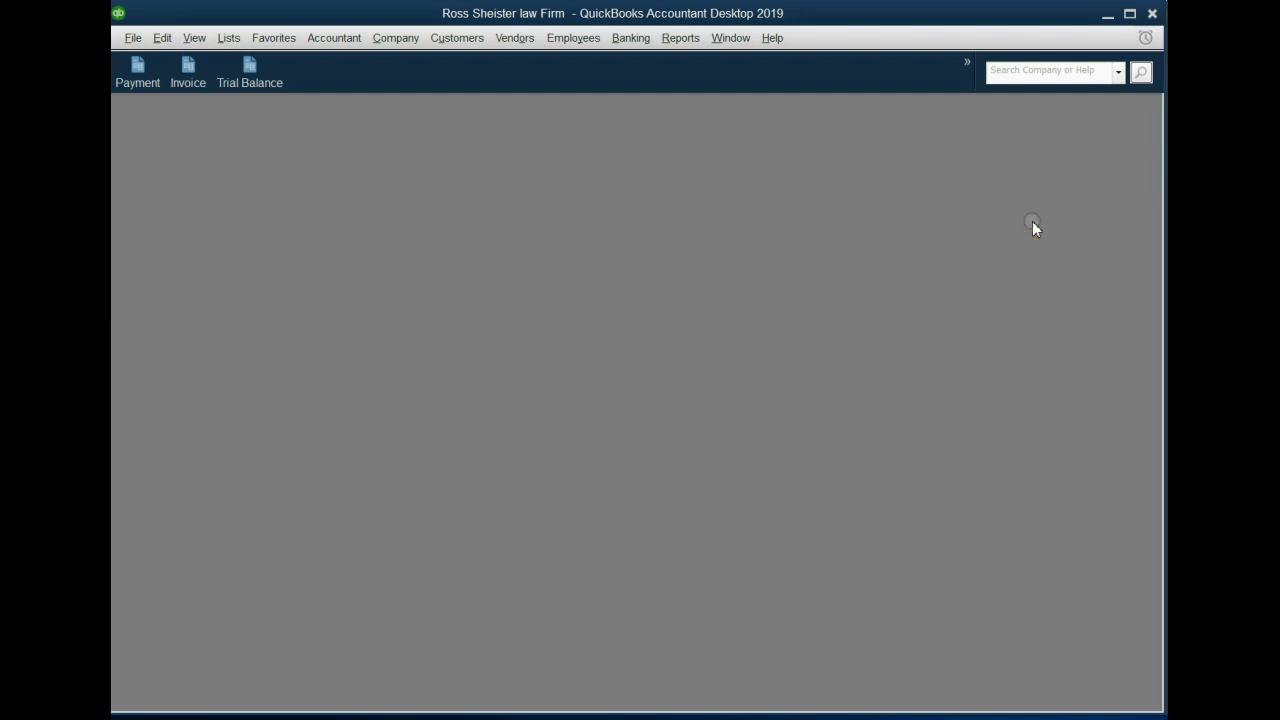
mouse_move(704, 332)
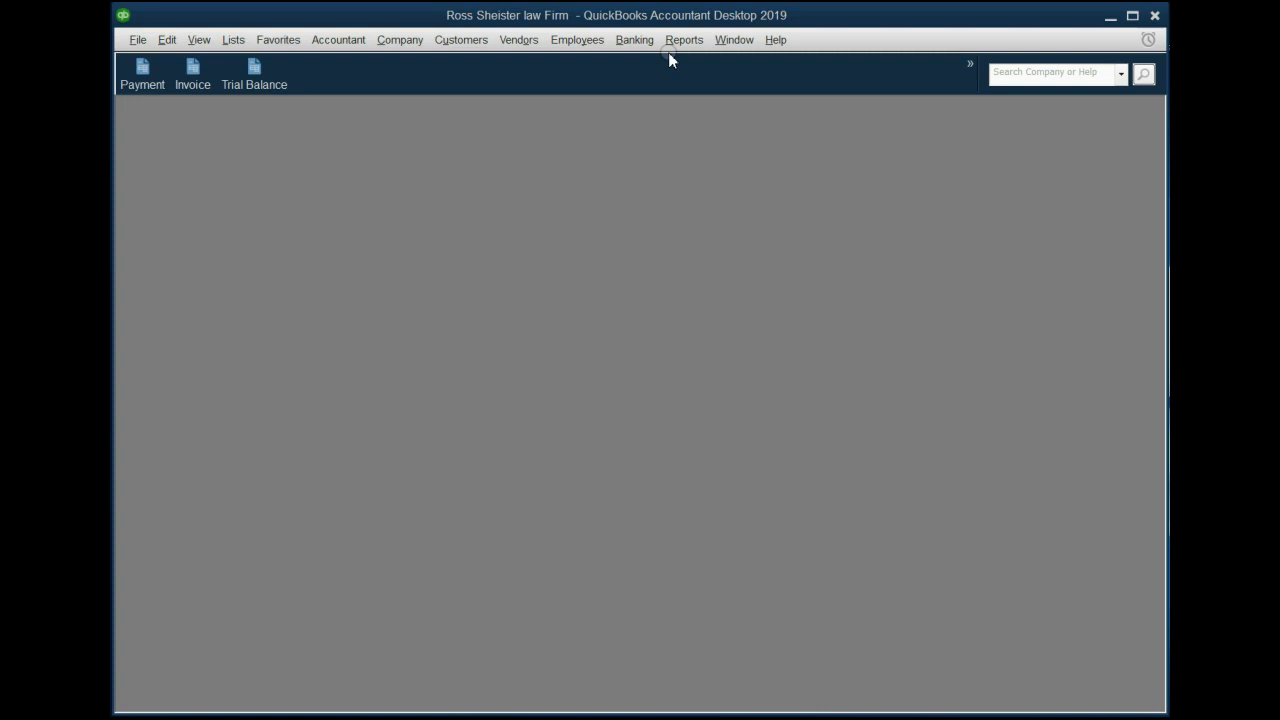
Bring up the Journal report from Accountant & Taxes, turning off the collapsing-transactions notice.
click(684, 40)
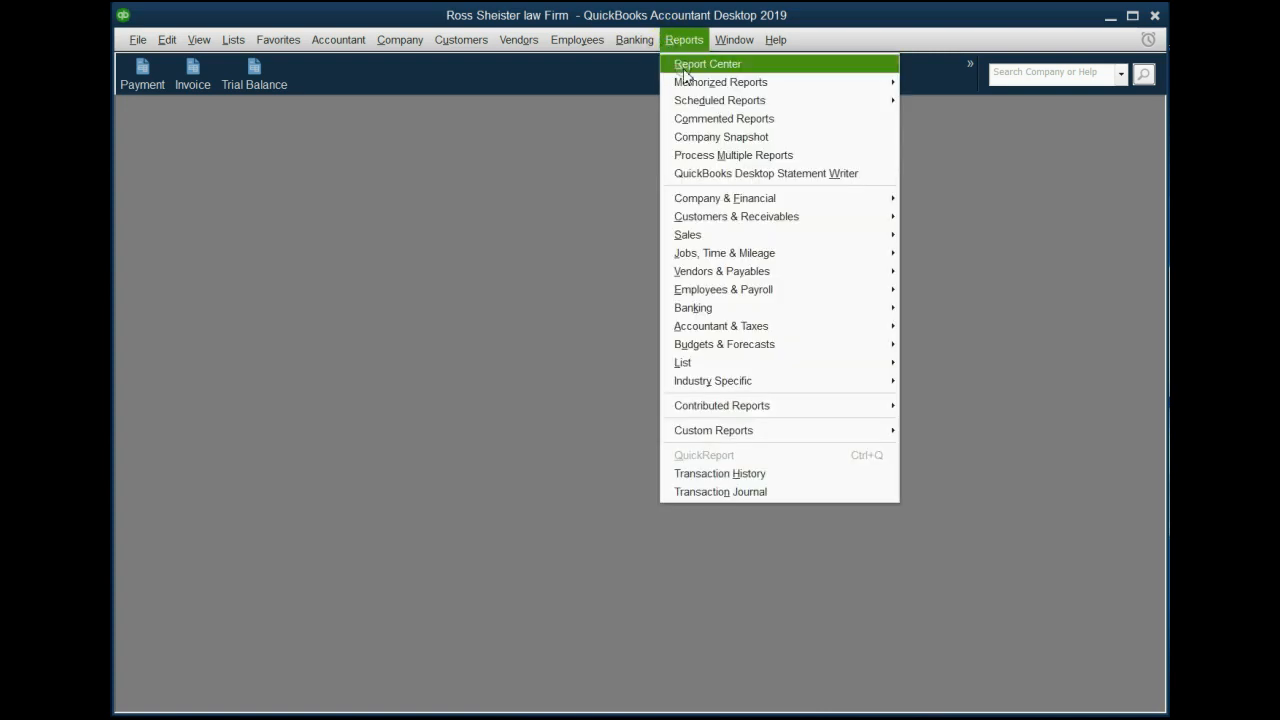
mouse_move(720, 324)
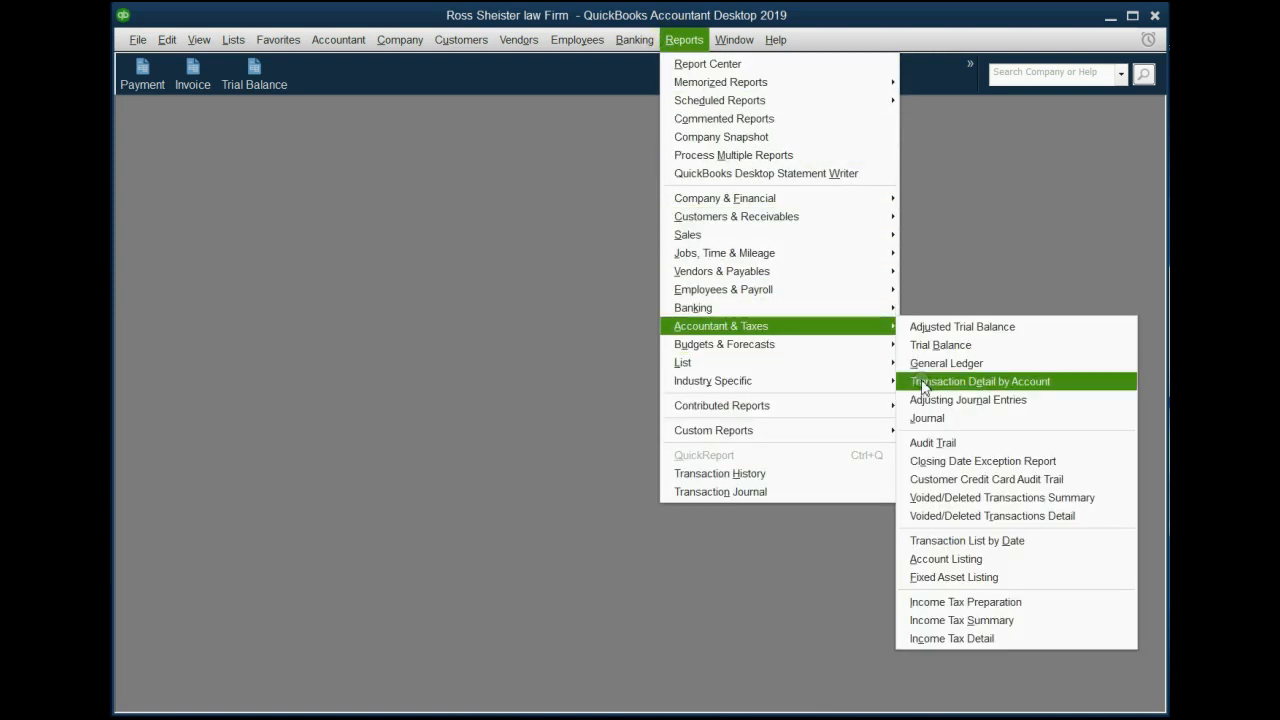
click(980, 380)
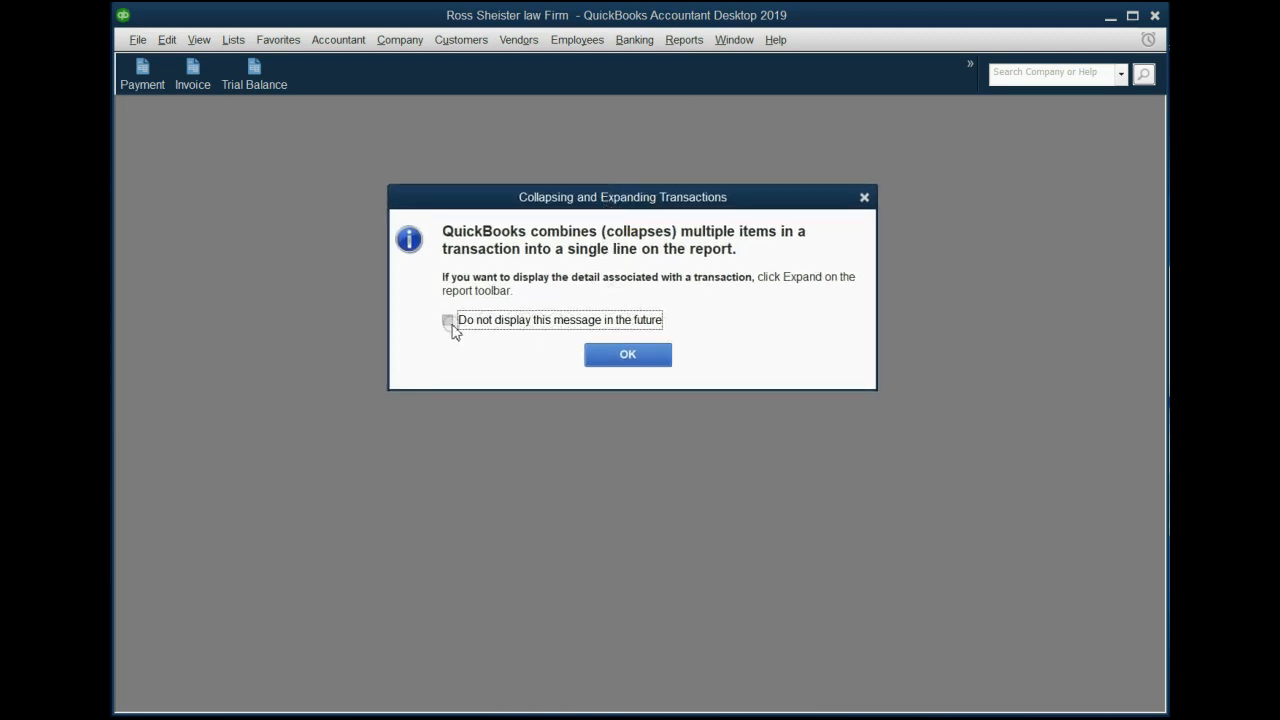
click(448, 320)
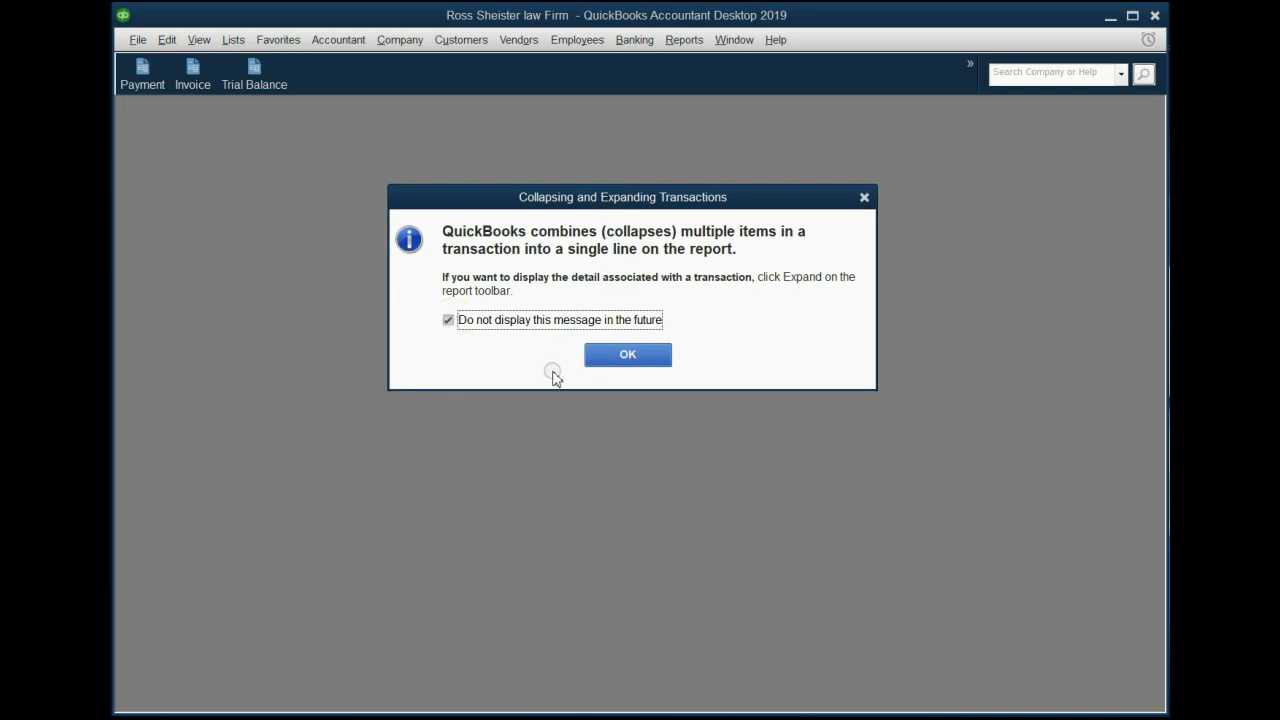
click(628, 354)
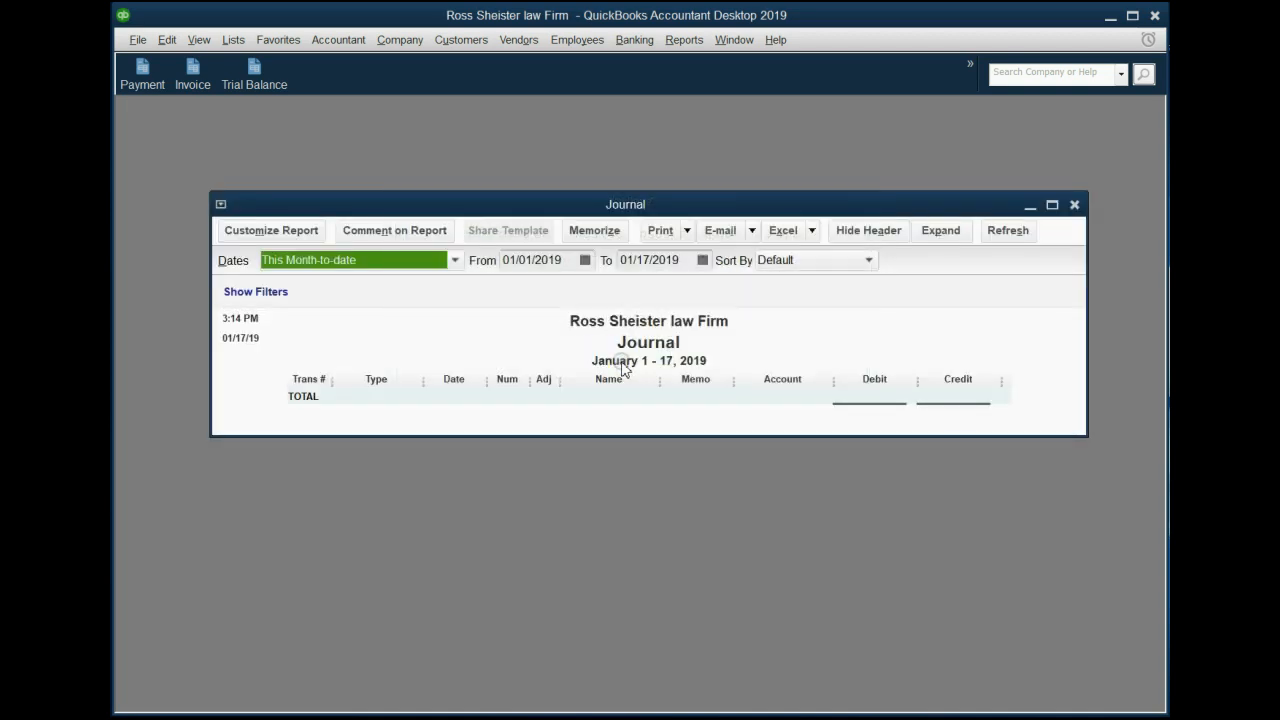
mouse_move(584, 364)
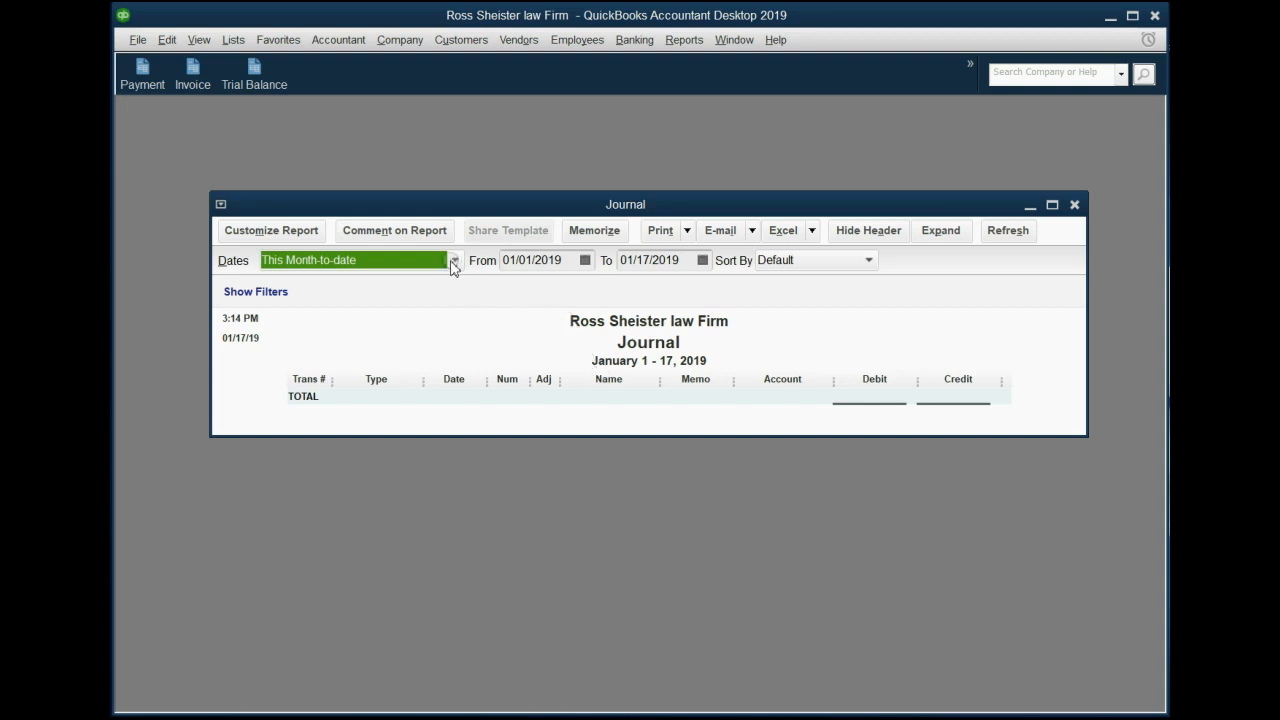
Set the Journal's Dates to All and move the report window higher in the workspace.
click(454, 260)
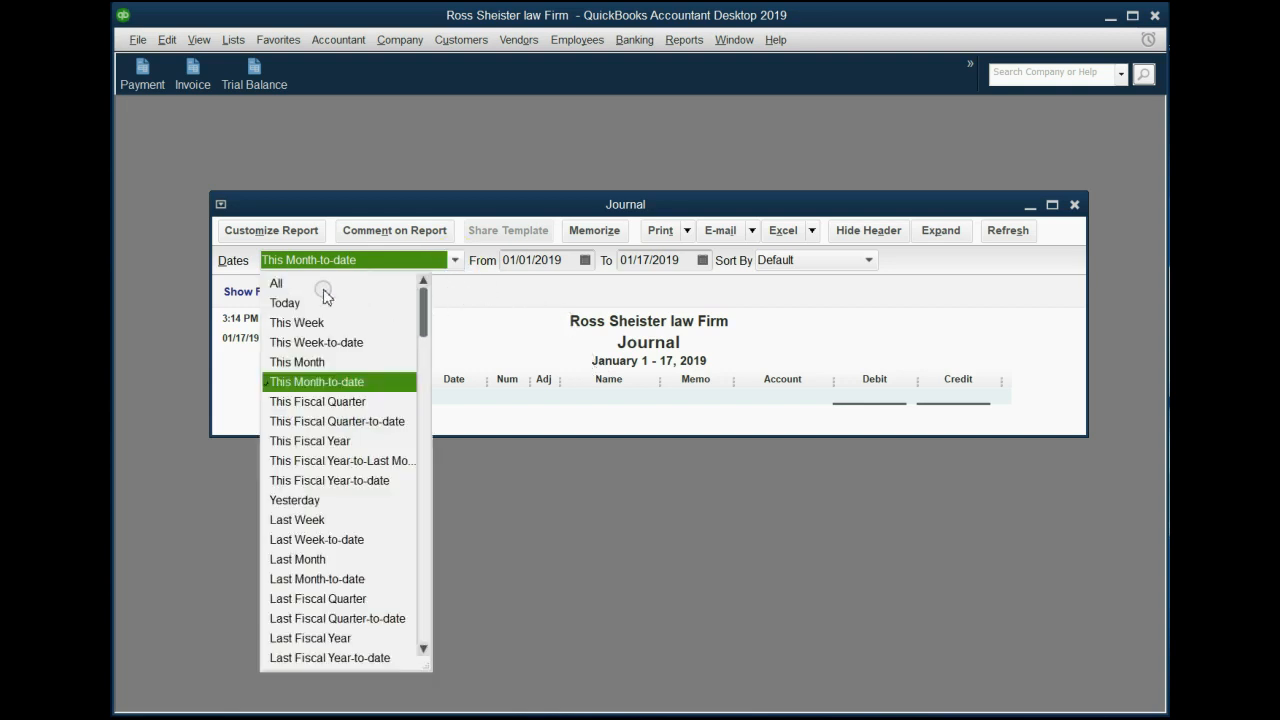
click(276, 284)
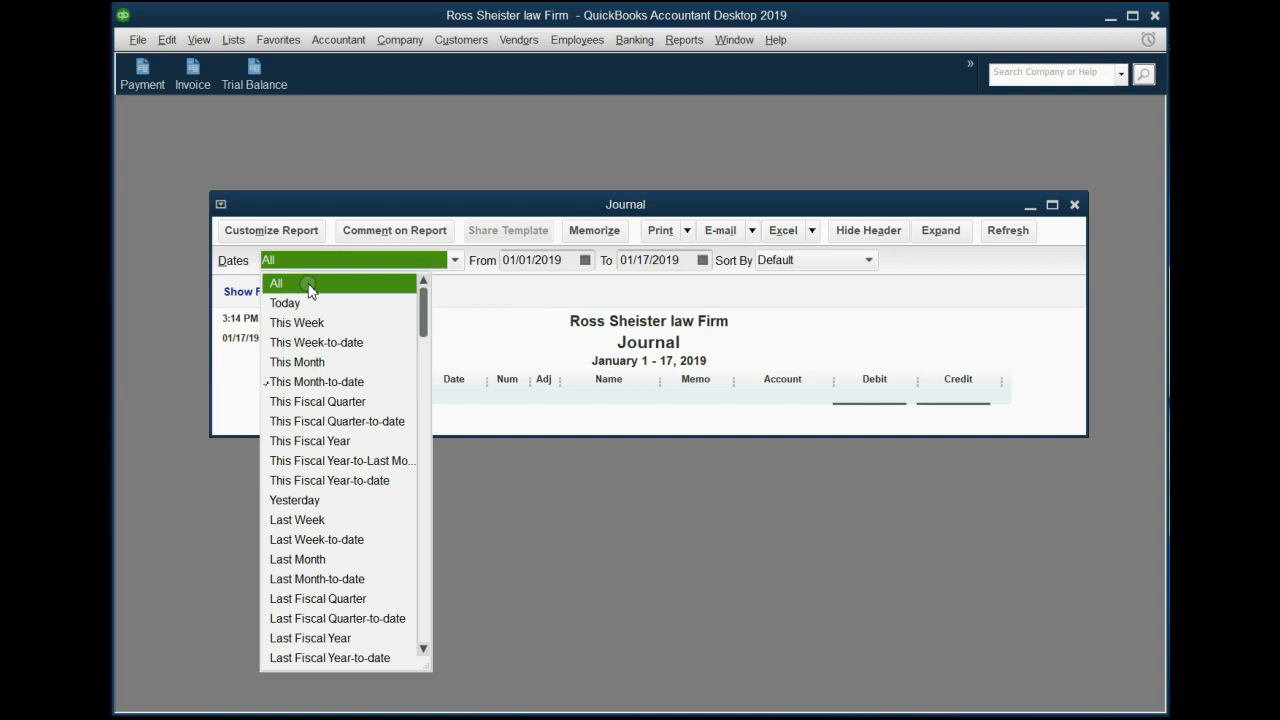
click(276, 284)
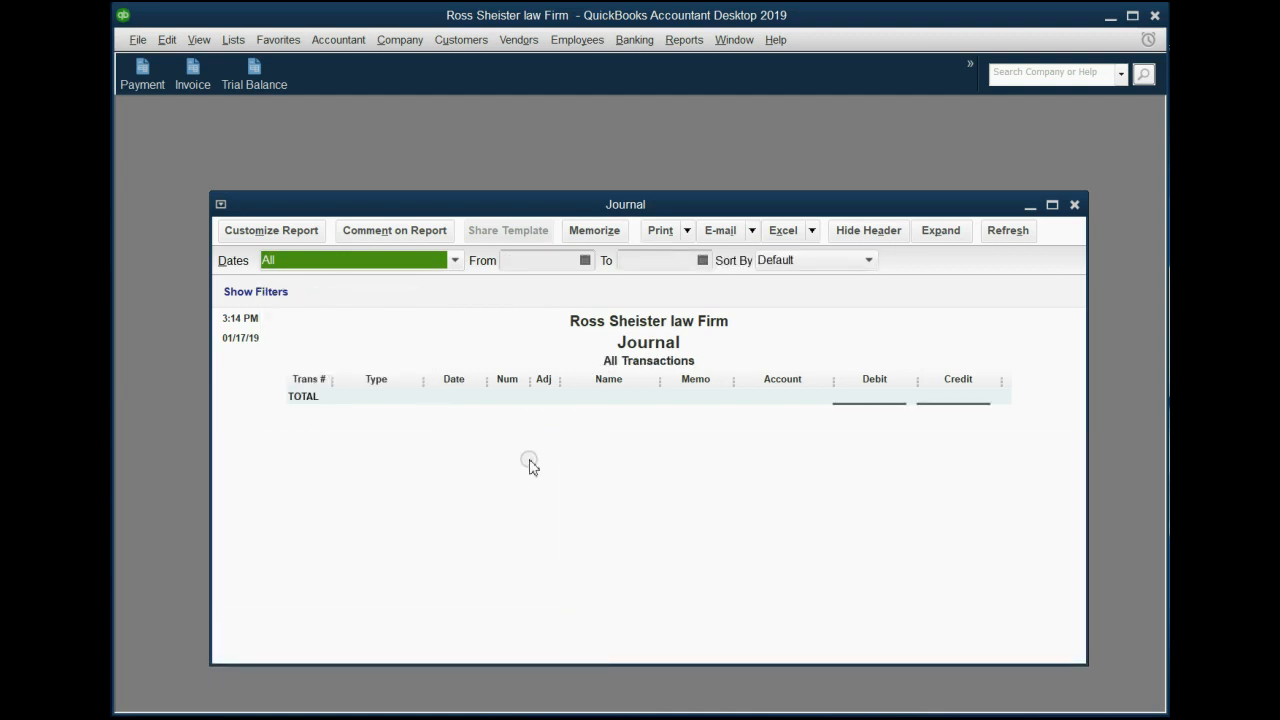
drag(624, 204, 456, 144)
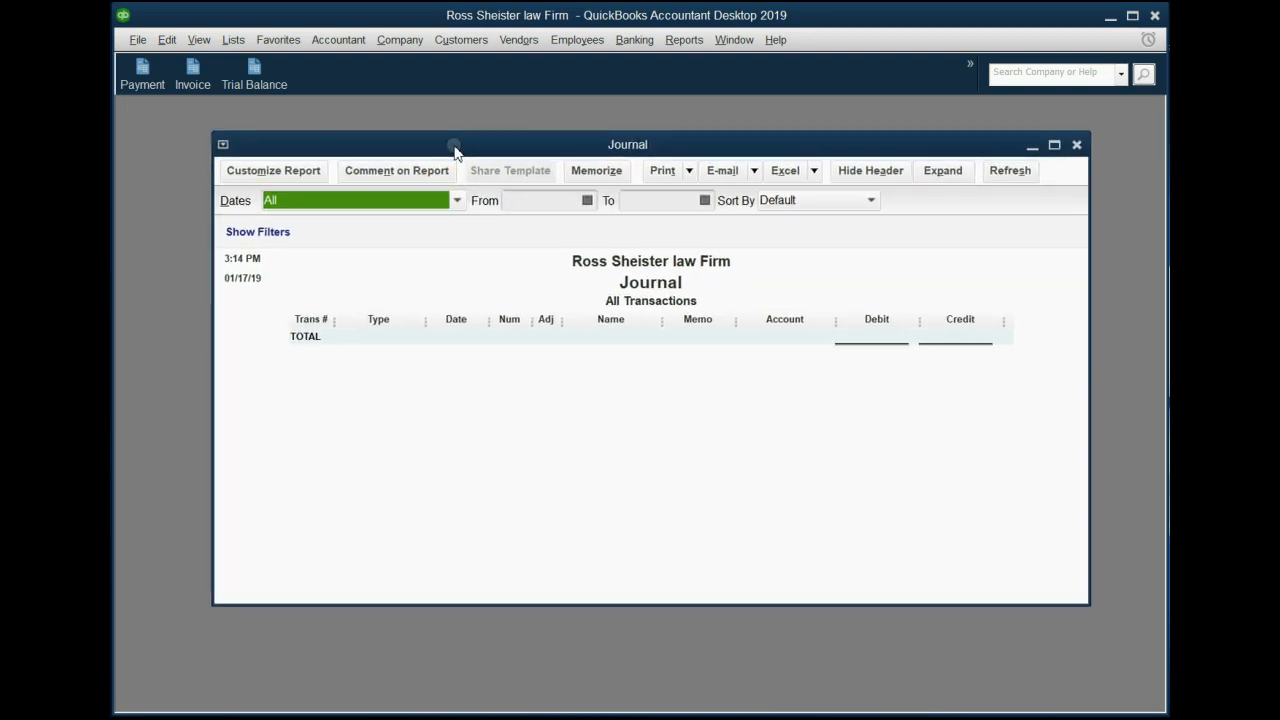
mouse_move(622, 604)
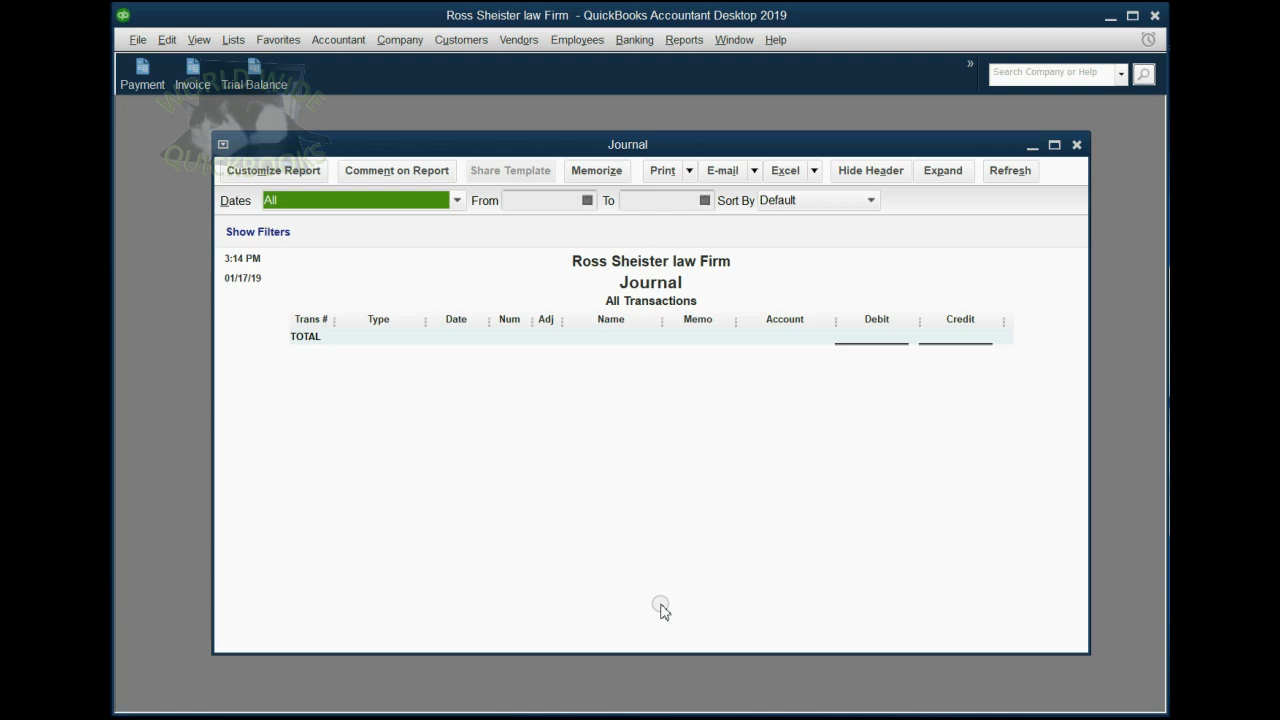
mouse_move(636, 608)
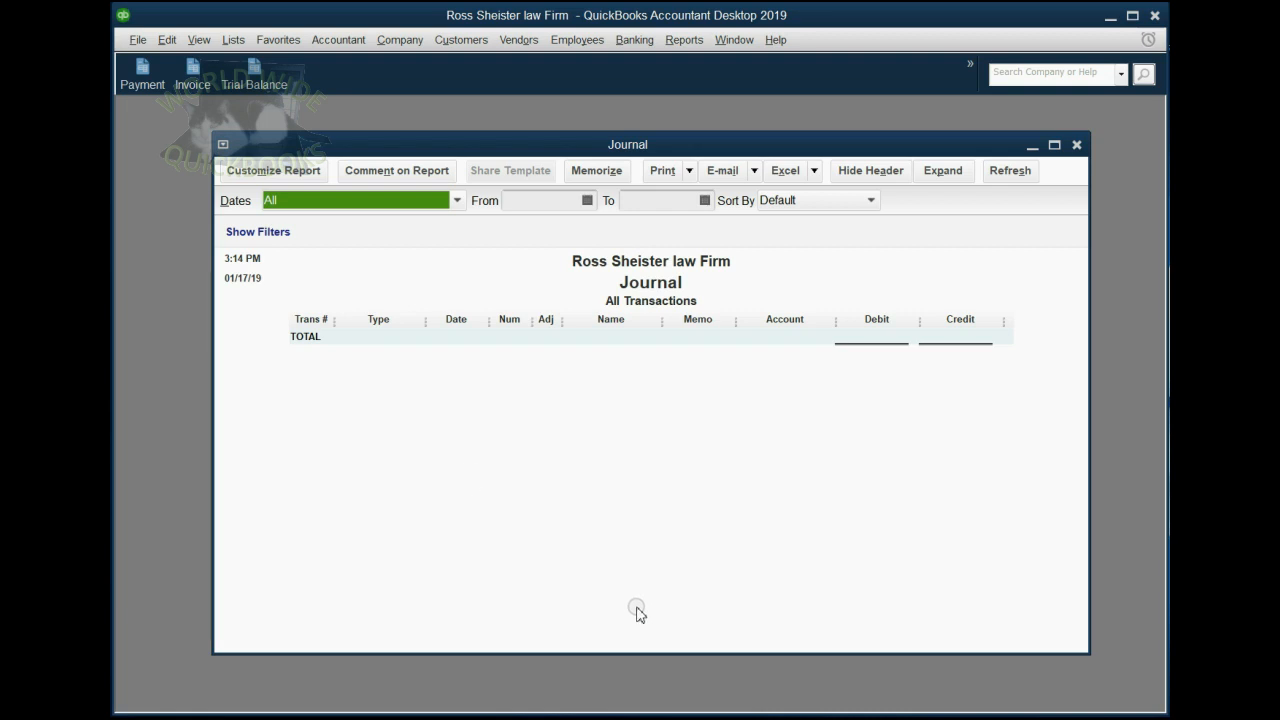
click(456, 200)
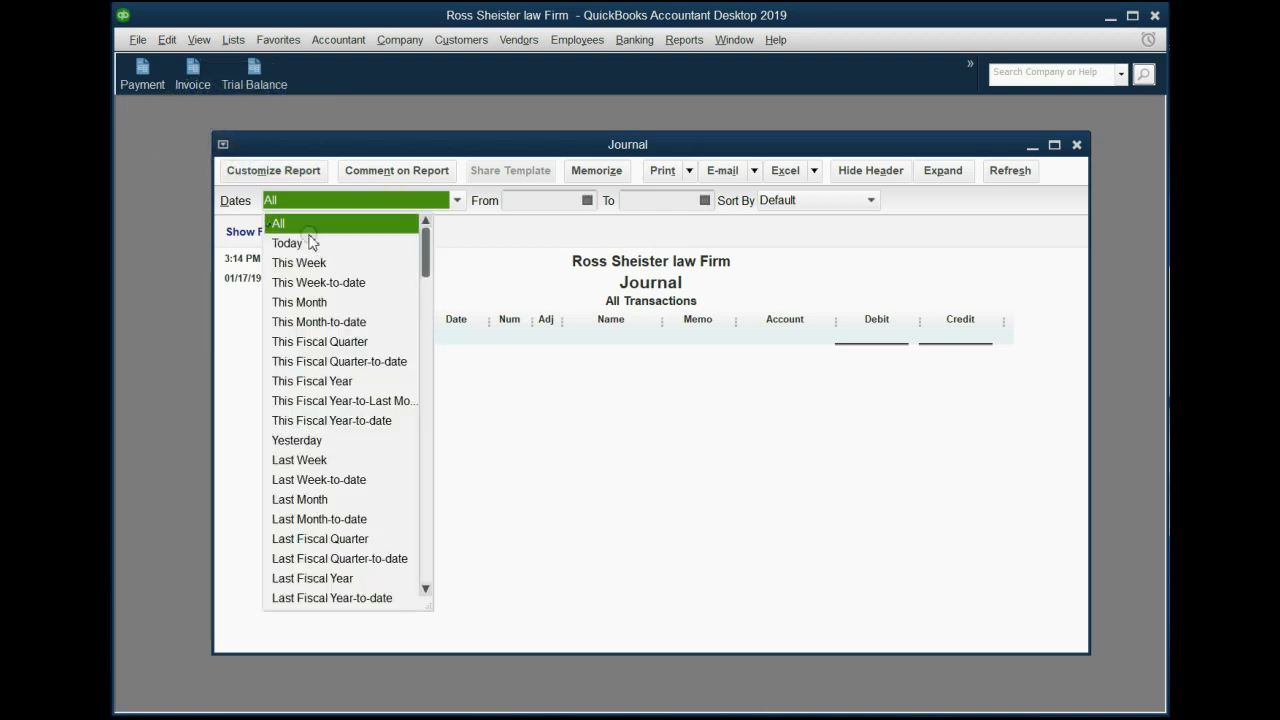
click(278, 224)
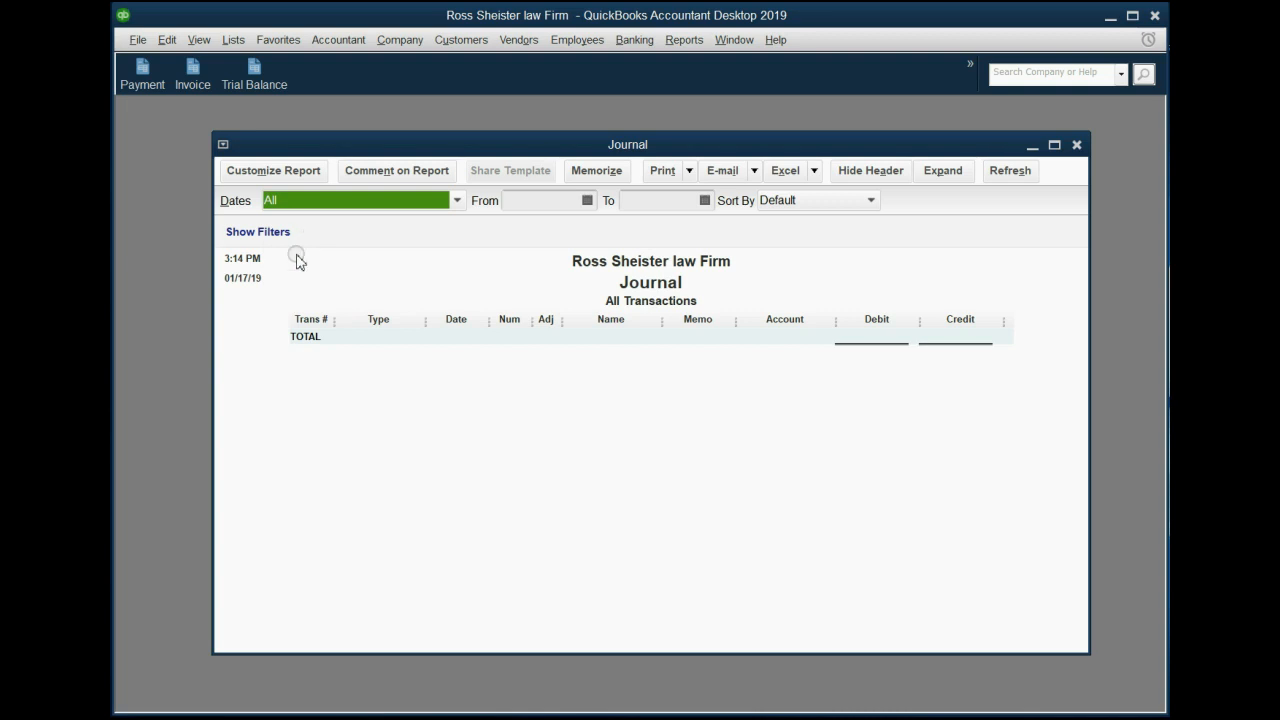
mouse_move(612, 356)
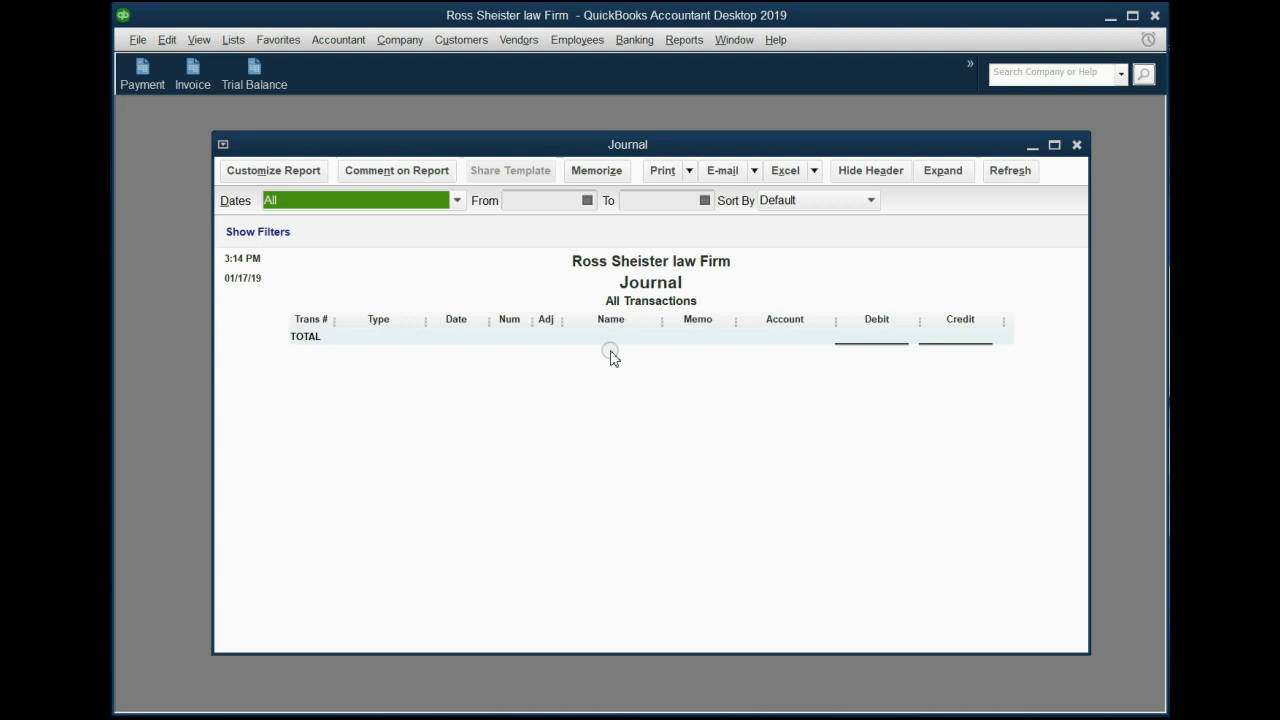
mouse_move(398, 336)
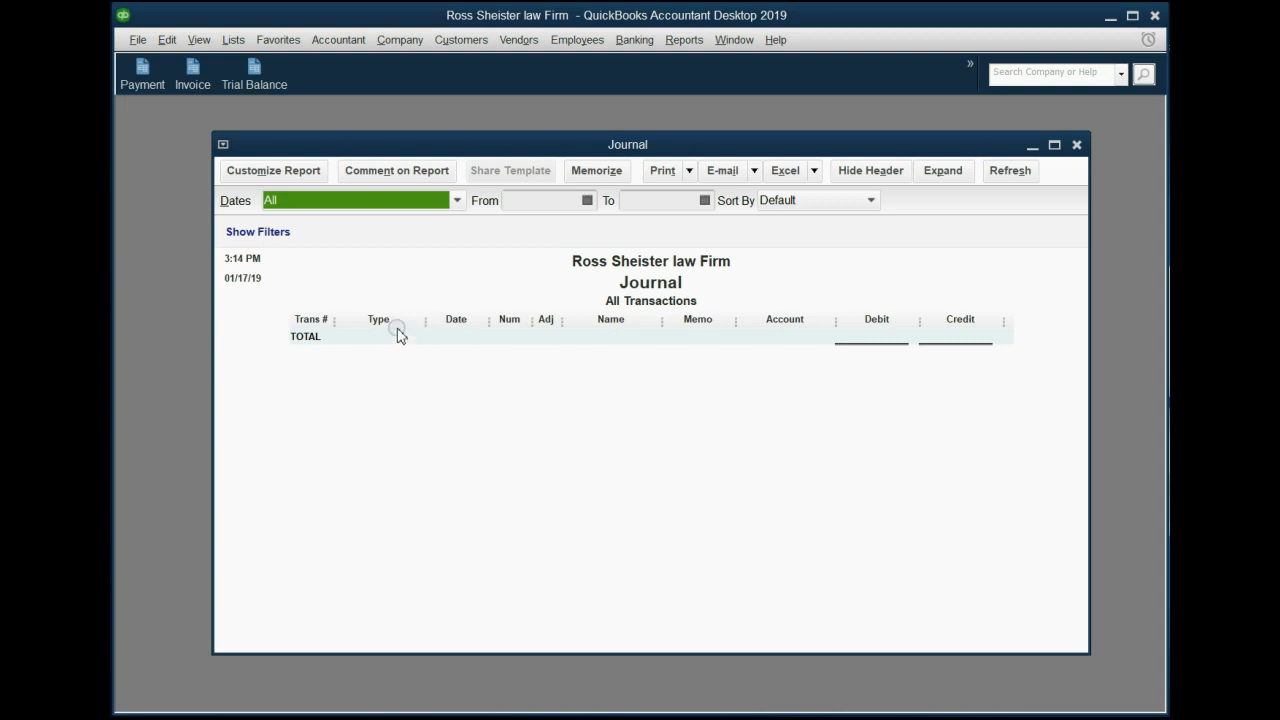
mouse_move(216, 352)
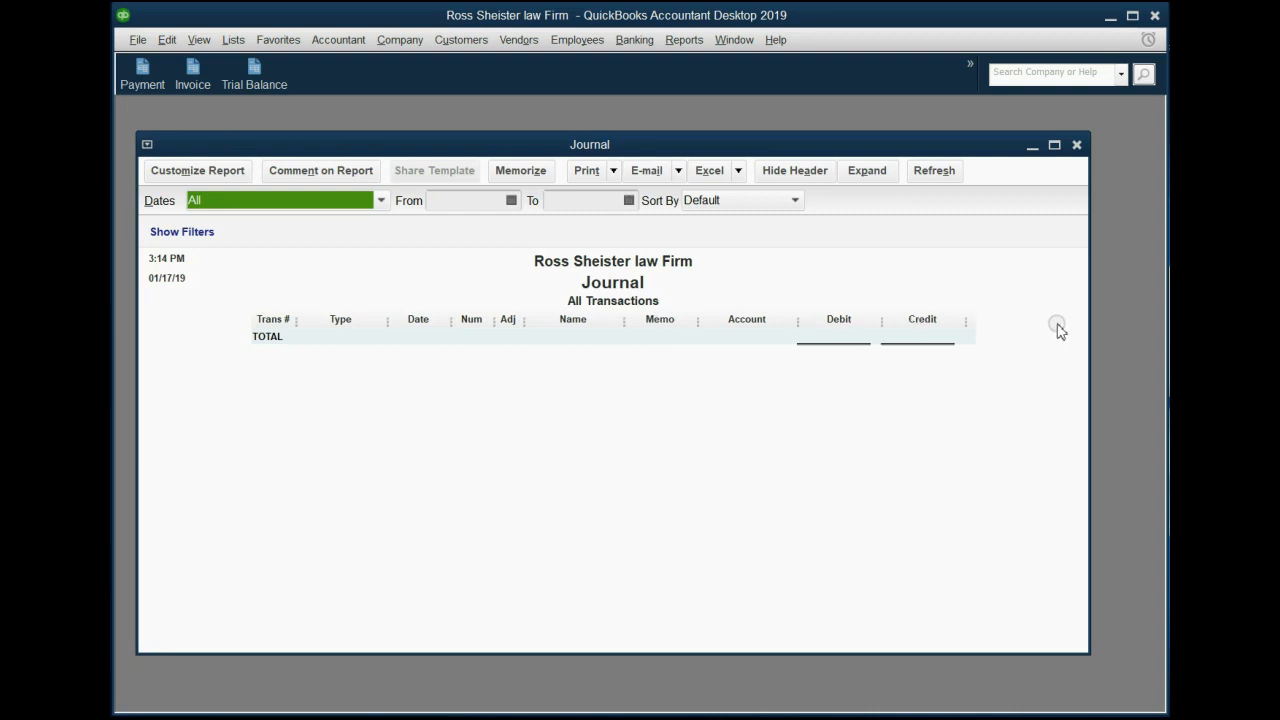
mouse_move(1088, 330)
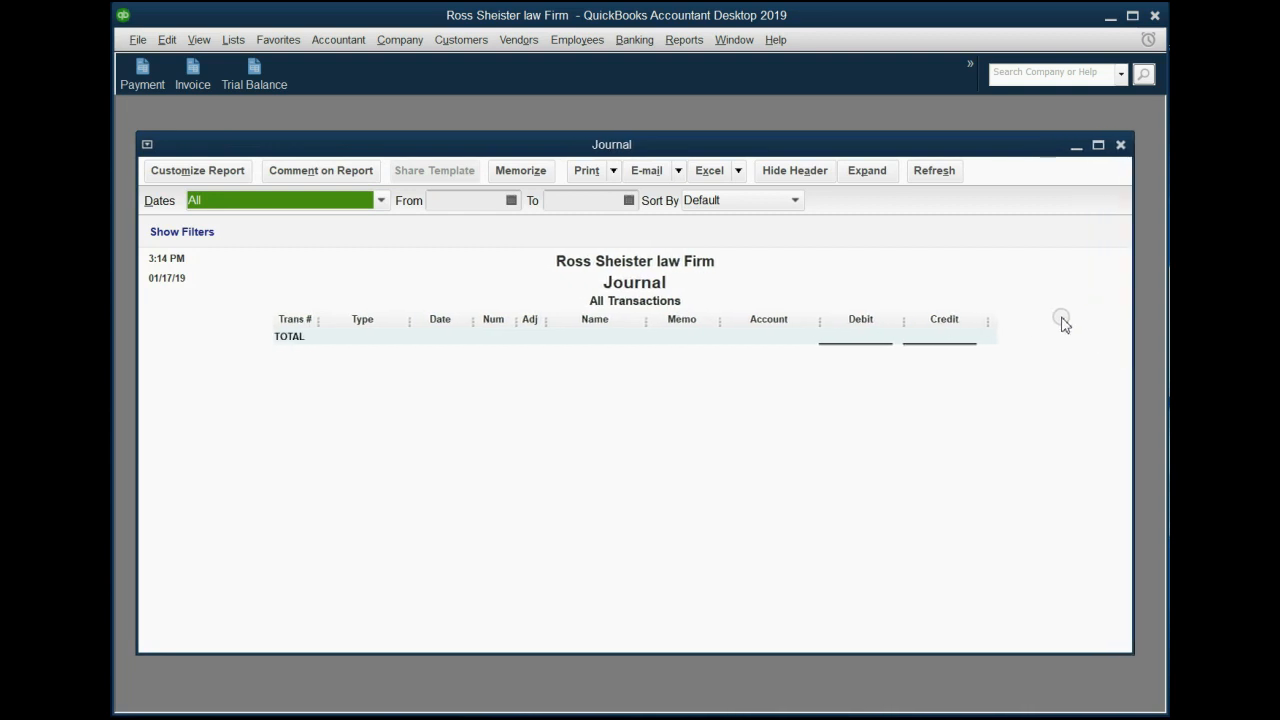
mouse_move(900, 480)
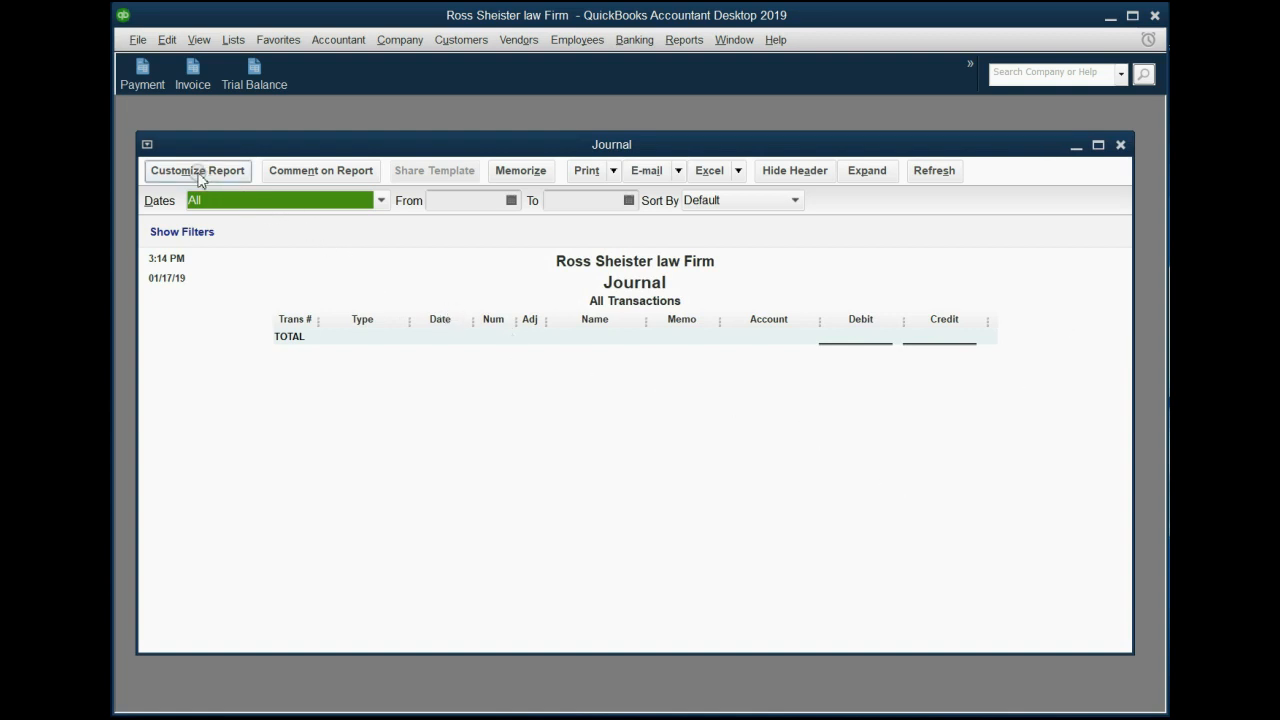
In Modify Report, add the Entered/Last Modified column to the Journal report.
click(196, 170)
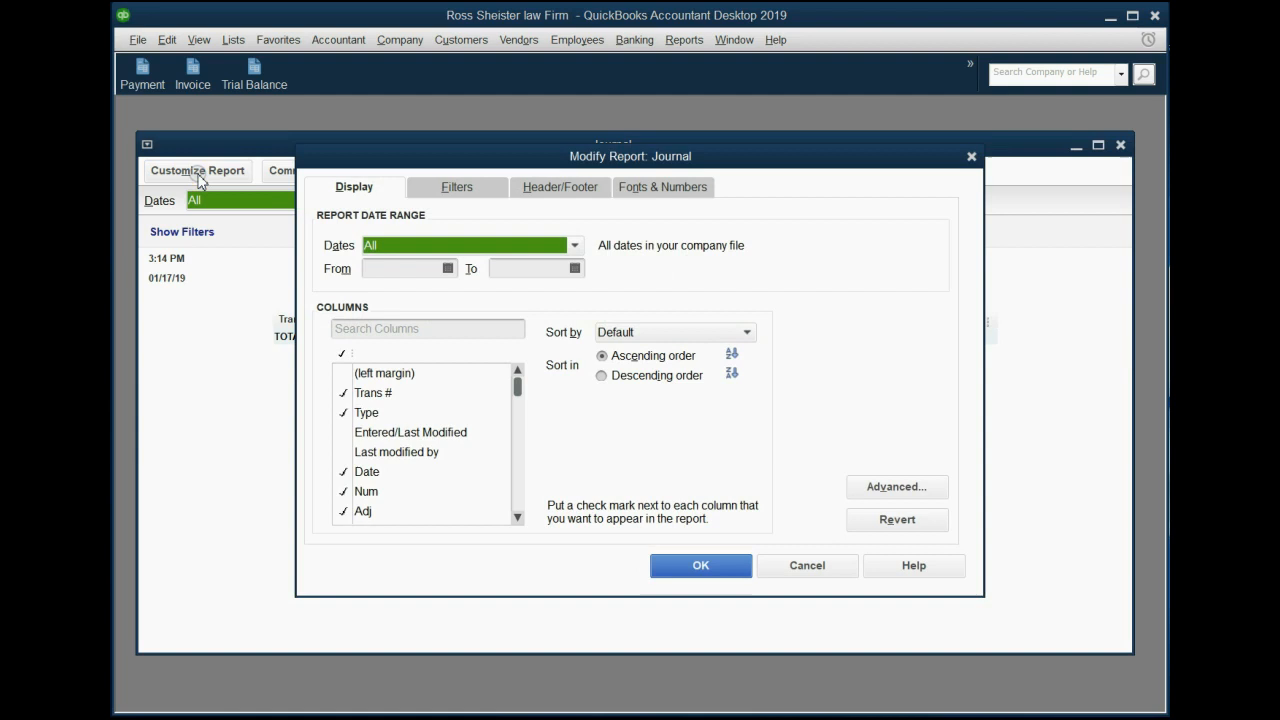
click(560, 188)
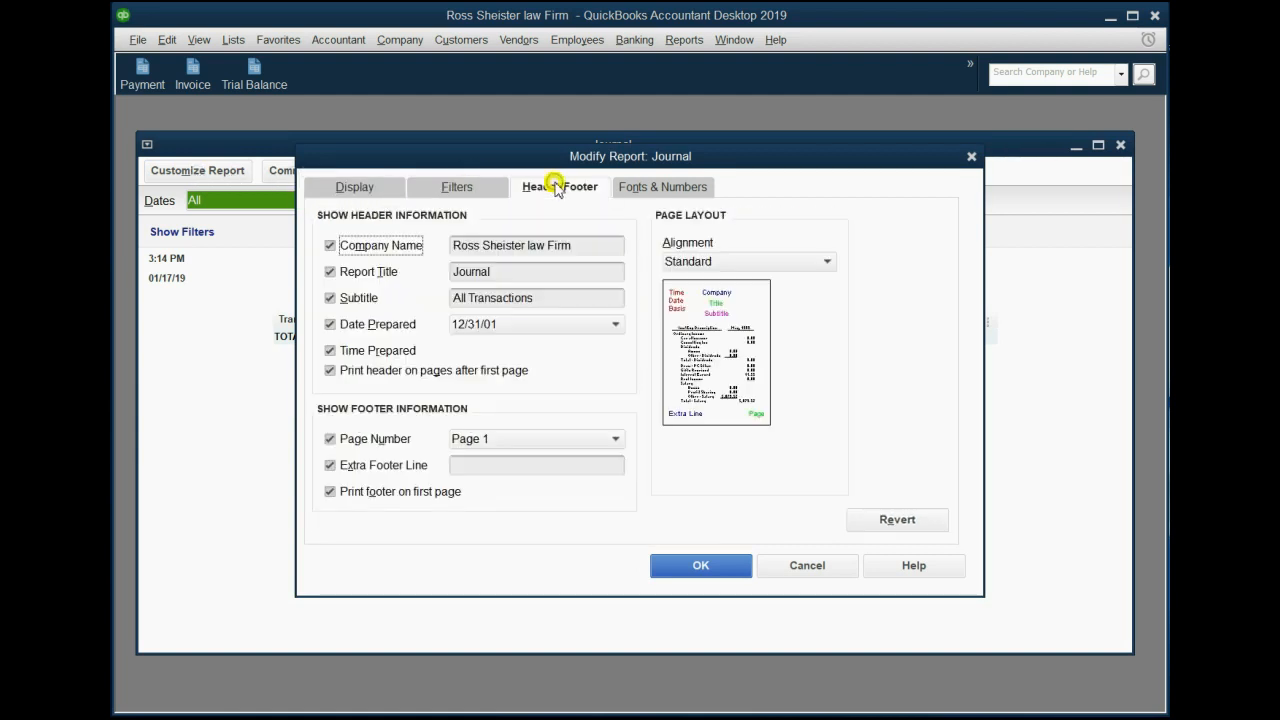
click(354, 188)
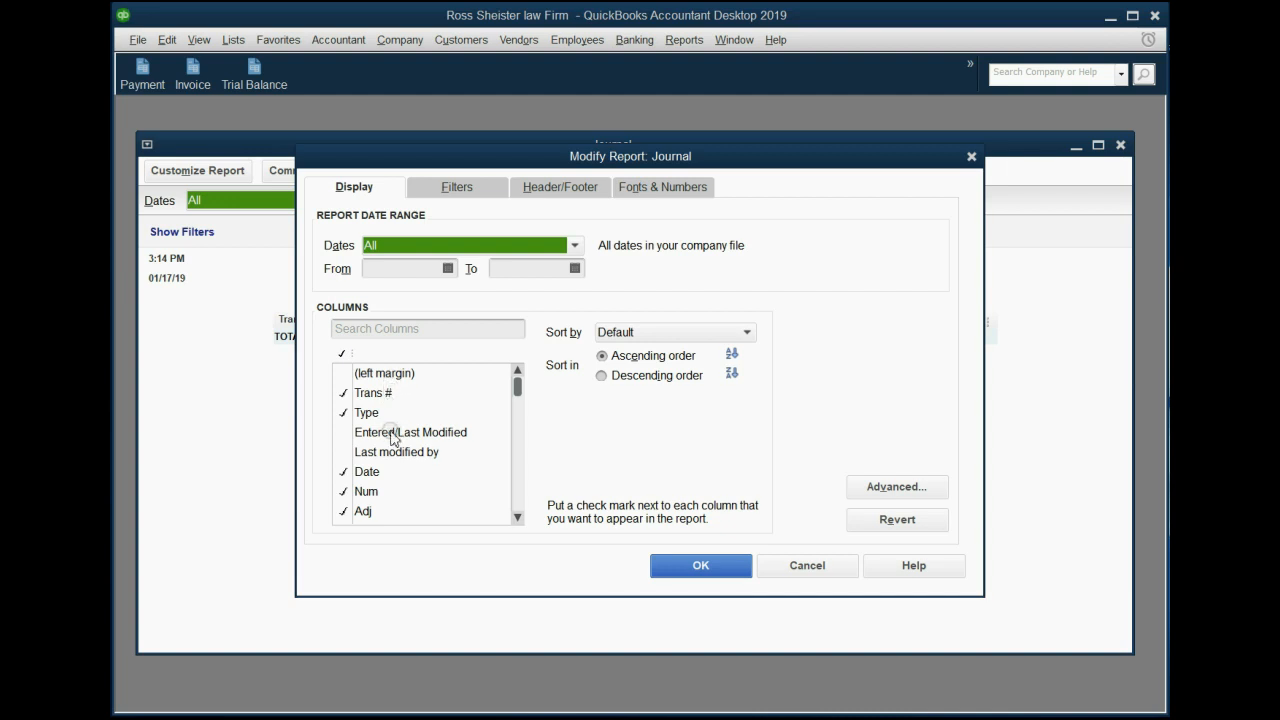
mouse_move(378, 452)
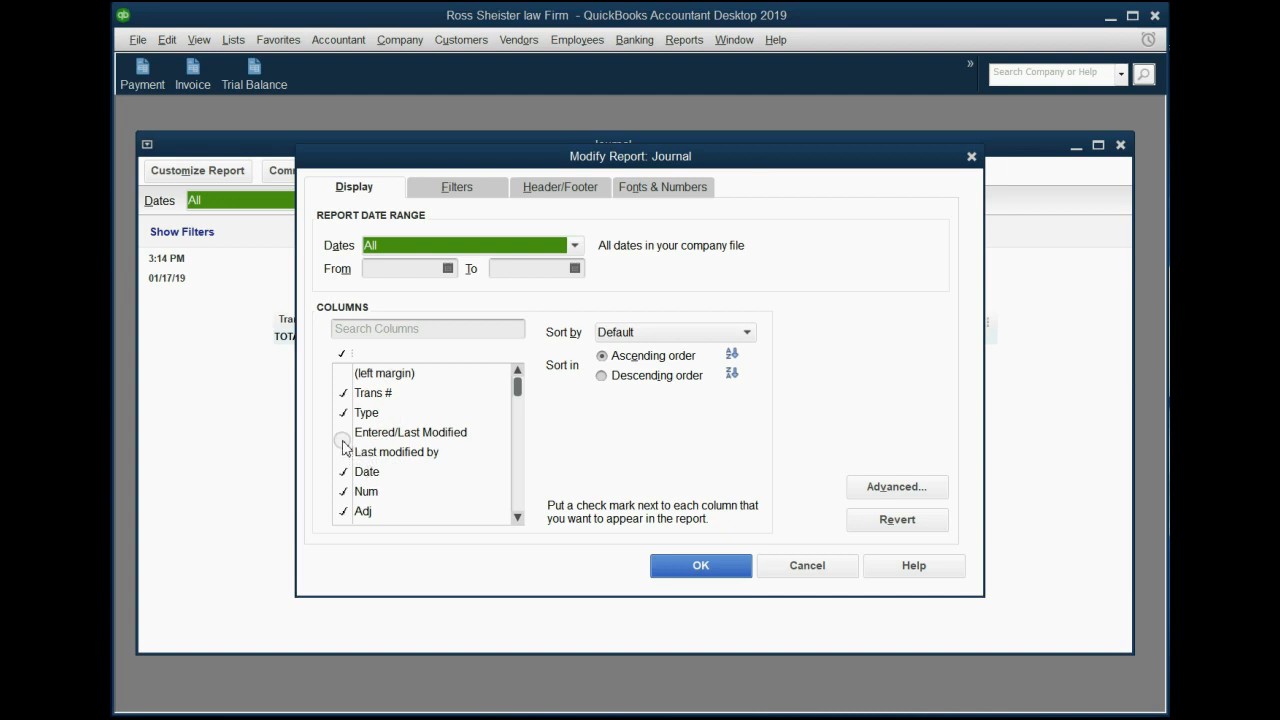
click(344, 432)
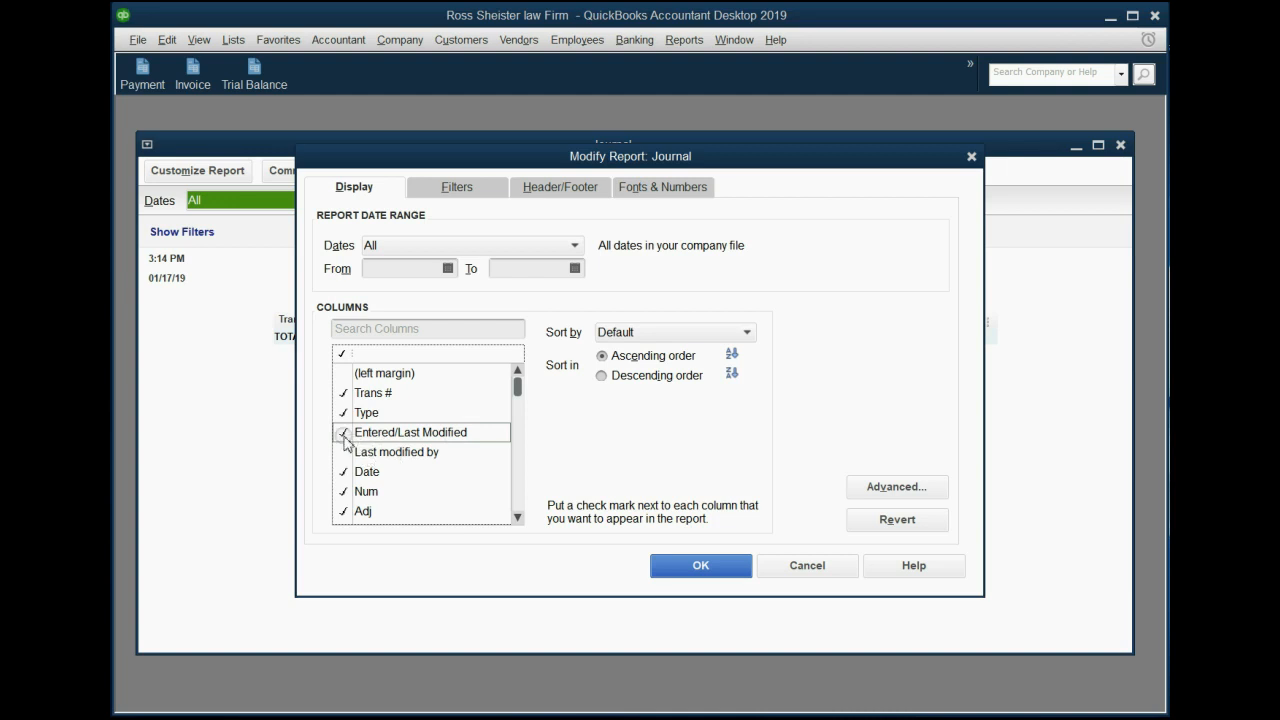
click(700, 564)
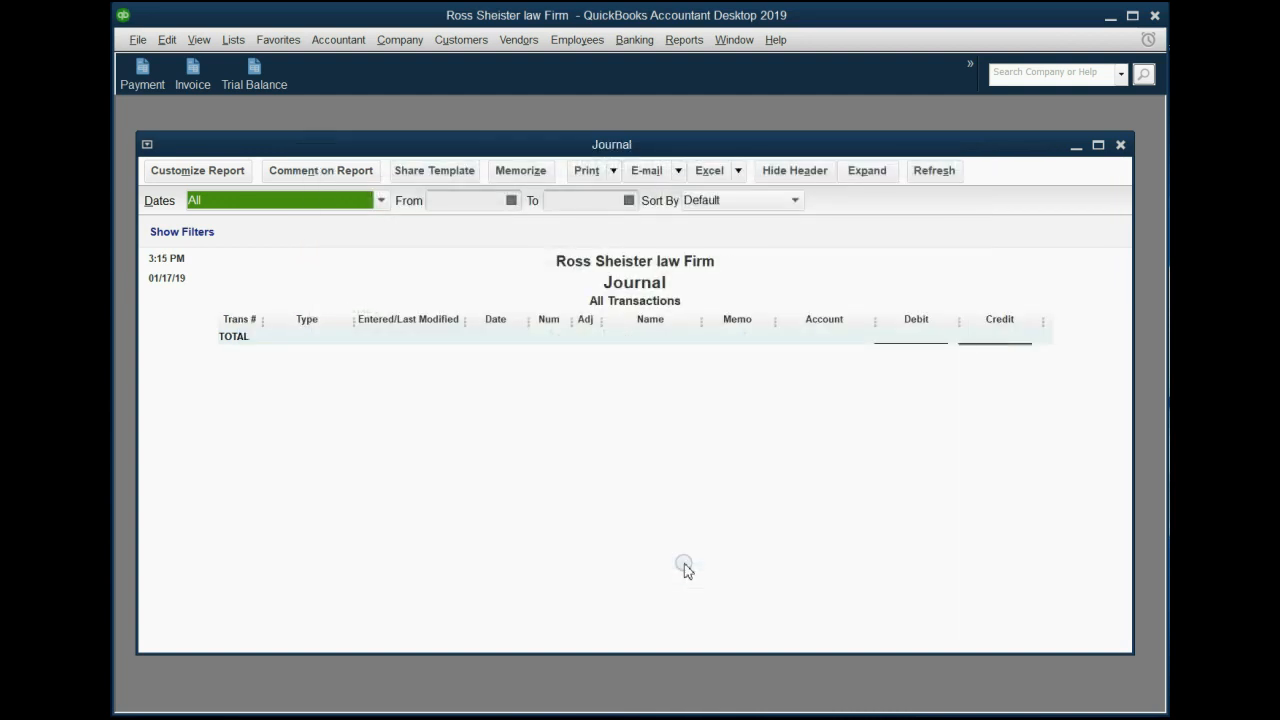
mouse_move(424, 322)
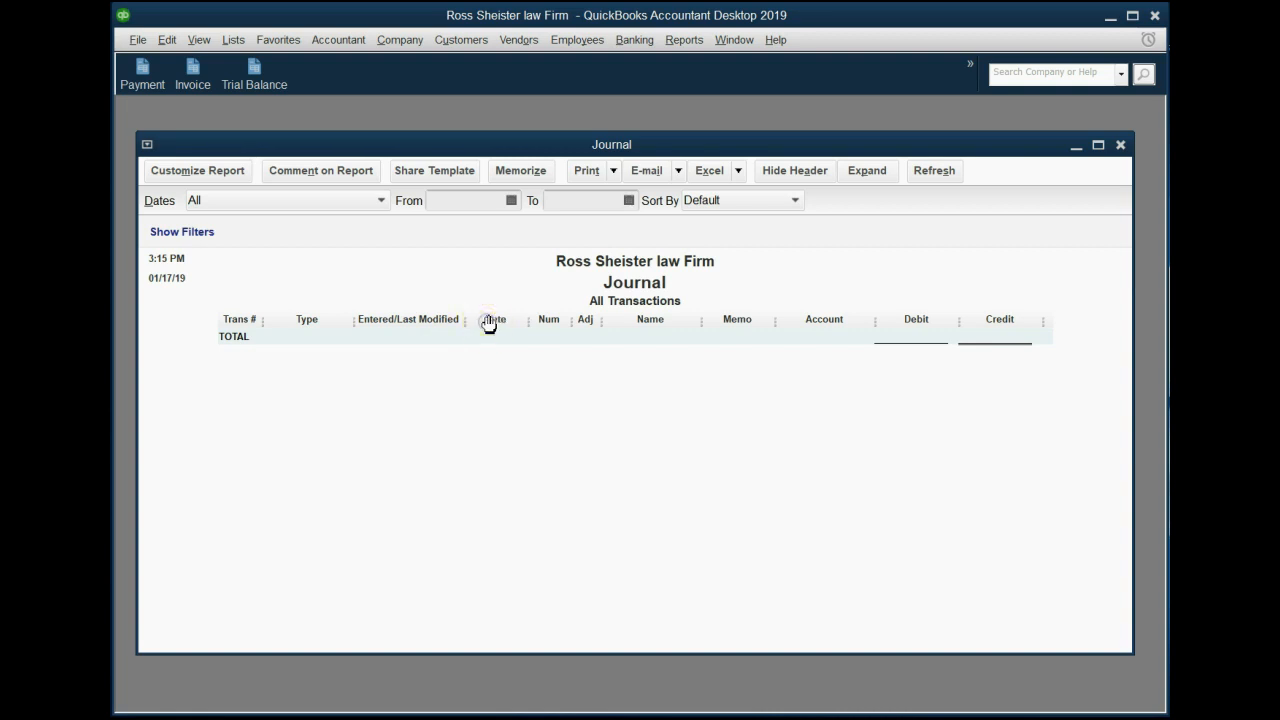
mouse_move(442, 324)
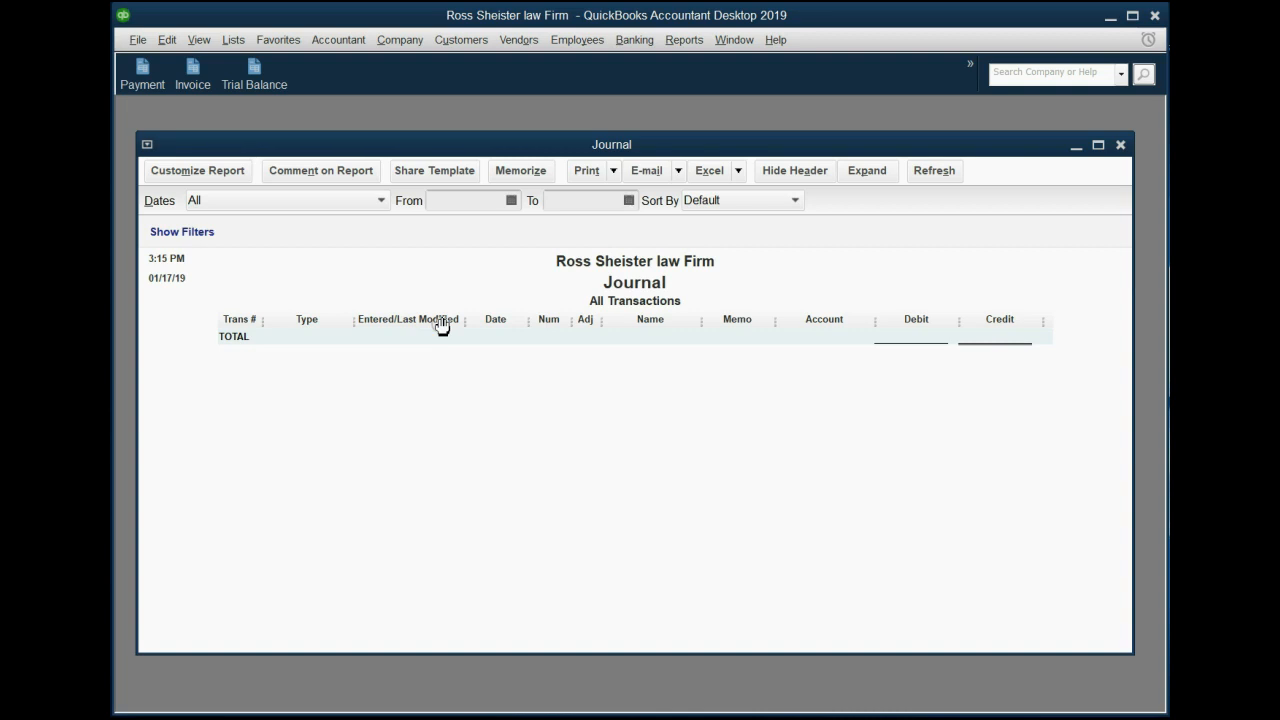
mouse_move(396, 324)
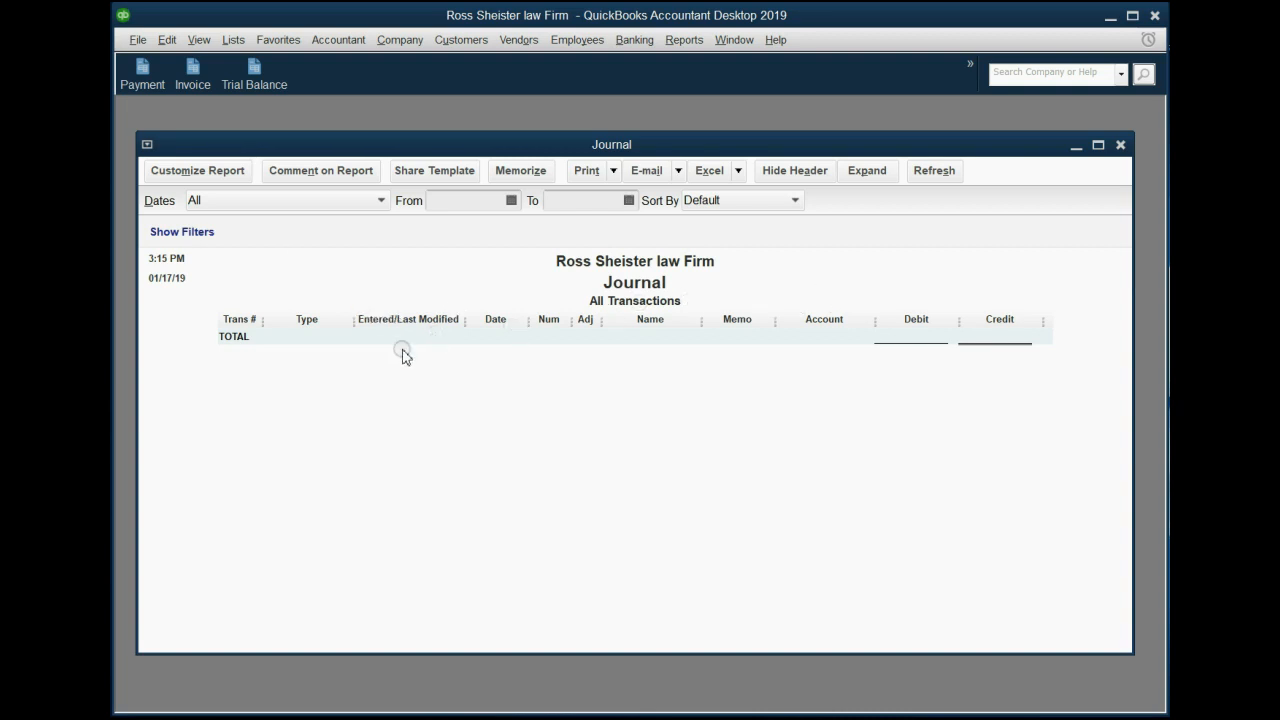
mouse_move(648, 350)
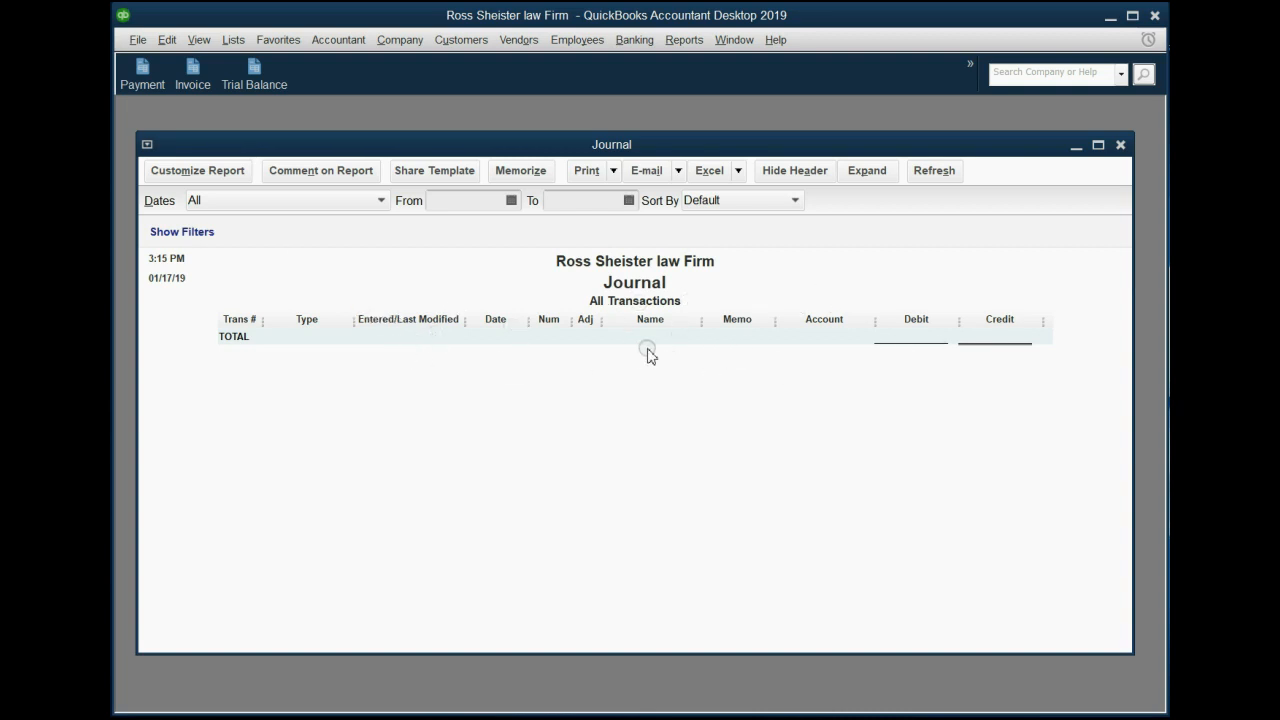
mouse_move(552, 392)
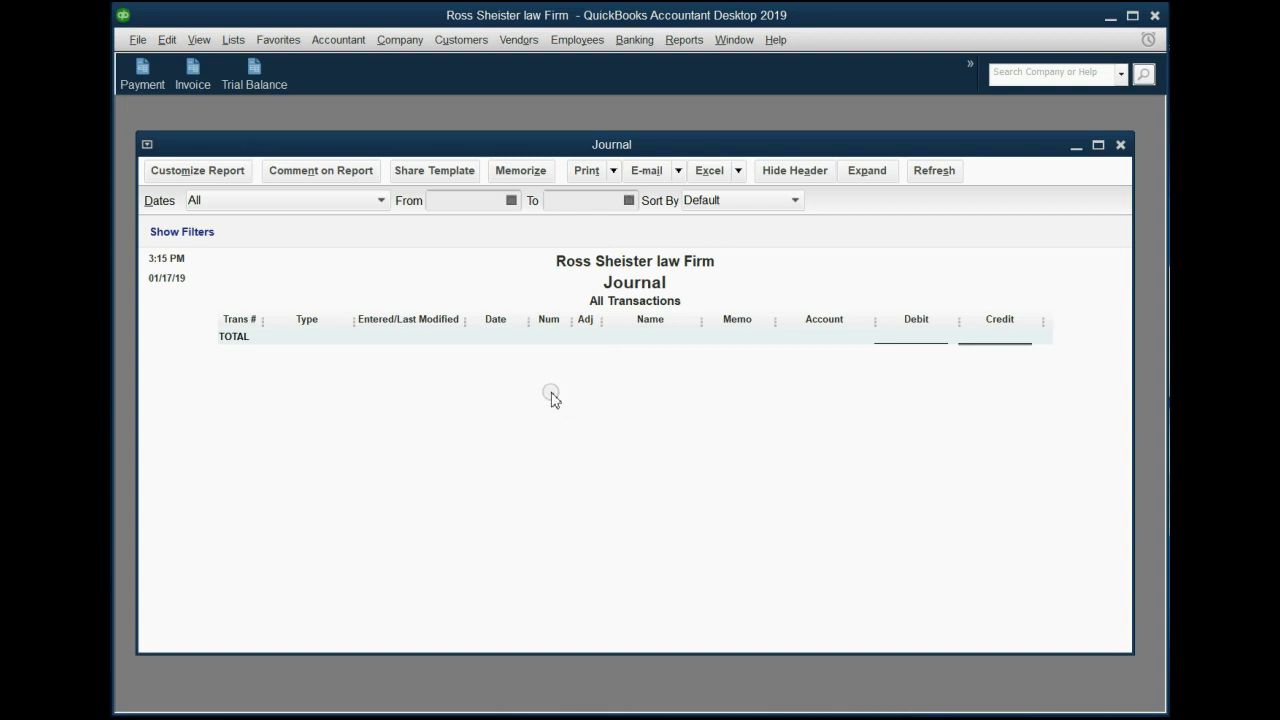
Remove the Adj, Debit and Credit columns and show a single Amount column instead.
click(196, 170)
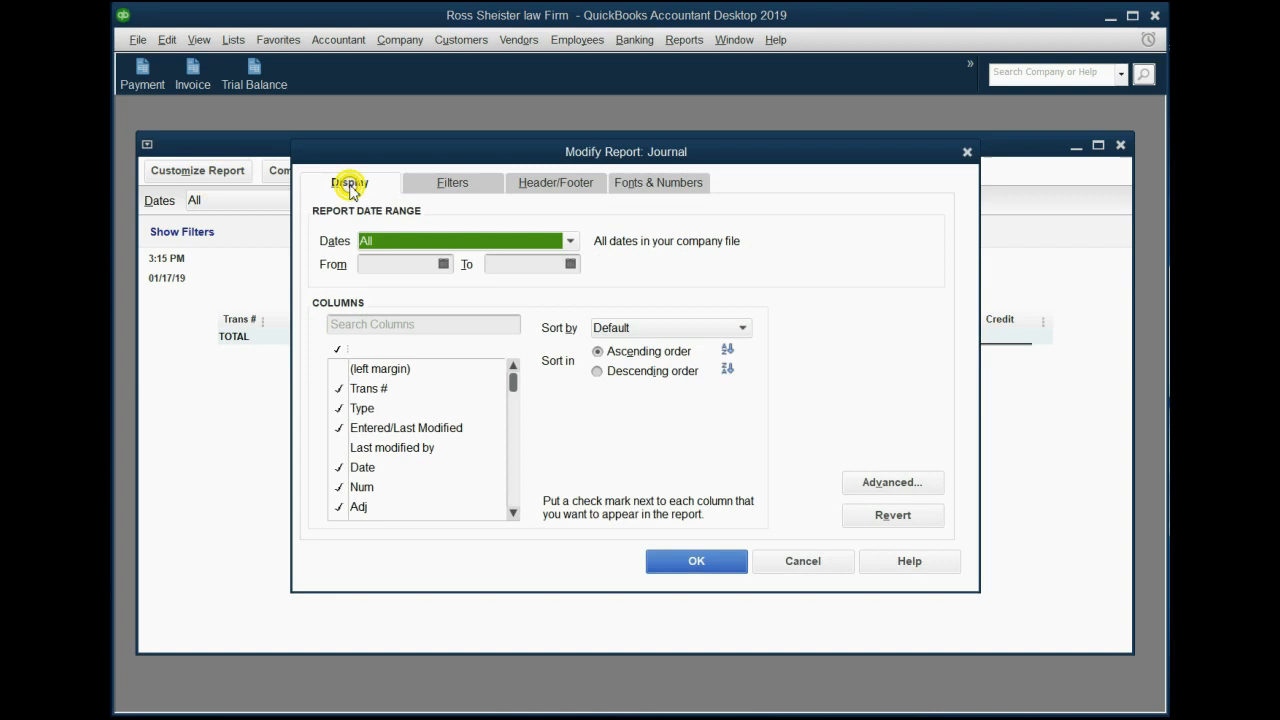
mouse_move(458, 418)
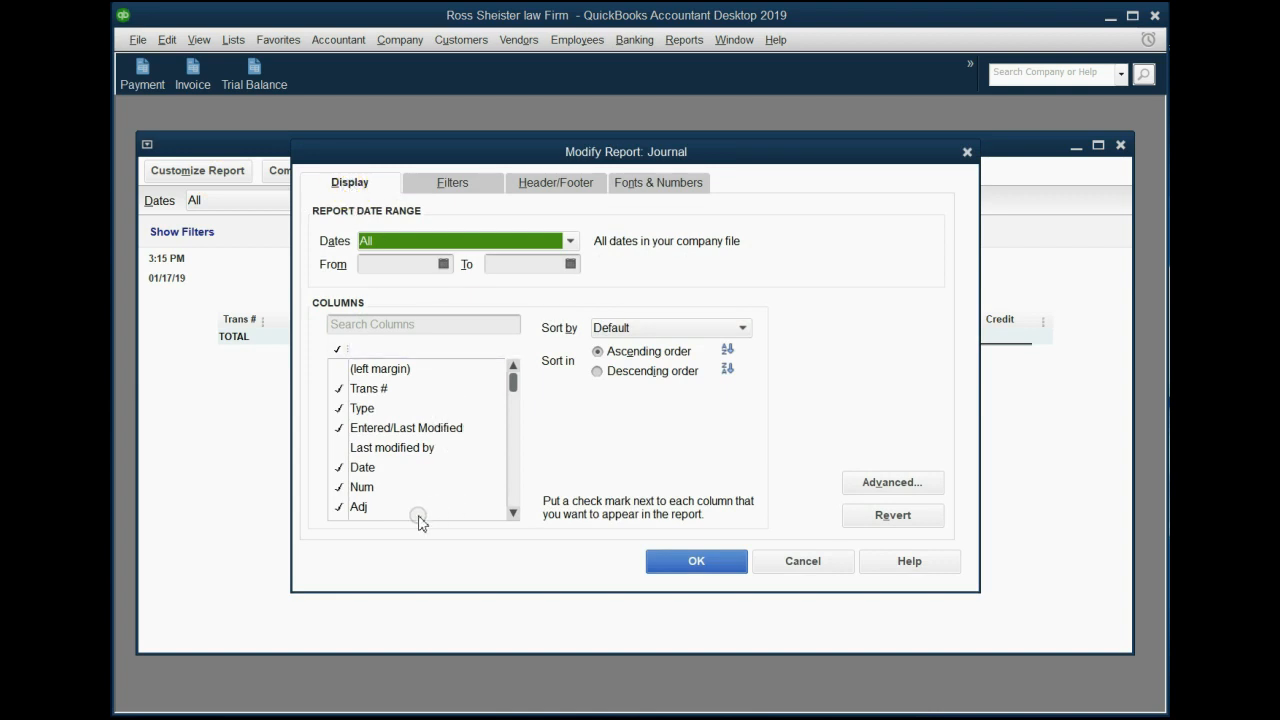
click(360, 508)
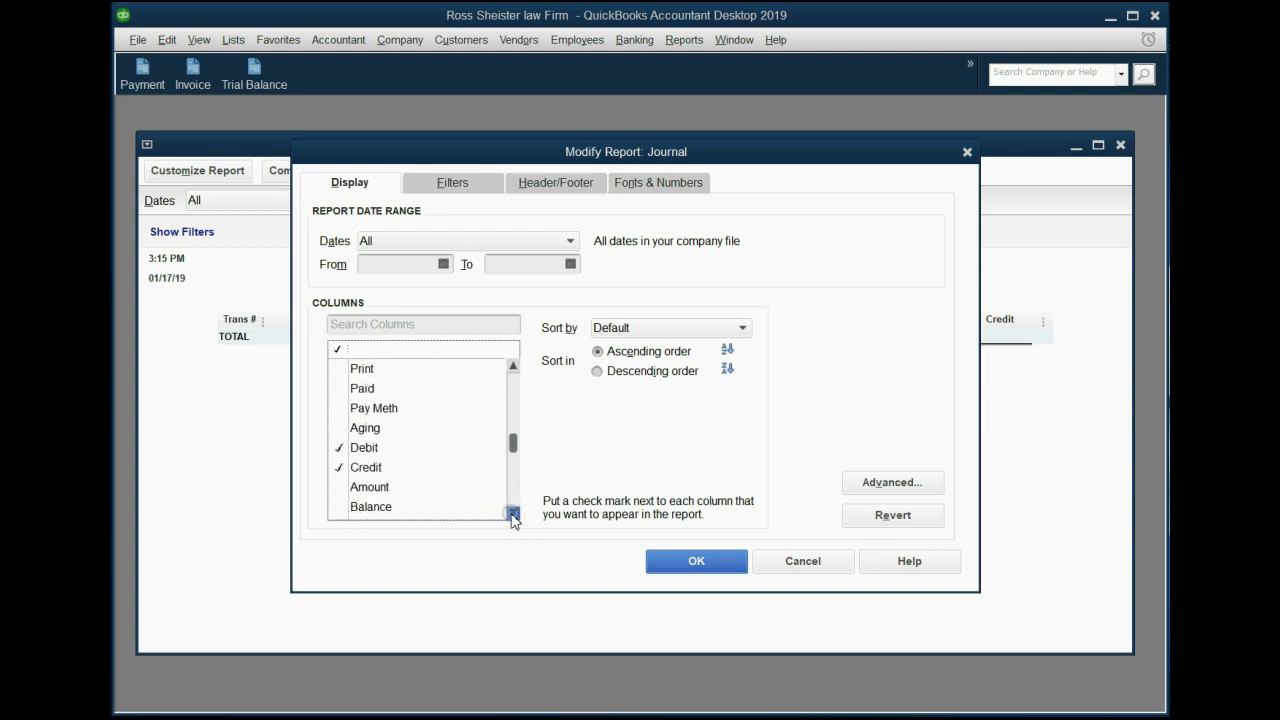
click(338, 448)
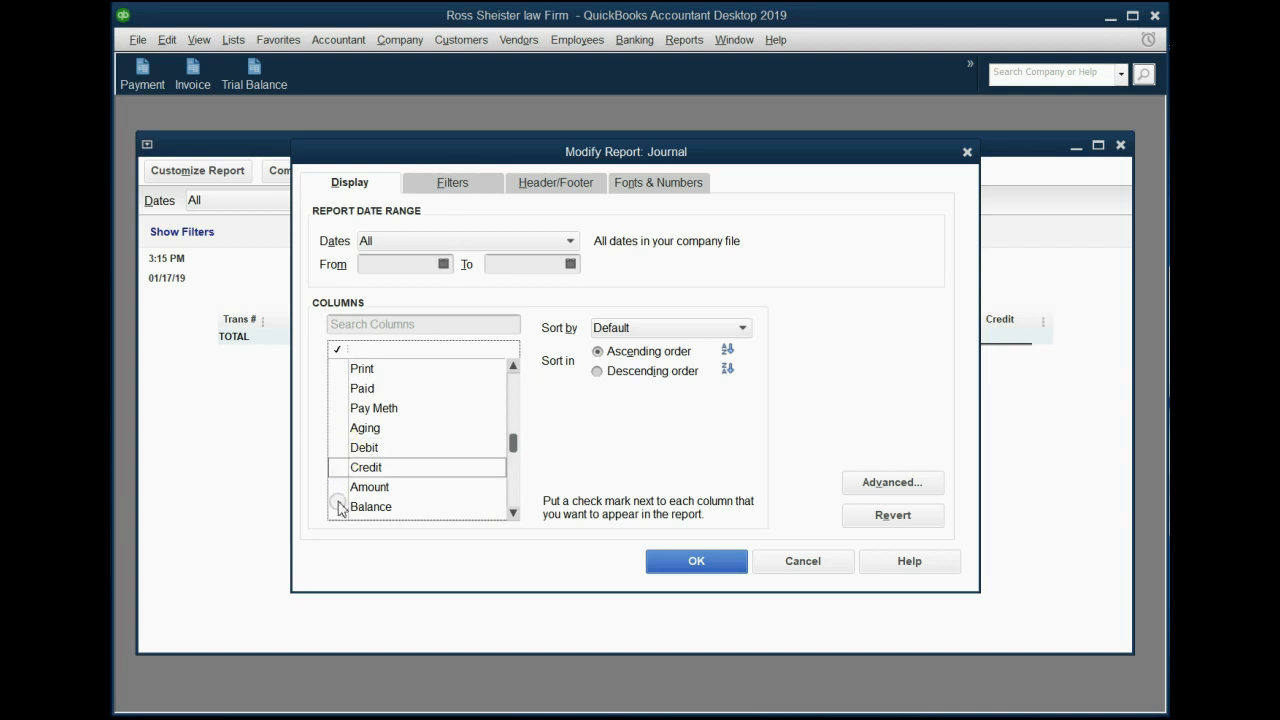
click(368, 488)
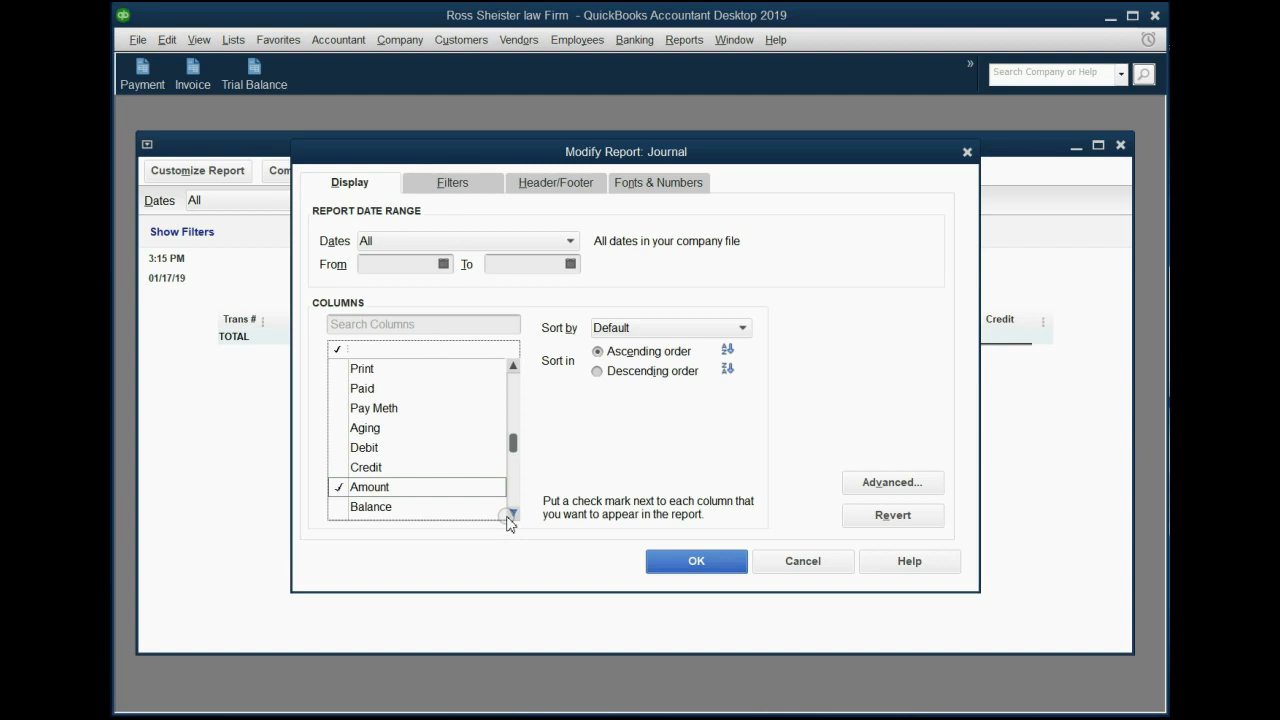
click(696, 560)
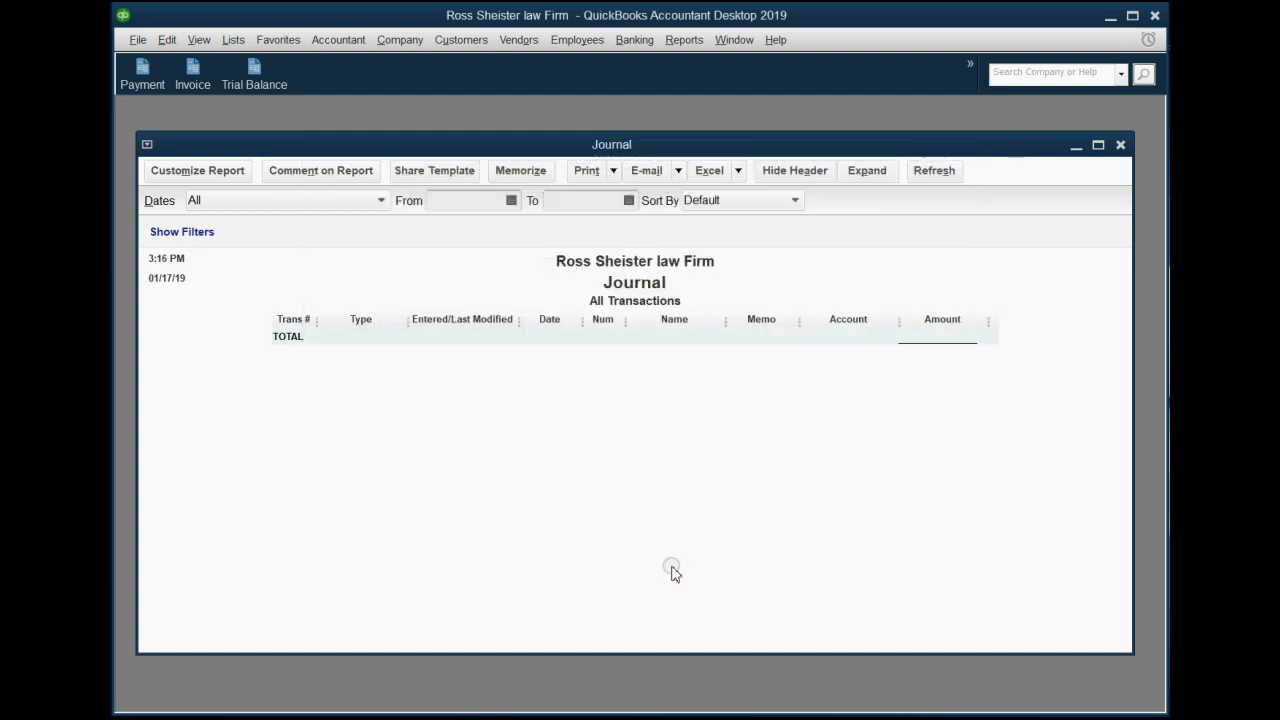
mouse_move(624, 550)
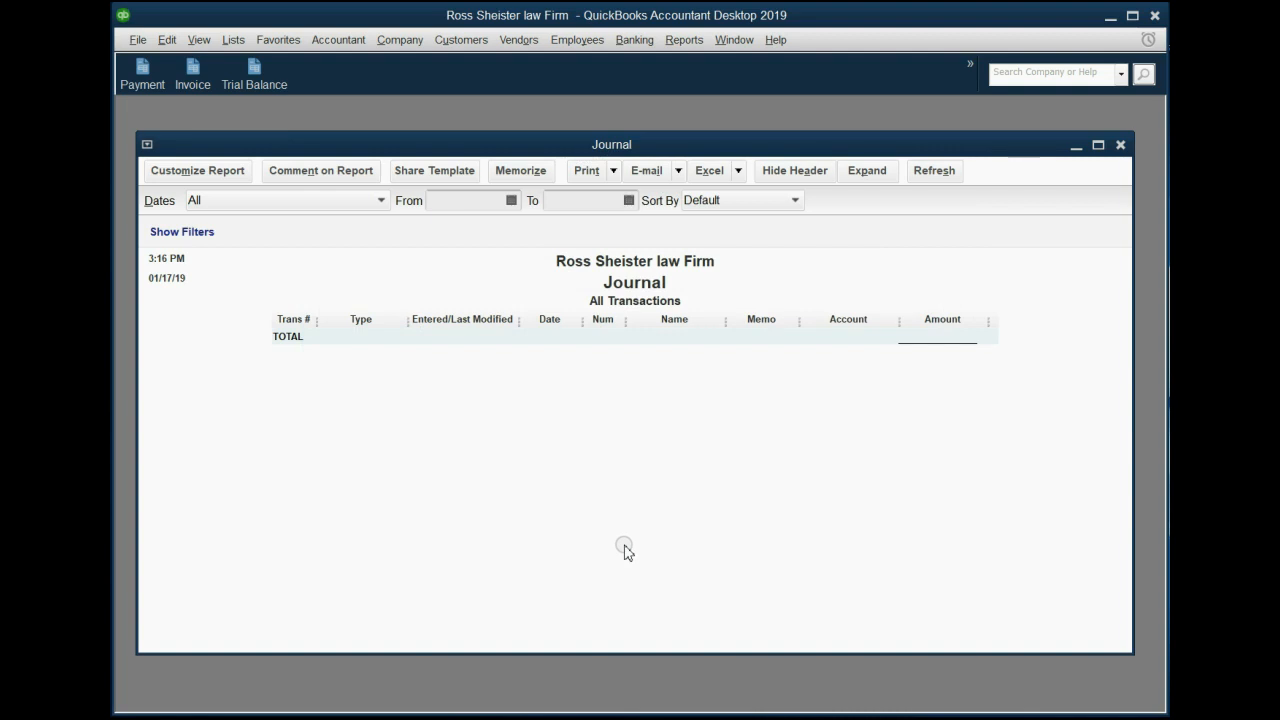
mouse_move(532, 464)
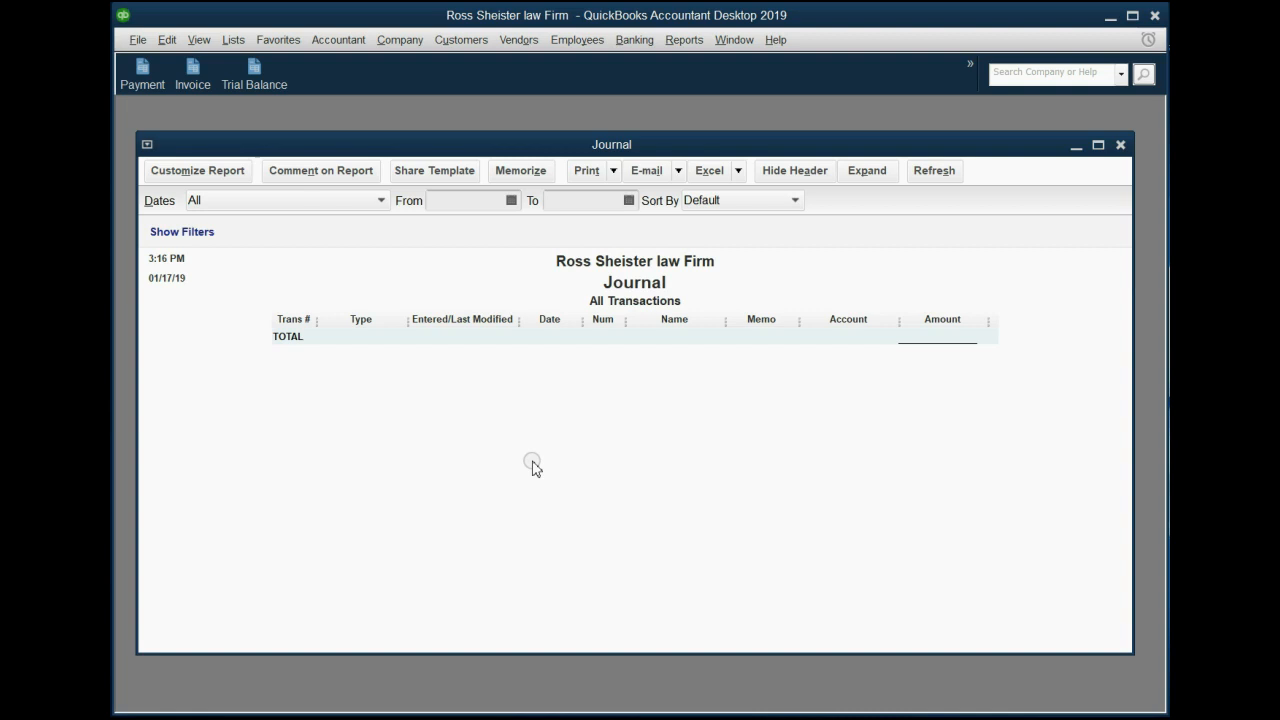
Add a Journal shortcut to the icon bar via View, then restore down the report window.
click(200, 40)
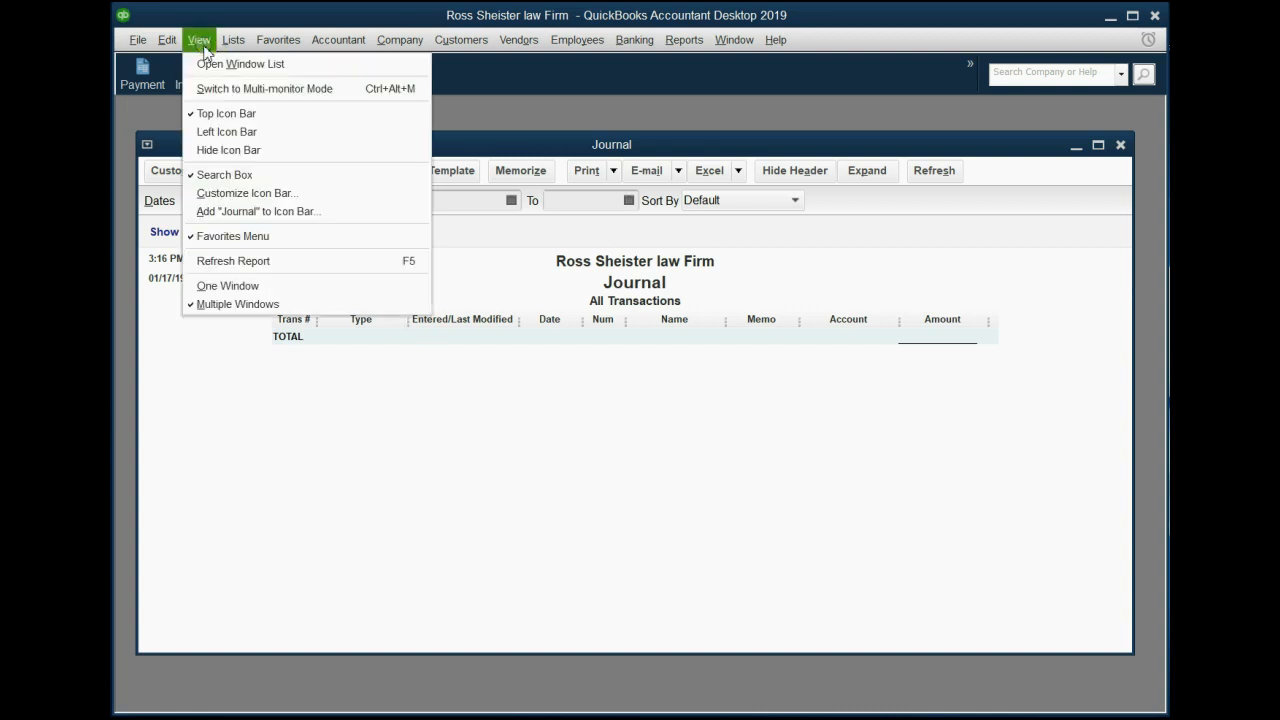
mouse_move(268, 212)
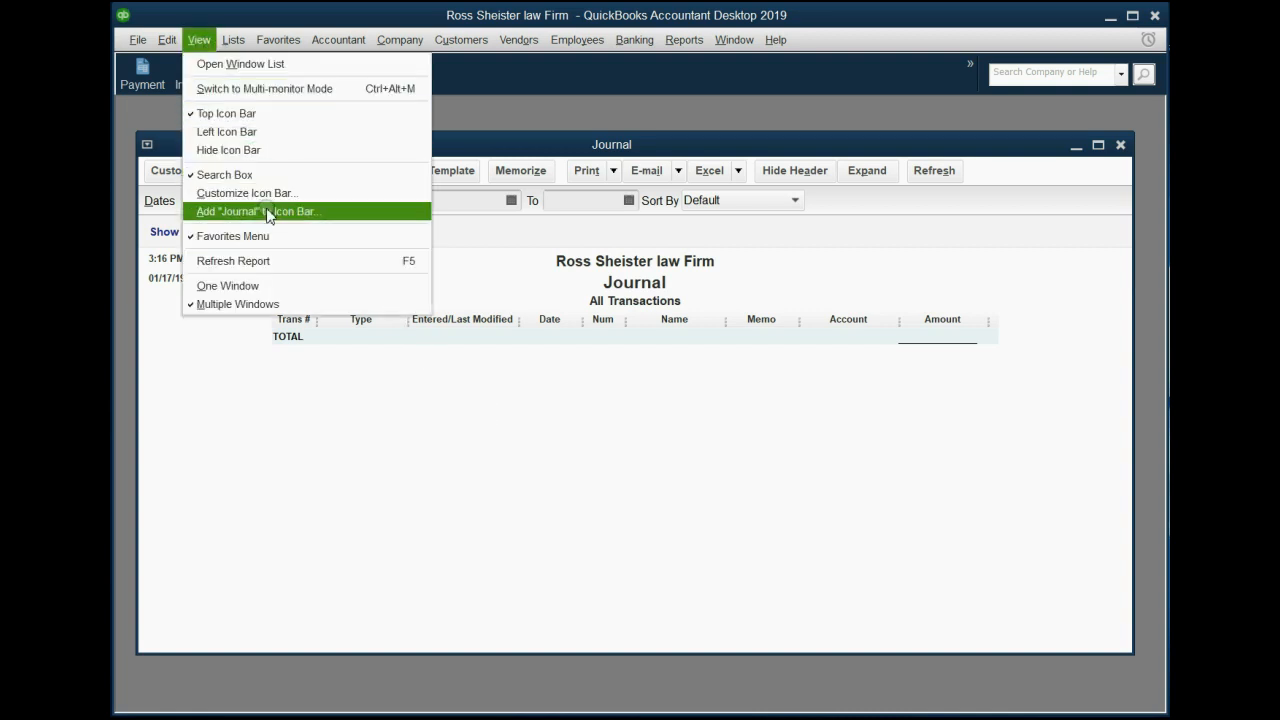
click(256, 212)
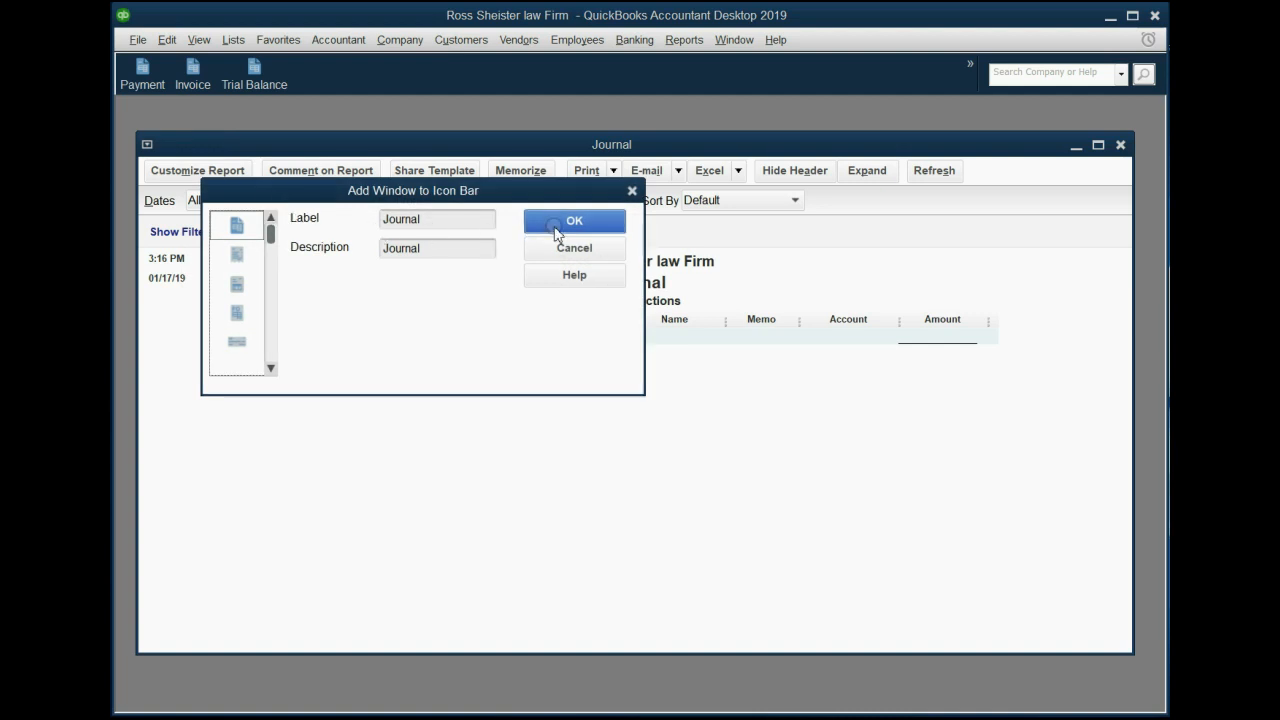
click(574, 220)
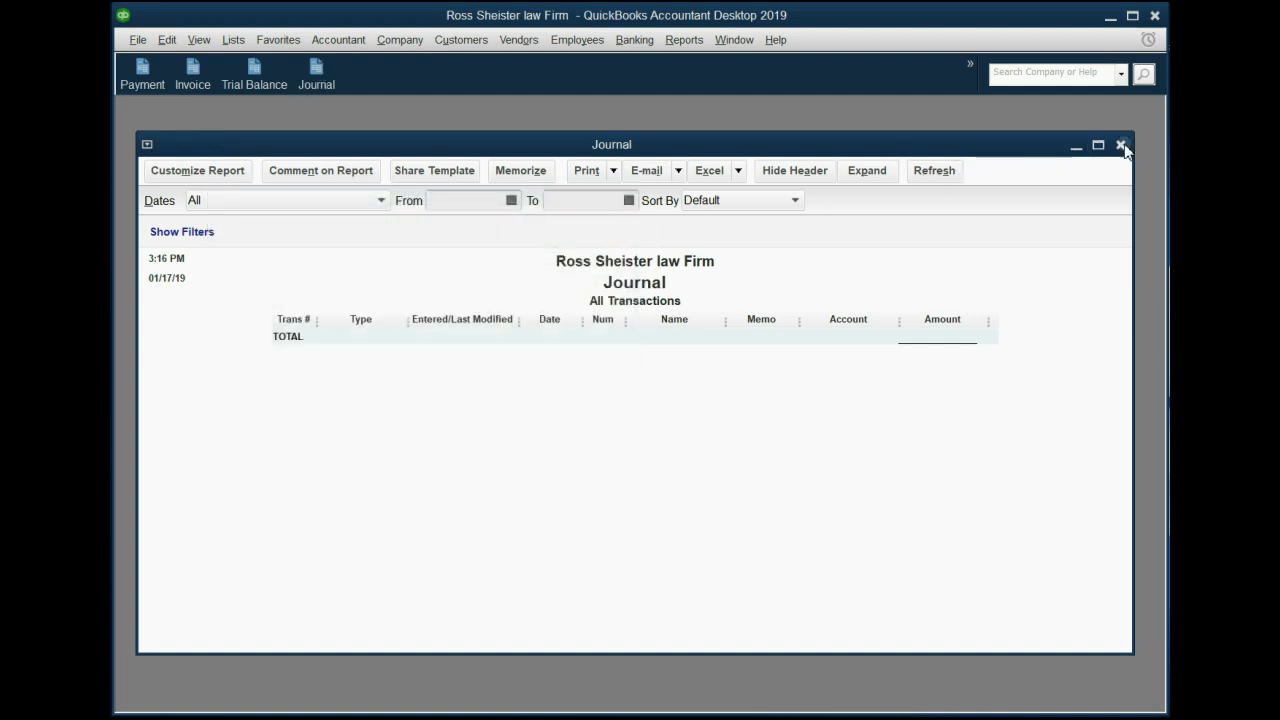
click(1100, 144)
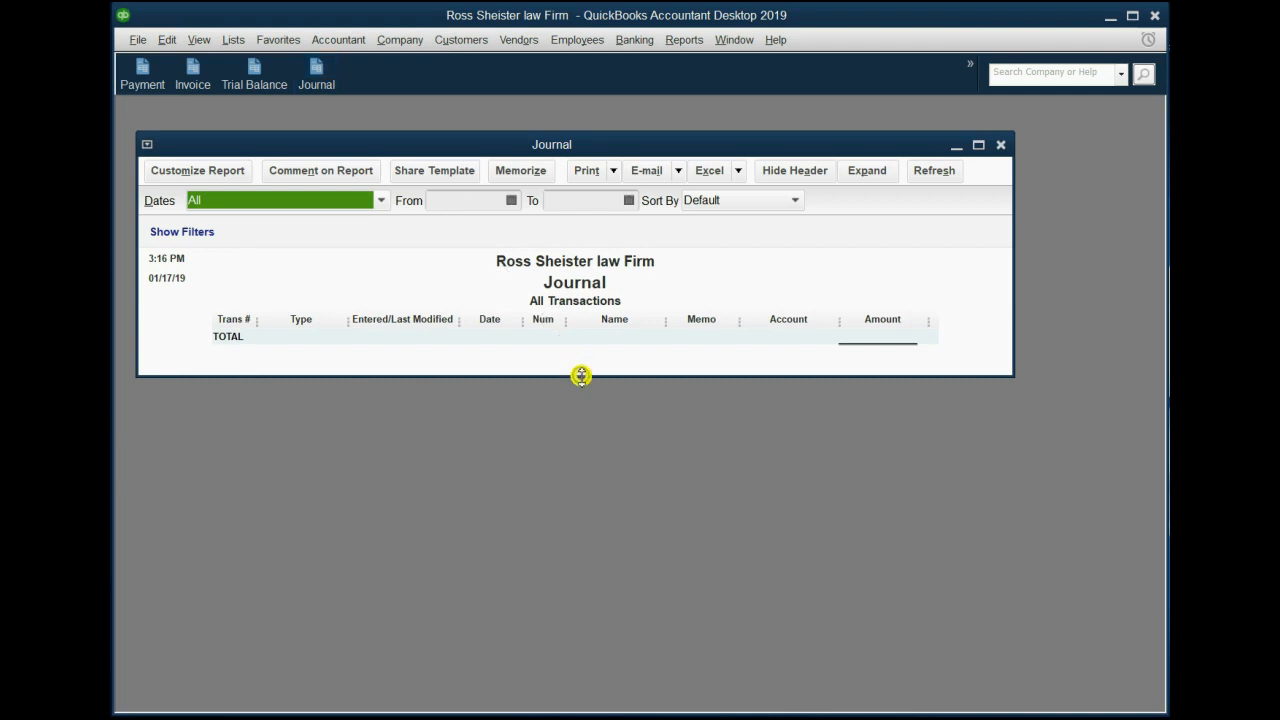
Make the Journal report window taller, then close it.
drag(580, 378, 604, 536)
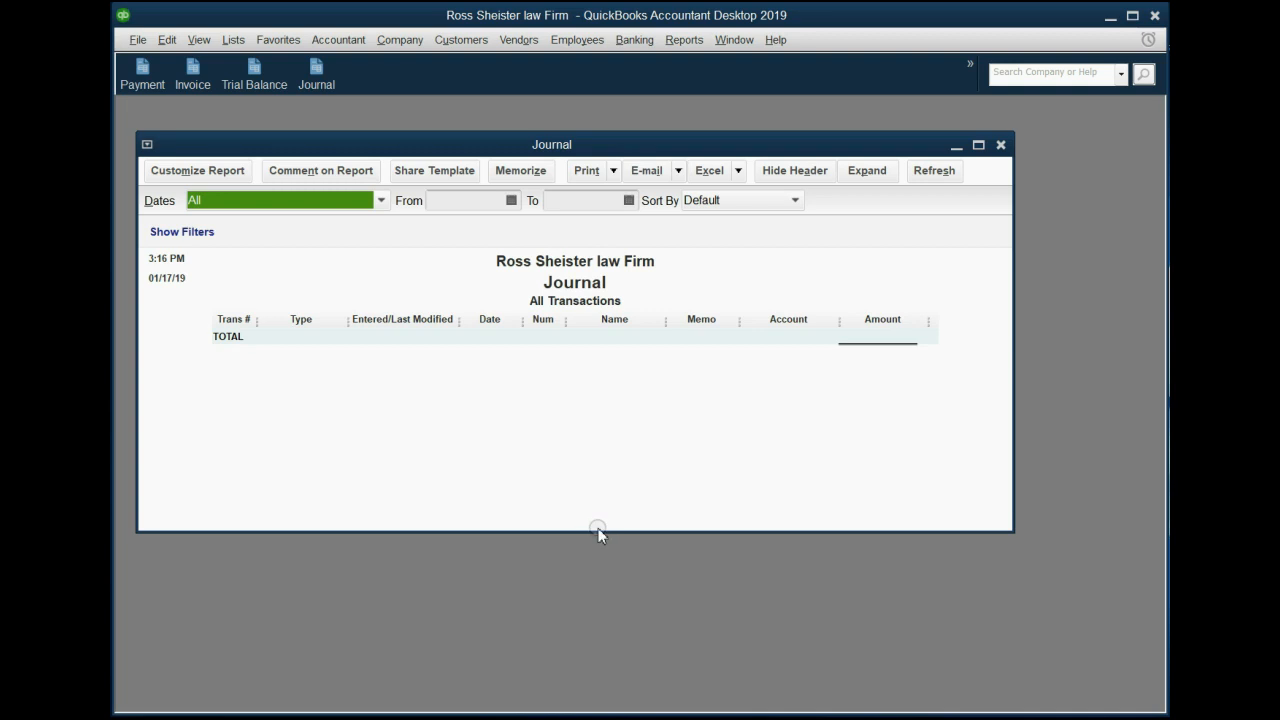
click(1000, 144)
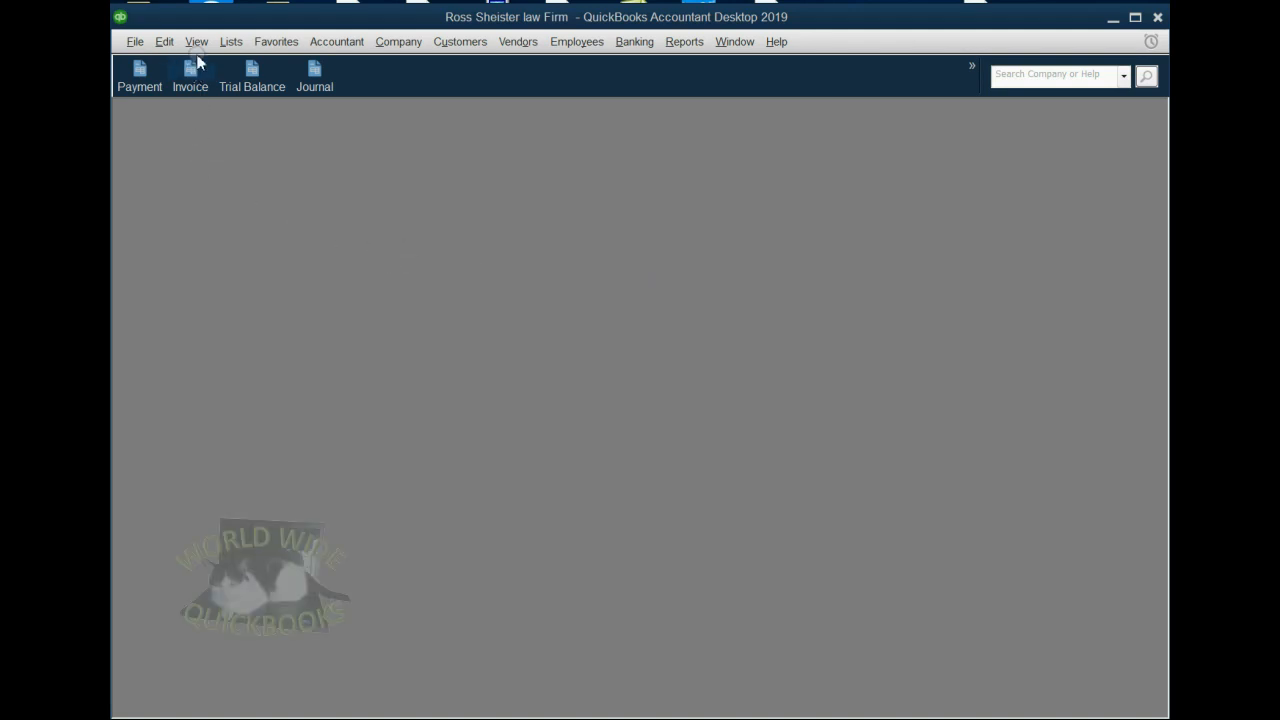
In Customize Icon Bar, move Journal up to second place below Payment and confirm.
click(196, 40)
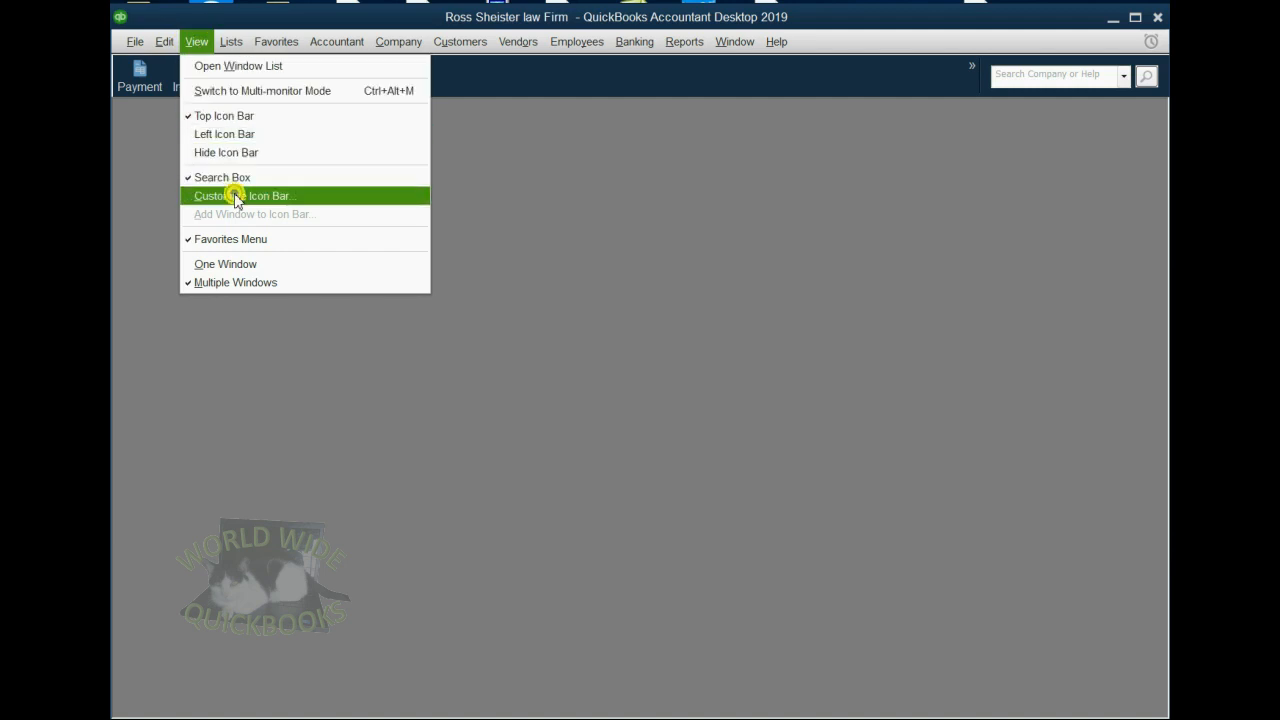
click(244, 196)
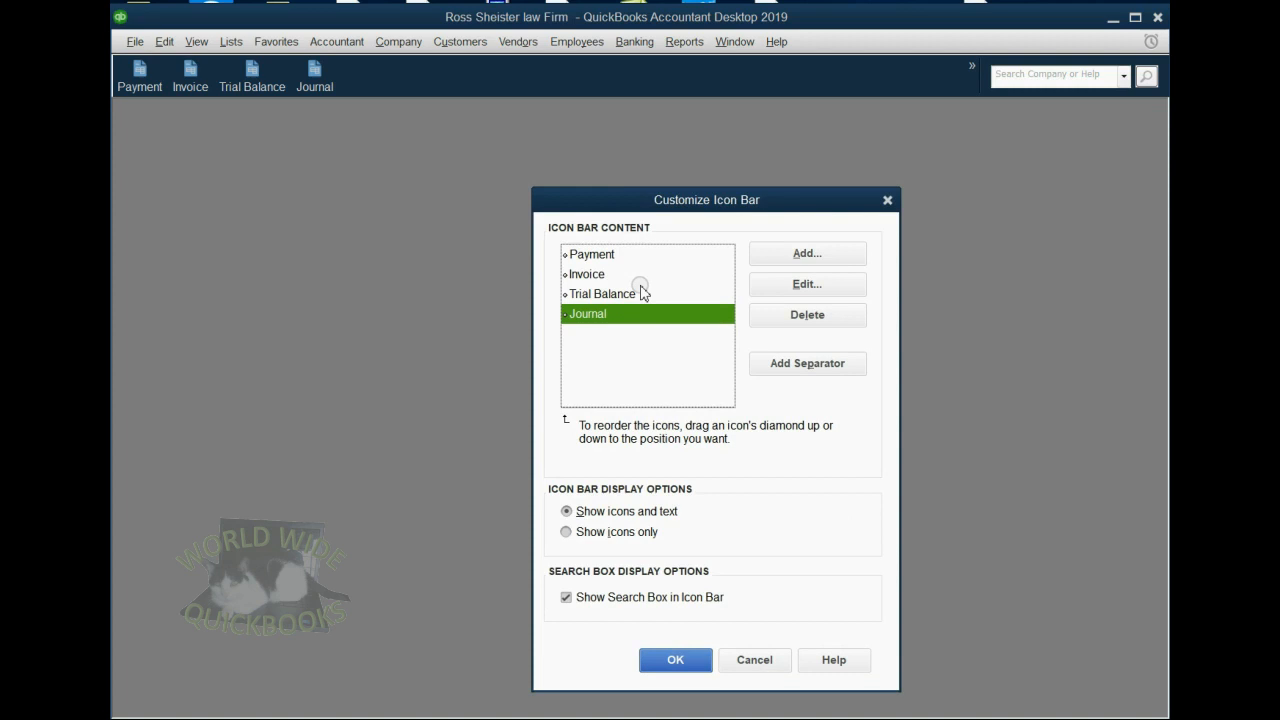
mouse_move(570, 324)
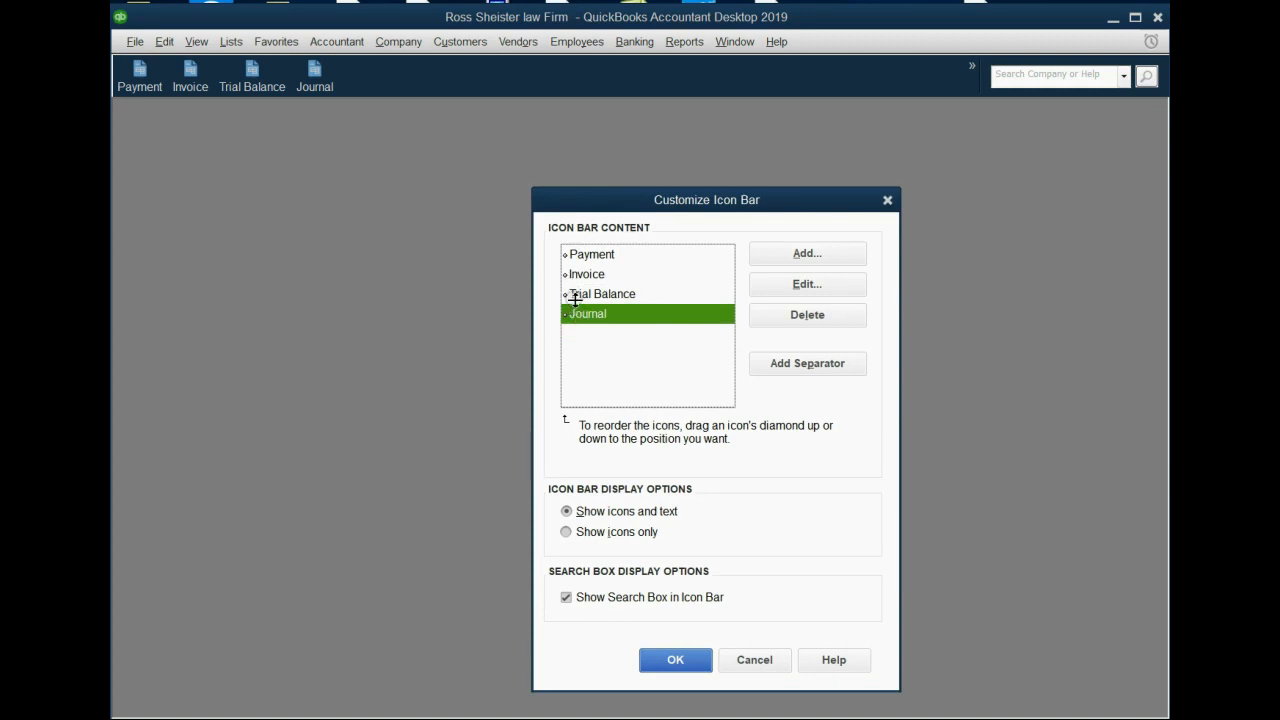
mouse_move(576, 314)
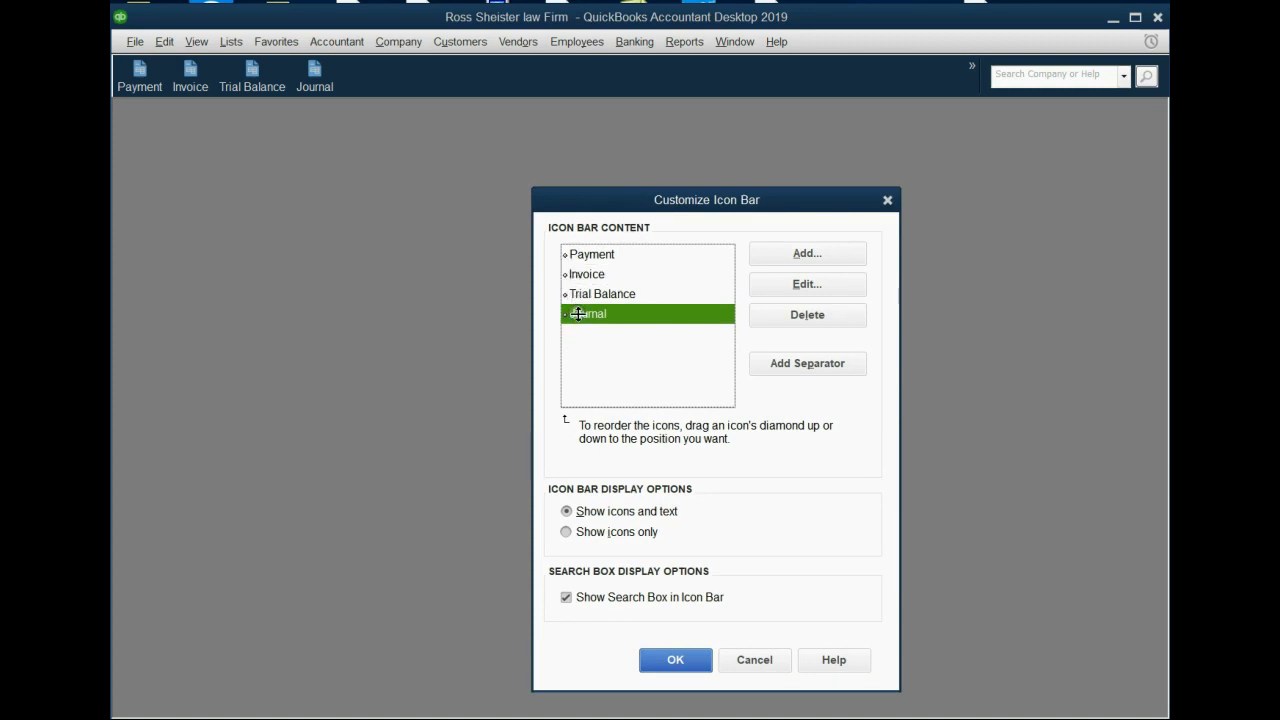
mouse_move(576, 322)
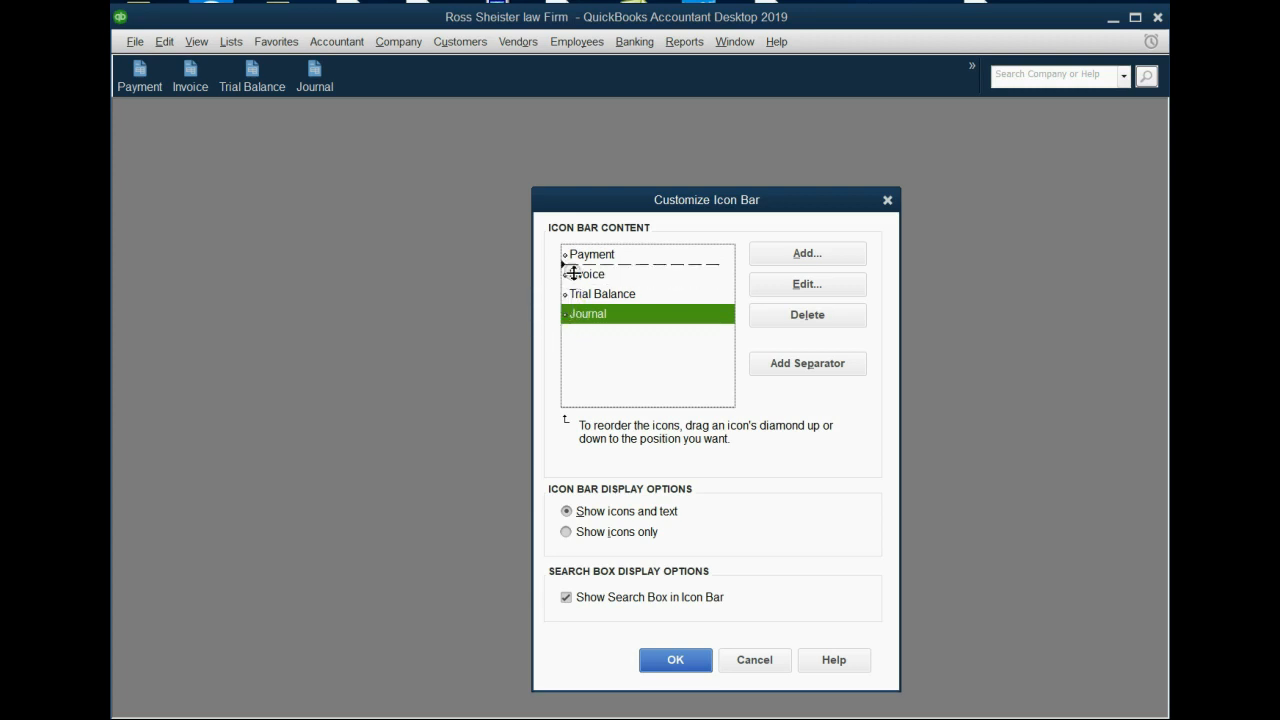
drag(588, 314, 588, 274)
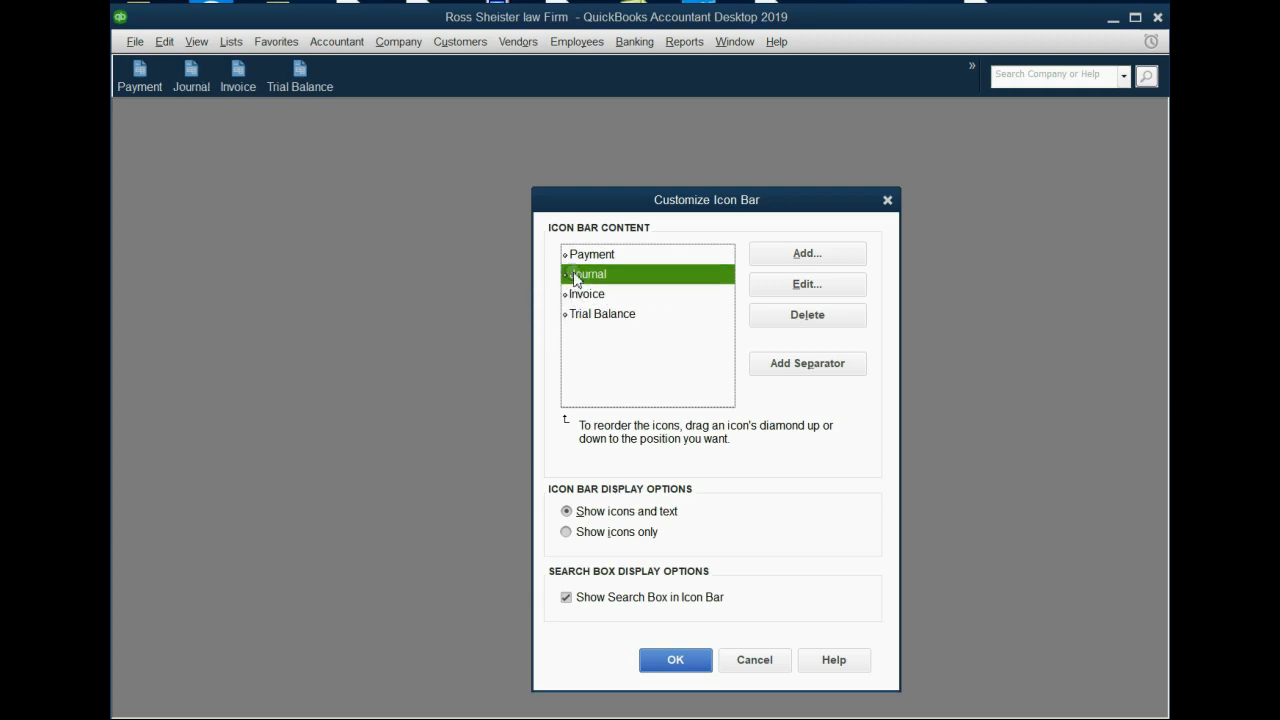
mouse_move(222, 100)
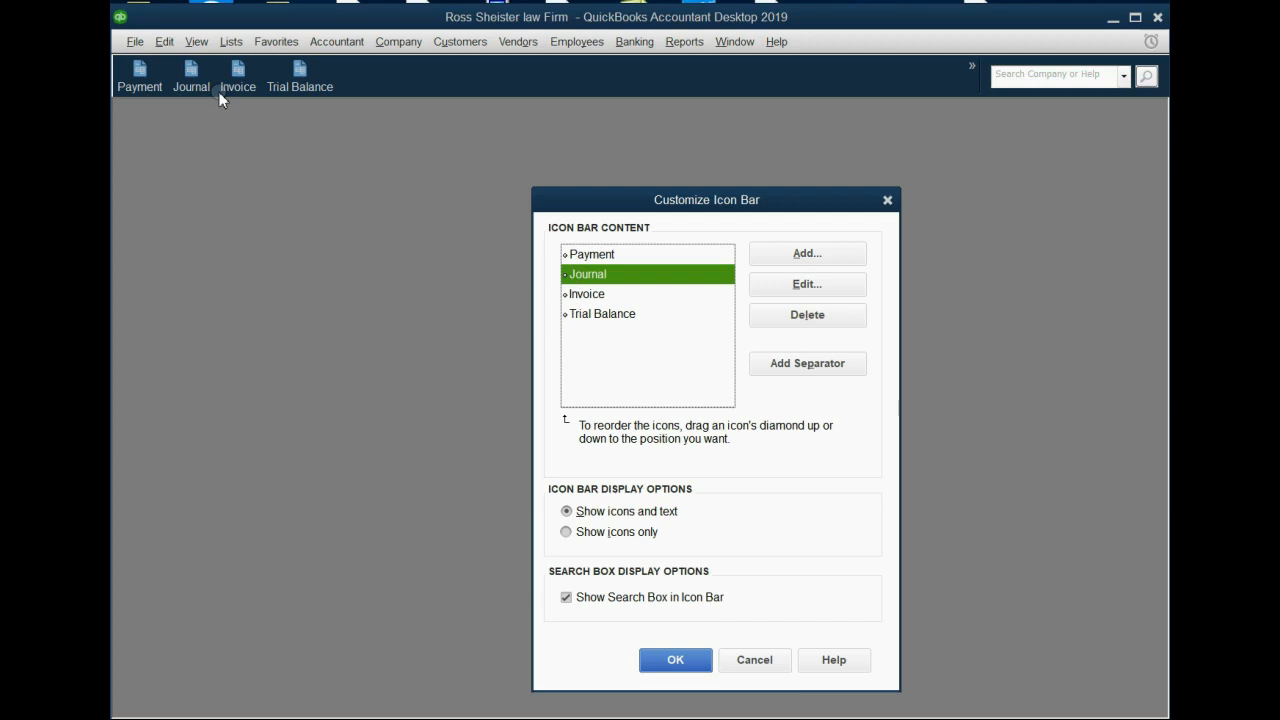
click(676, 660)
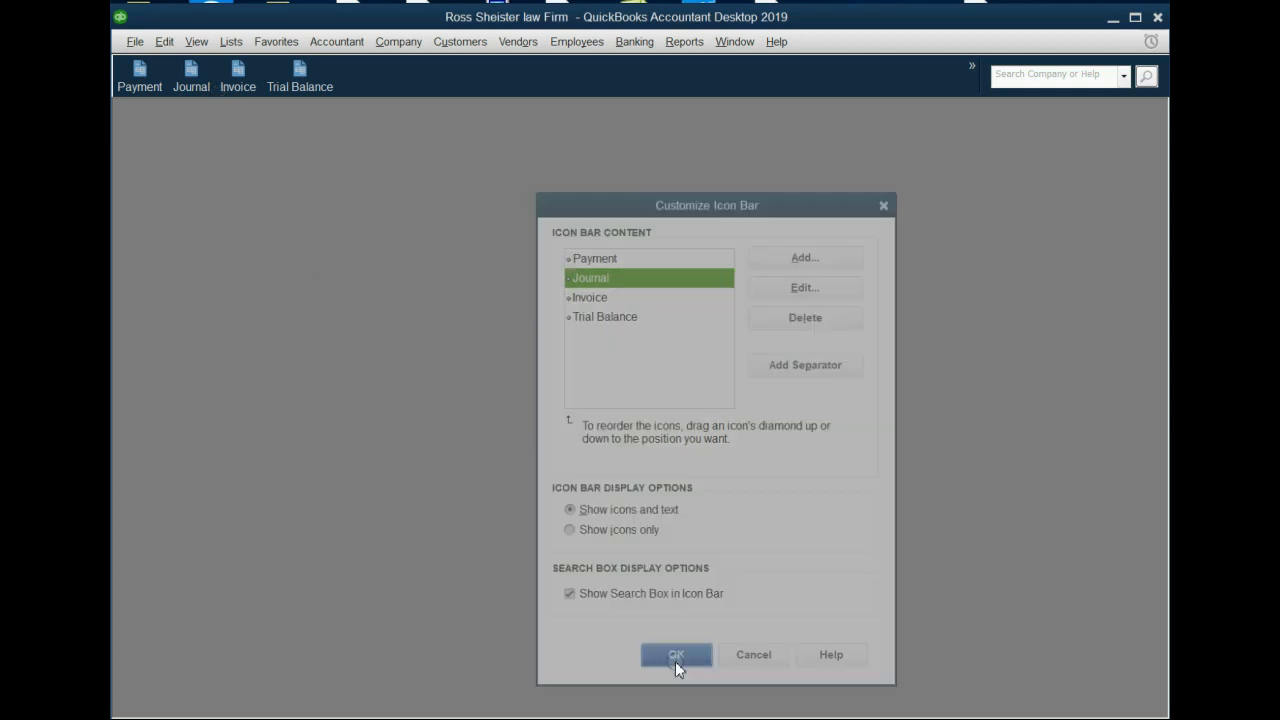
click(196, 40)
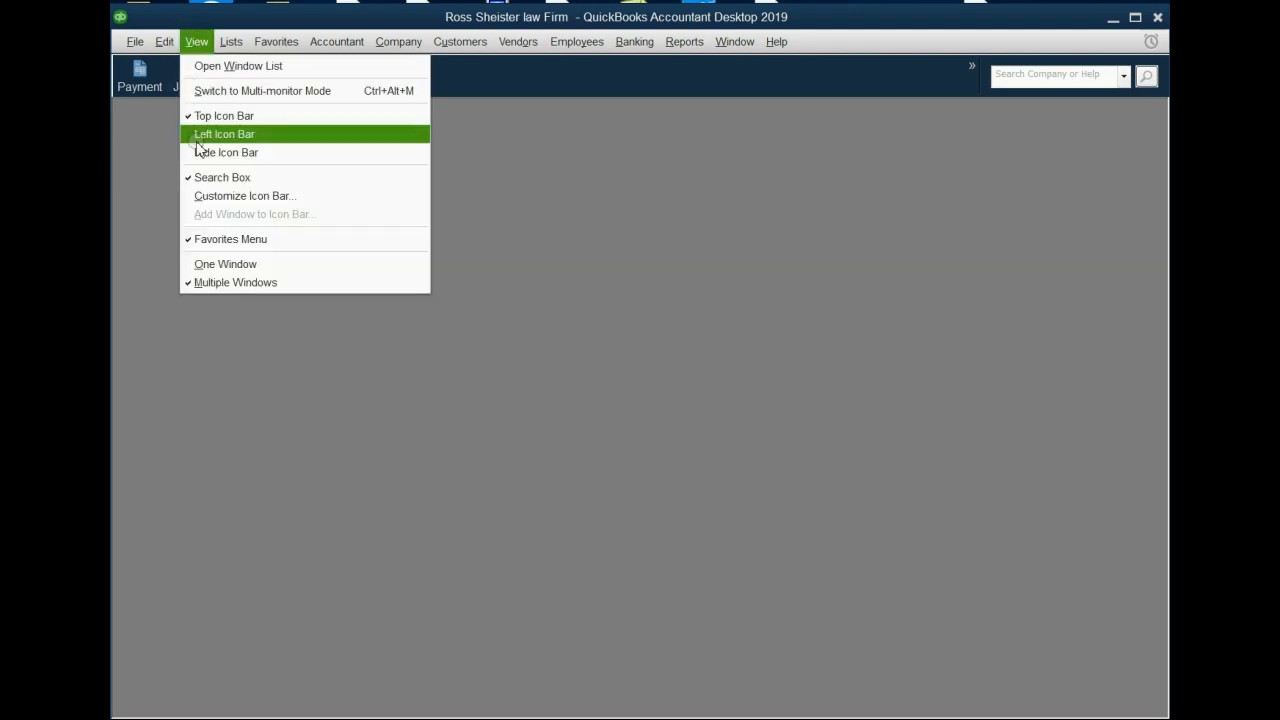
Reopen Customize Icon Bar and drag Journal back to last place after Trial Balance.
click(244, 196)
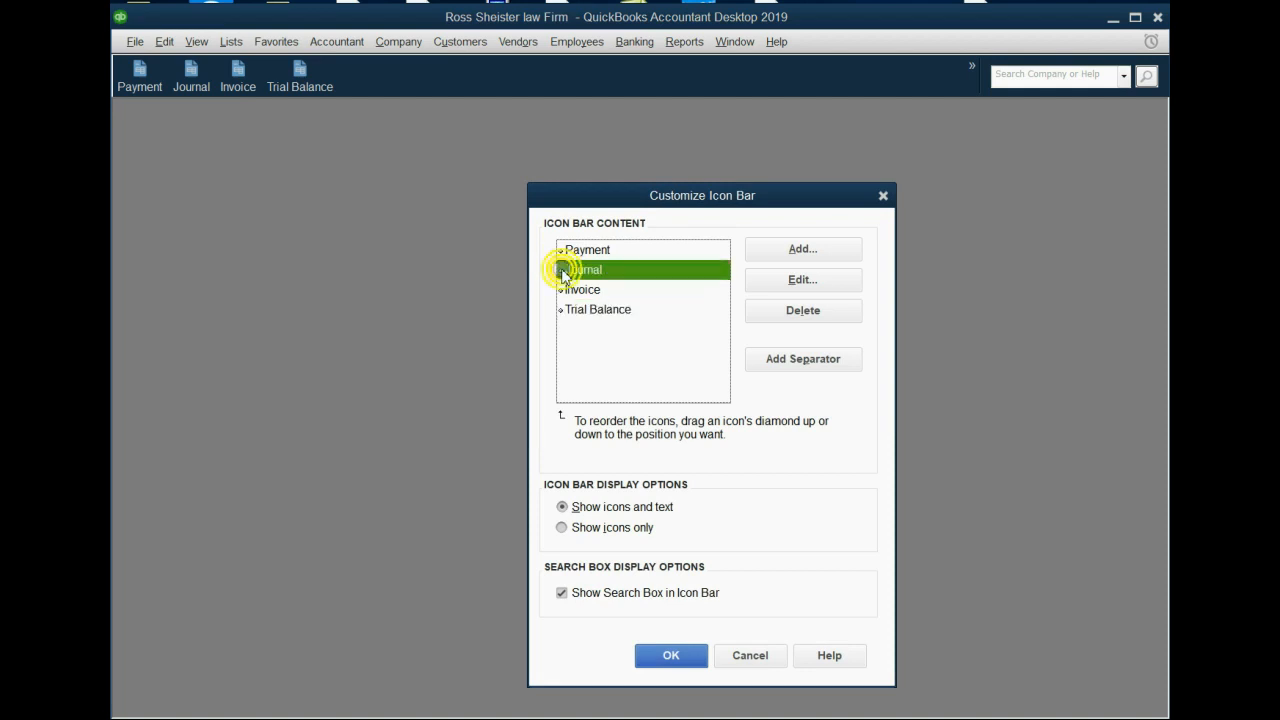
drag(568, 270, 568, 316)
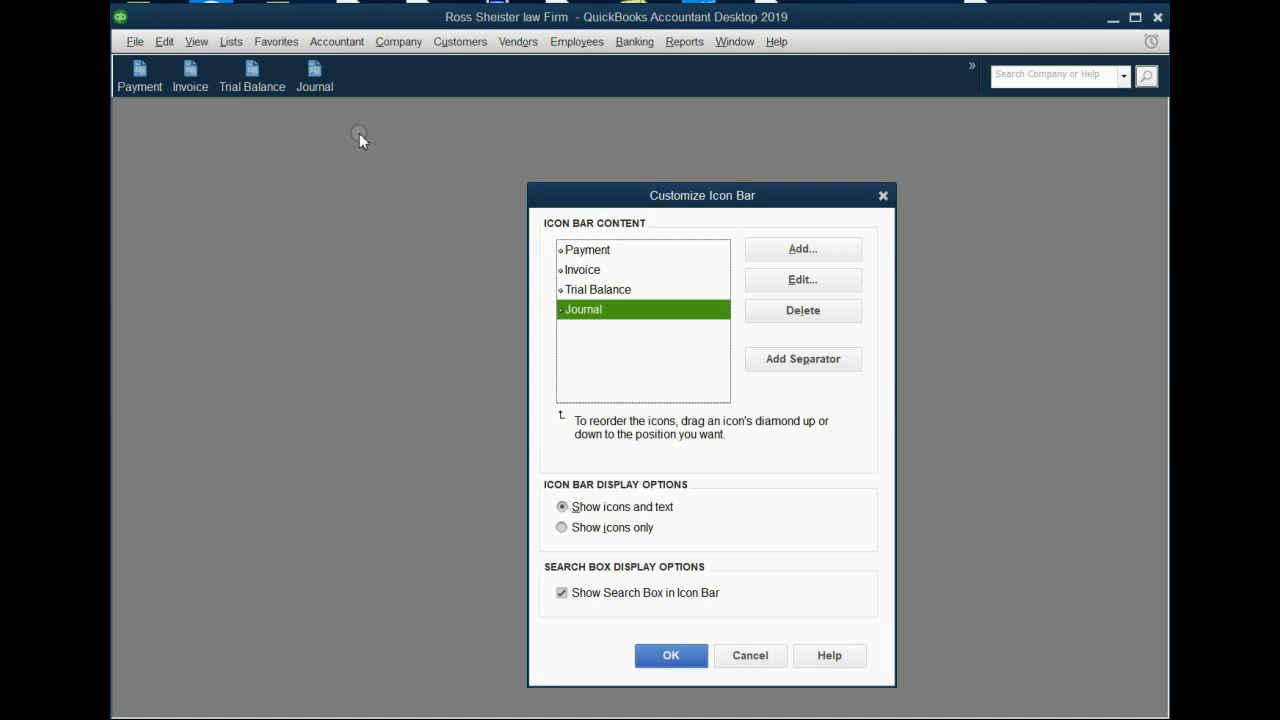
mouse_move(358, 132)
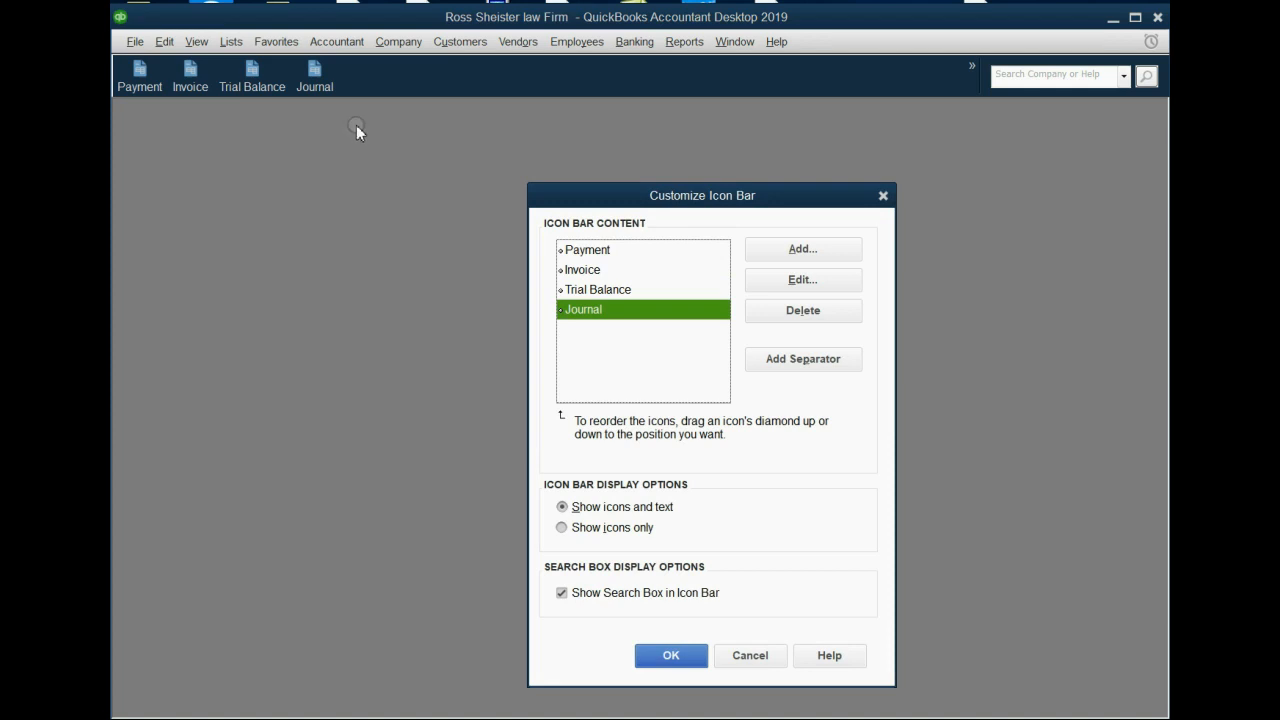
mouse_move(190, 80)
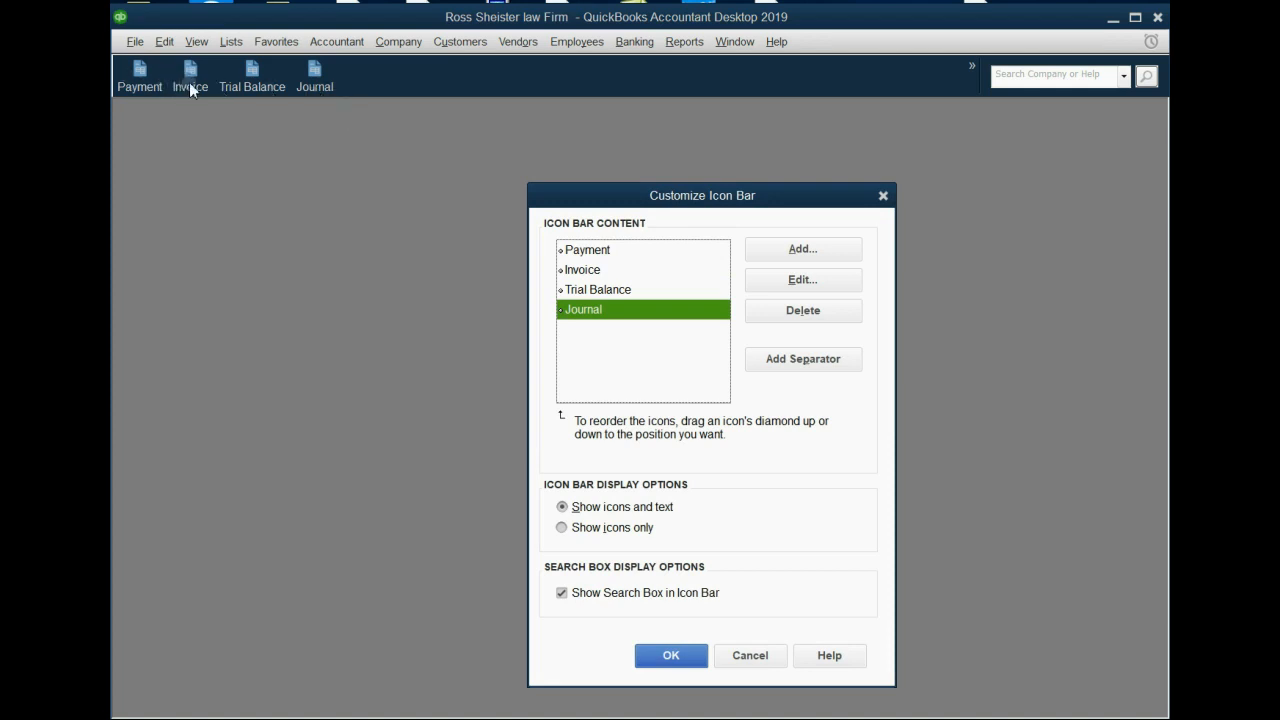
mouse_move(262, 90)
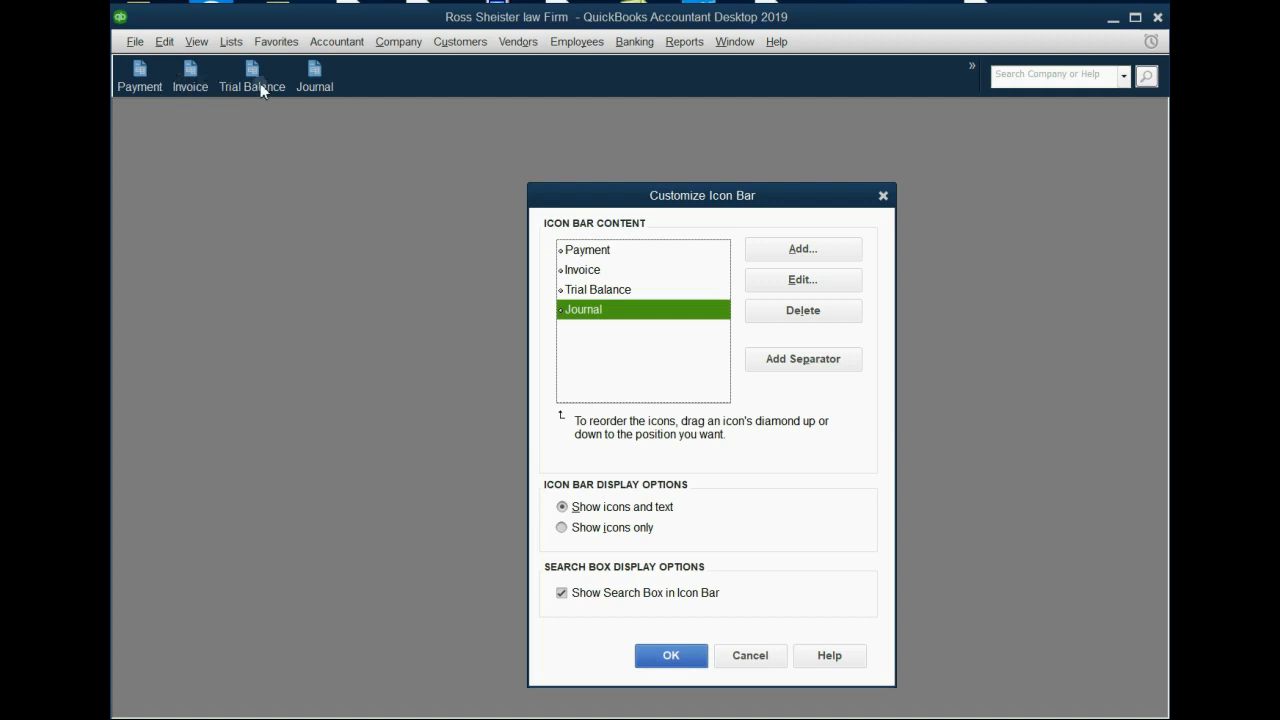
mouse_move(282, 78)
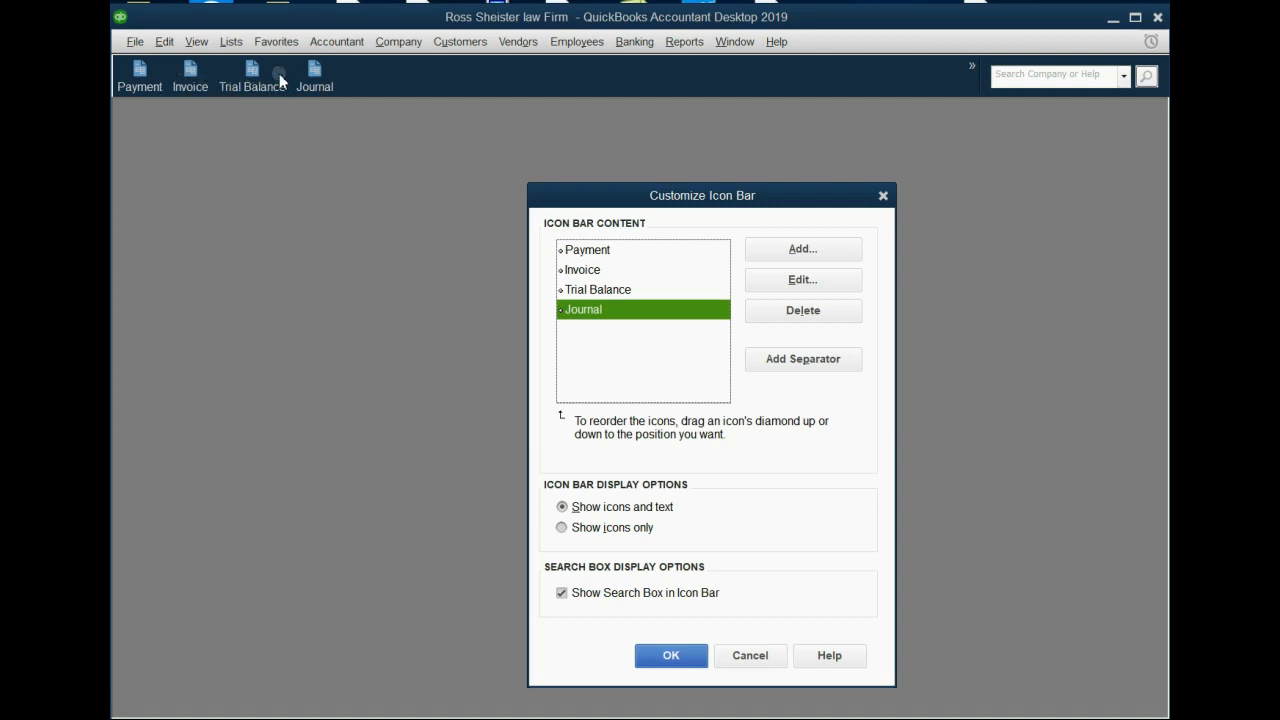
mouse_move(588, 288)
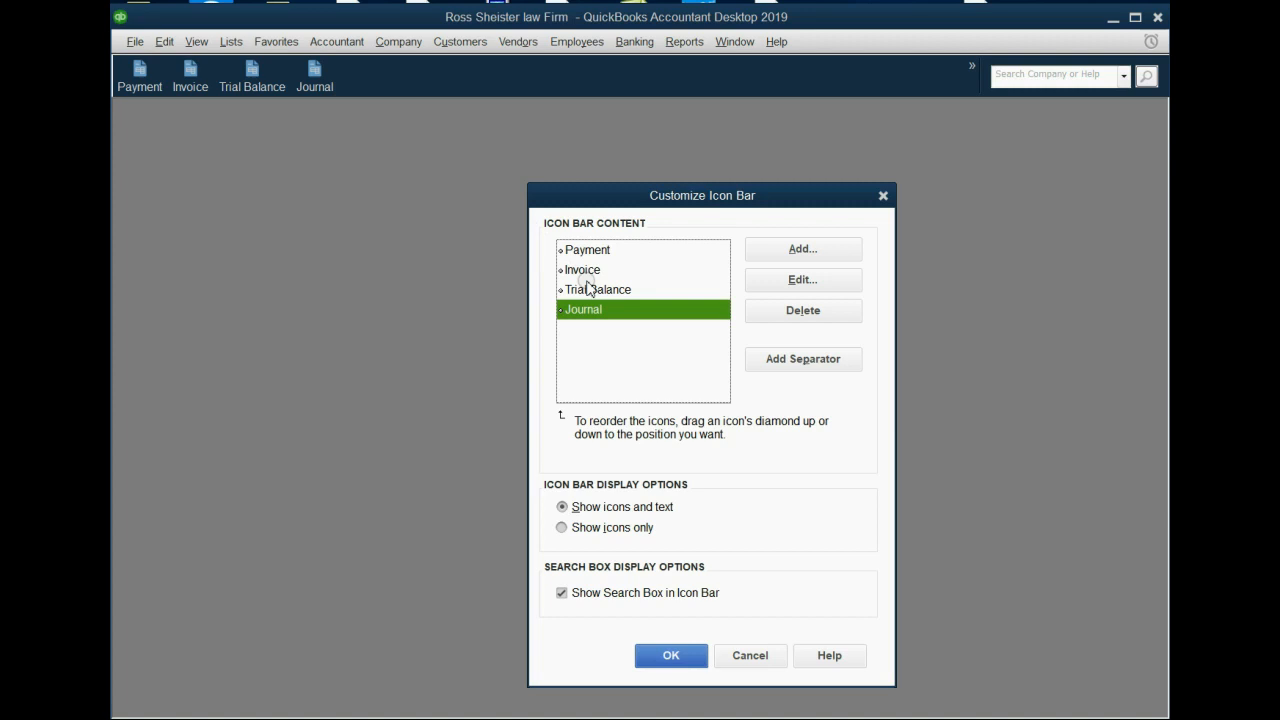
Remove a stray separator after Trial Balance and insert one after Invoice instead, then confirm.
click(596, 288)
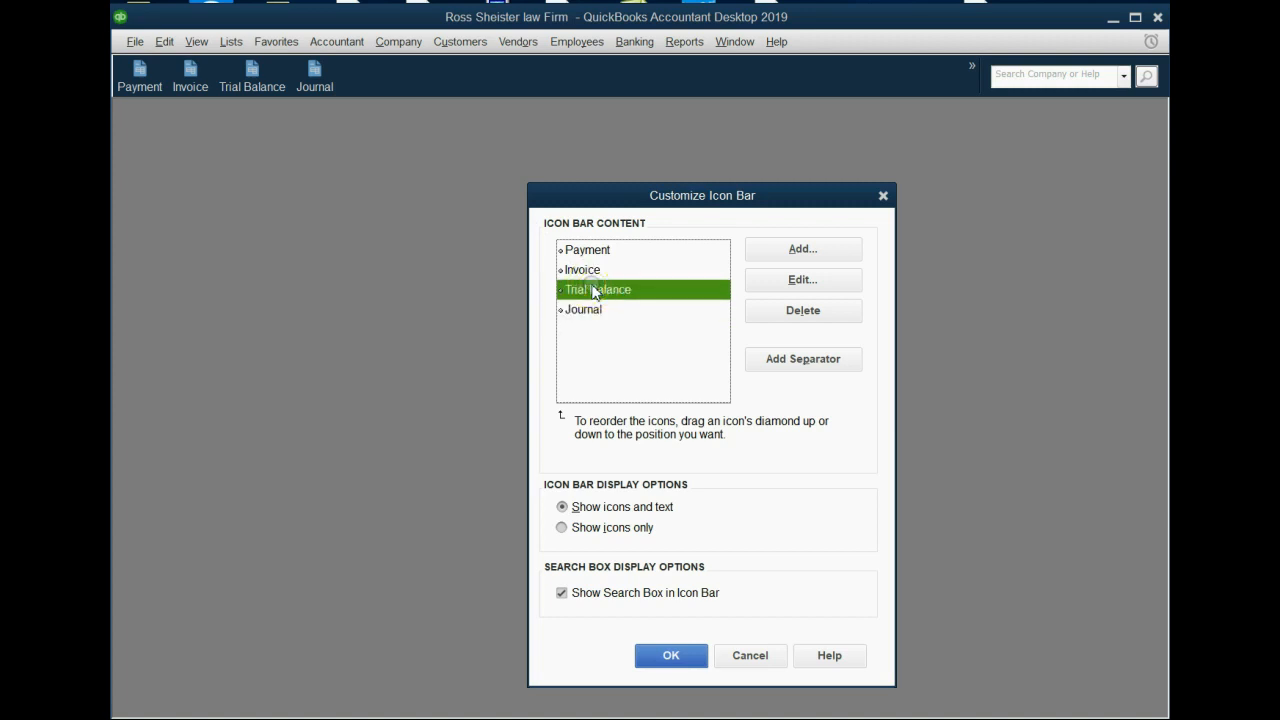
mouse_move(804, 360)
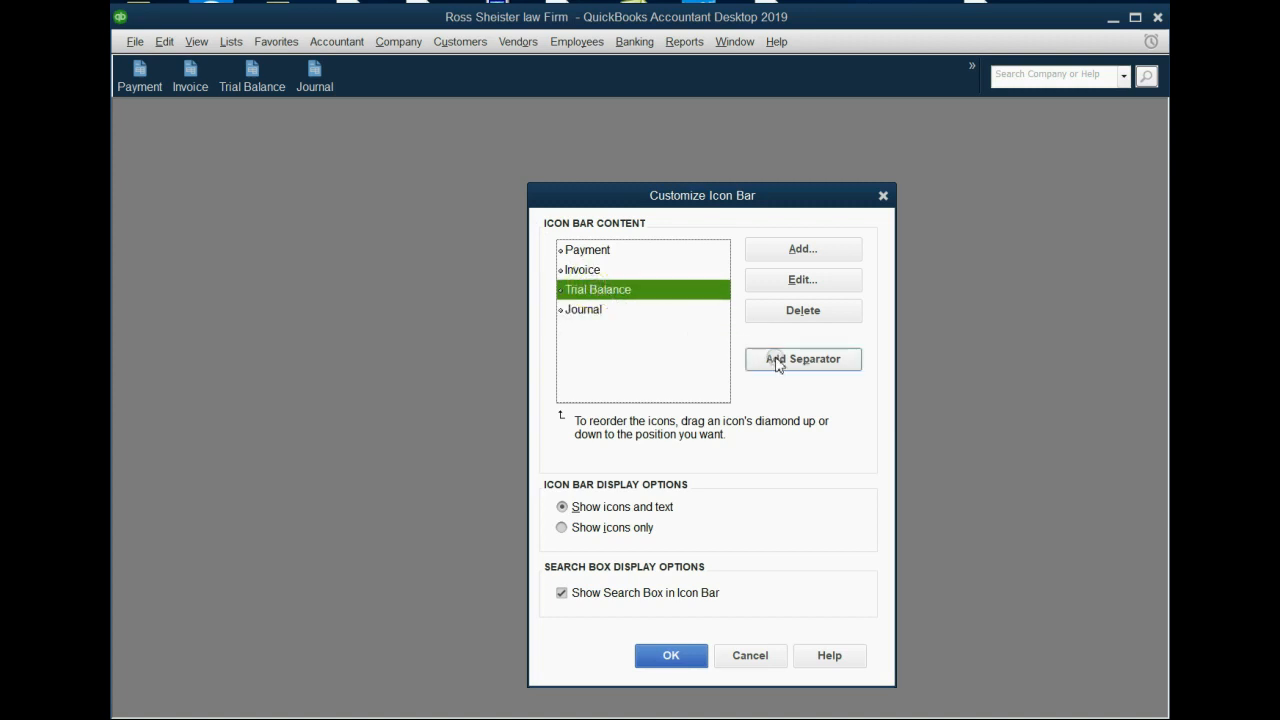
click(804, 360)
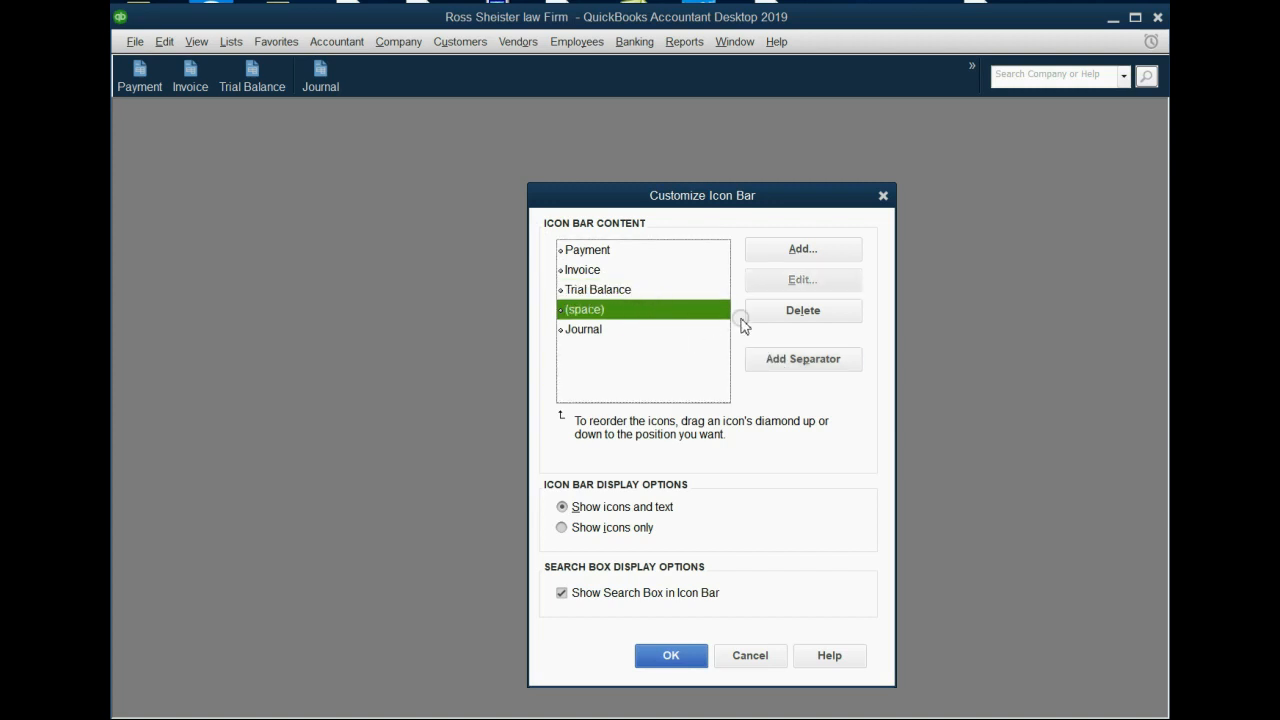
click(802, 310)
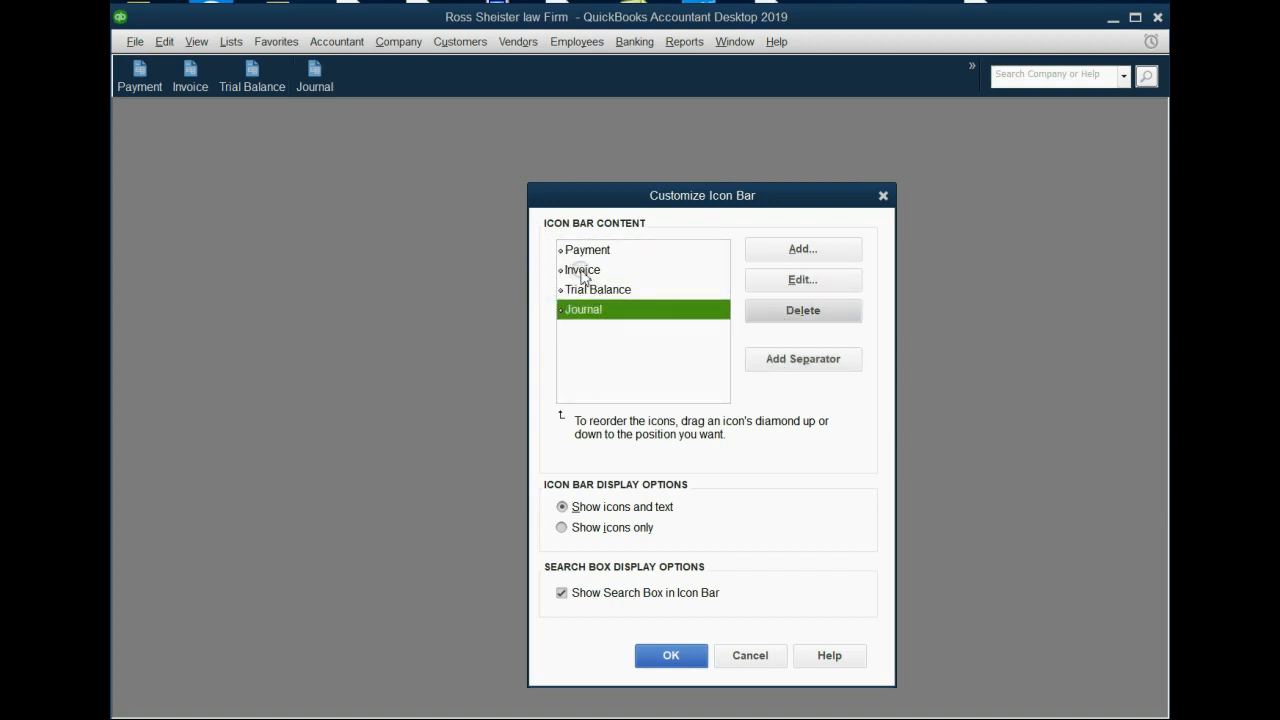
click(584, 268)
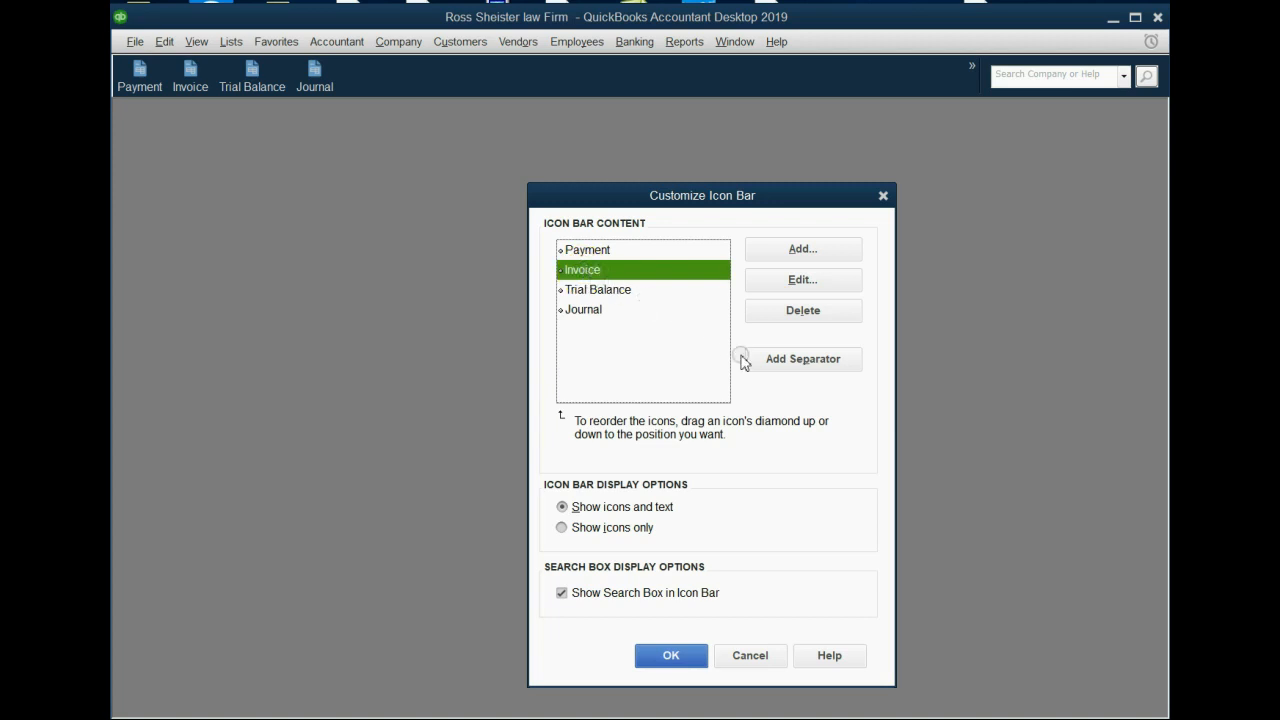
click(802, 360)
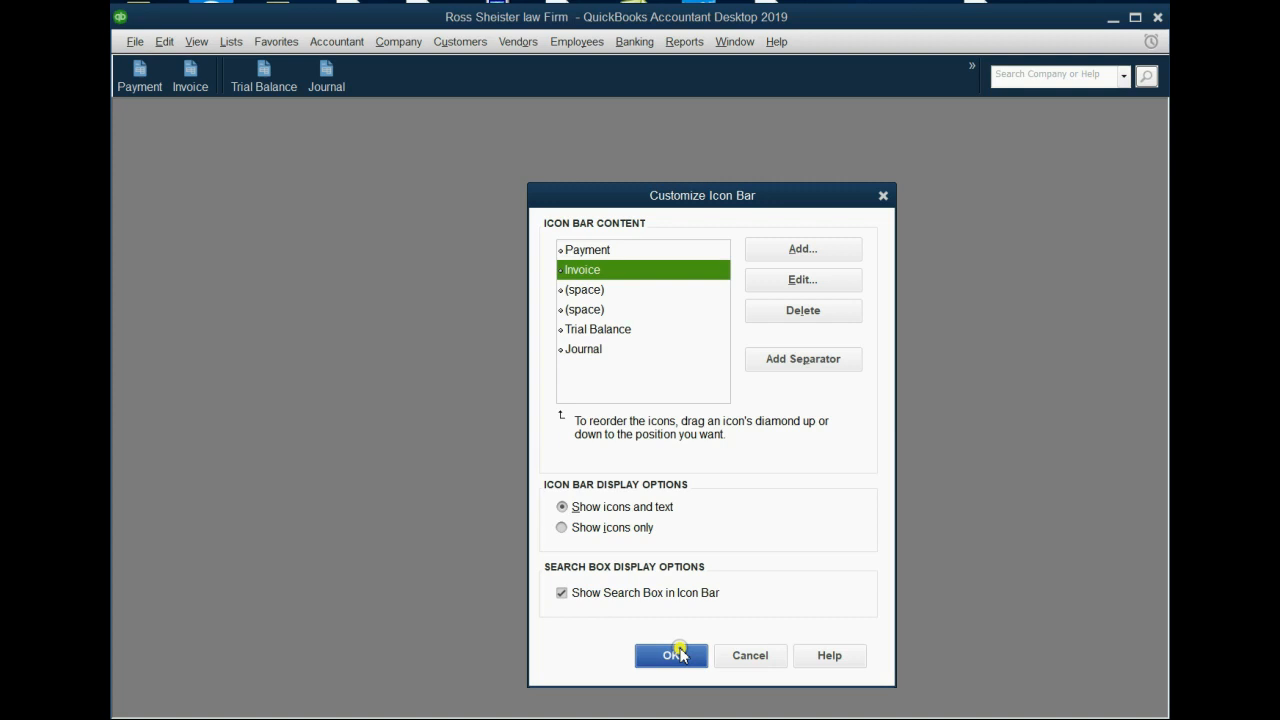
click(670, 656)
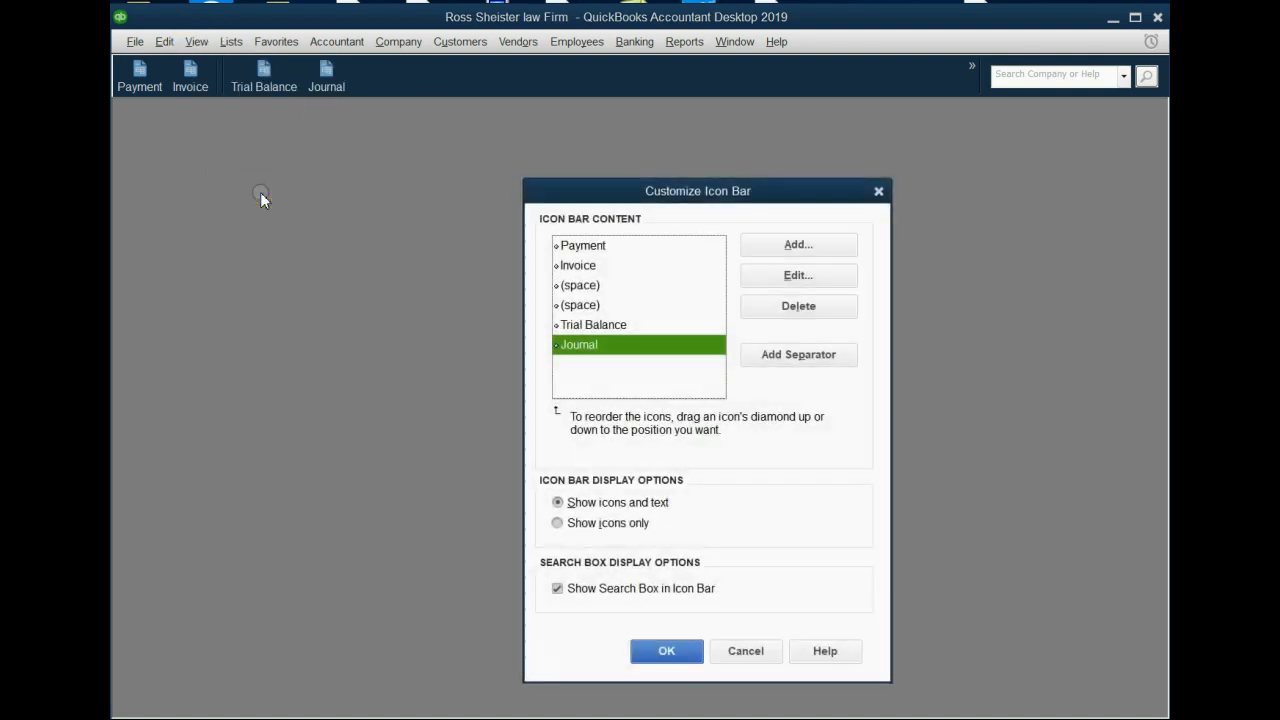
Relabel the Payment icon bar item as Payment-Retainer and keep the icon bar changes.
click(582, 244)
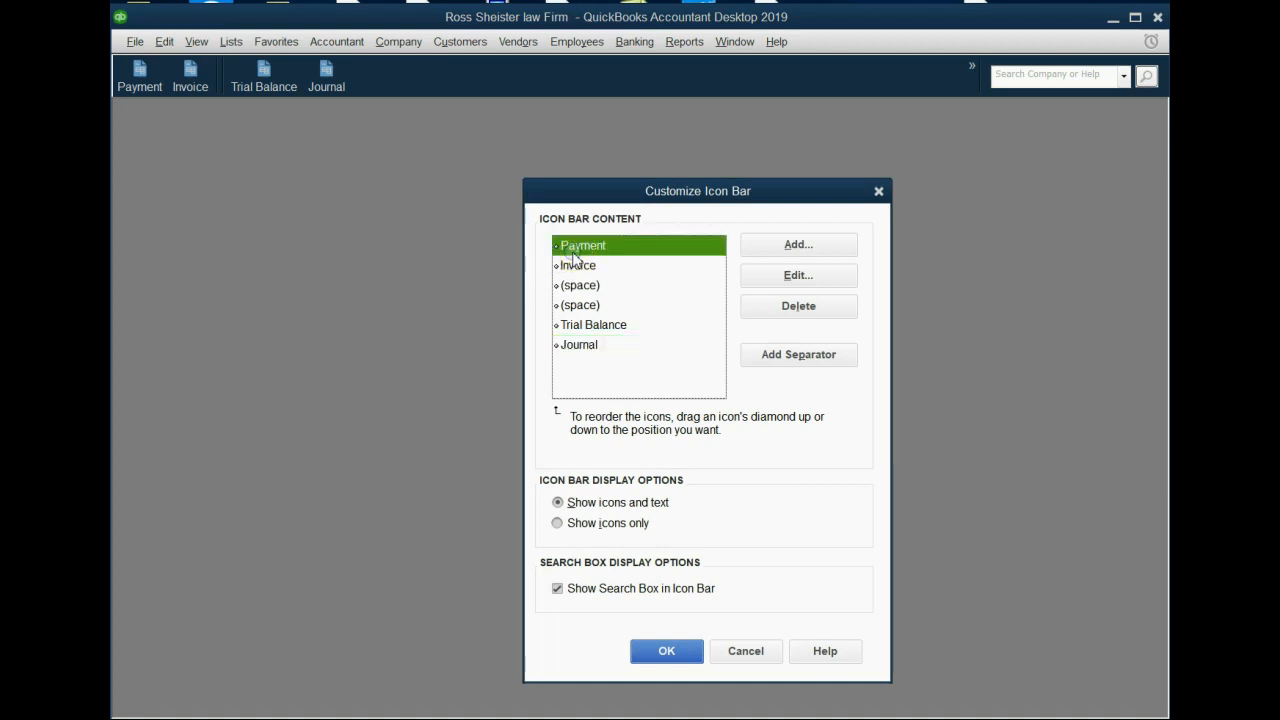
click(796, 276)
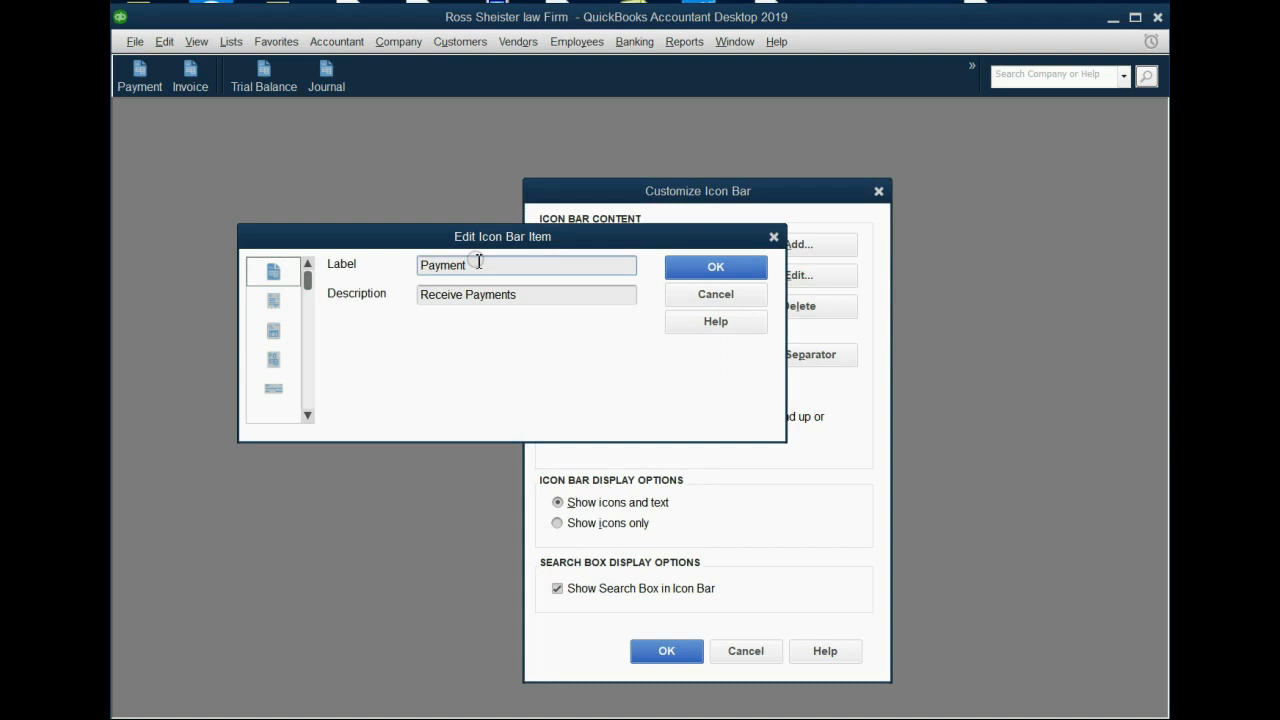
text(-Re)
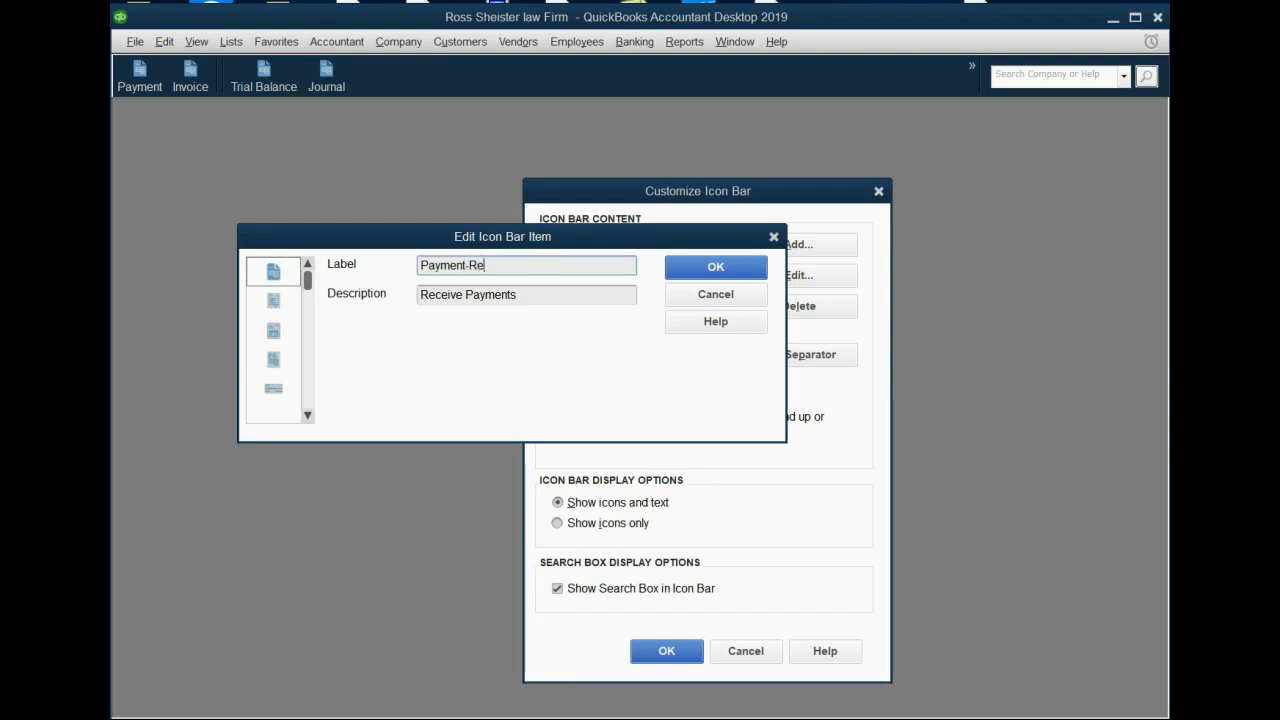
text(tainer)
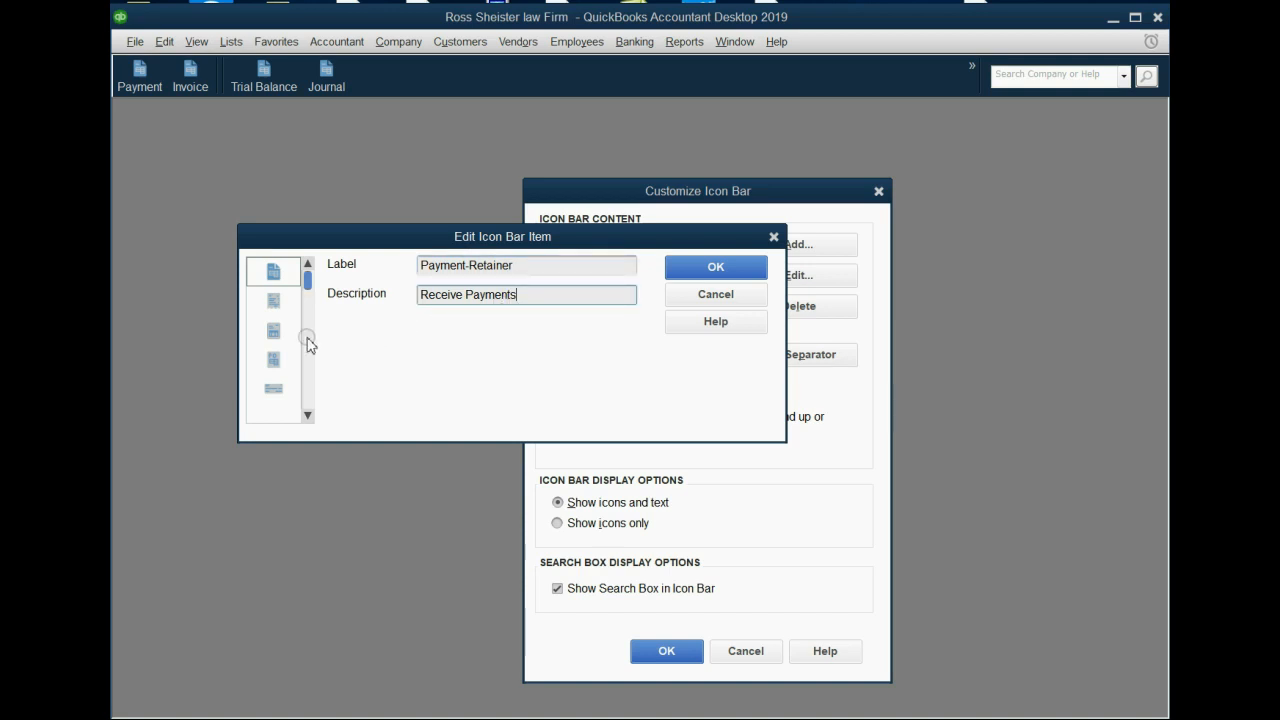
click(308, 418)
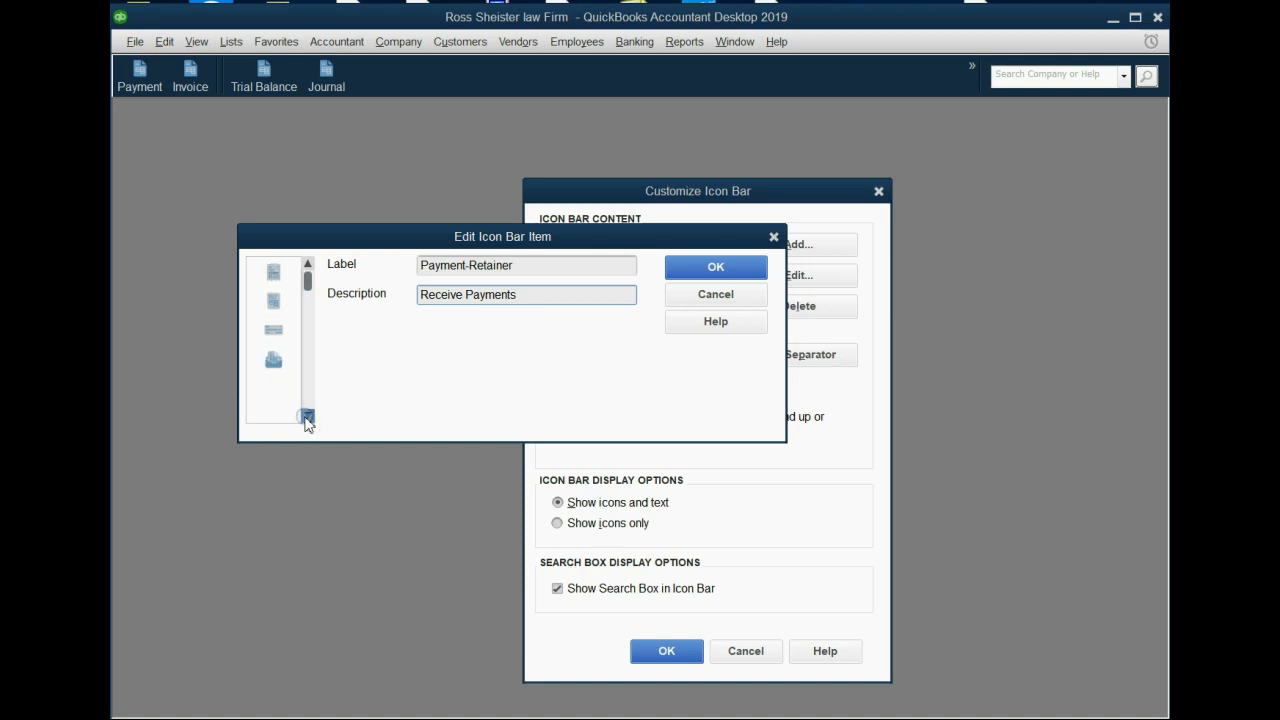
click(308, 264)
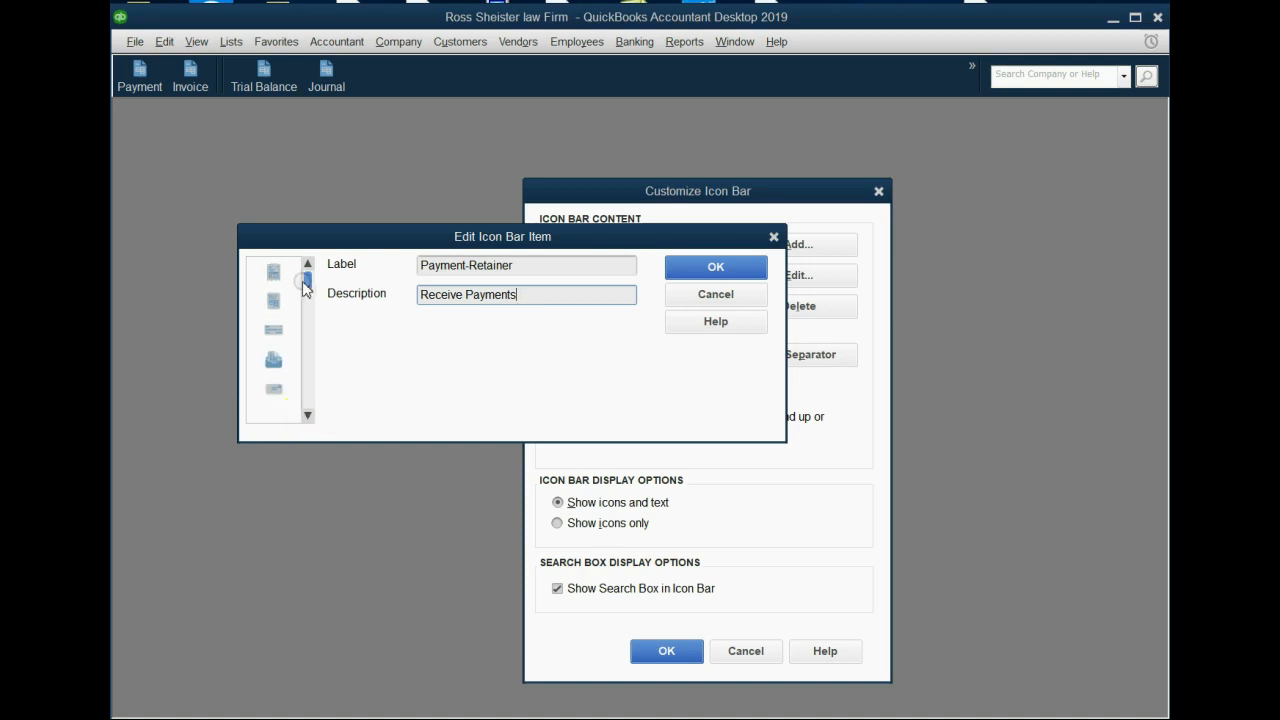
click(714, 268)
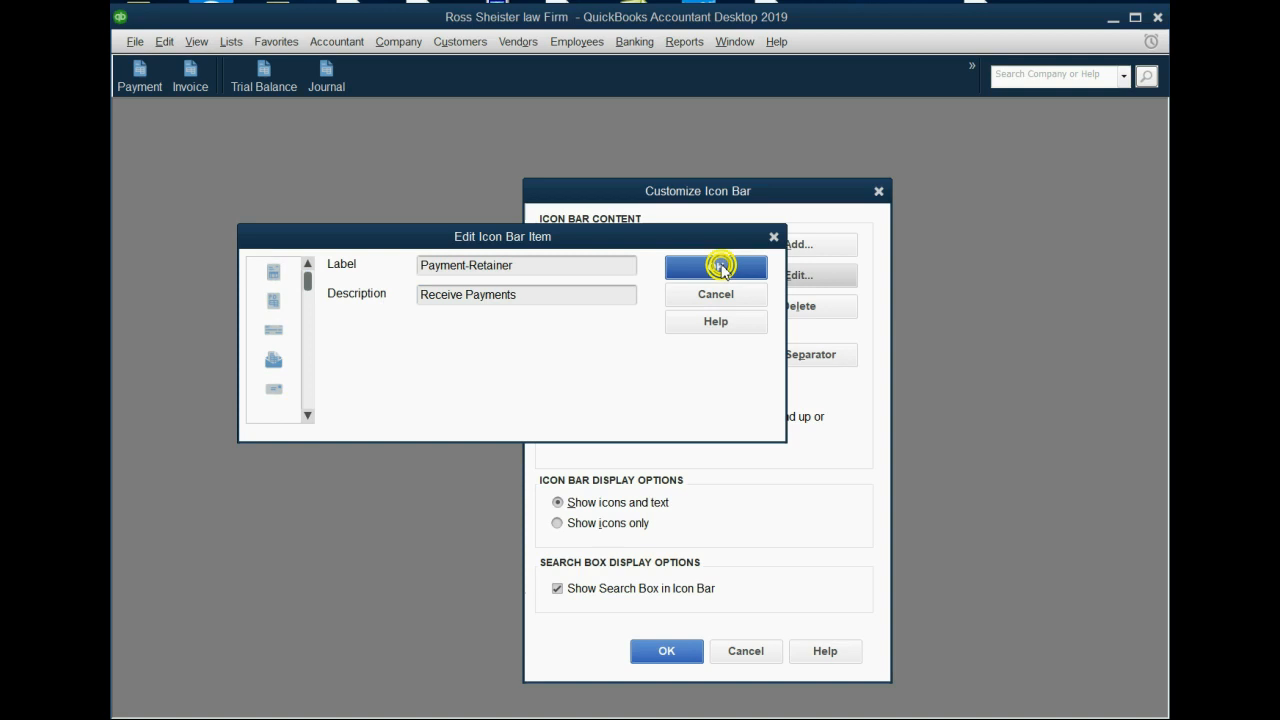
click(716, 268)
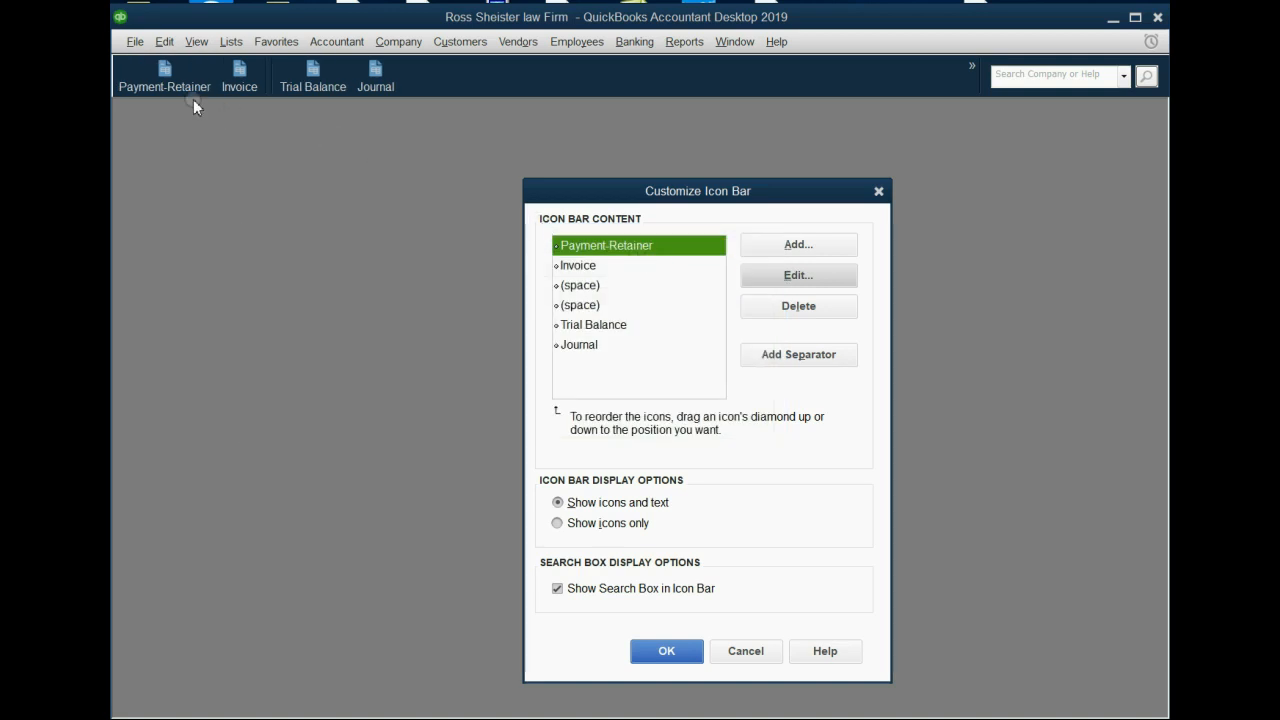
click(666, 652)
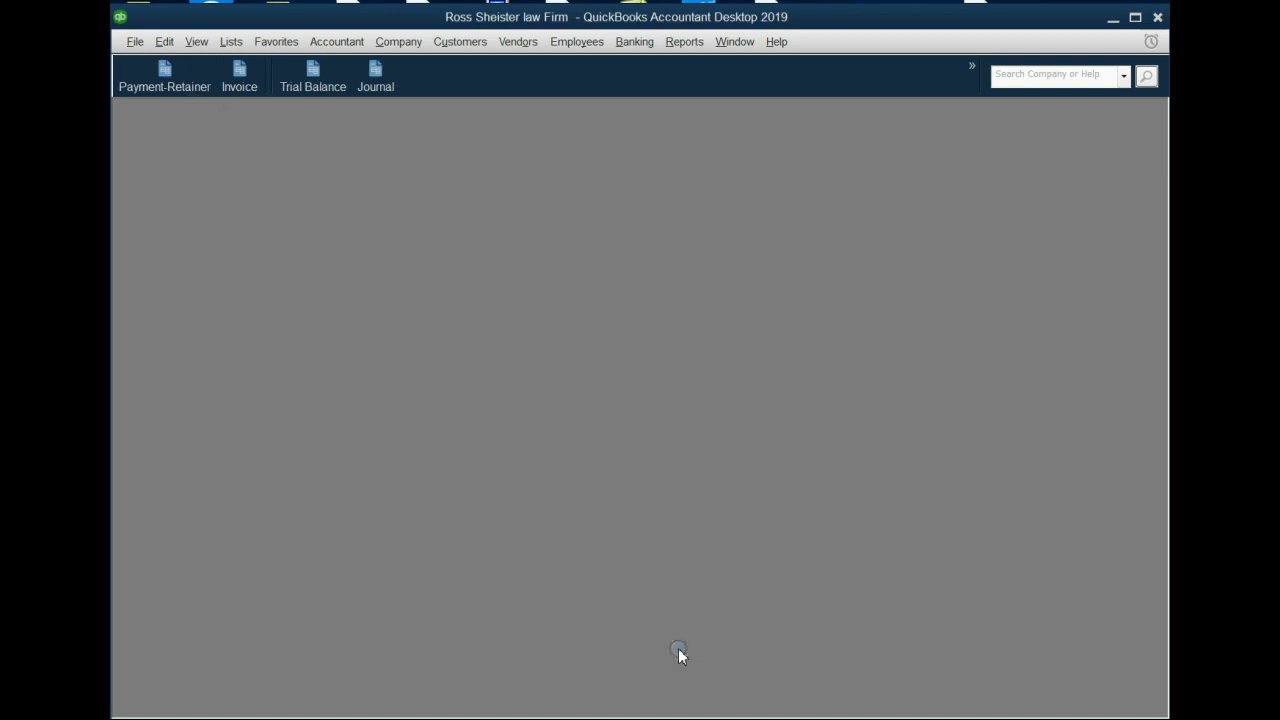